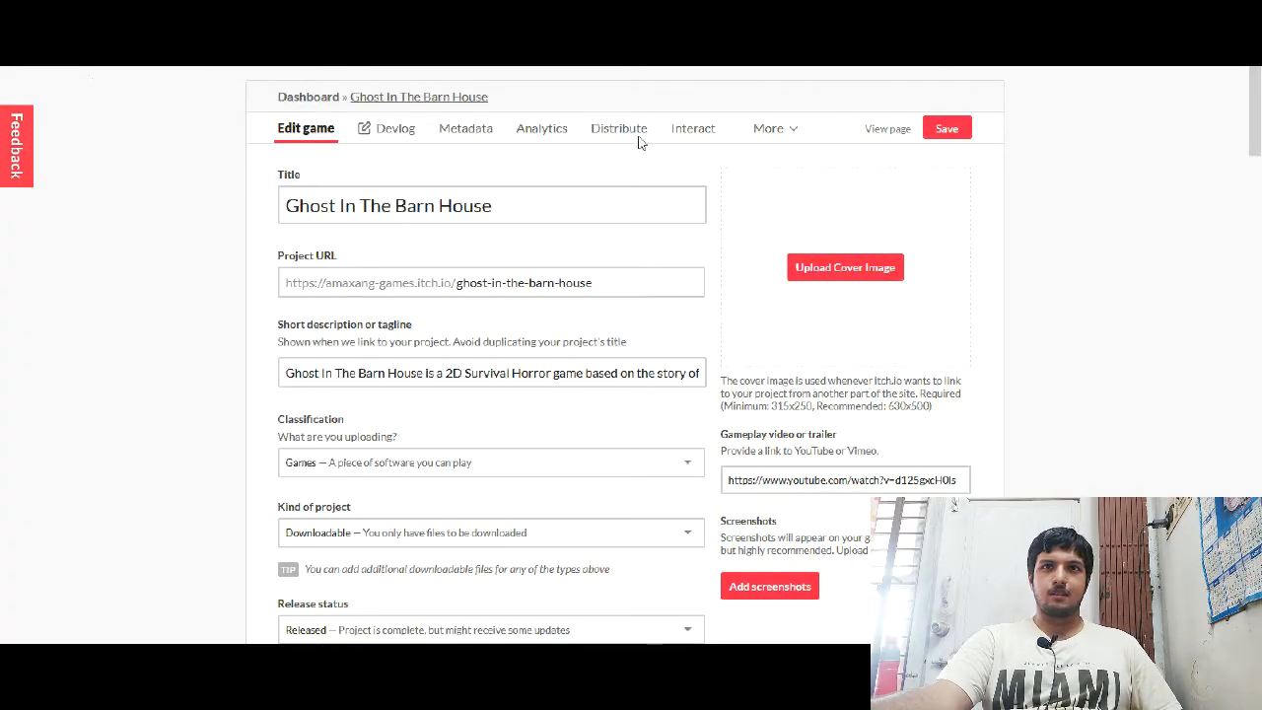
Step: Keep Games as the project's classification
scroll(down, 3)
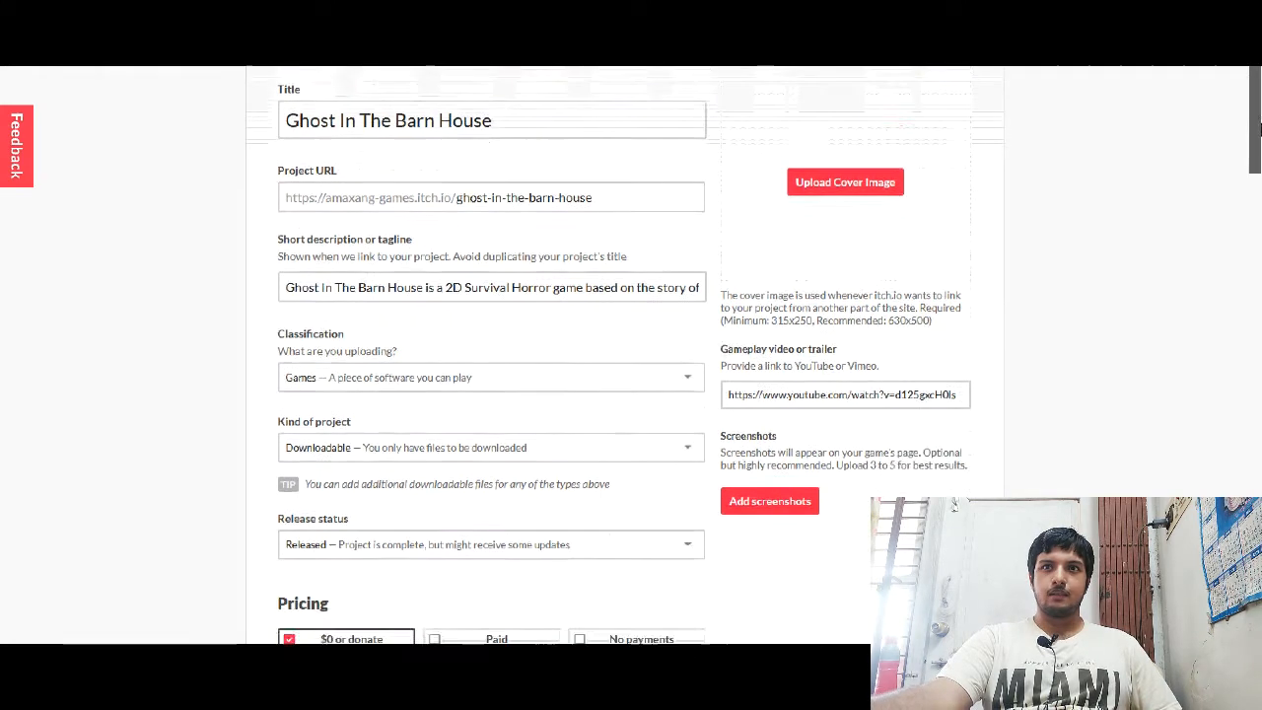
scroll(up, 3)
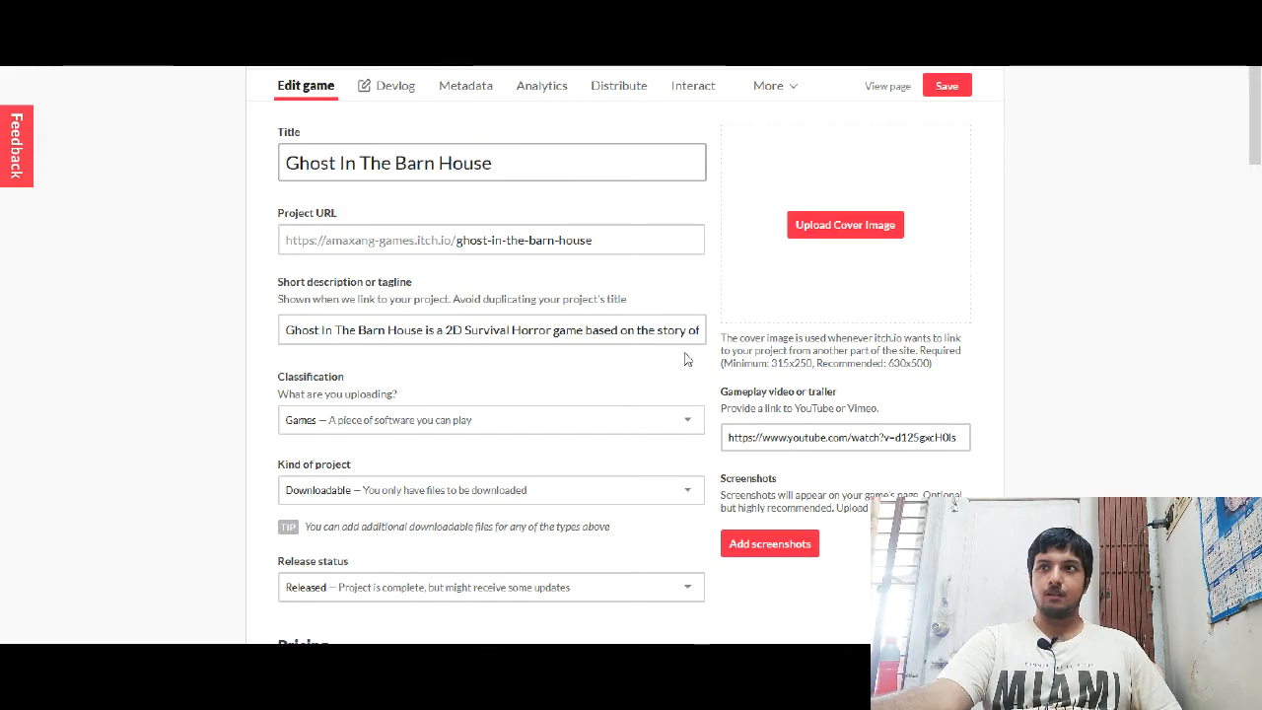
scroll(down, 3)
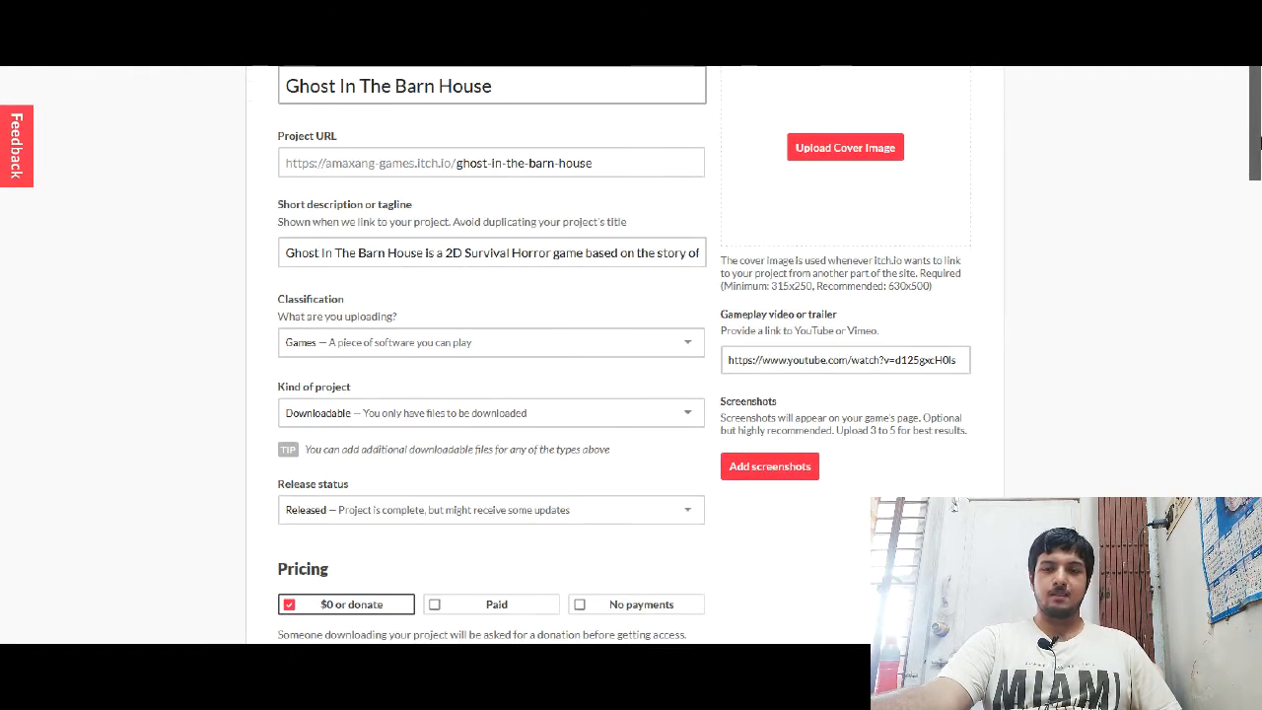
scroll(down, 3)
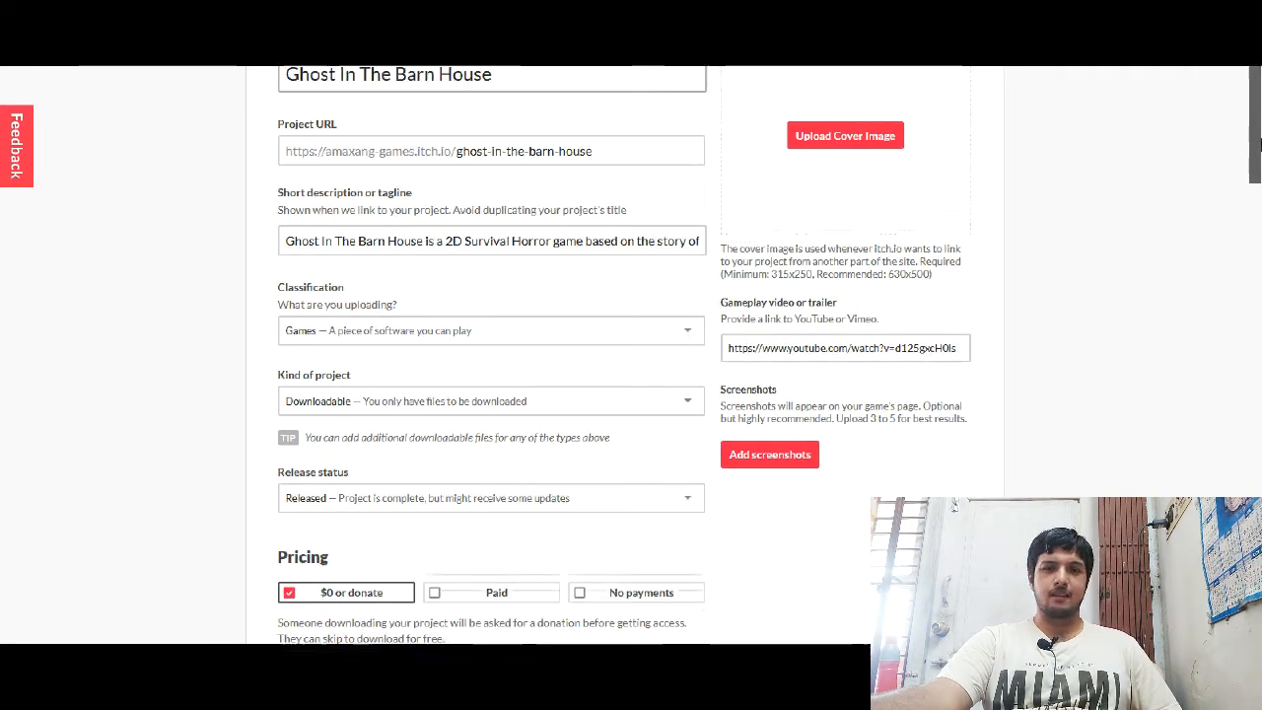
scroll(up, 3)
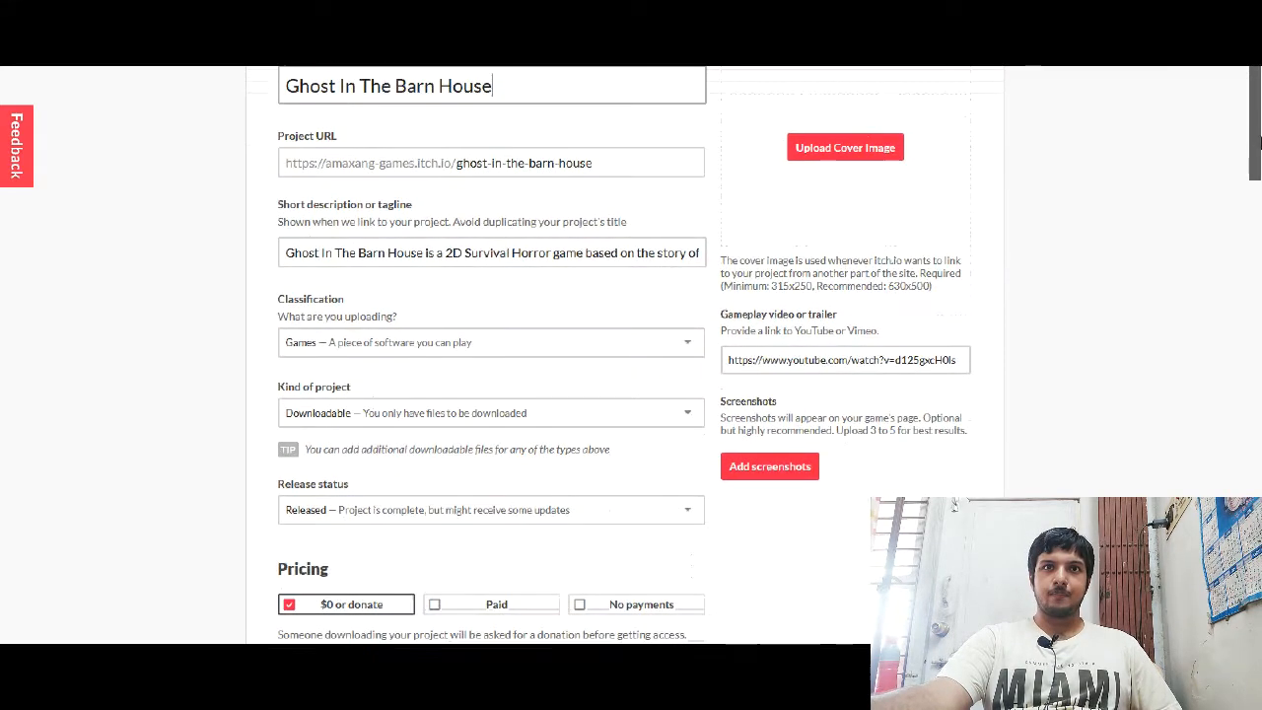
scroll(up, 3)
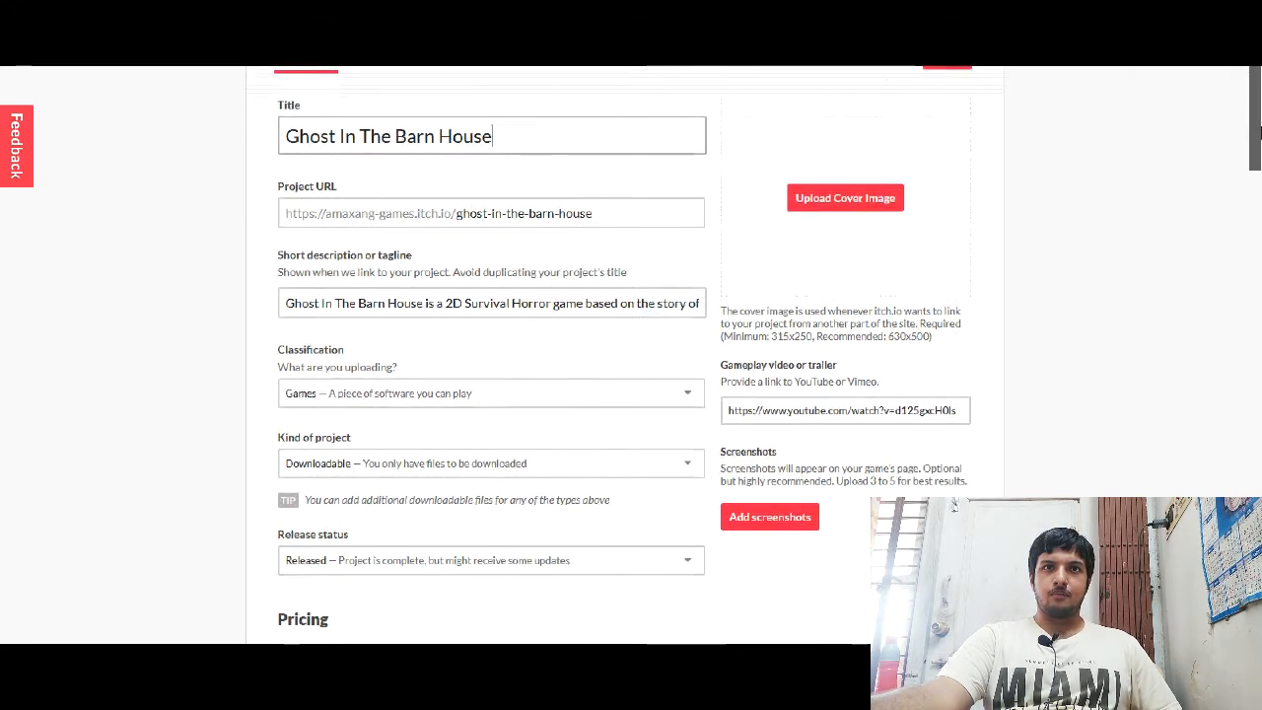
scroll(down, 3)
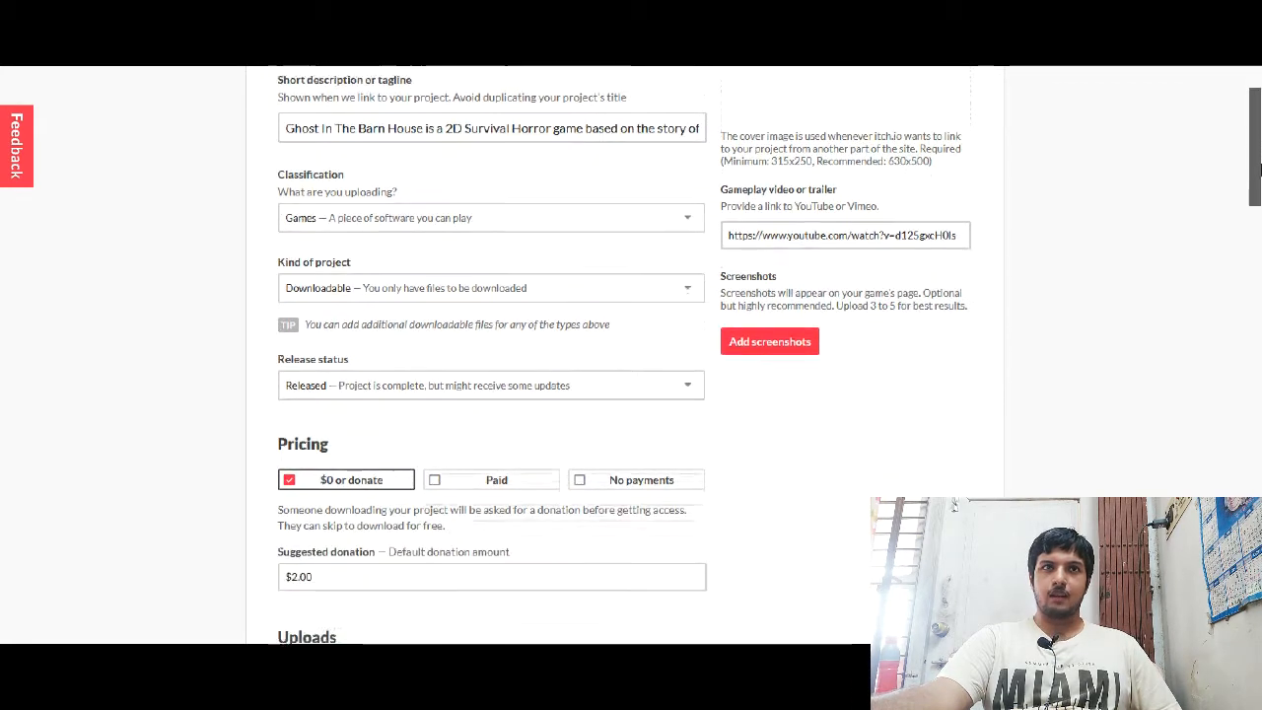
scroll(up, 3)
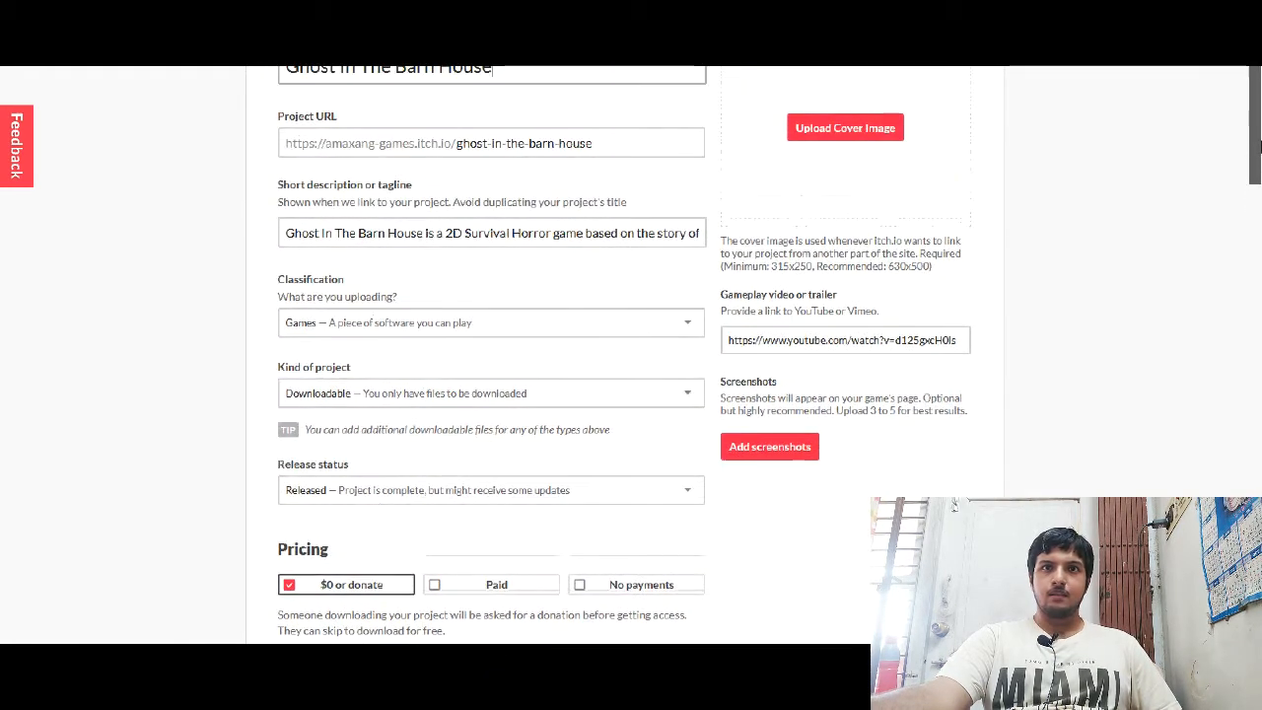
scroll(down, 3)
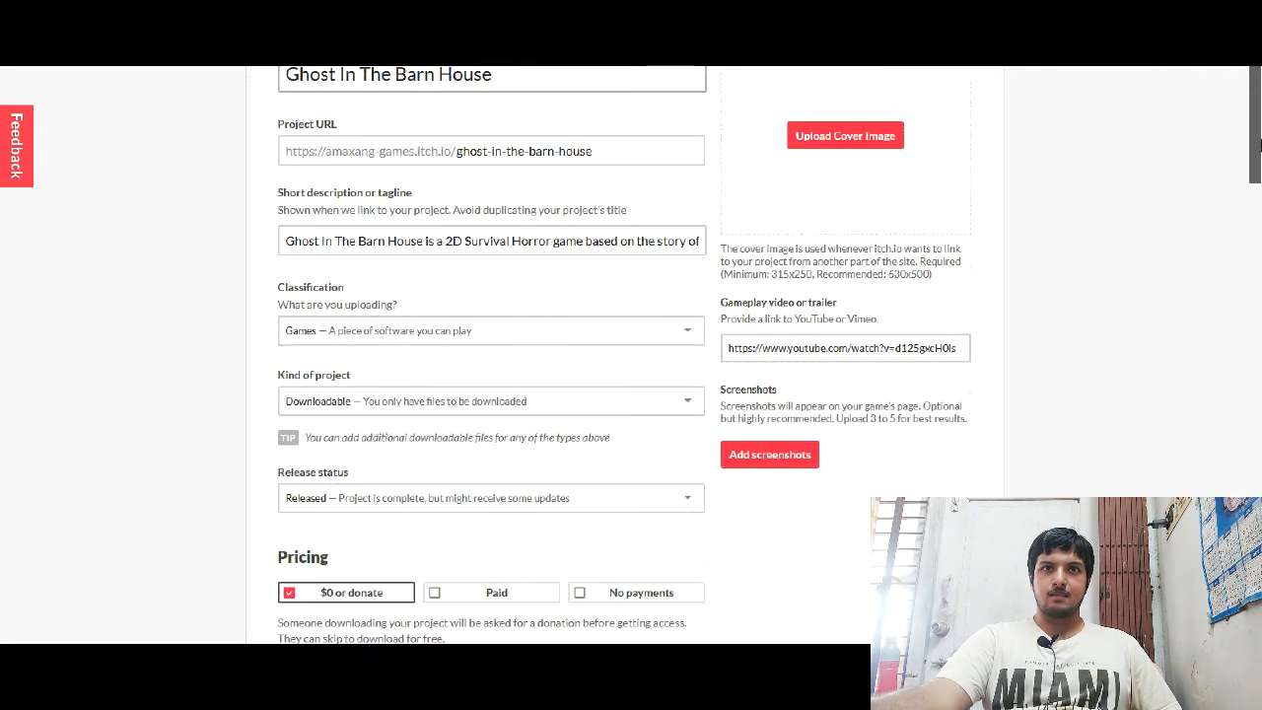
scroll(up, 3)
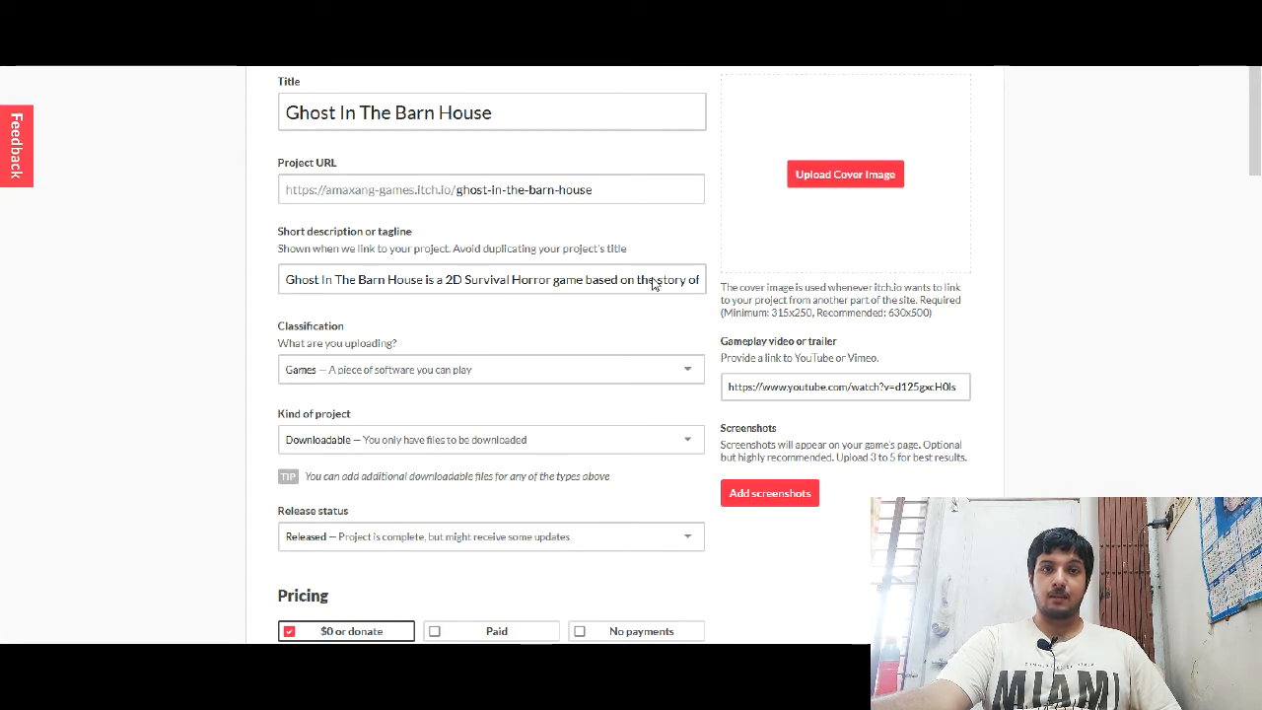
scroll(down, 3)
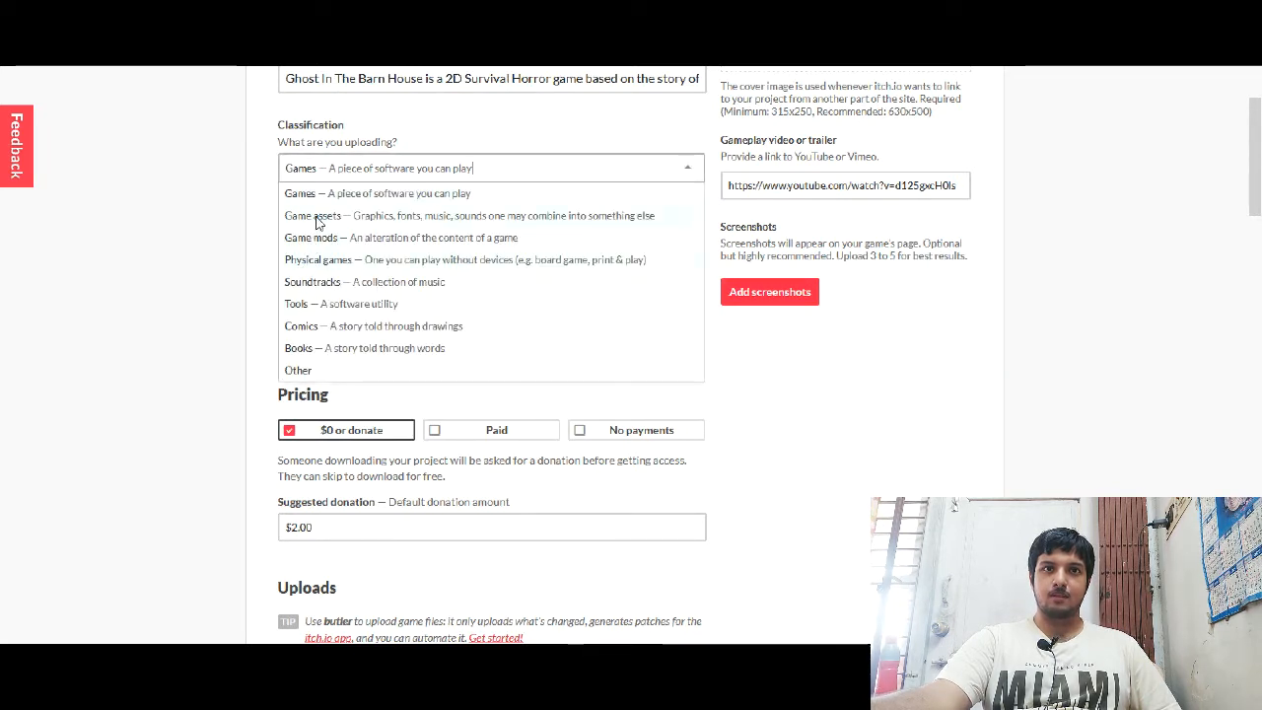
click(377, 193)
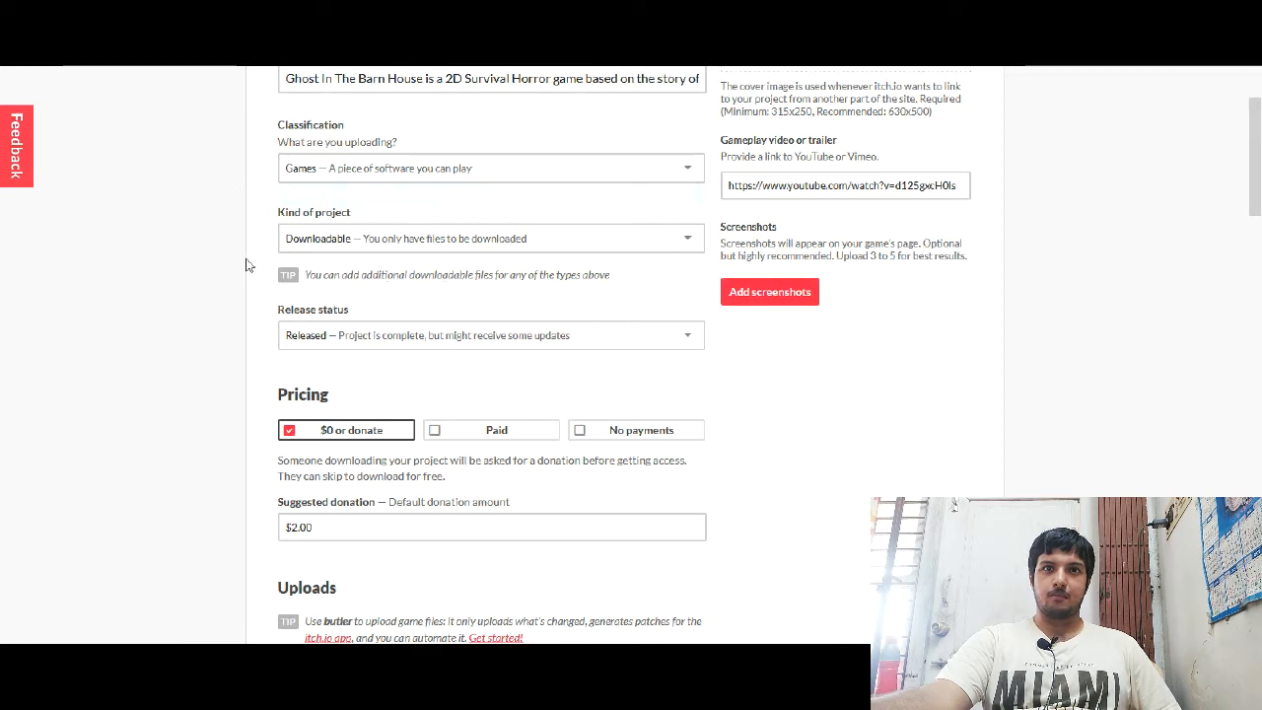
mouse_move(440, 372)
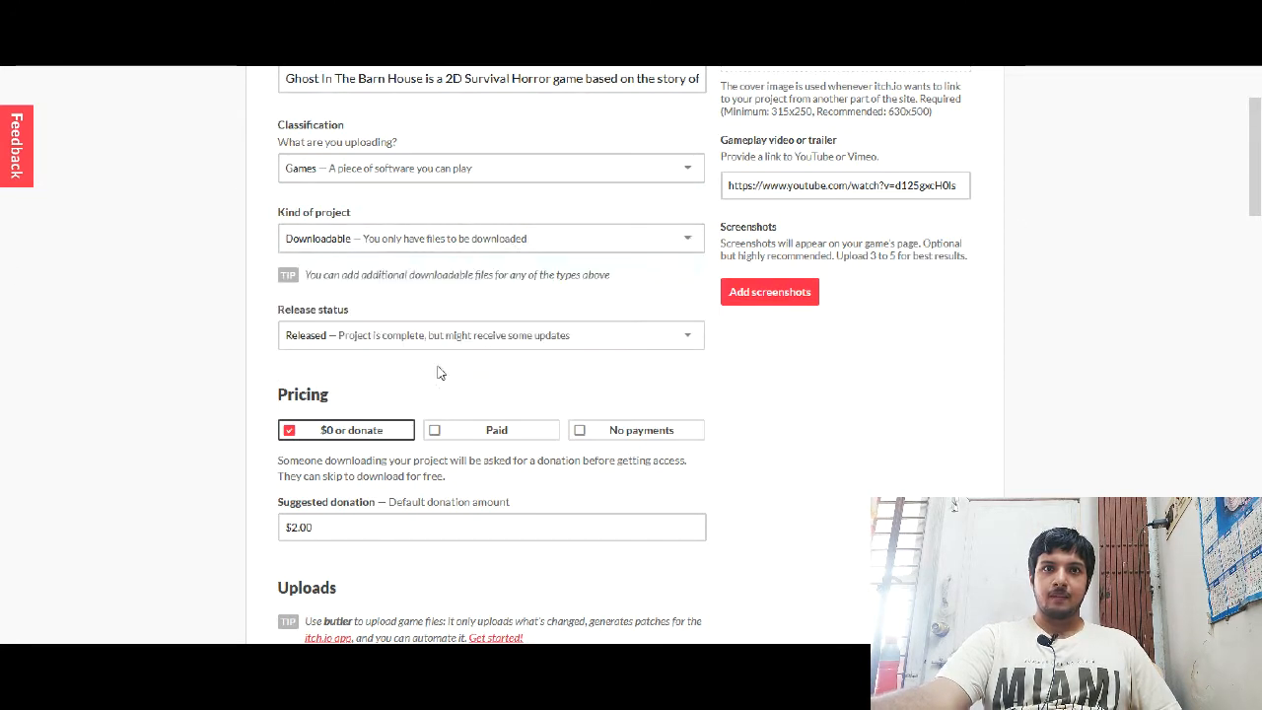
mouse_move(510, 347)
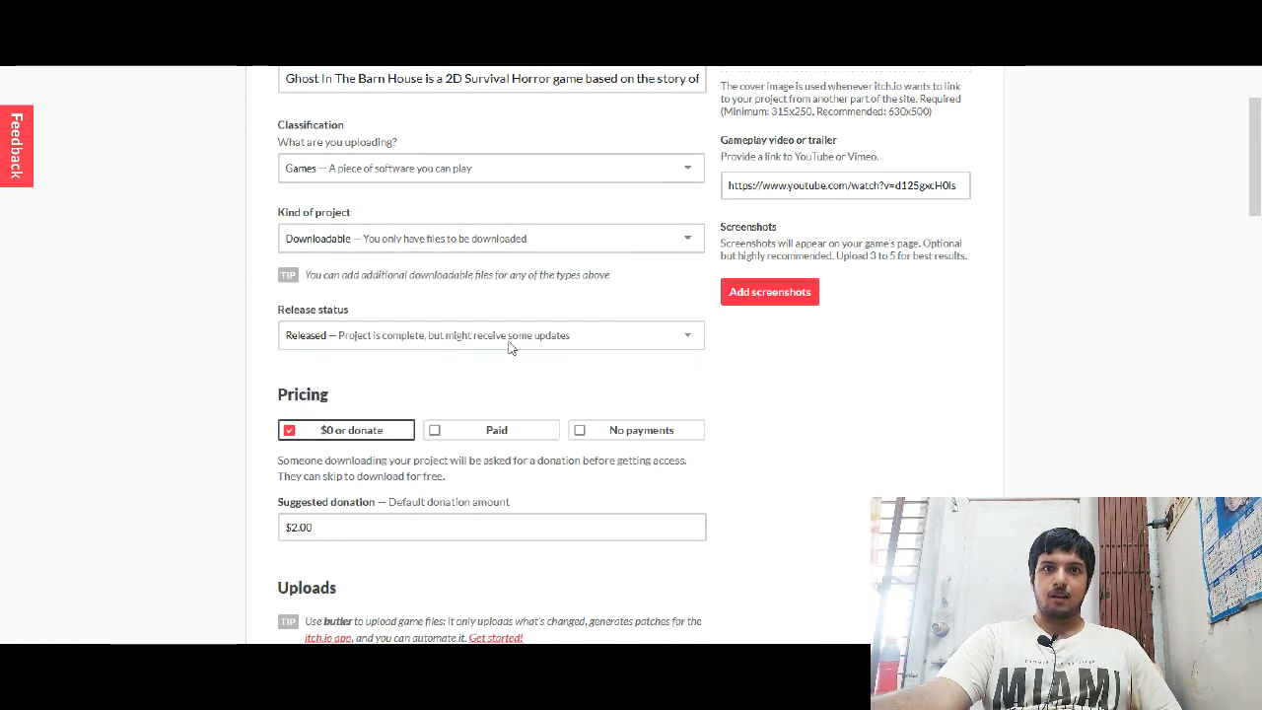
mouse_move(640, 393)
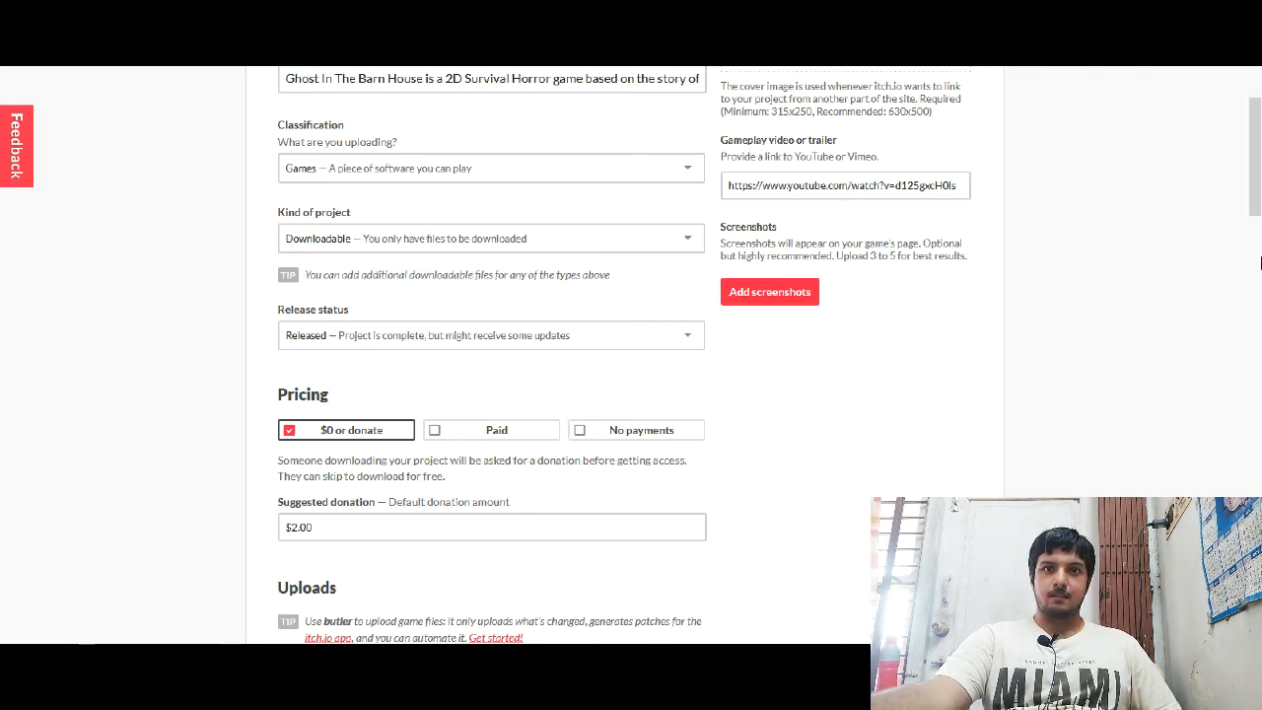
Step: Leave pricing at $0 or donate with a $2.00 suggested donation
scroll(down, 3)
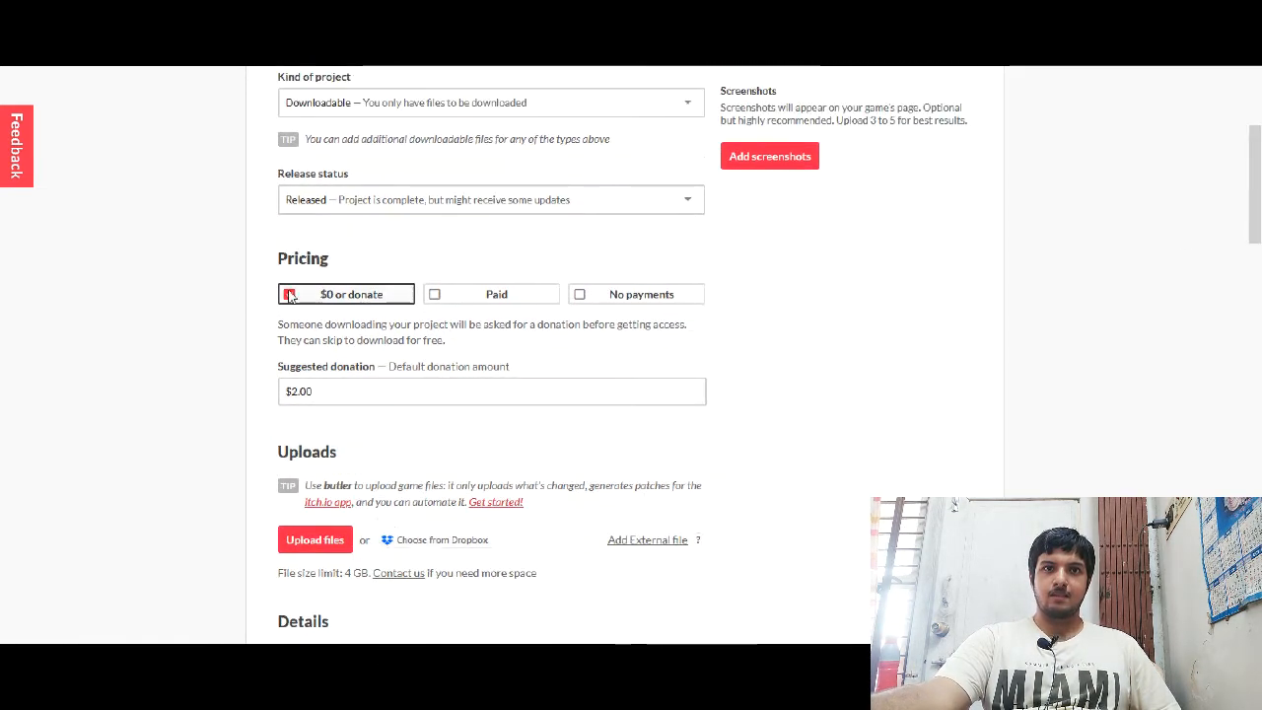
click(289, 294)
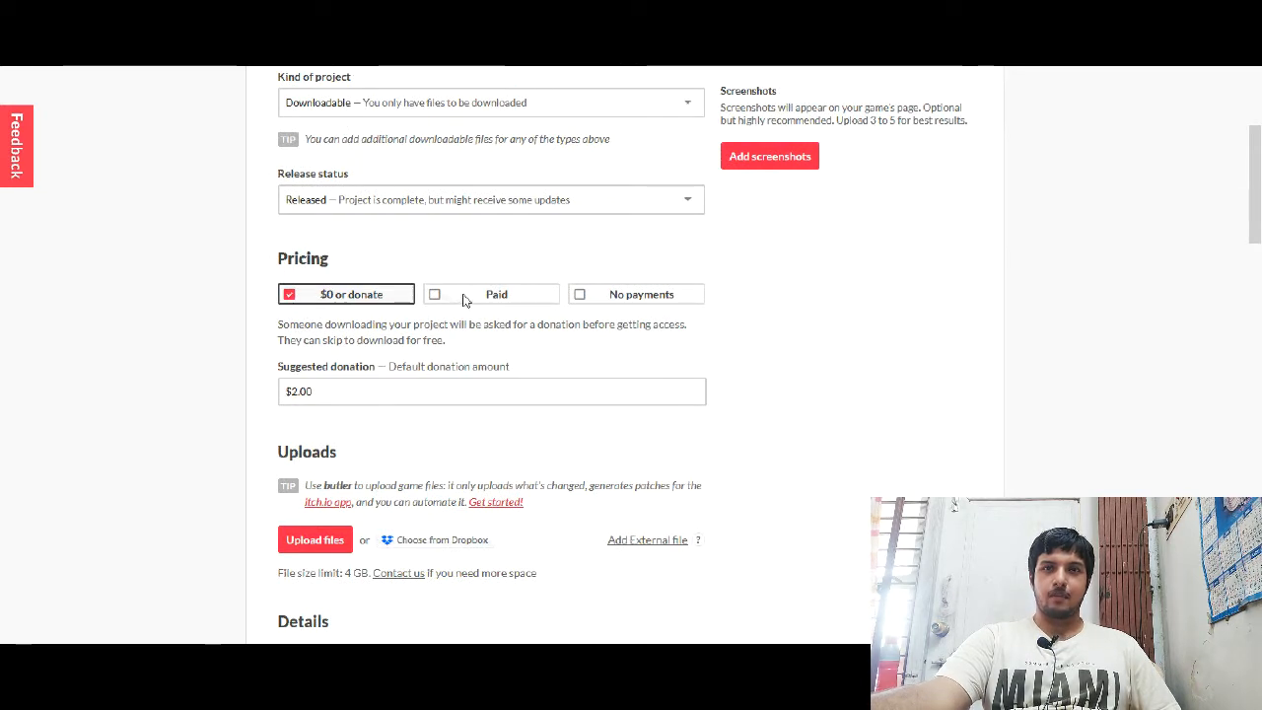
mouse_move(379, 326)
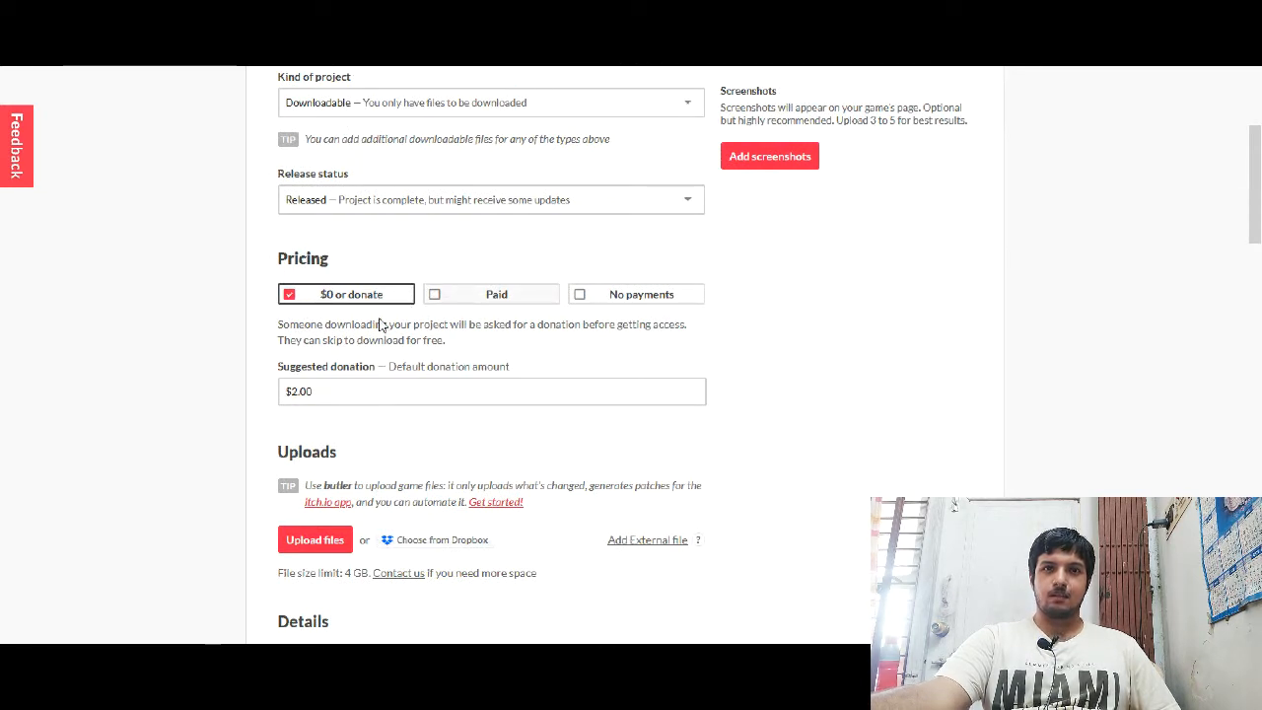
click(491, 391)
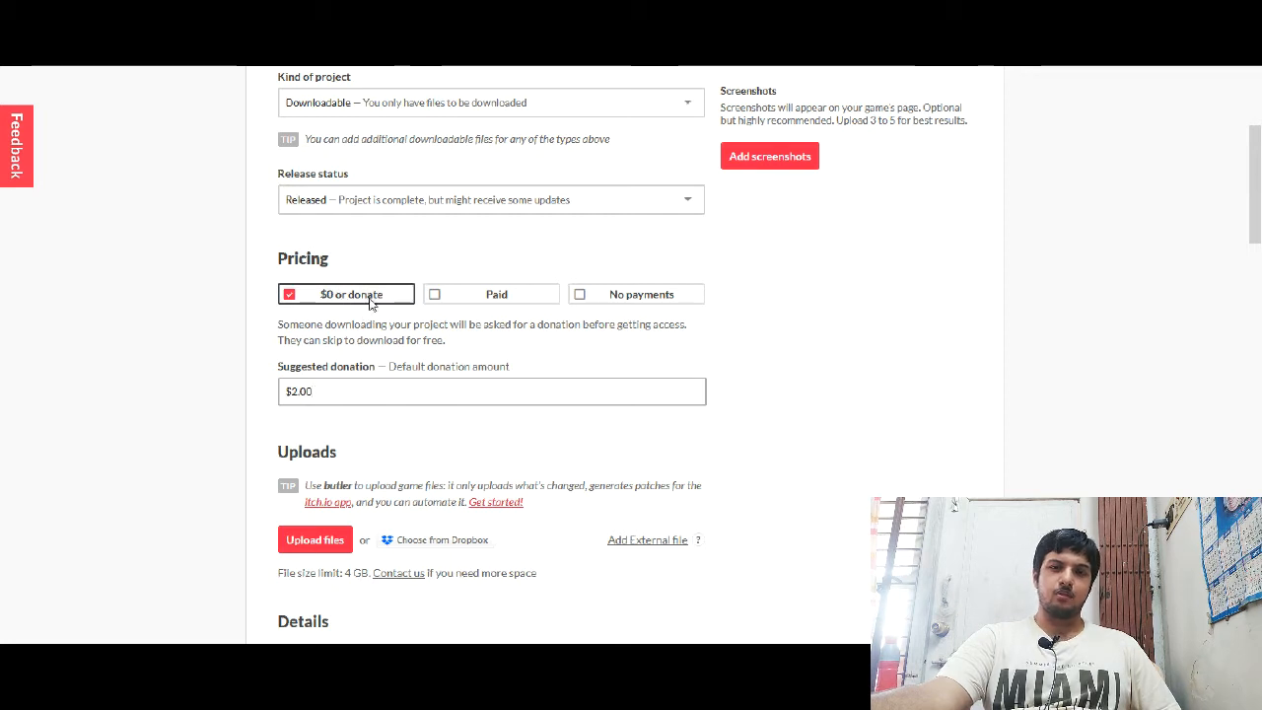
mouse_move(329, 393)
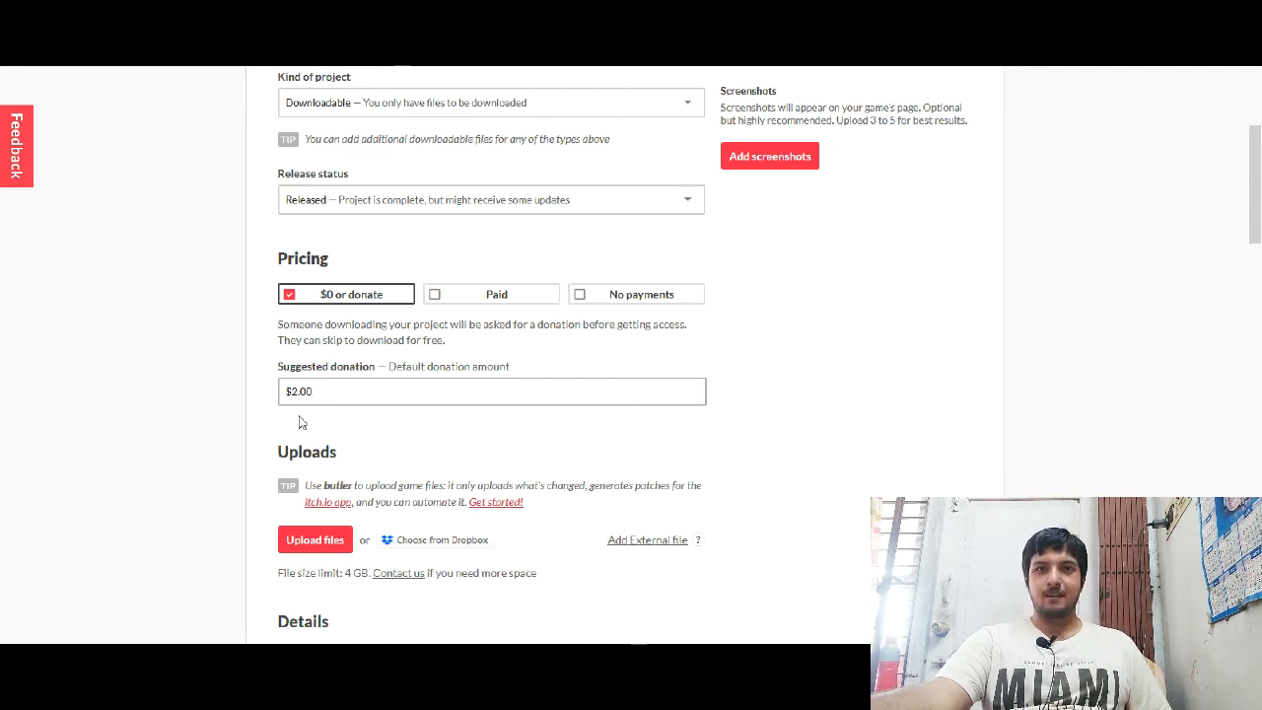
mouse_move(492, 435)
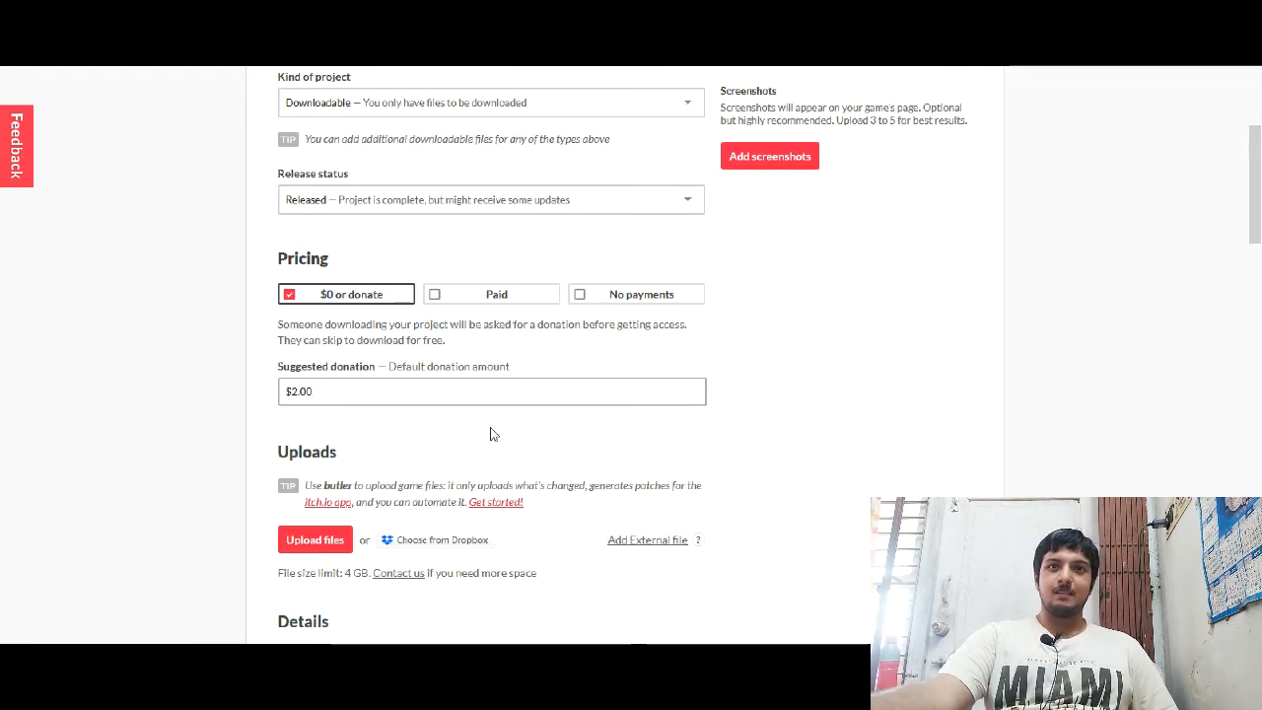
mouse_move(466, 279)
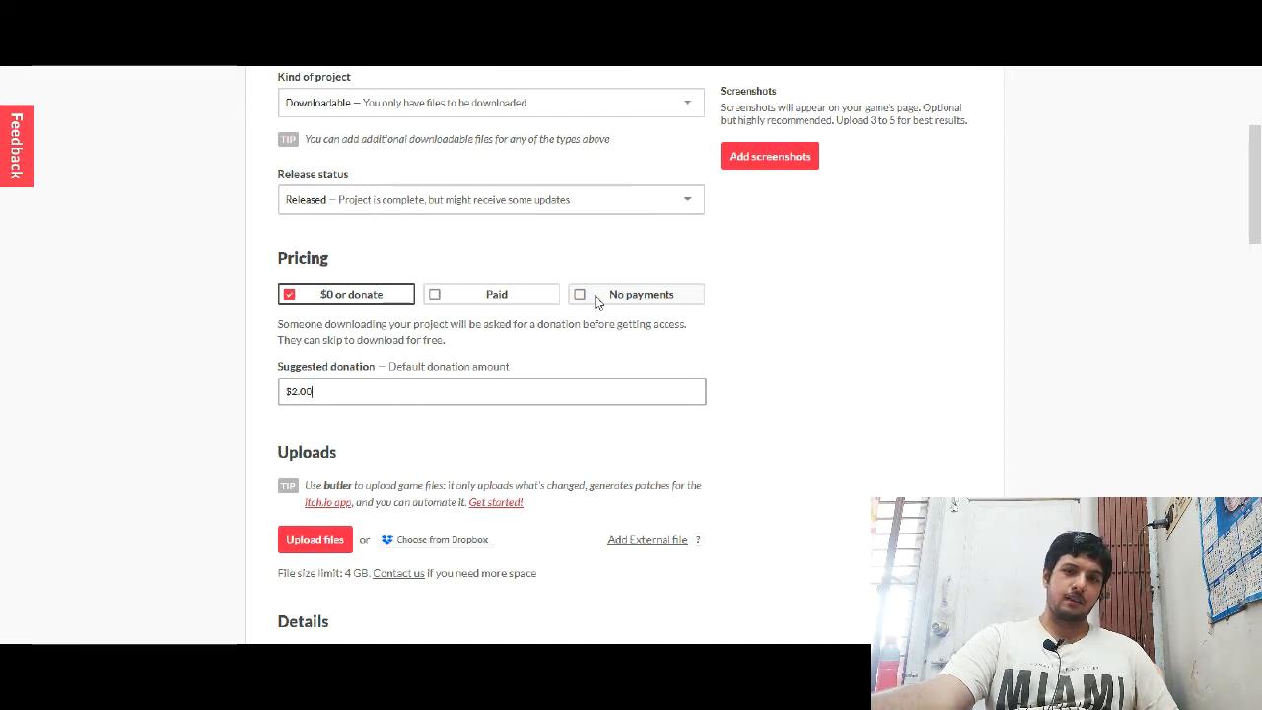
mouse_move(621, 218)
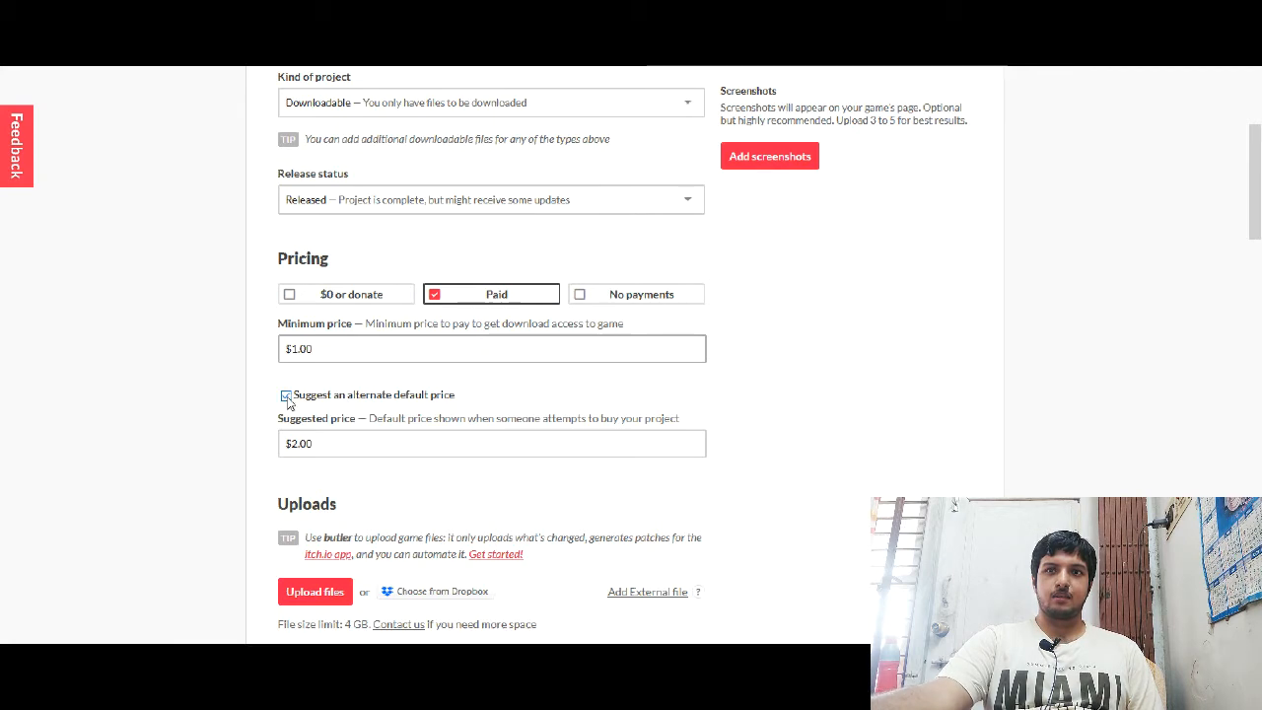
Step: Make the KEY FEATURES heading bold
scroll(up, 3)
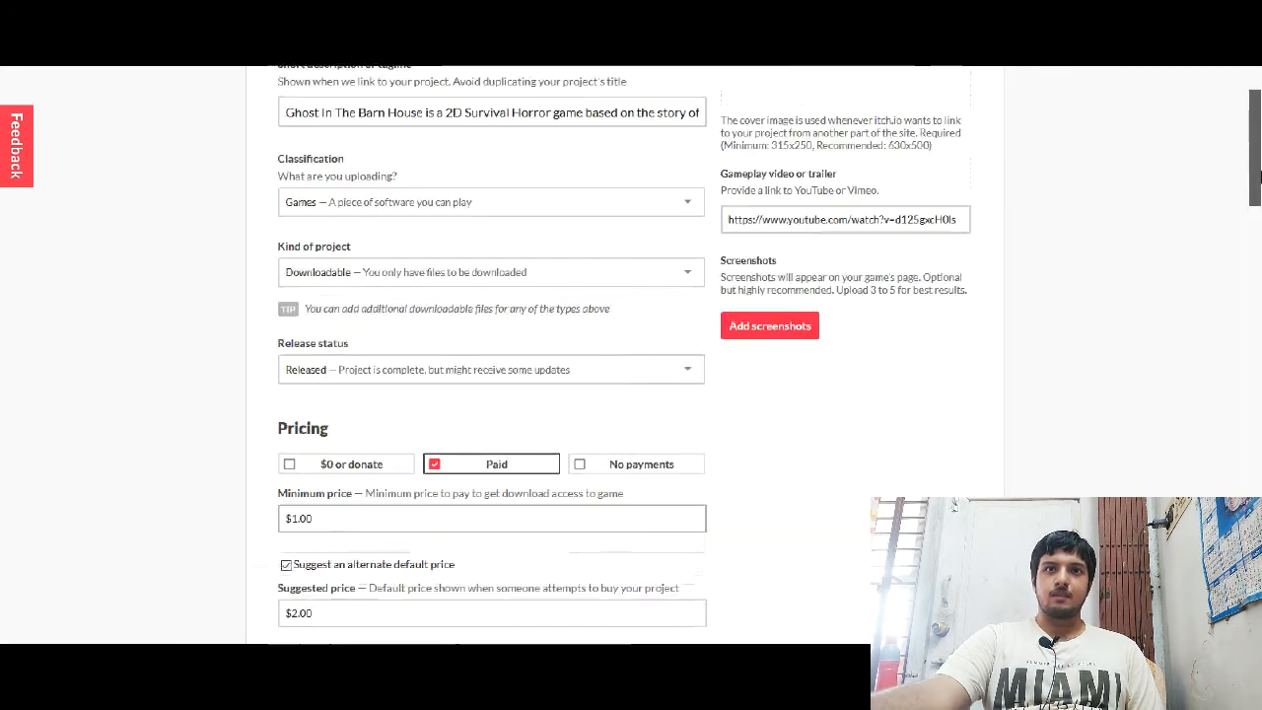
scroll(down, 3)
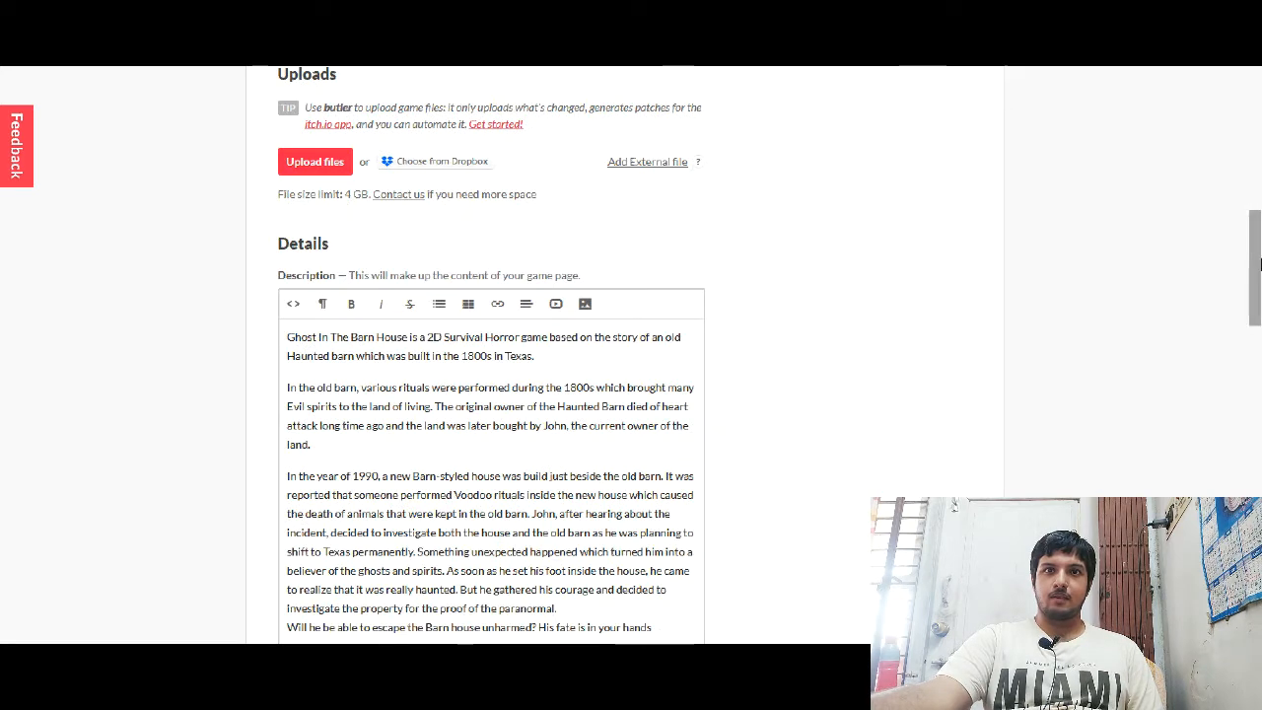
scroll(down, 3)
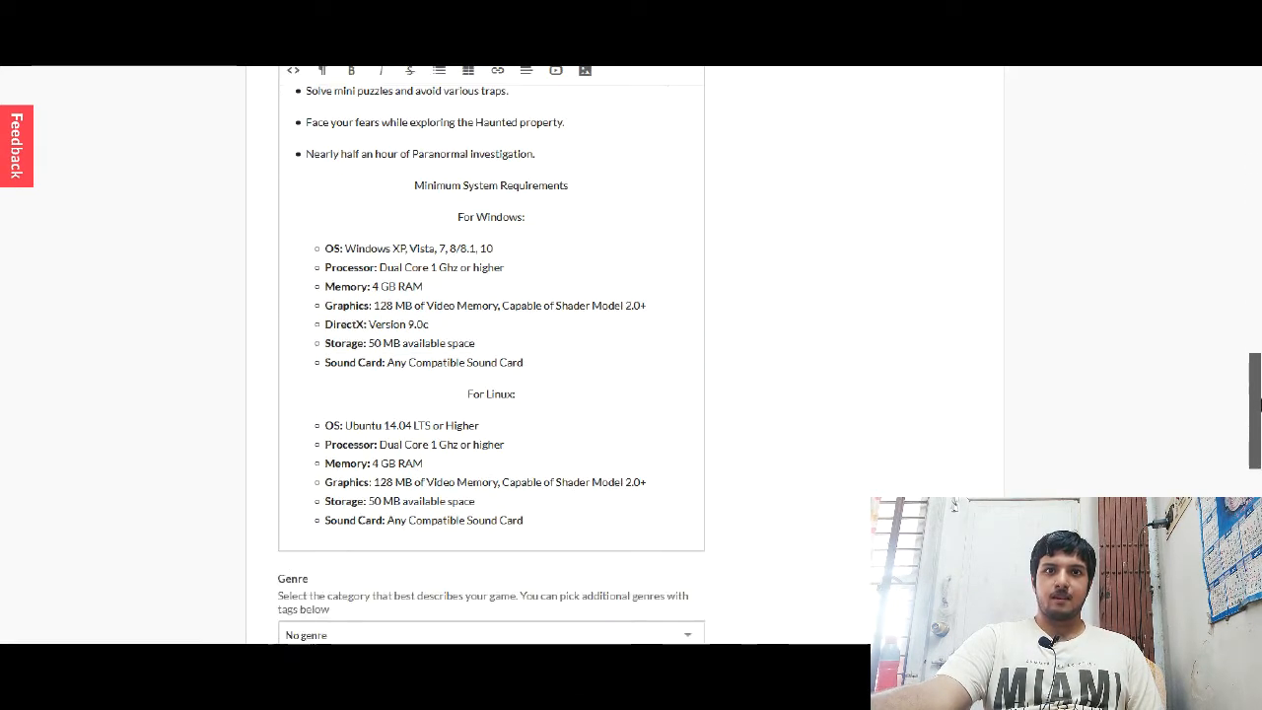
scroll(up, 3)
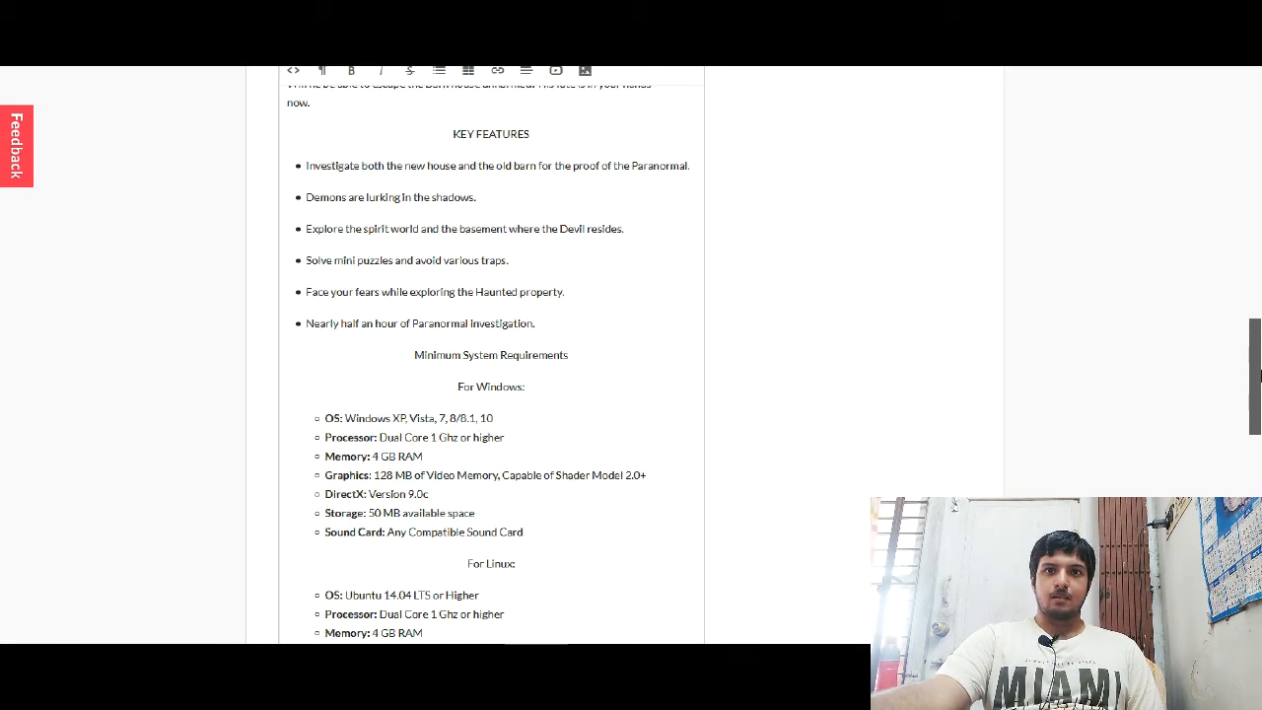
scroll(down, 3)
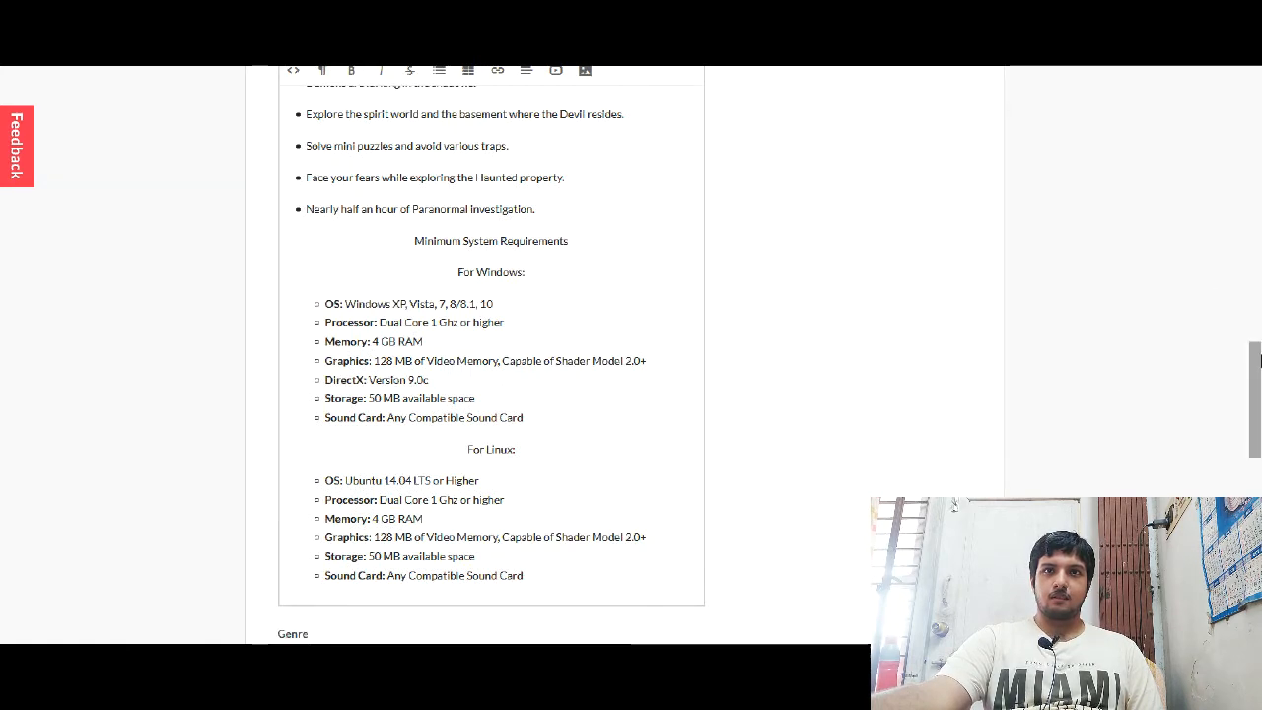
scroll(up, 3)
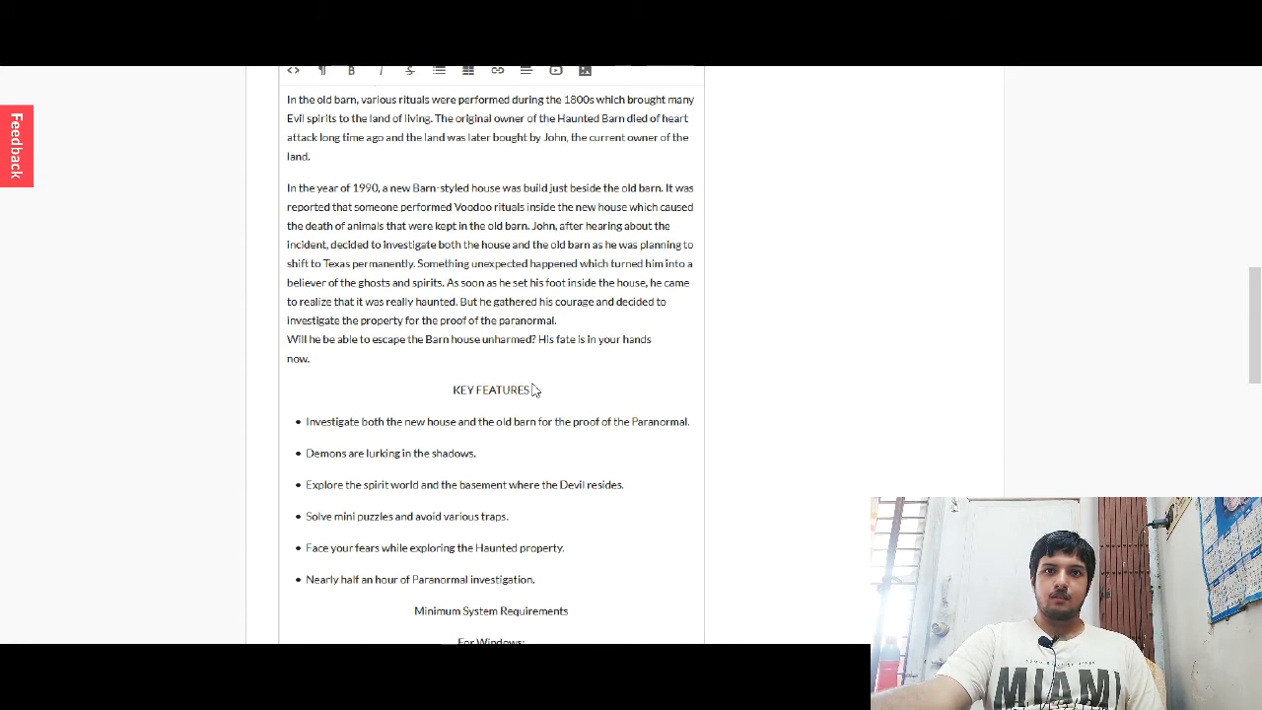
double_click(491, 389)
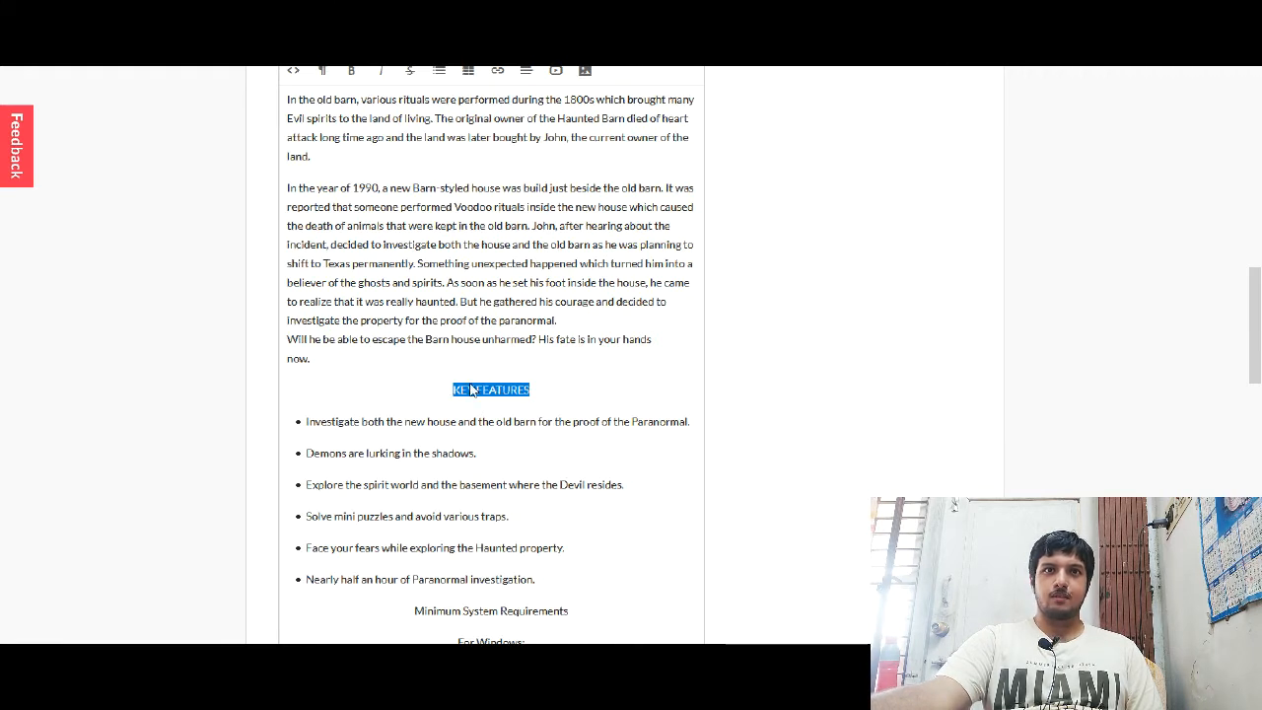
mouse_move(409, 70)
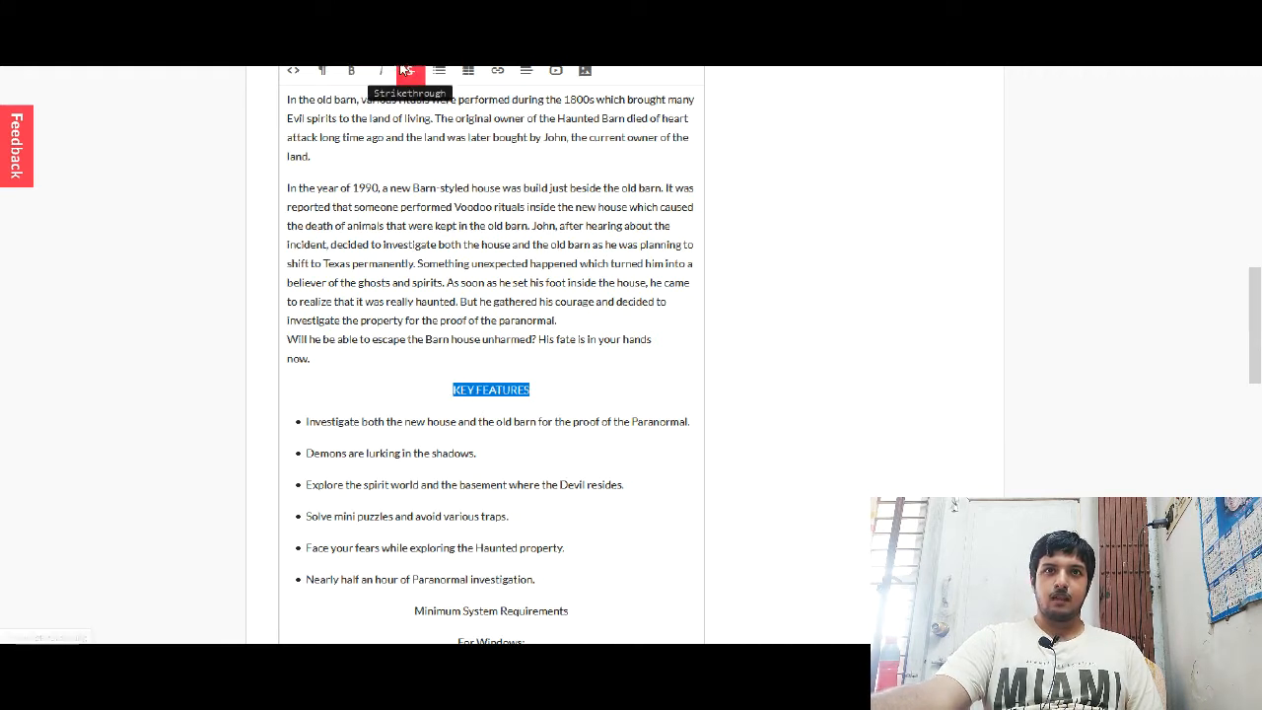
mouse_move(323, 70)
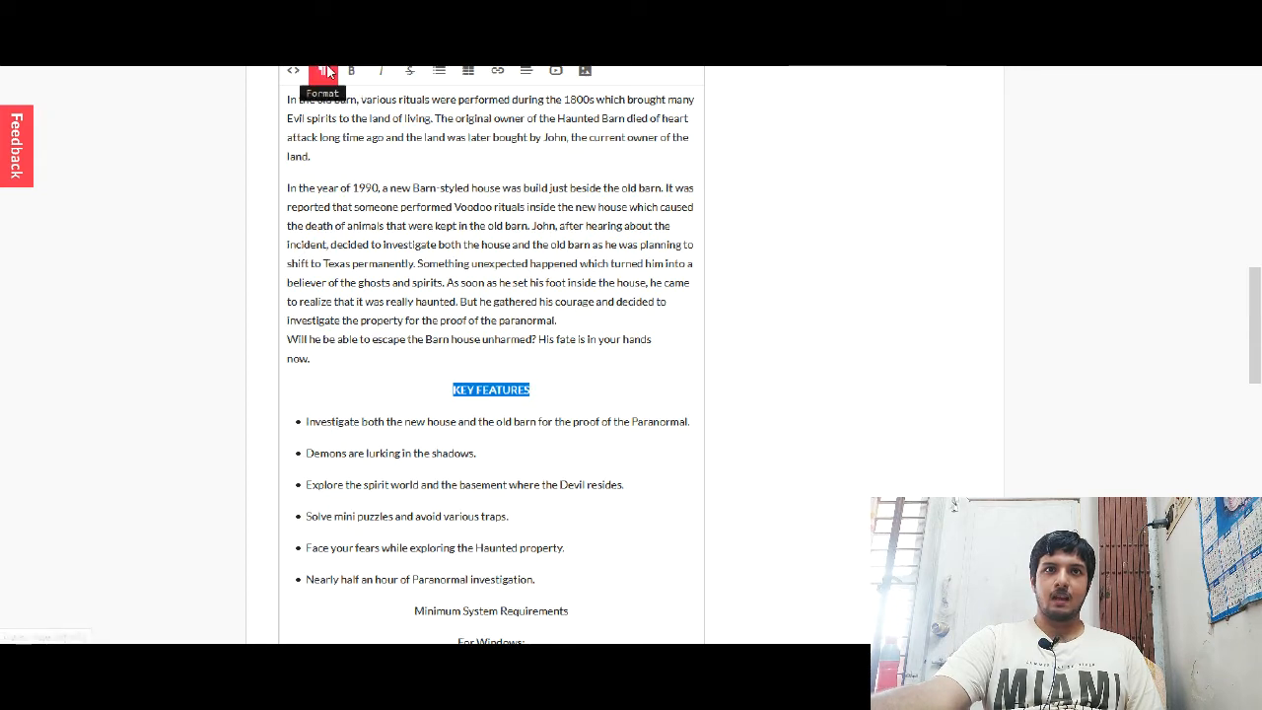
click(323, 70)
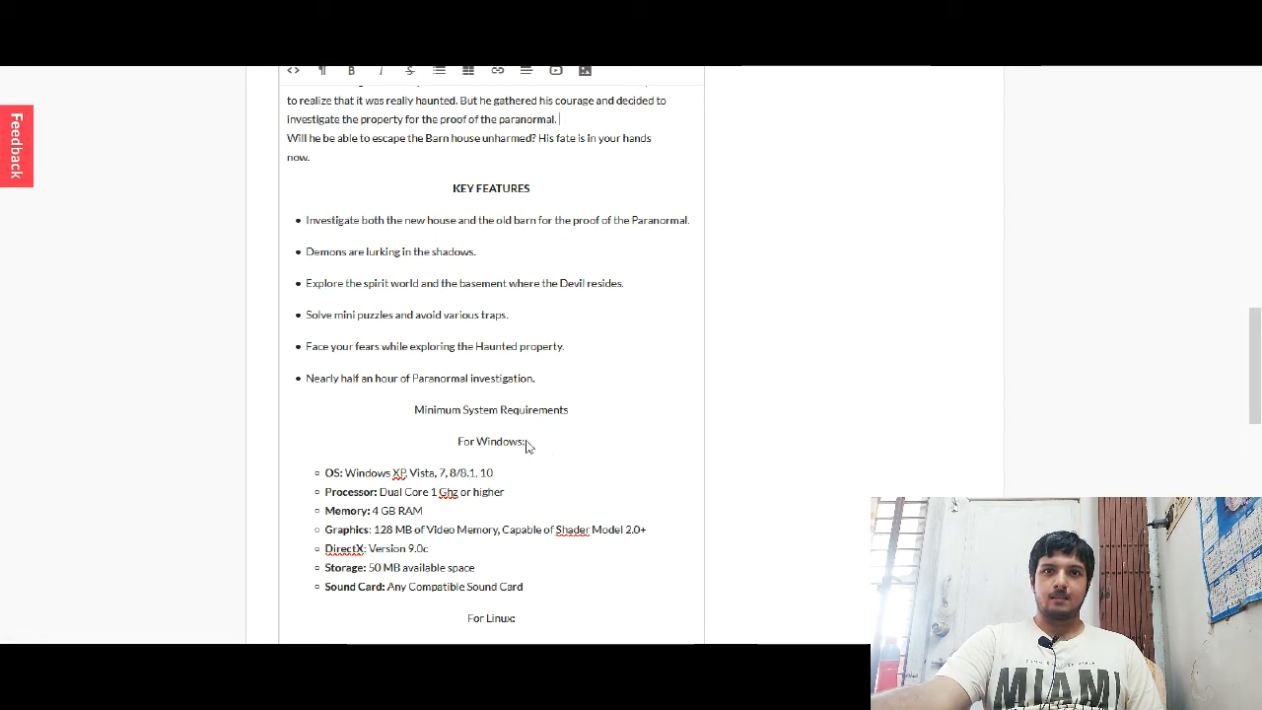
Step: Select the Minimum System Requirements heading for bolding
double_click(489, 409)
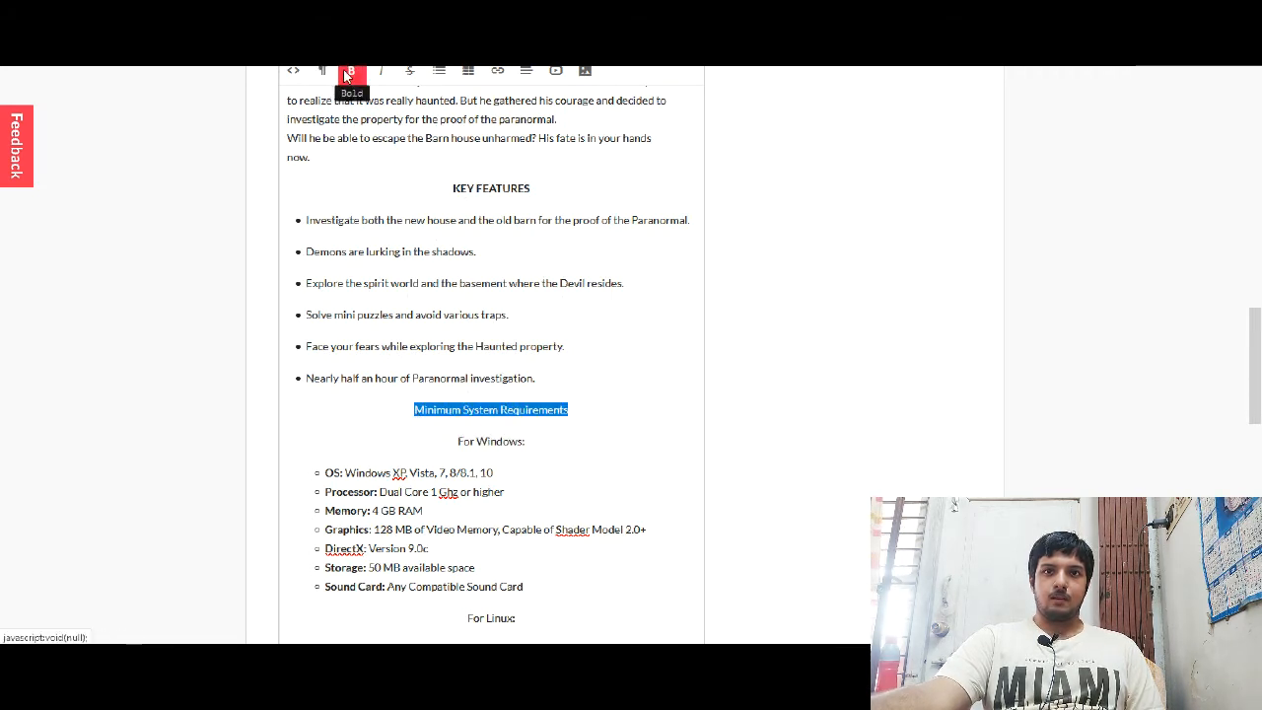
scroll(up, 3)
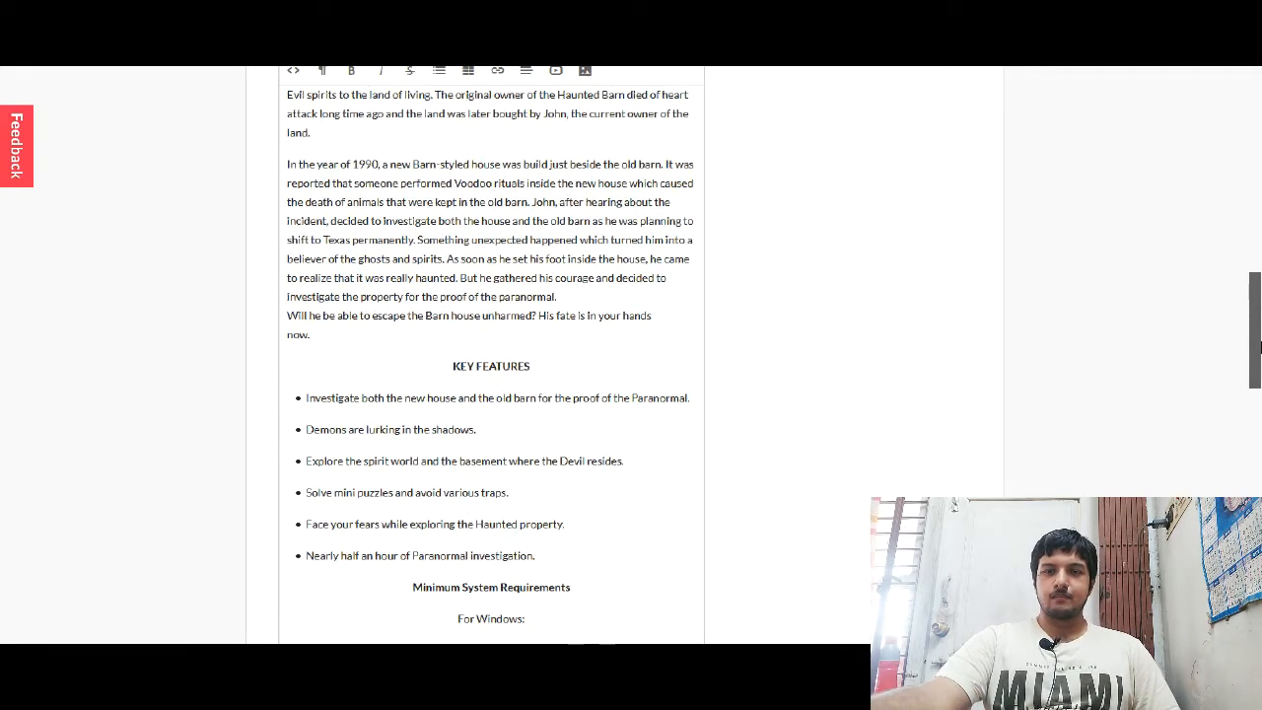
scroll(down, 3)
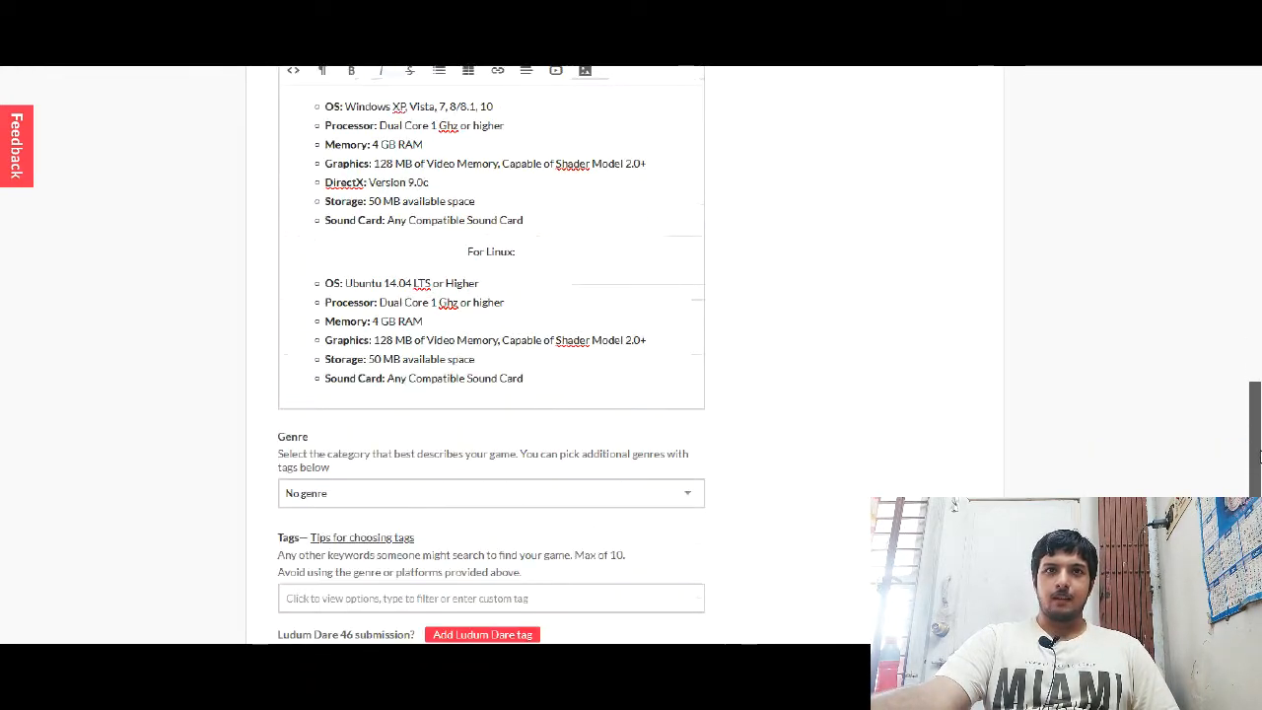
Step: Set the game's genre to Adventure
scroll(down, 3)
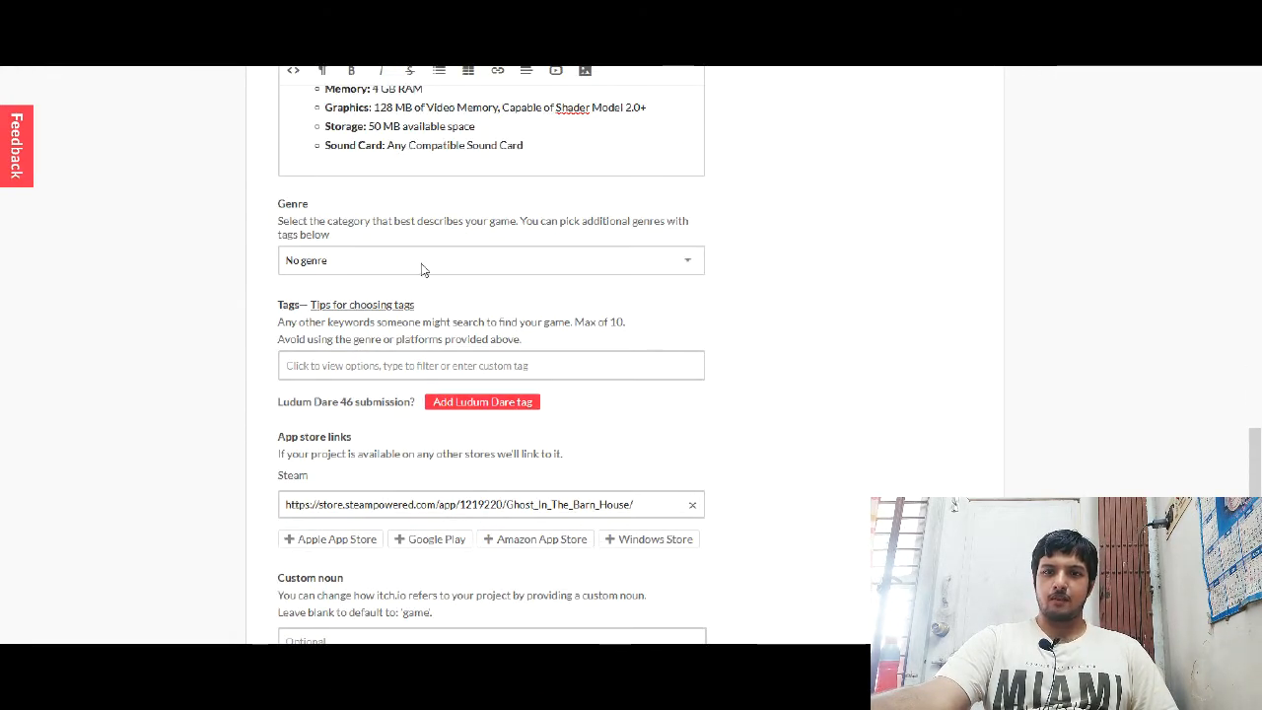
click(488, 260)
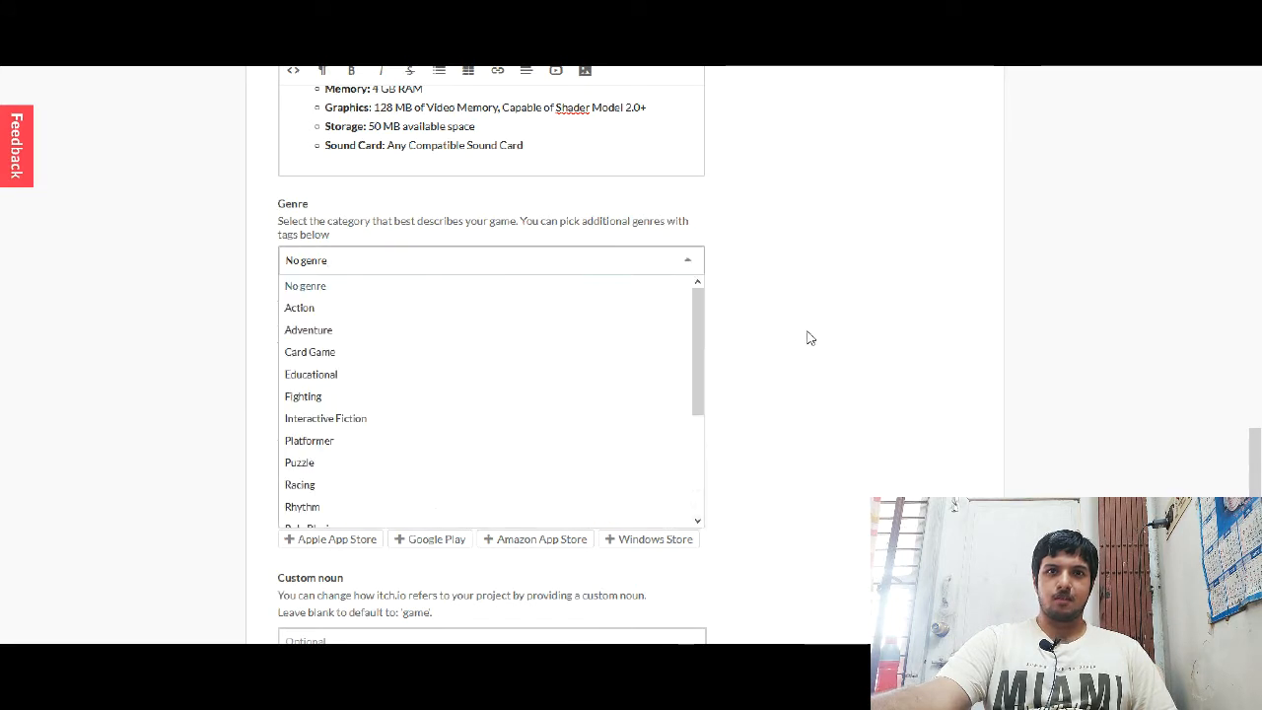
scroll(down, 3)
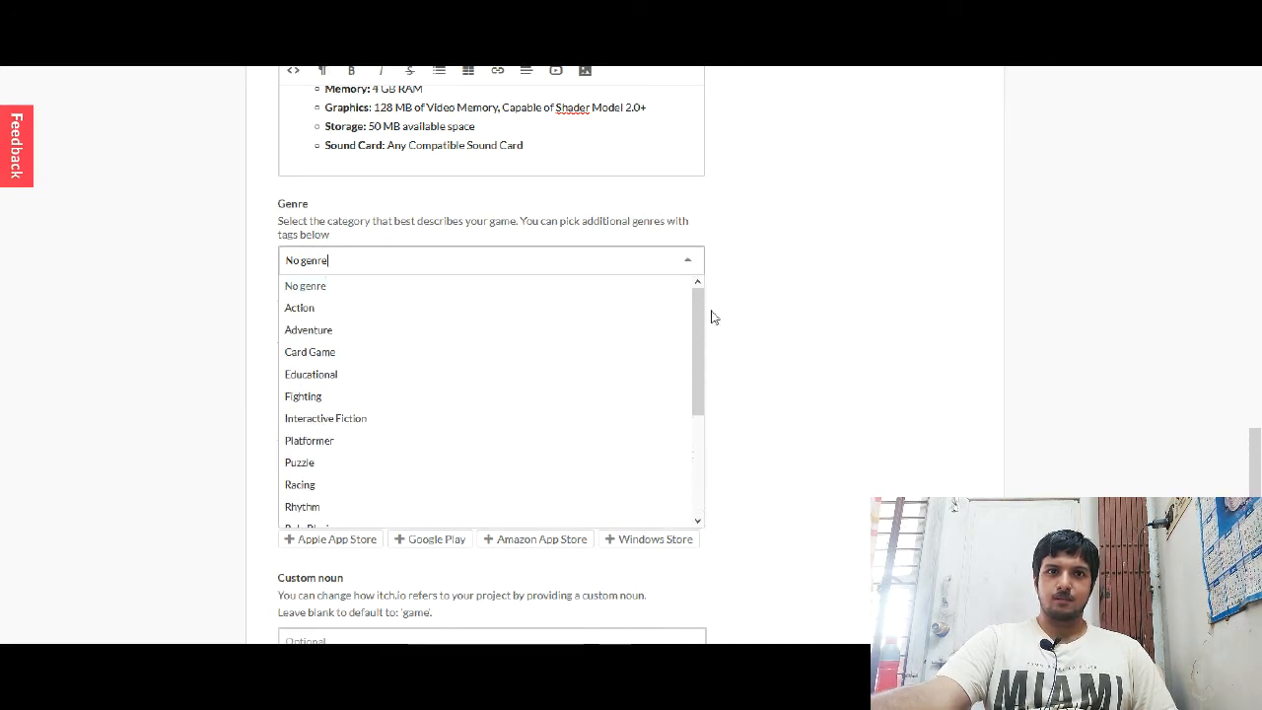
mouse_move(308, 329)
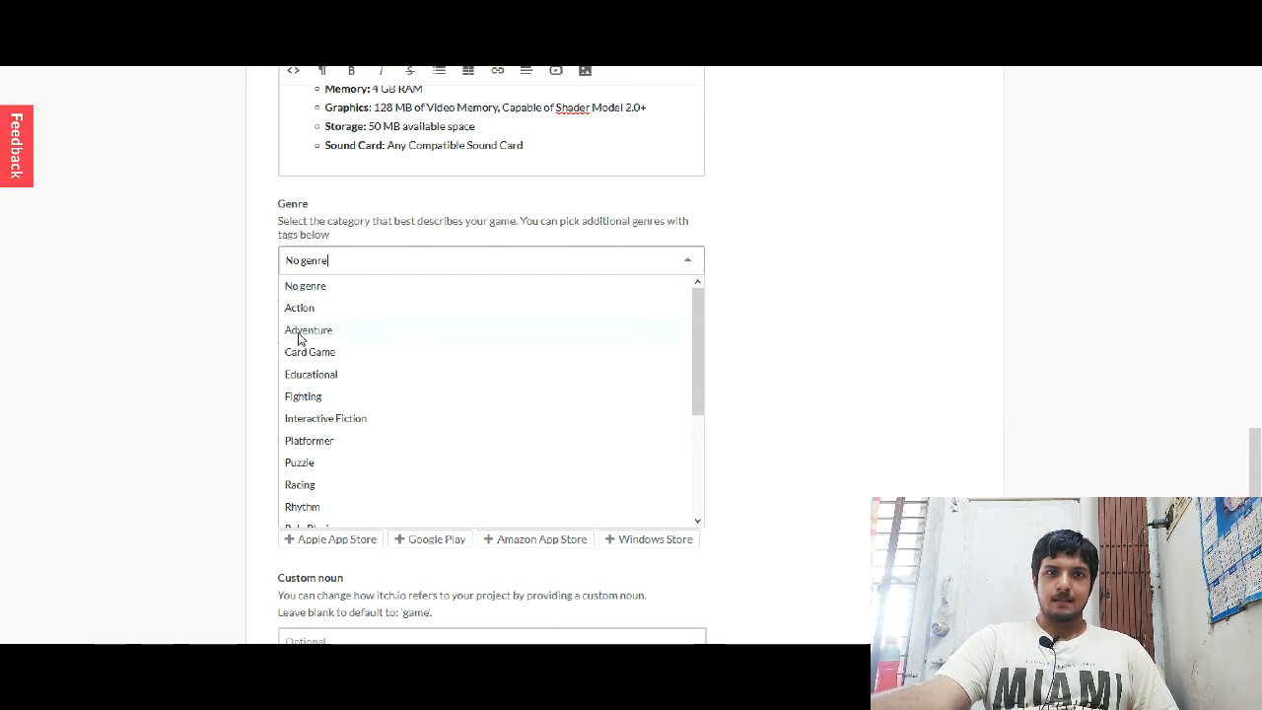
click(308, 330)
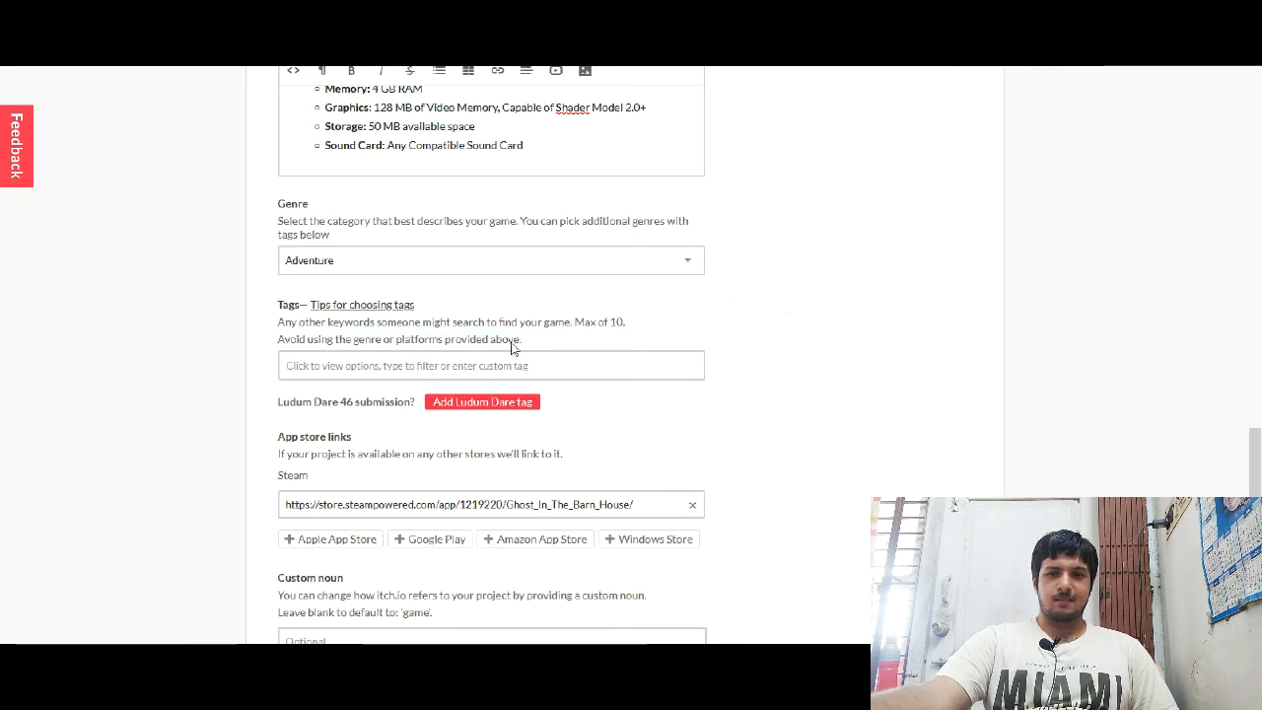
mouse_move(1044, 335)
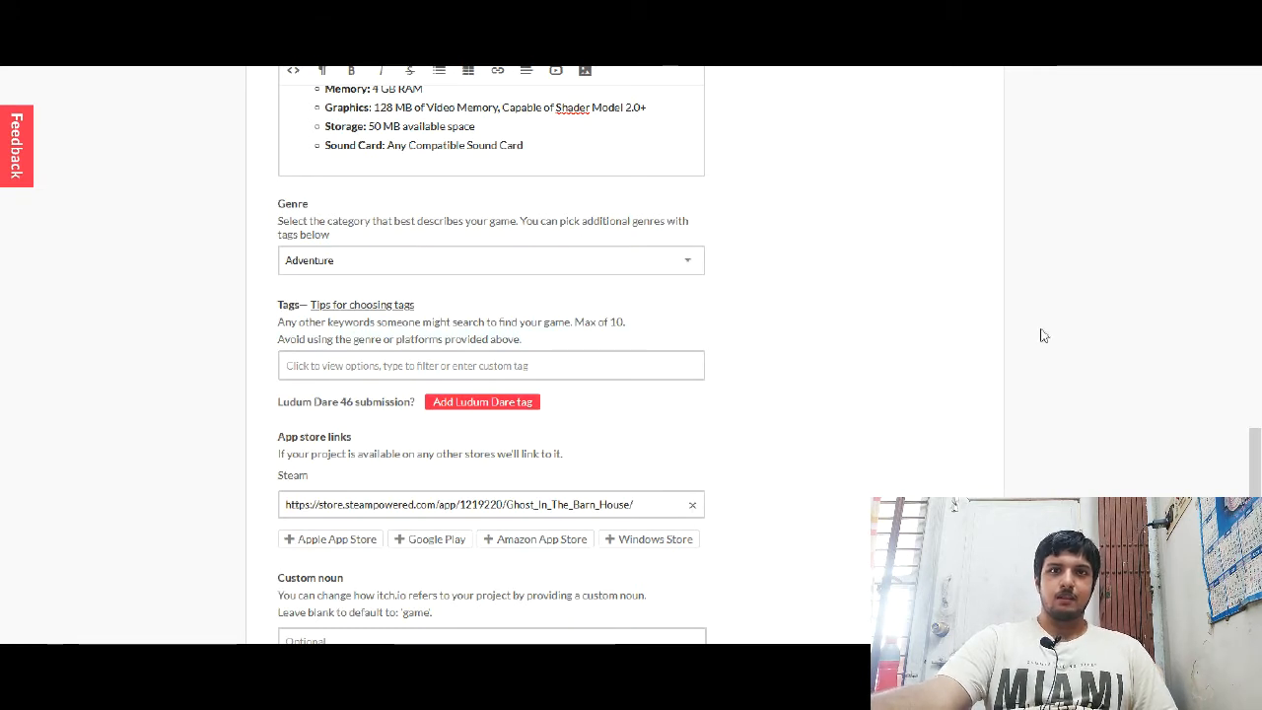
Step: Add tags 2d, survival-horror, pixel-art, retro, top-down and top-down-adventure
click(490, 364)
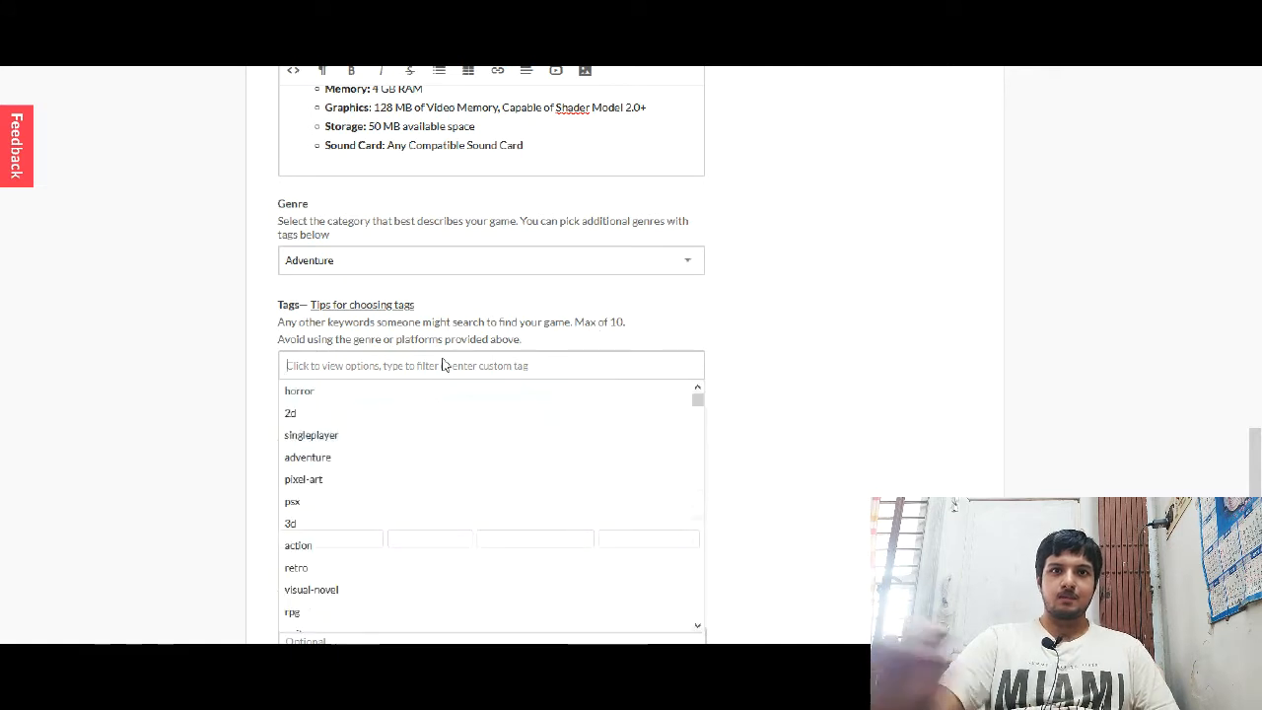
text(2d horror surviva)
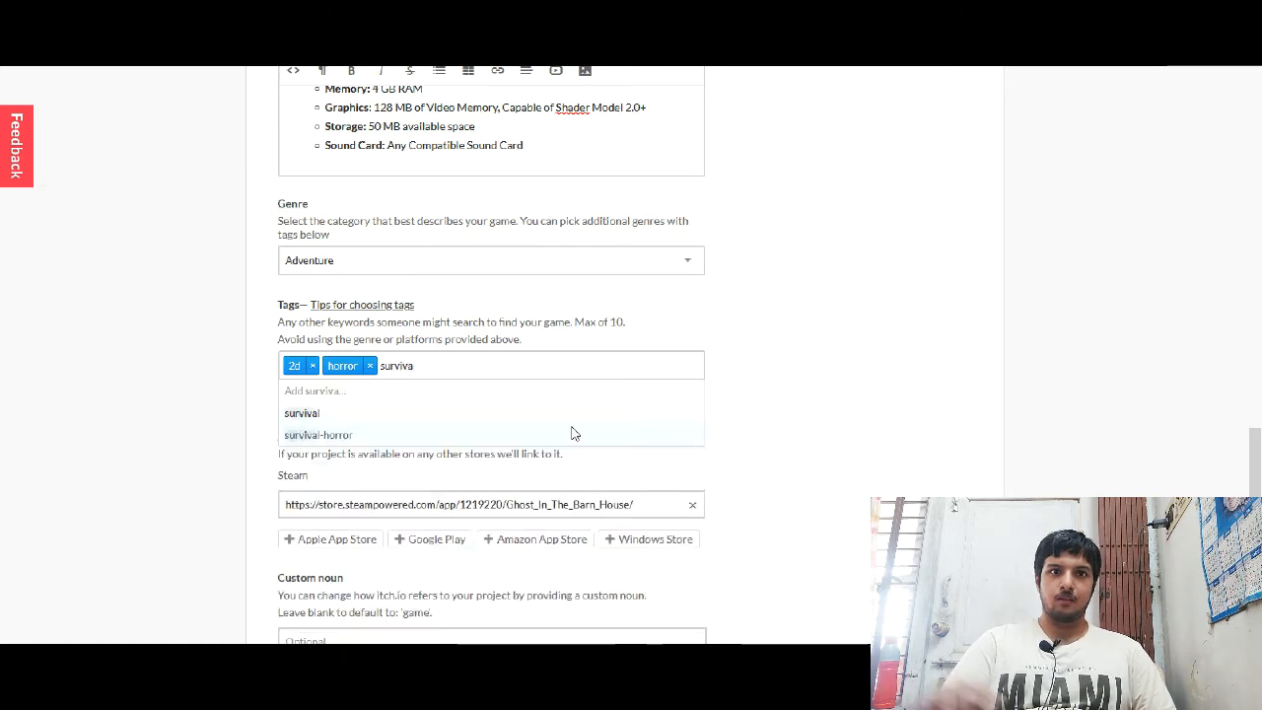
click(318, 435)
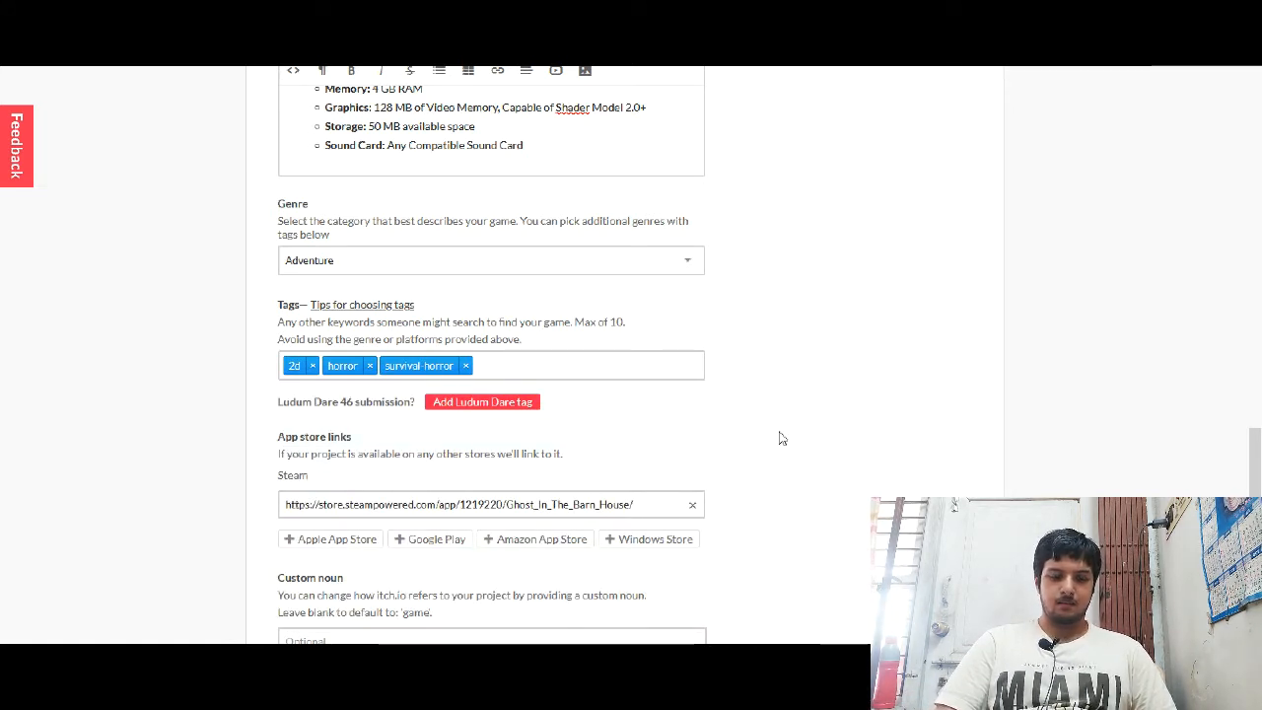
text(pixel)
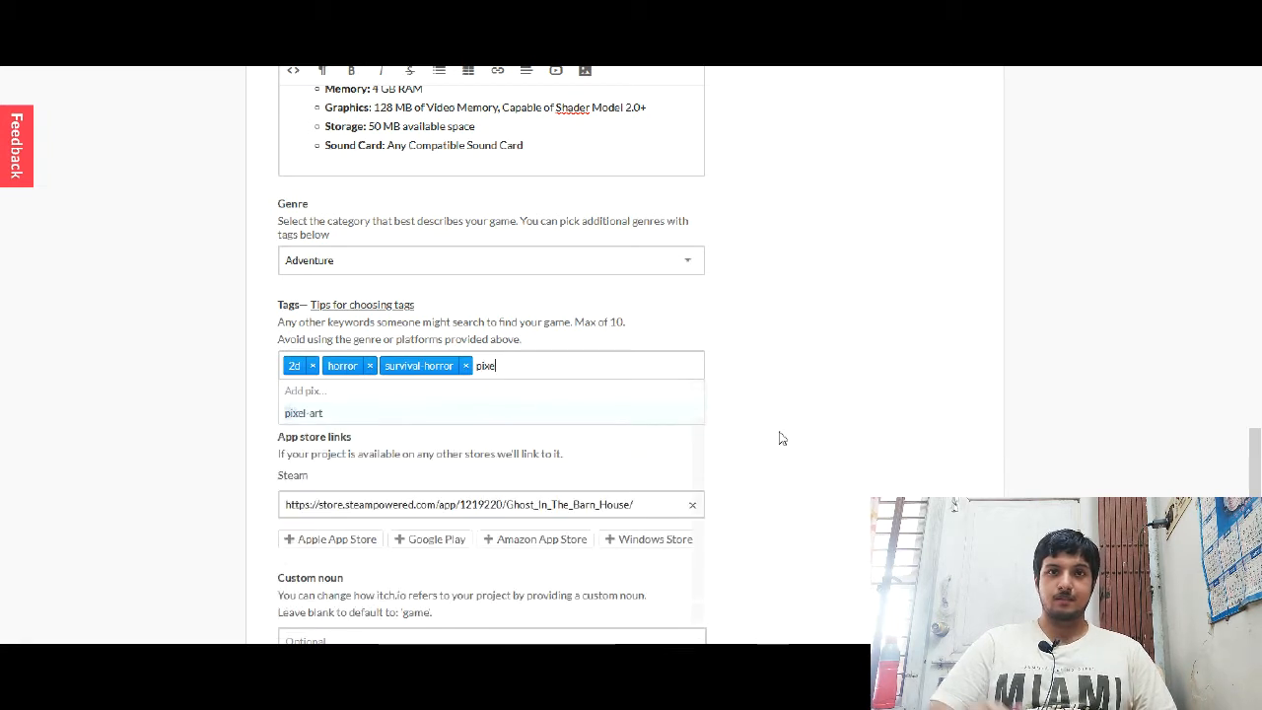
click(302, 413)
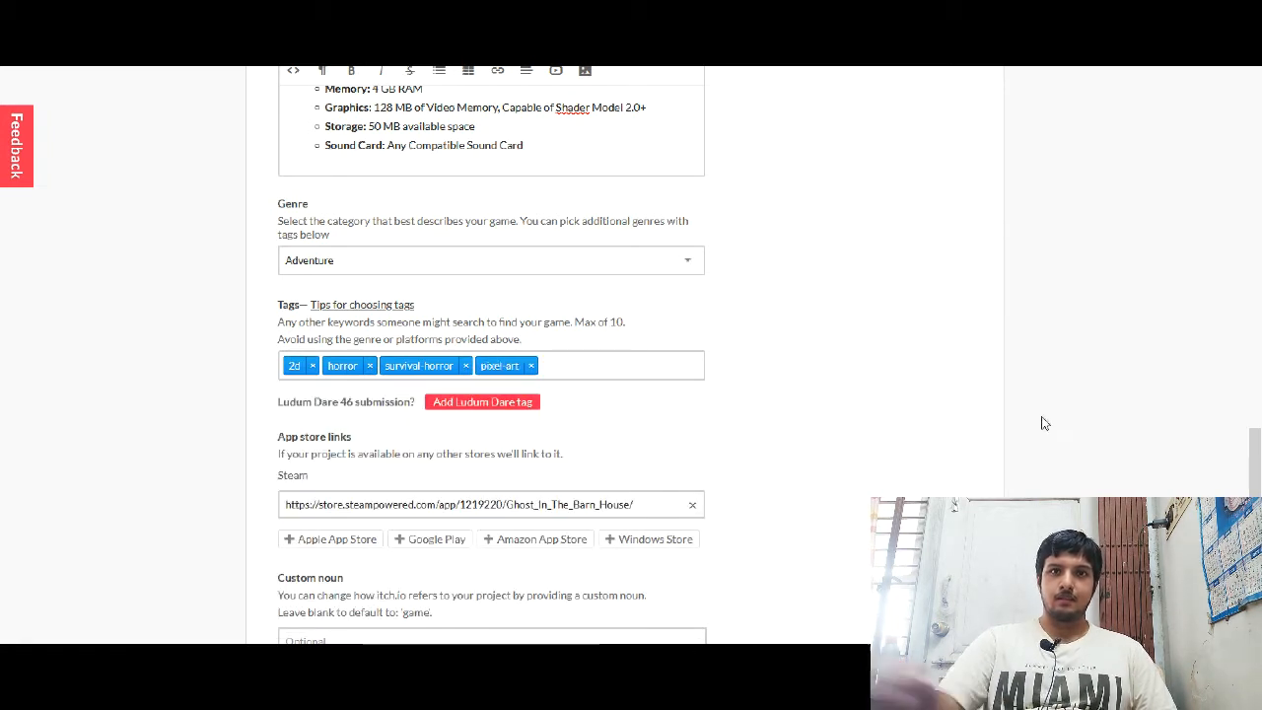
text(retr)
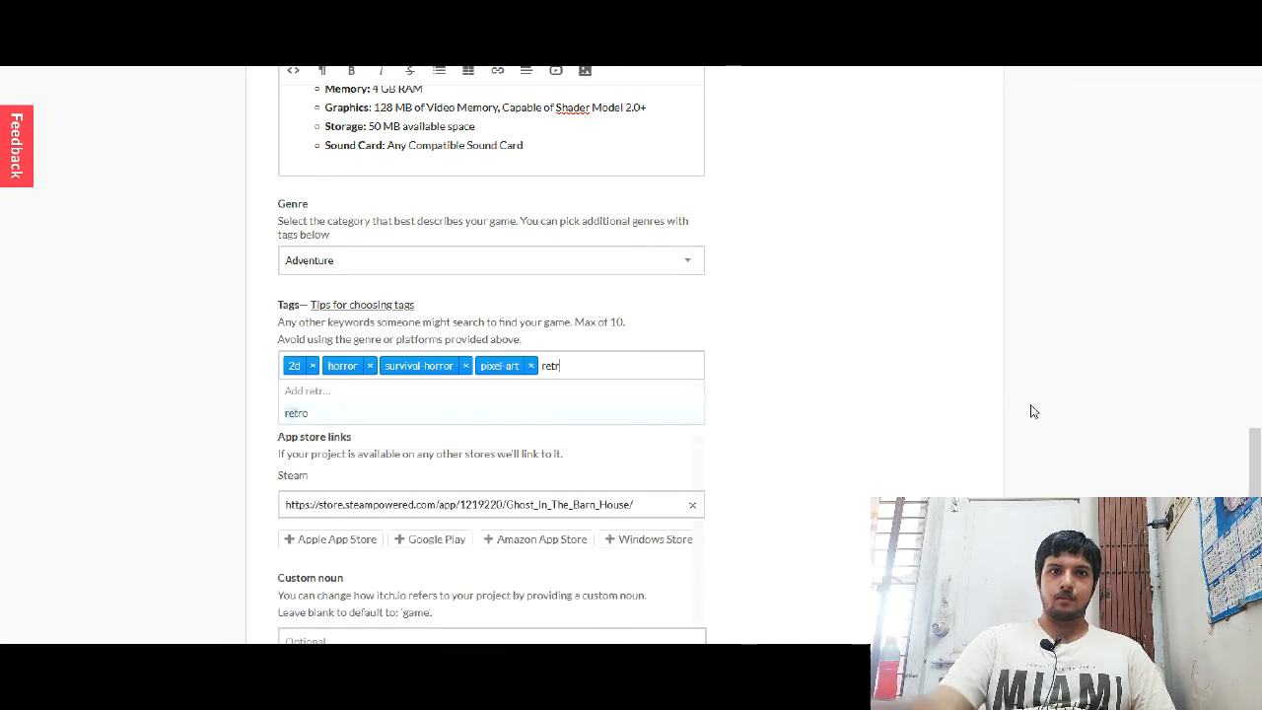
click(296, 413)
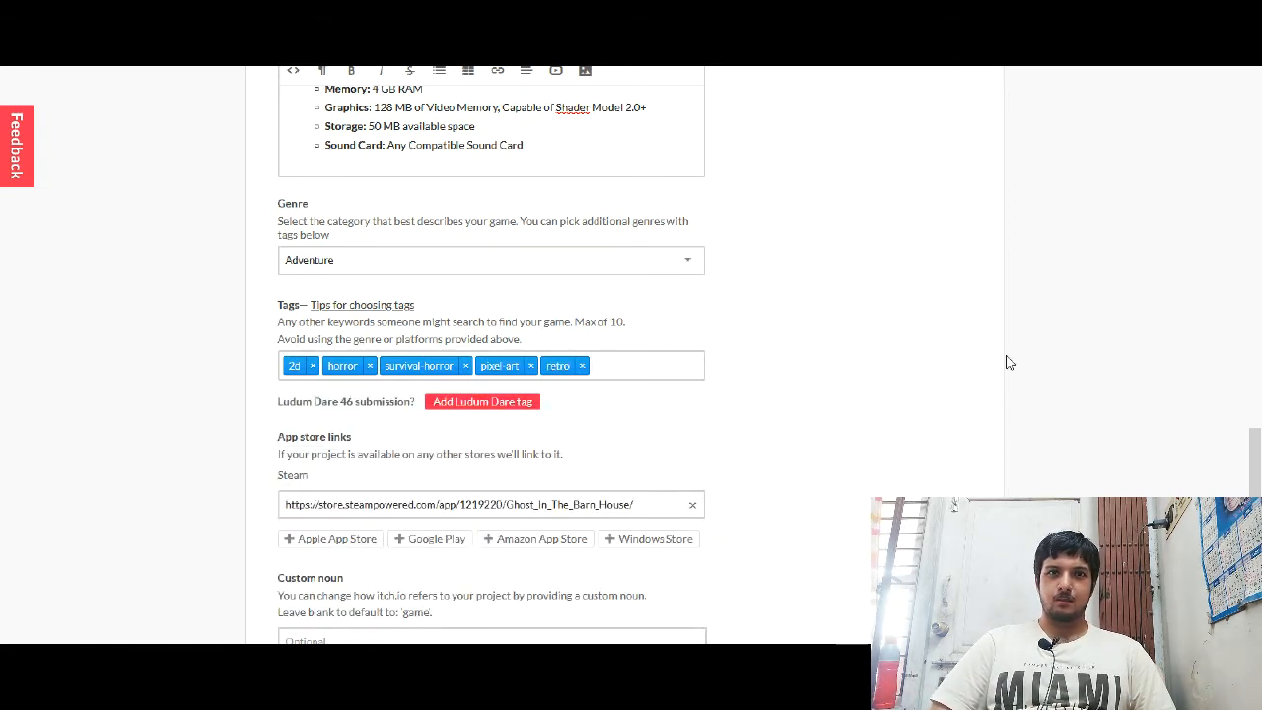
text(top)
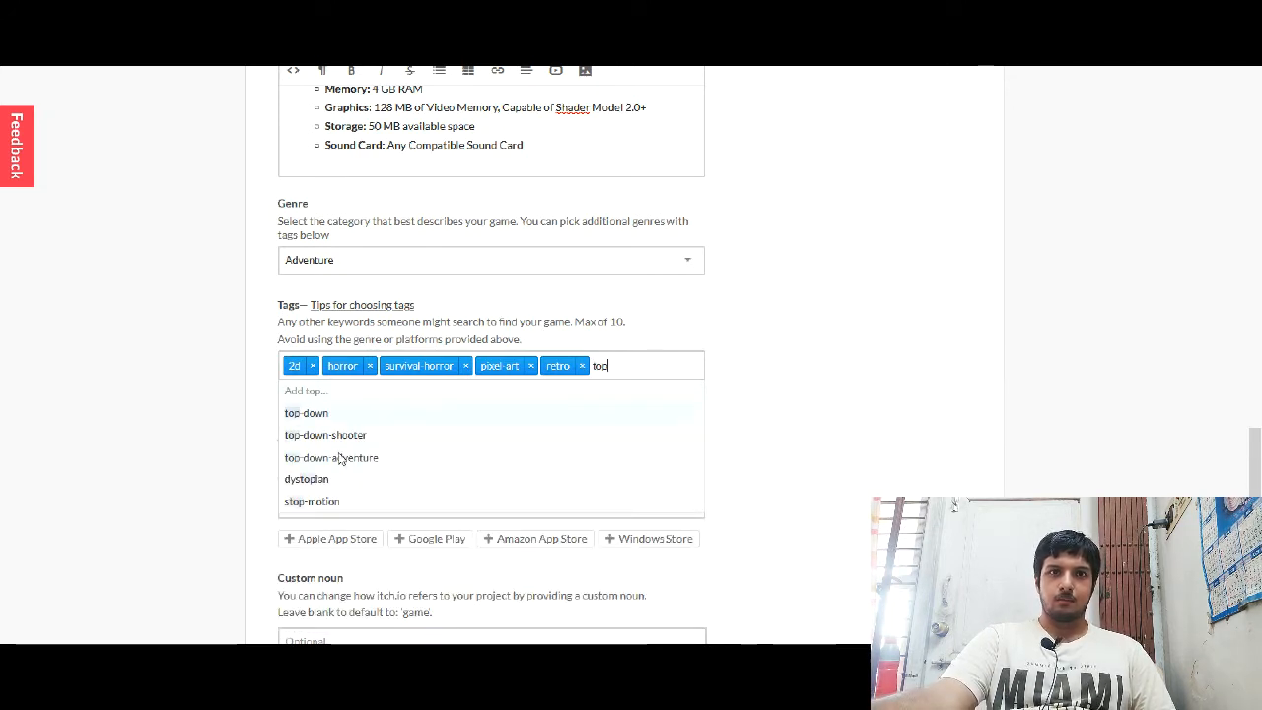
click(307, 413)
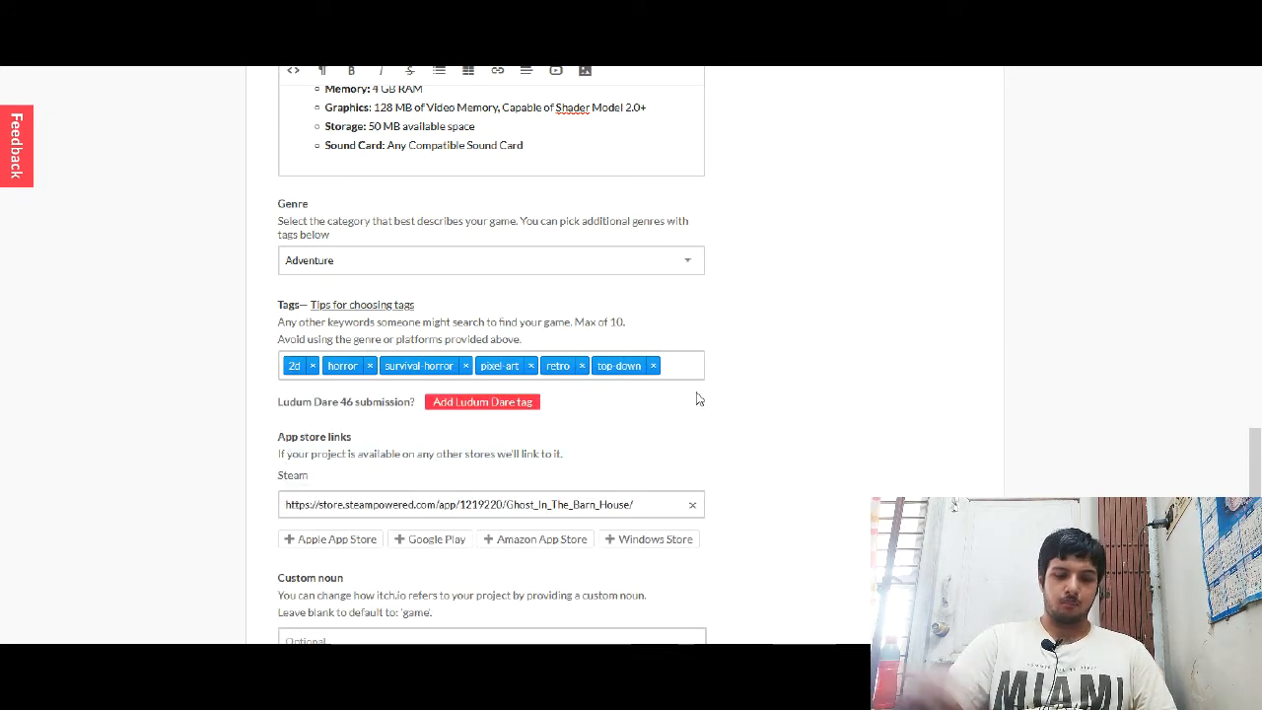
text(top)
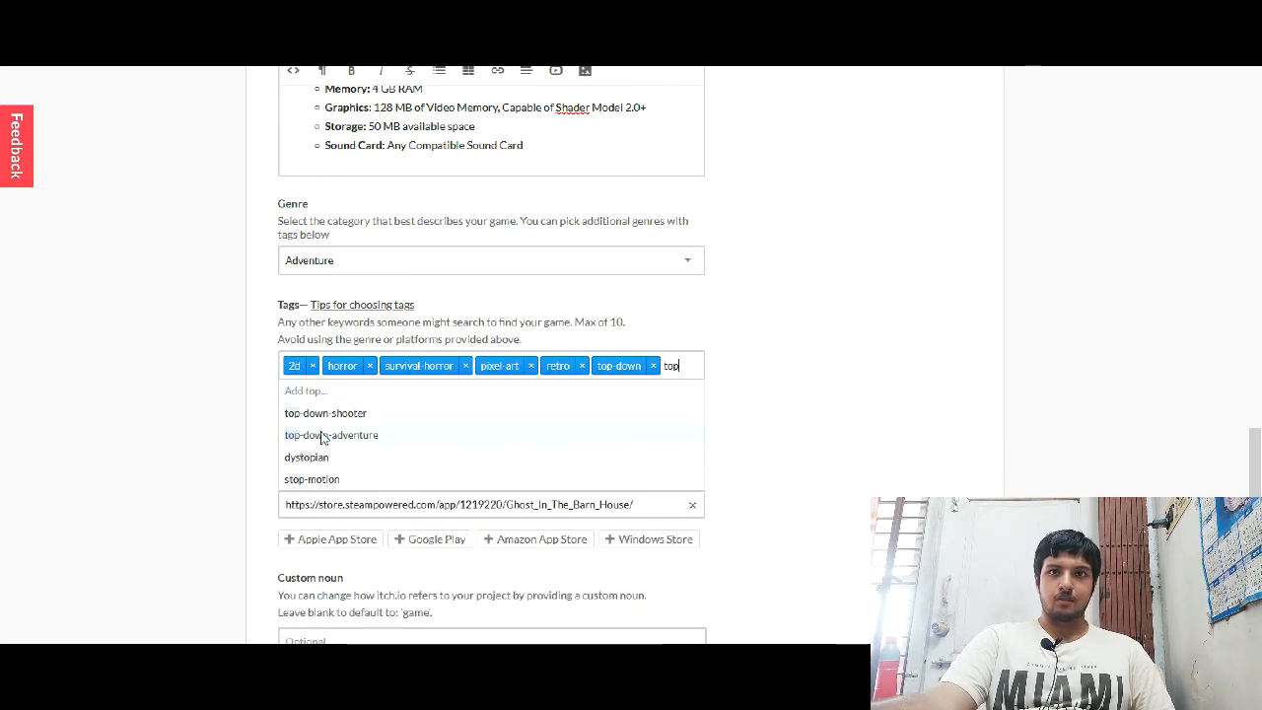
click(331, 435)
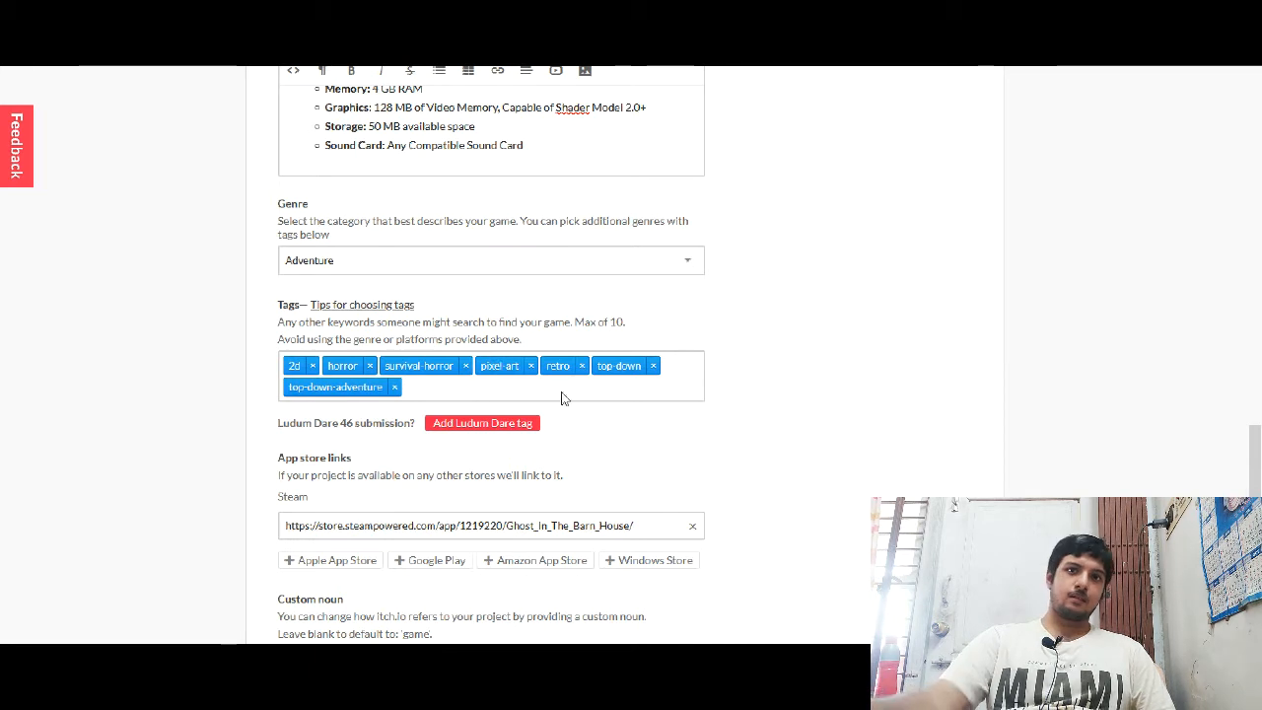
mouse_move(1031, 395)
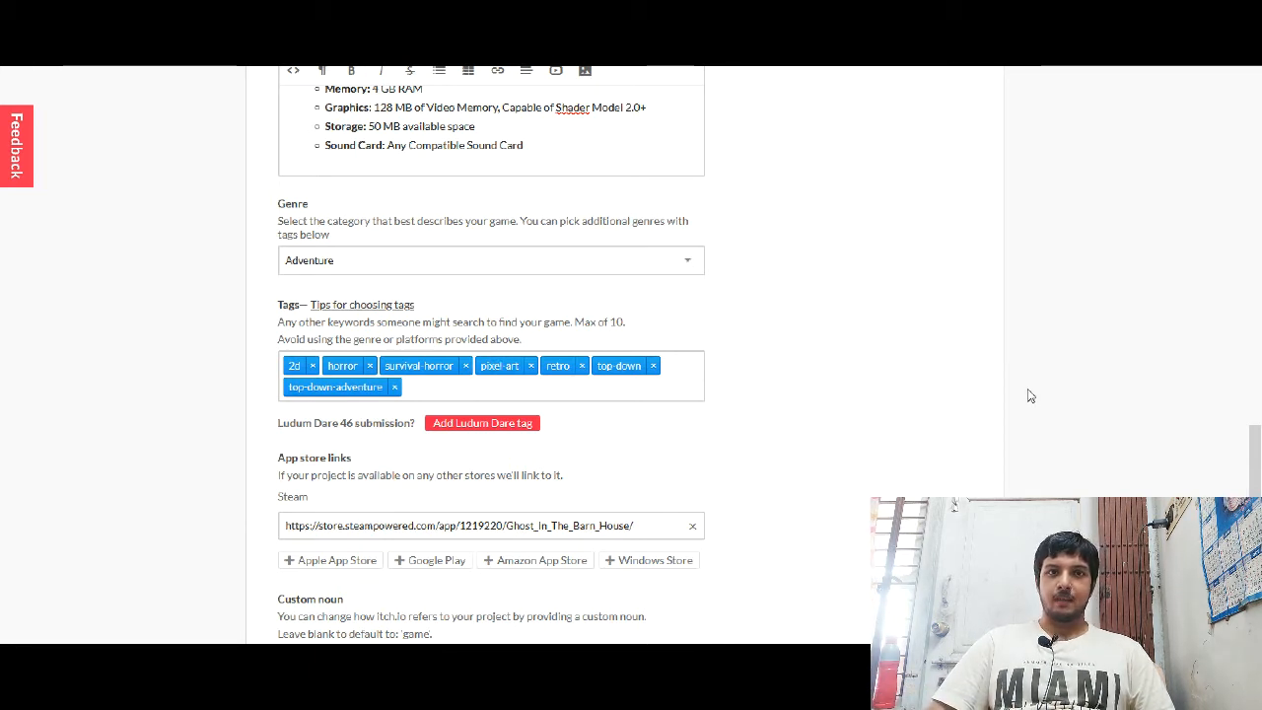
Step: Add 'colorful' as a tag from the suggestions
click(444, 387)
text(i)
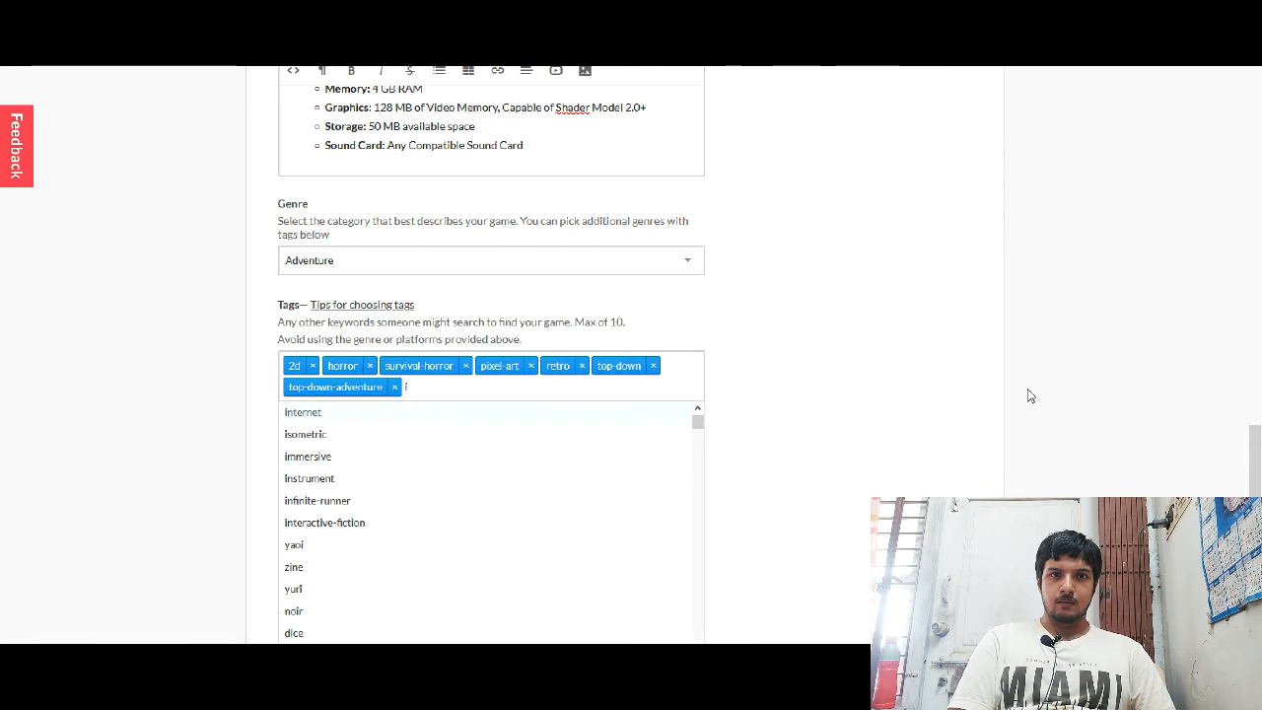
text(n)
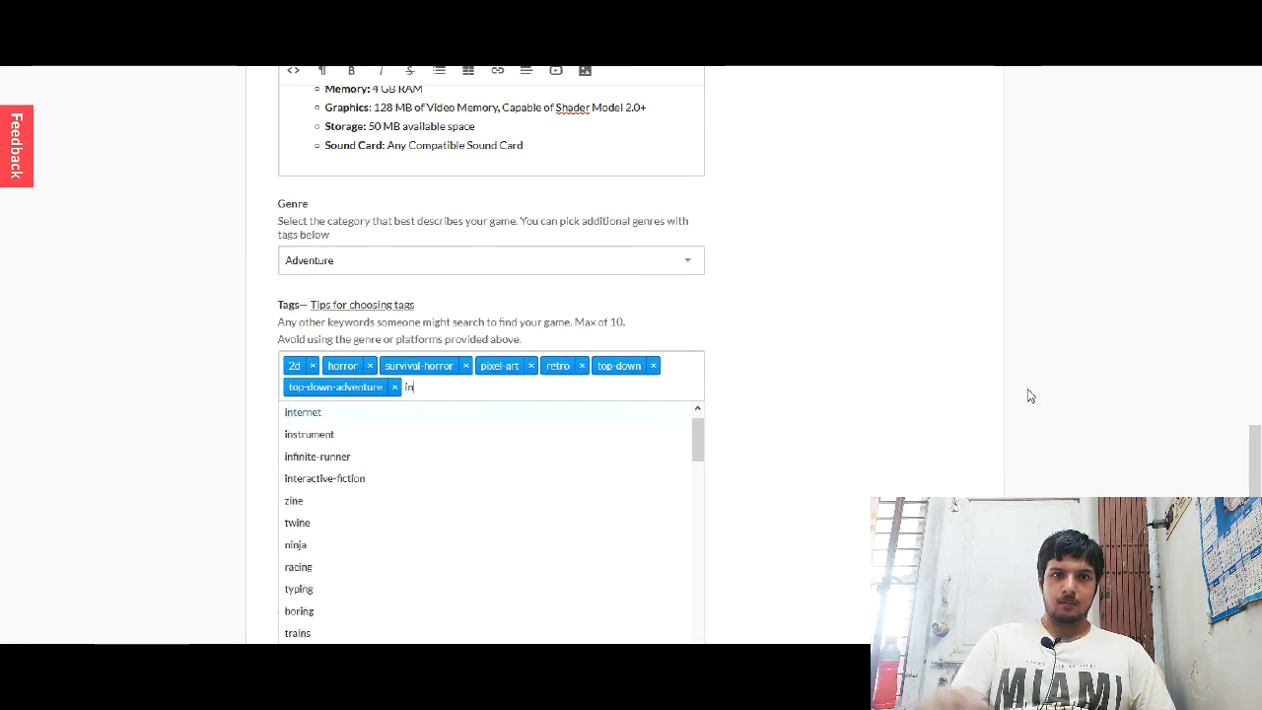
key(backspace)
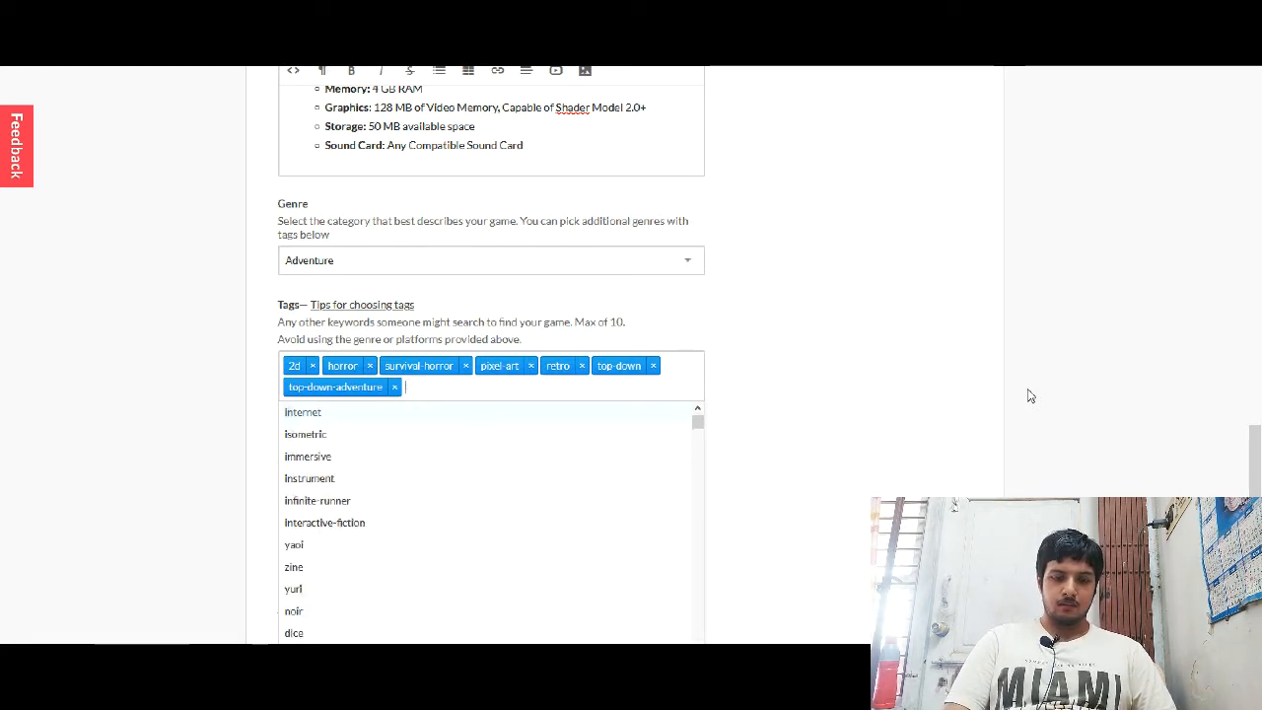
text(car)
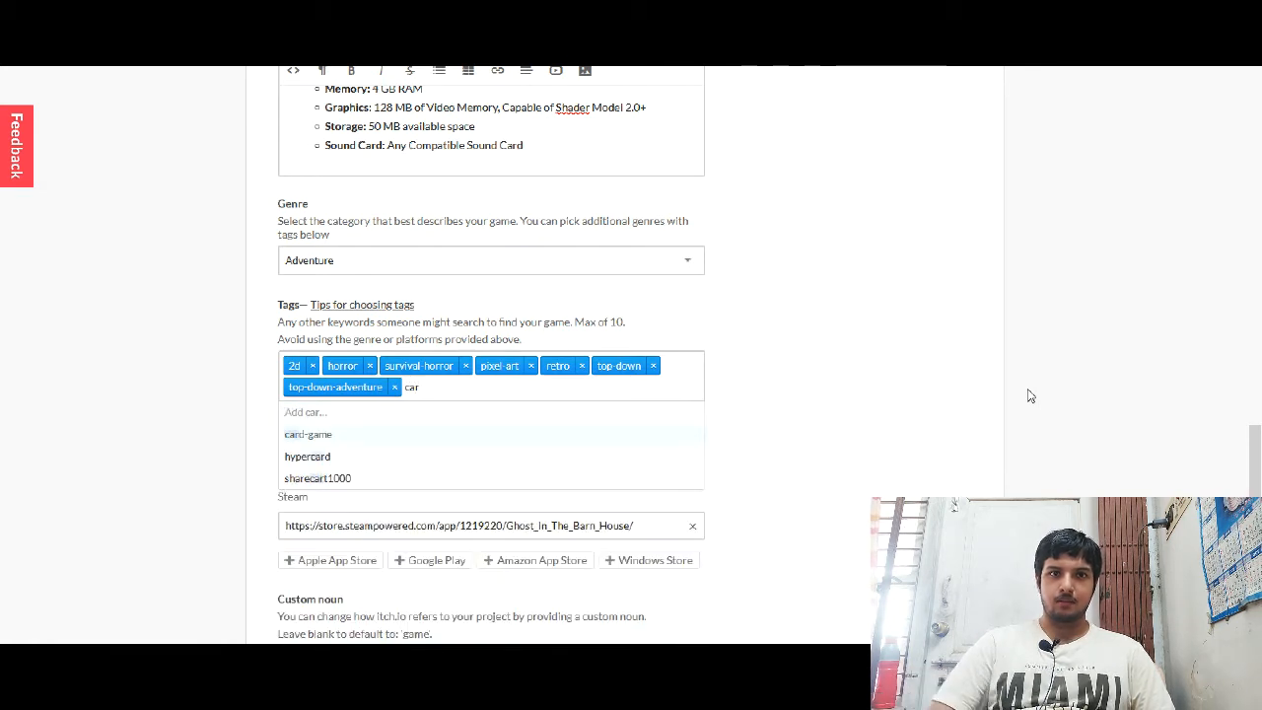
key(backspace)
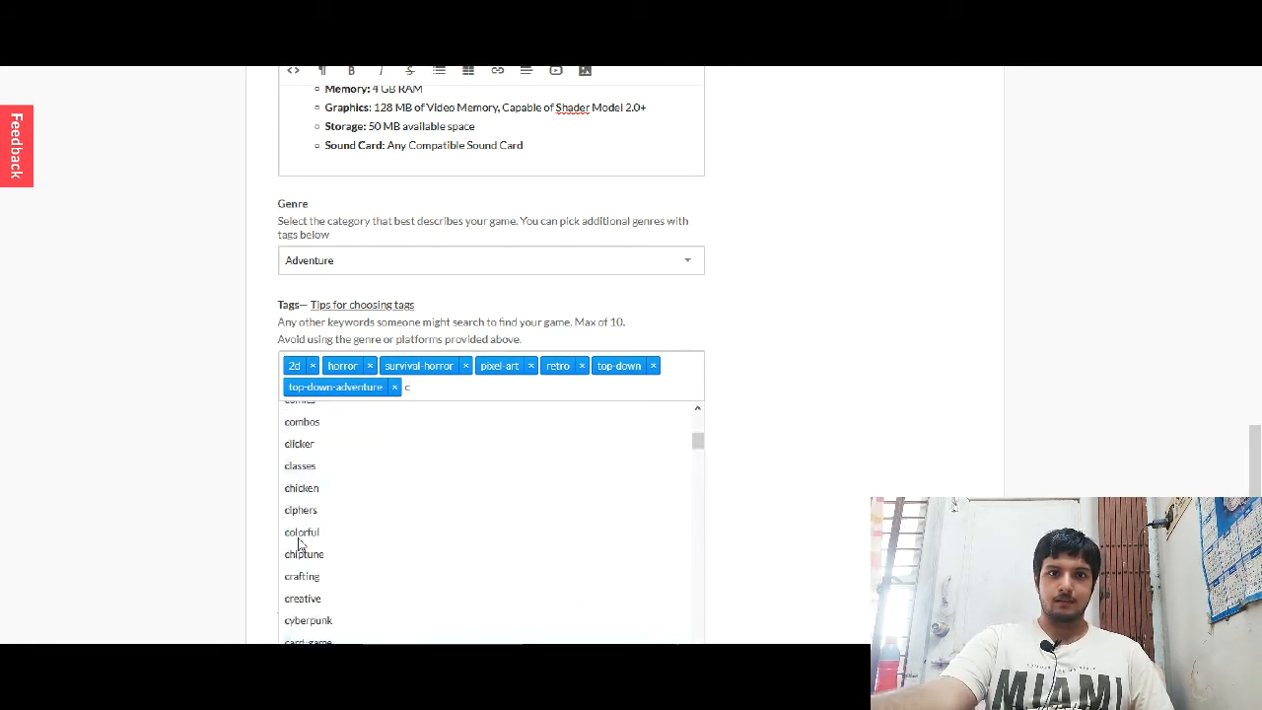
click(301, 531)
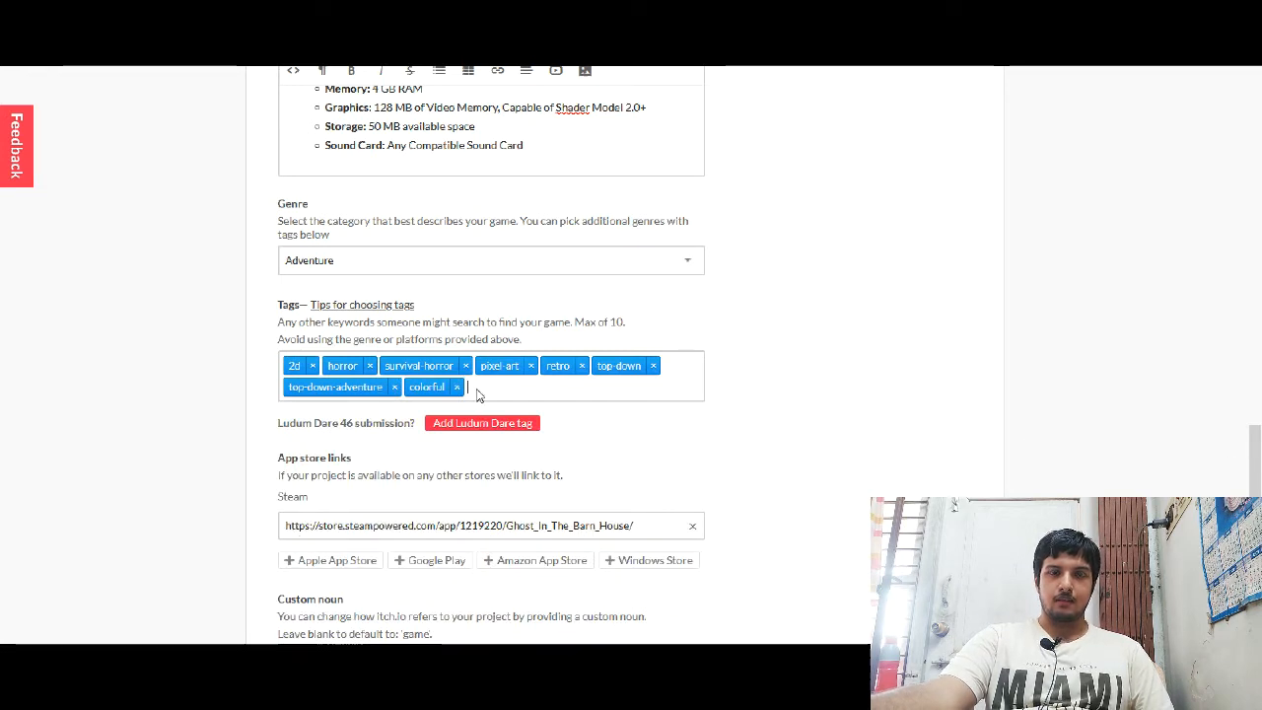
mouse_move(851, 457)
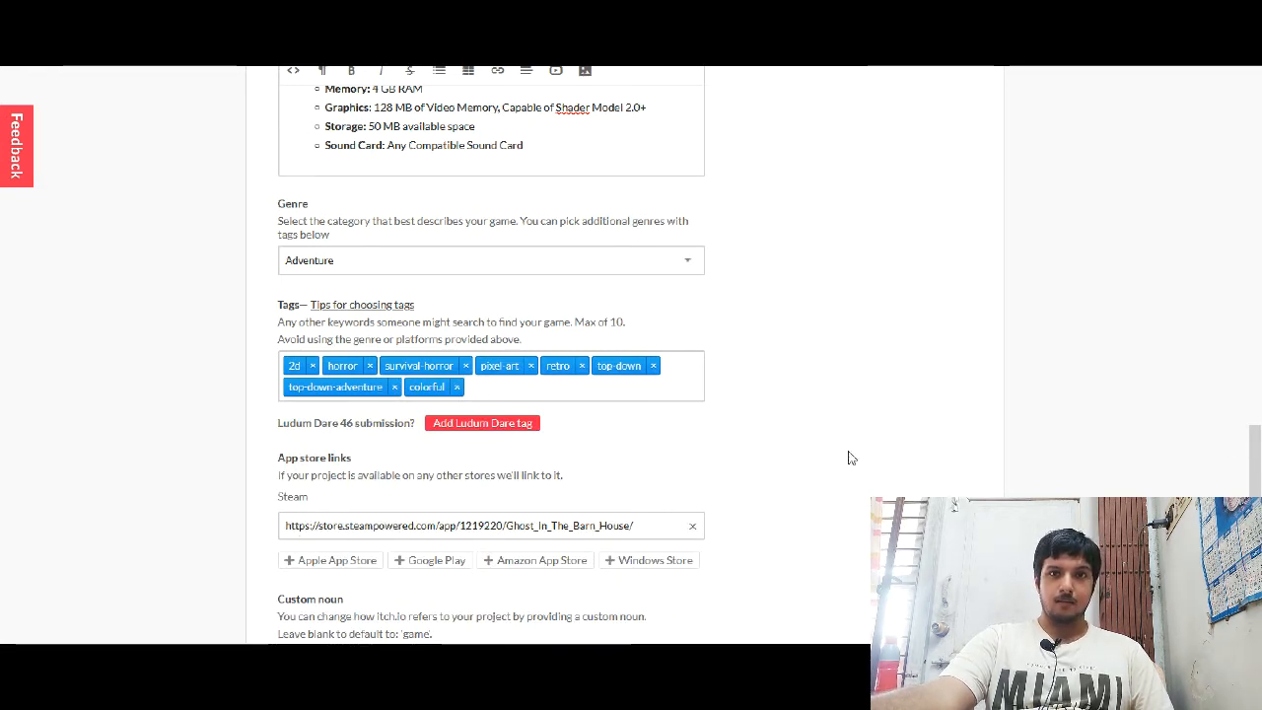
mouse_move(747, 402)
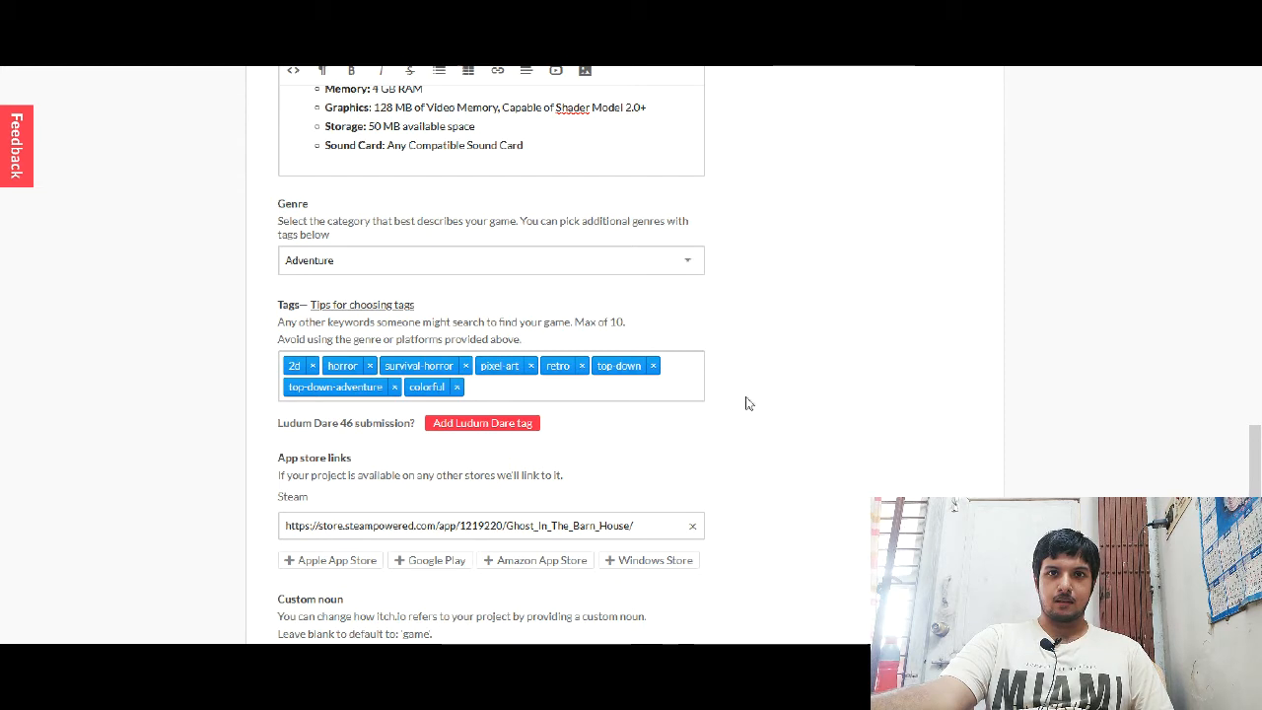
mouse_move(146, 392)
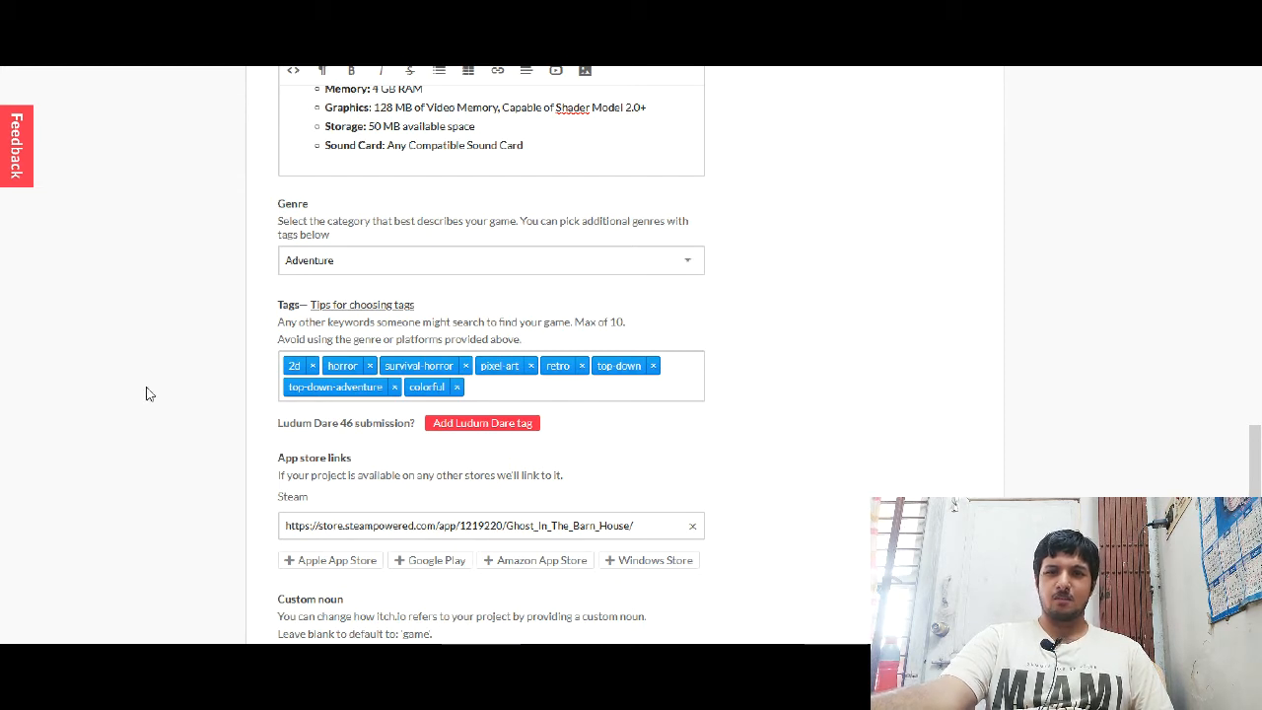
mouse_move(494, 393)
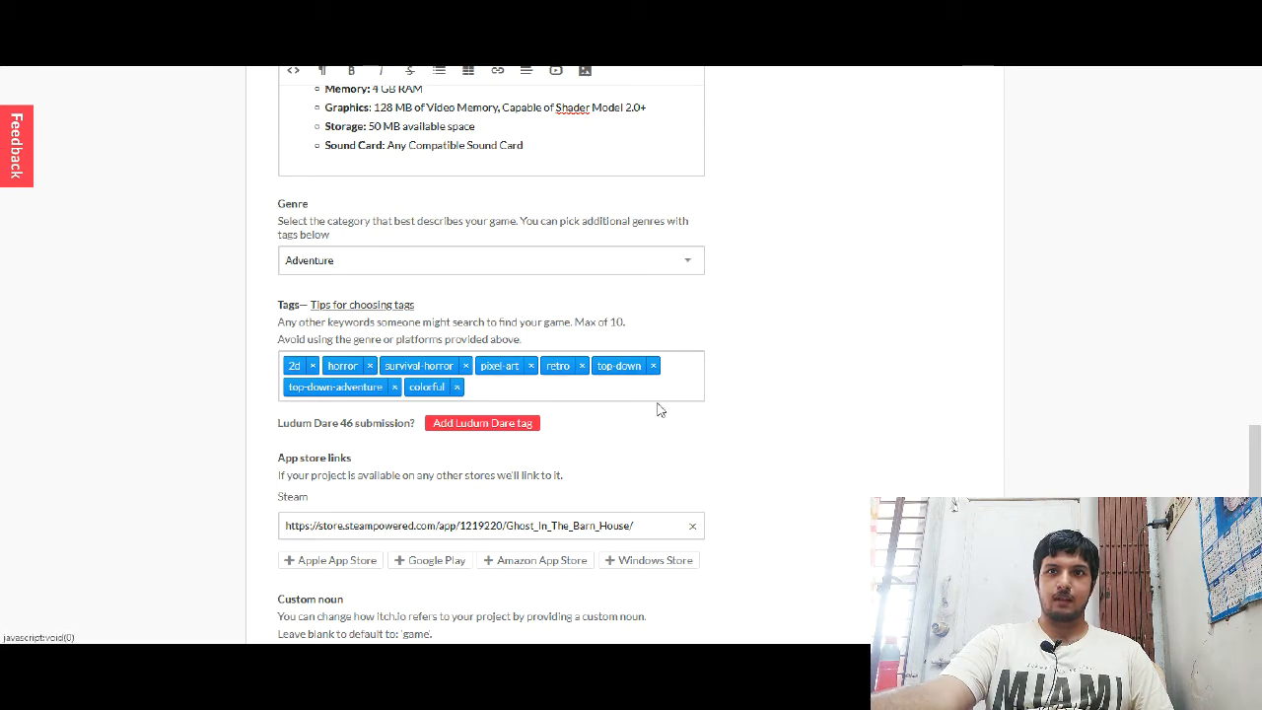
scroll(up, 3)
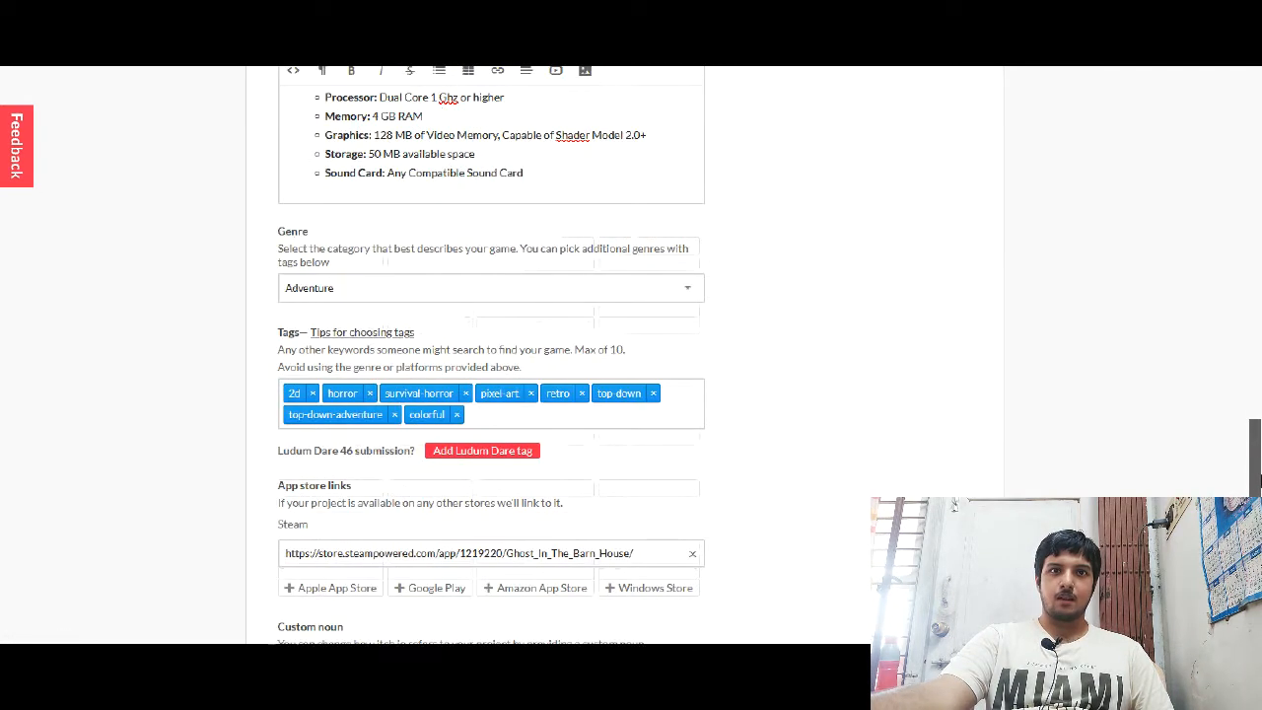
scroll(down, 3)
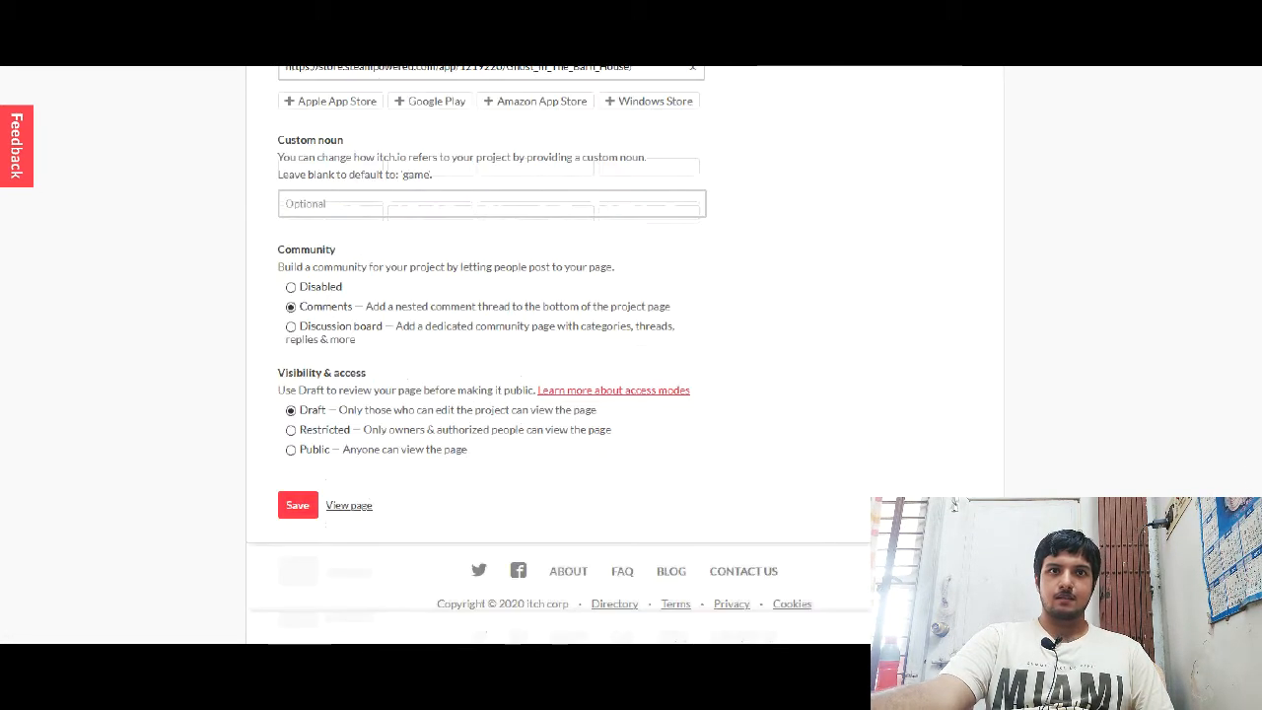
scroll(up, 3)
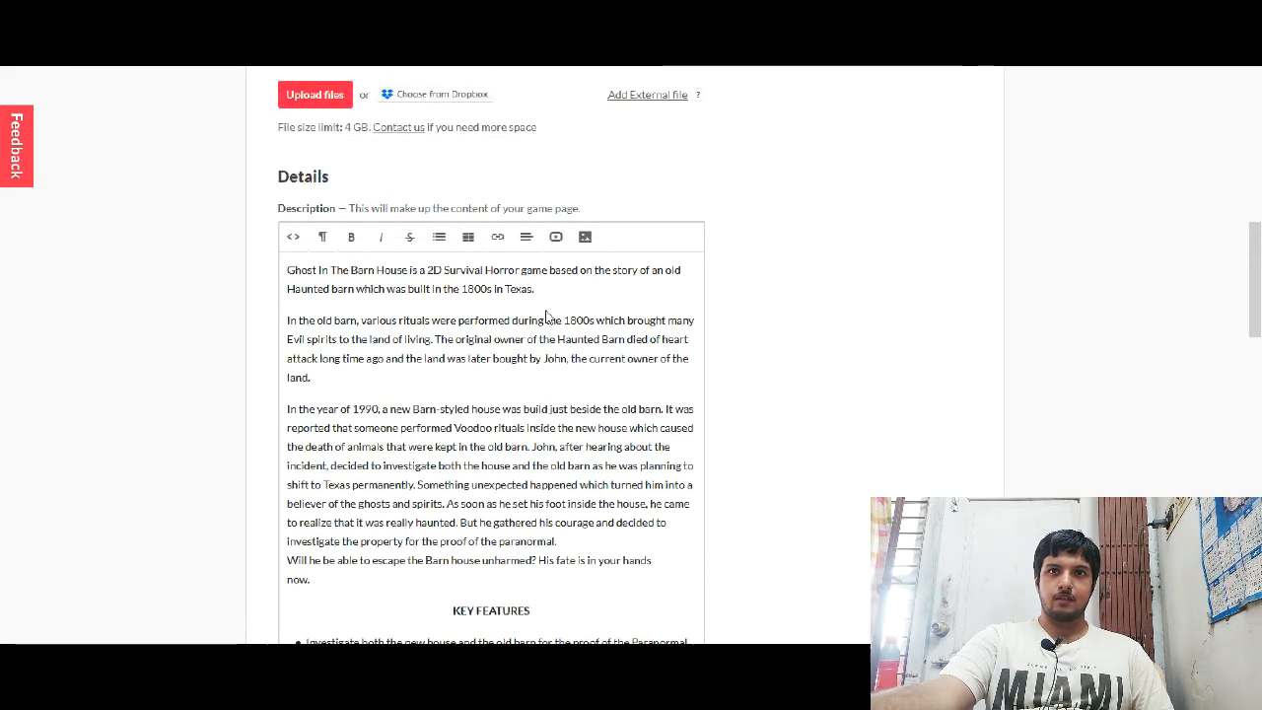
click(351, 237)
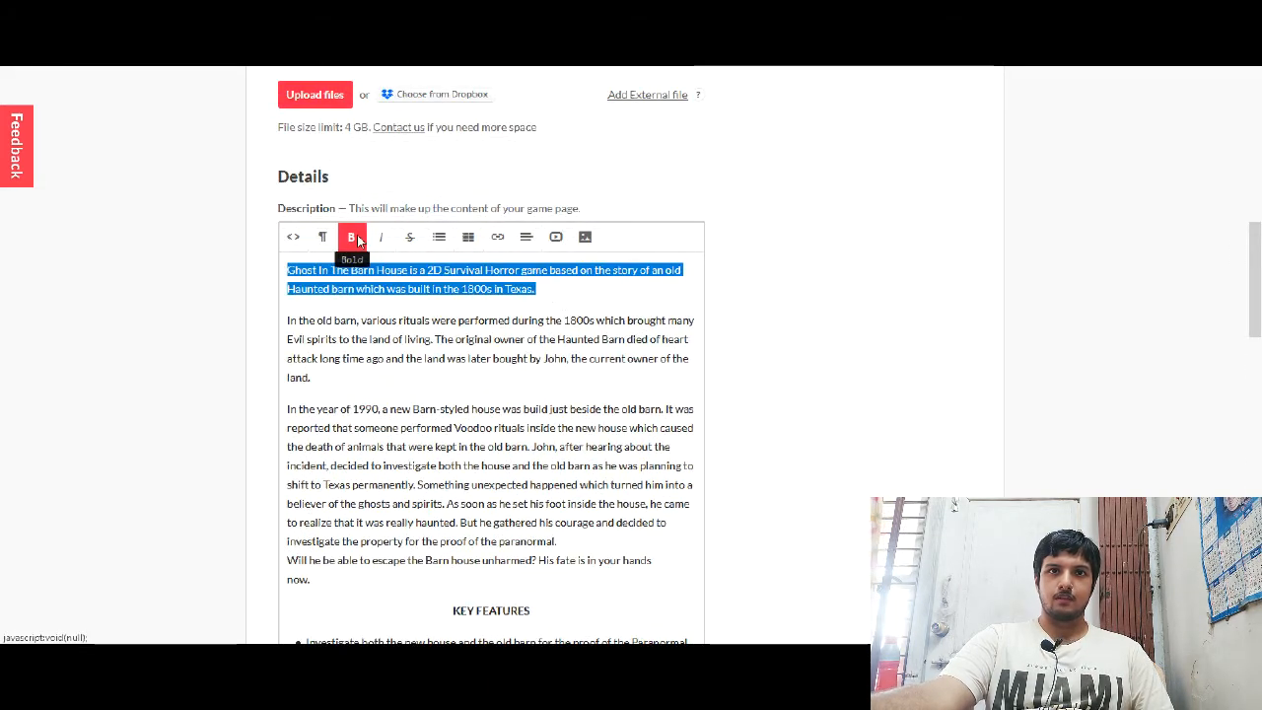
scroll(up, 3)
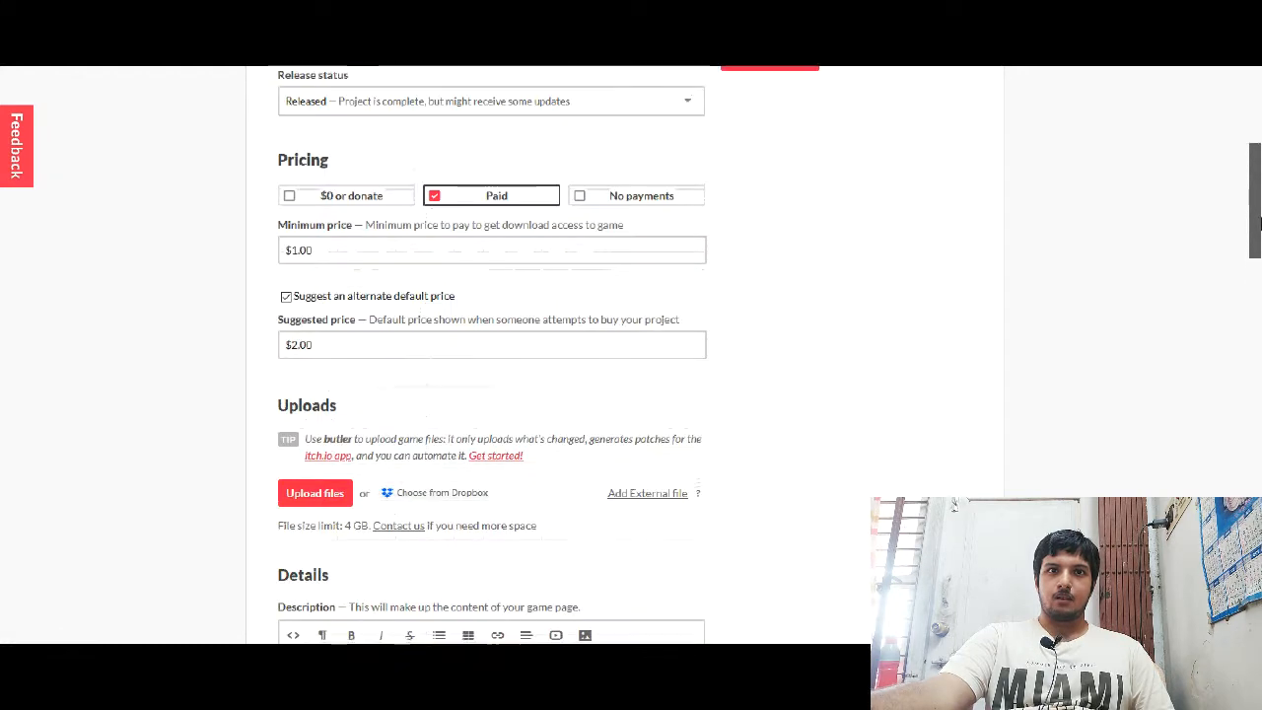
scroll(up, 3)
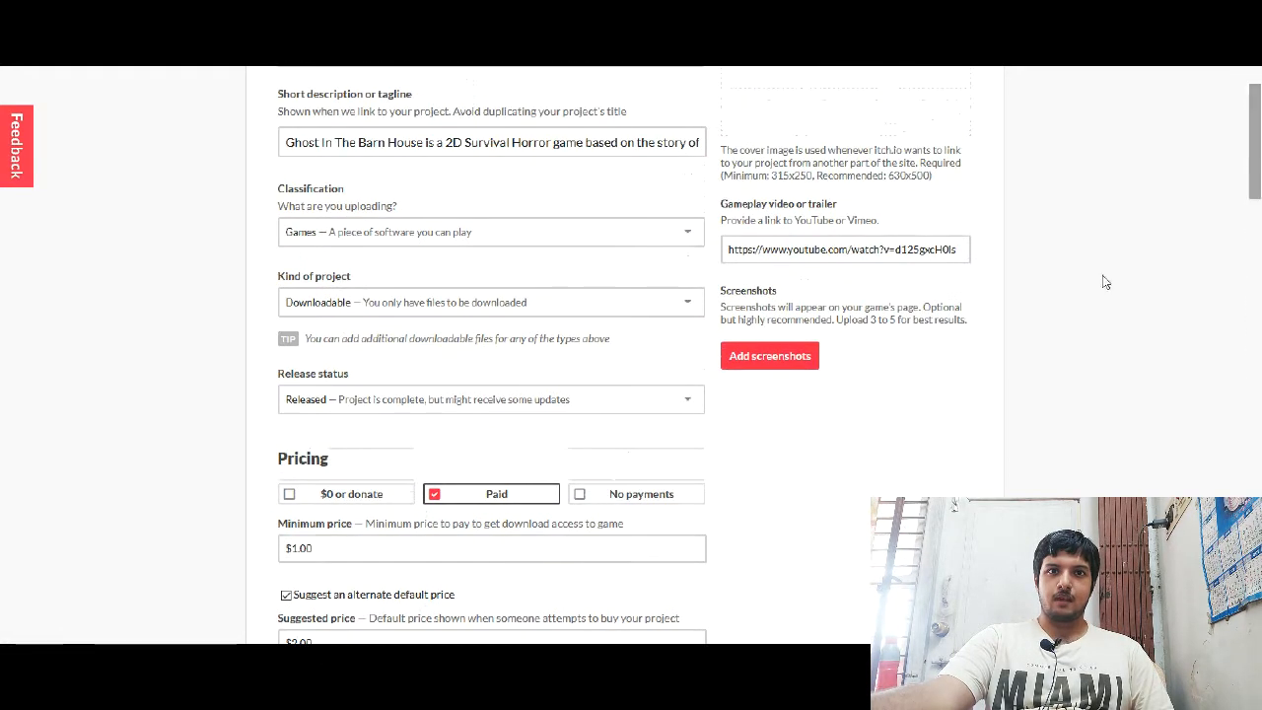
scroll(up, 3)
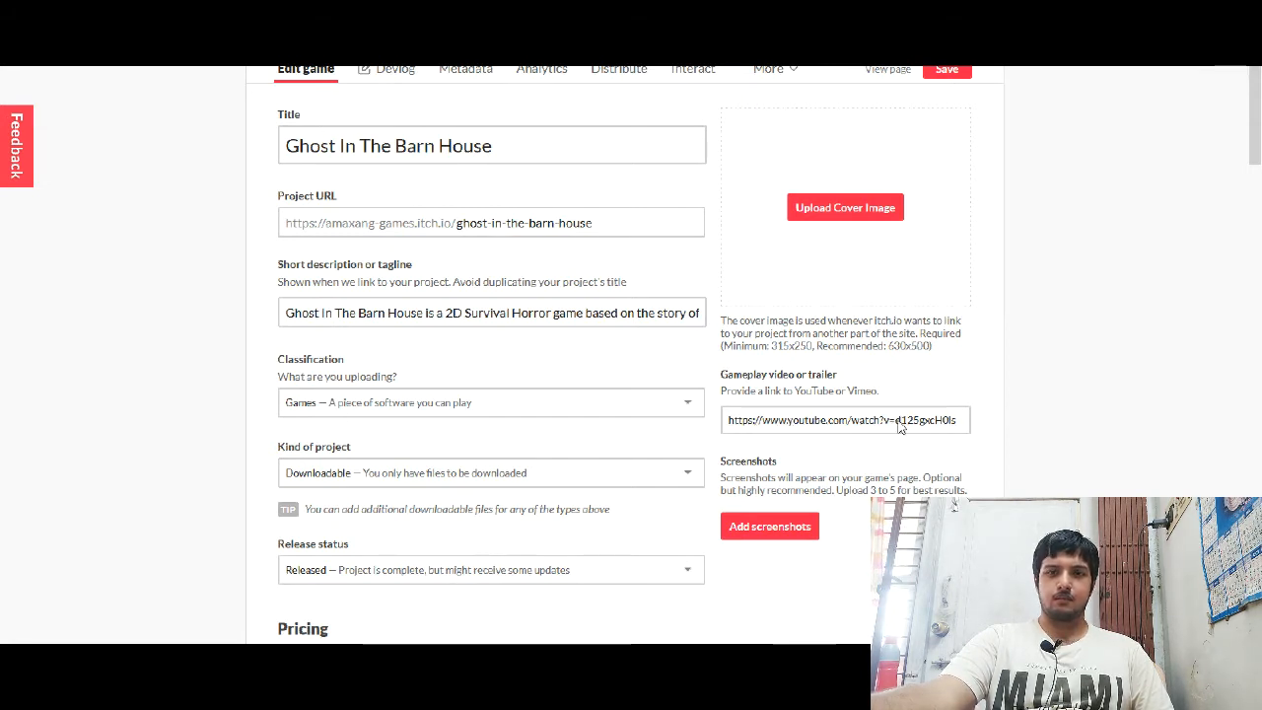
mouse_move(831, 378)
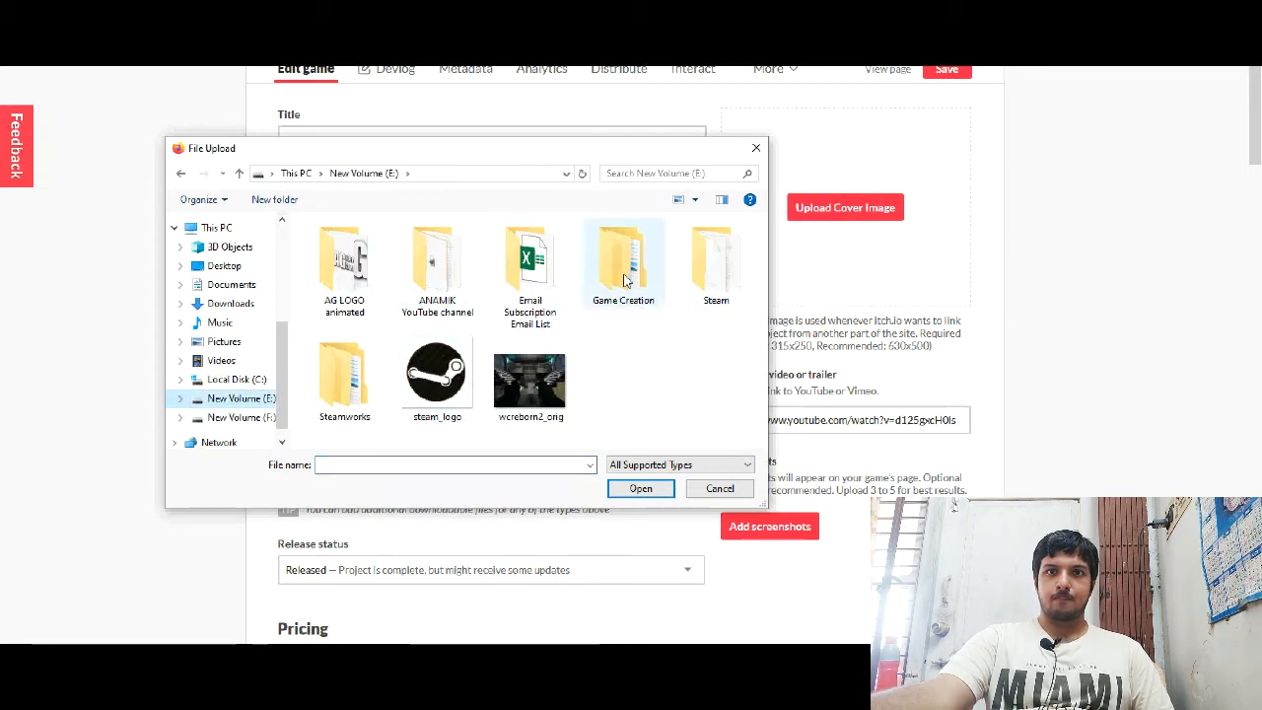
Step: Upload bg_cover_gitbh_1024_768_with_title from the Graphics folder as the cover image
double_click(622, 261)
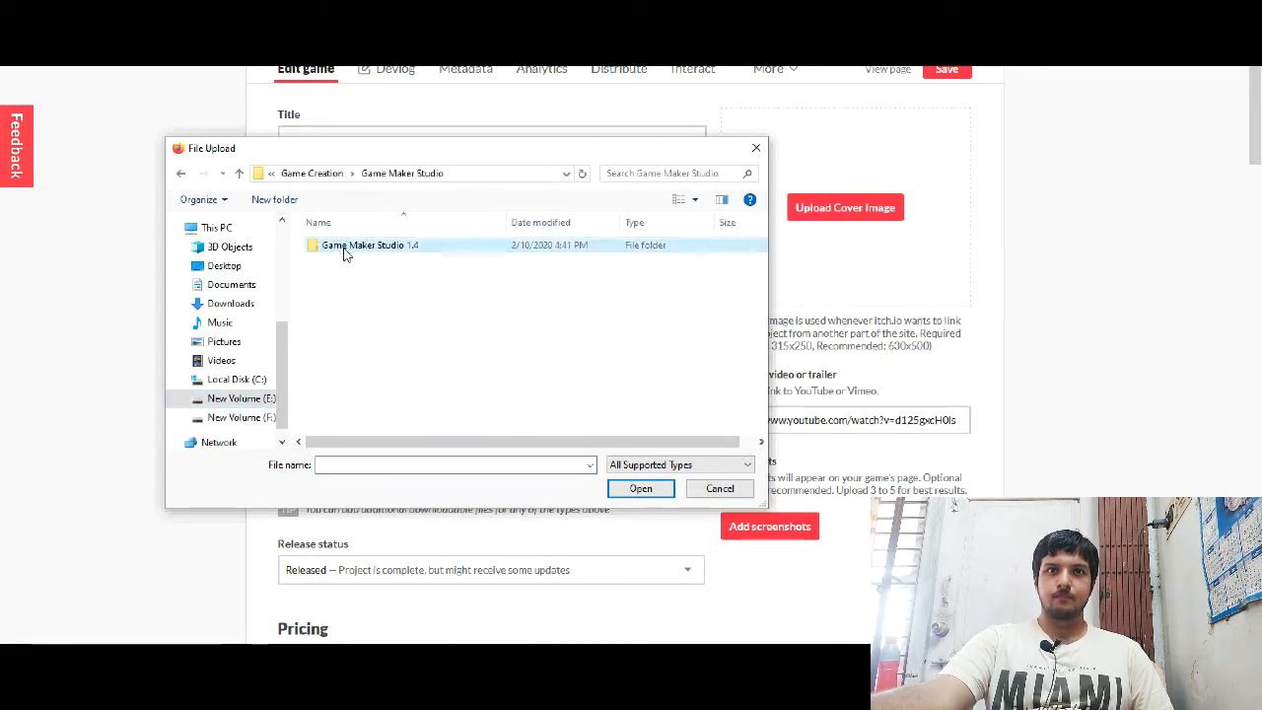
double_click(370, 245)
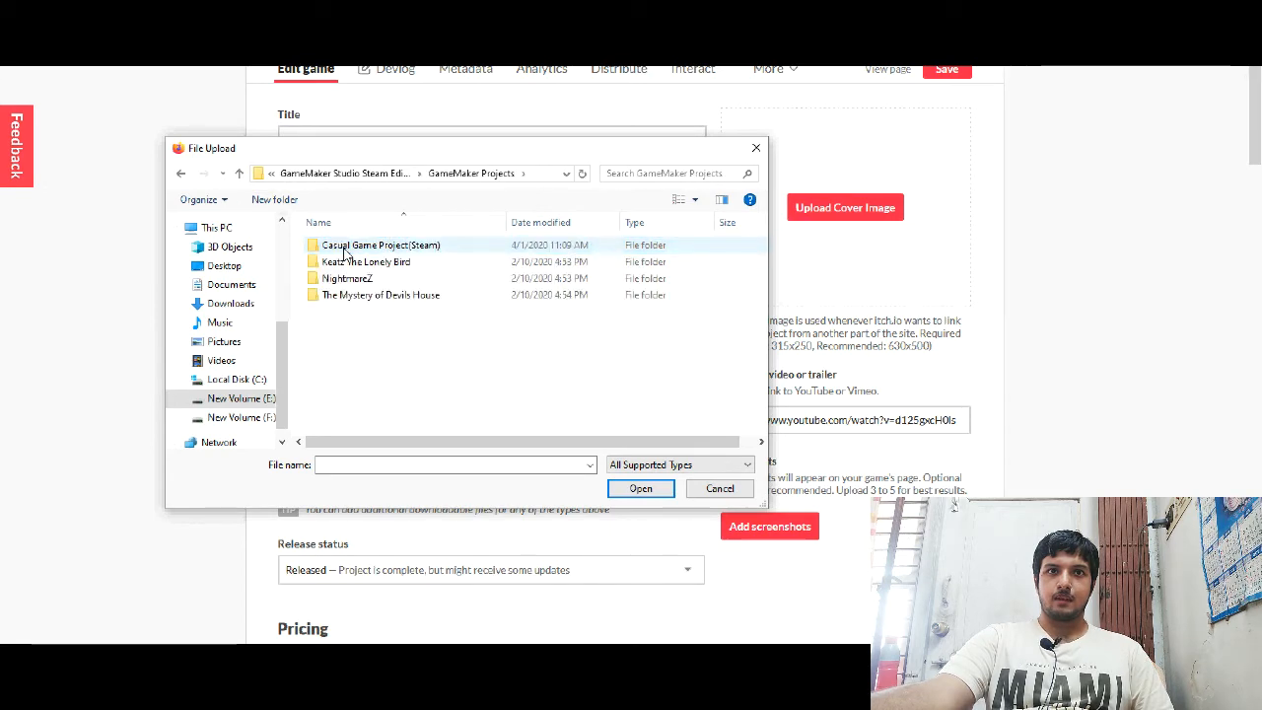
double_click(381, 244)
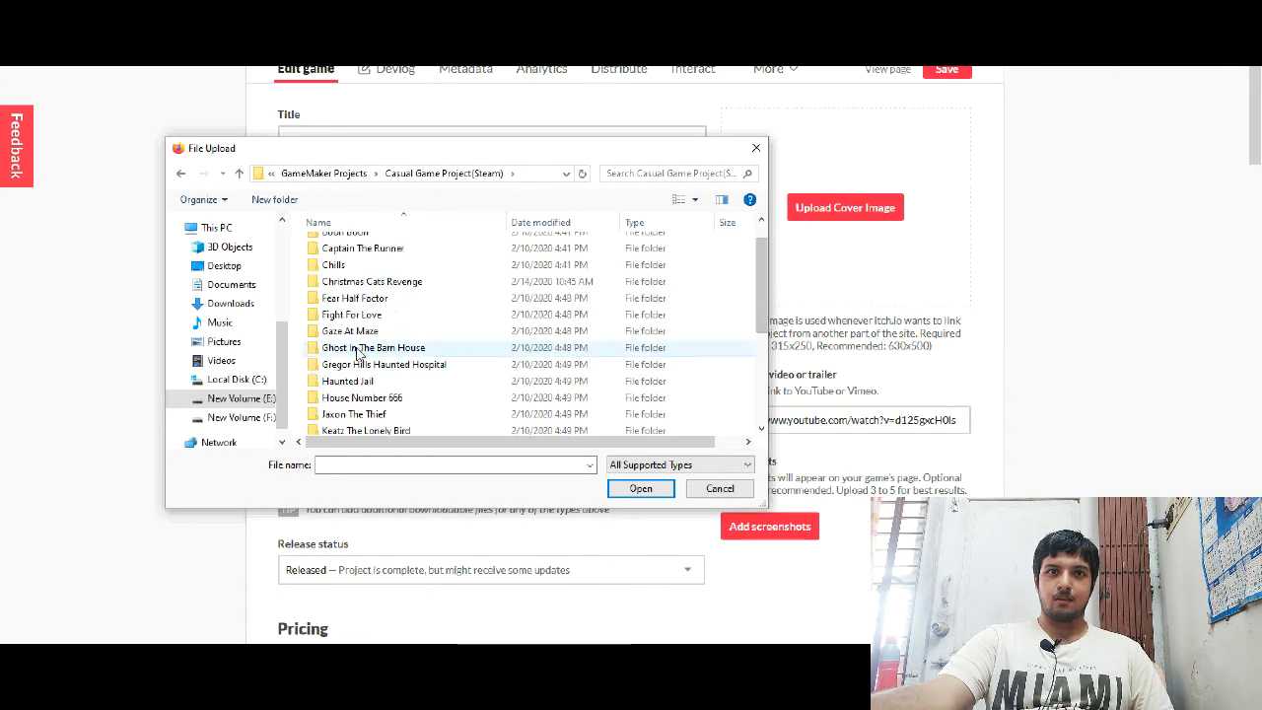
double_click(374, 347)
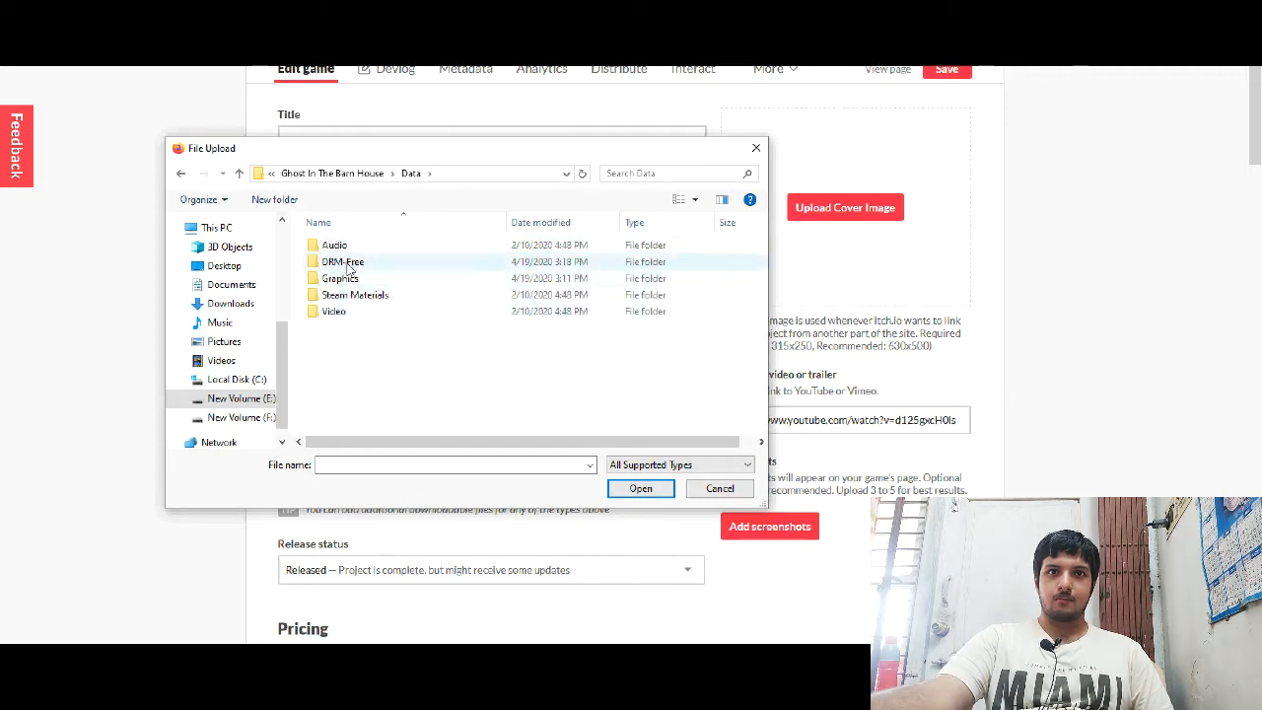
double_click(339, 278)
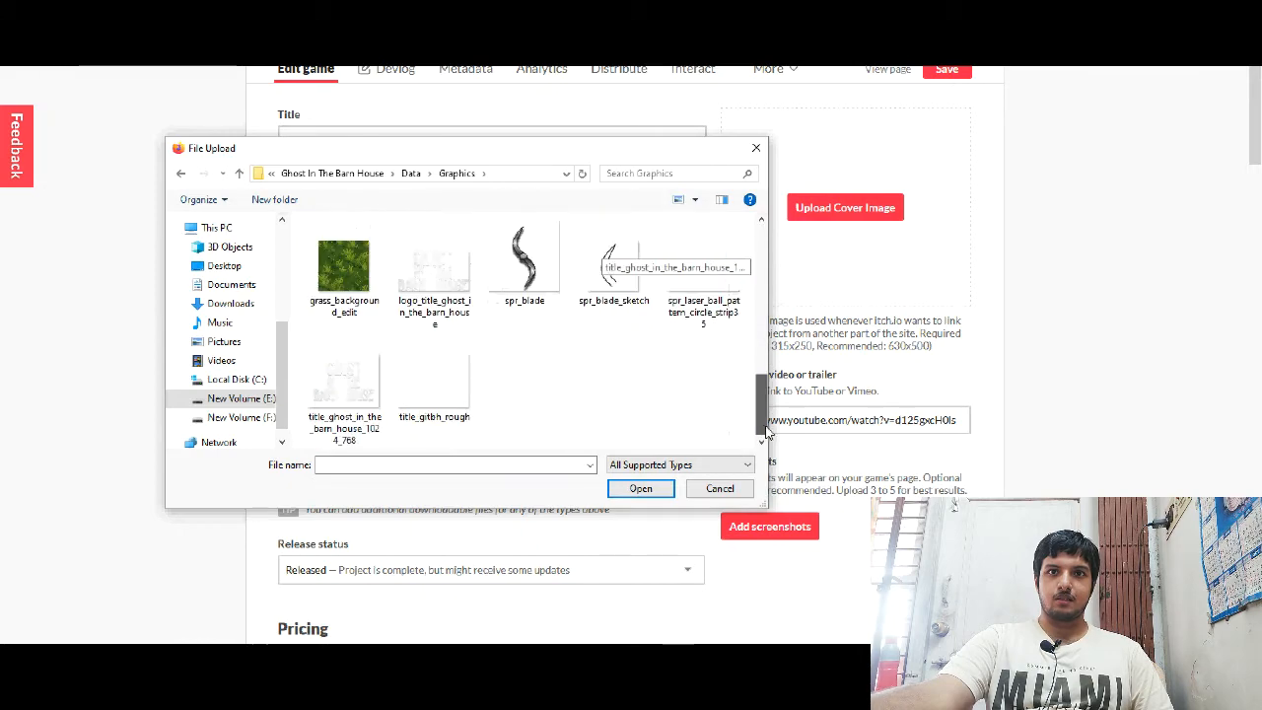
scroll(up, 3)
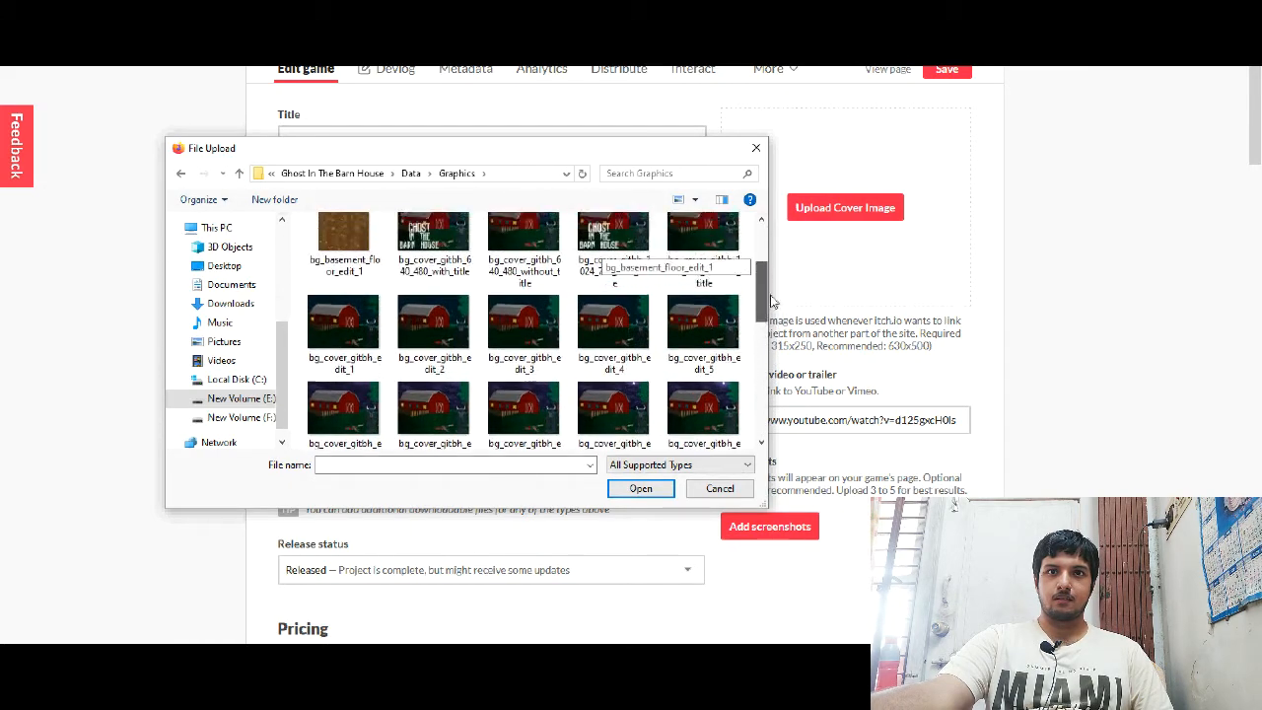
scroll(up, 3)
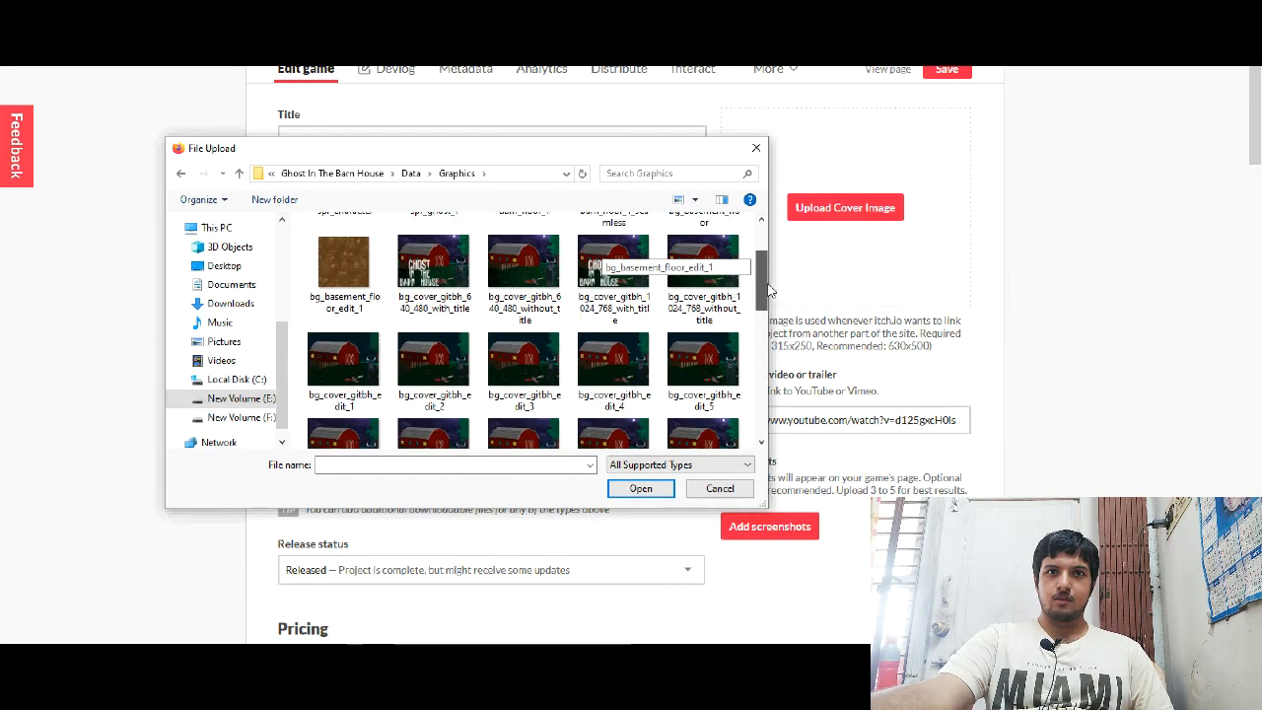
scroll(down, 3)
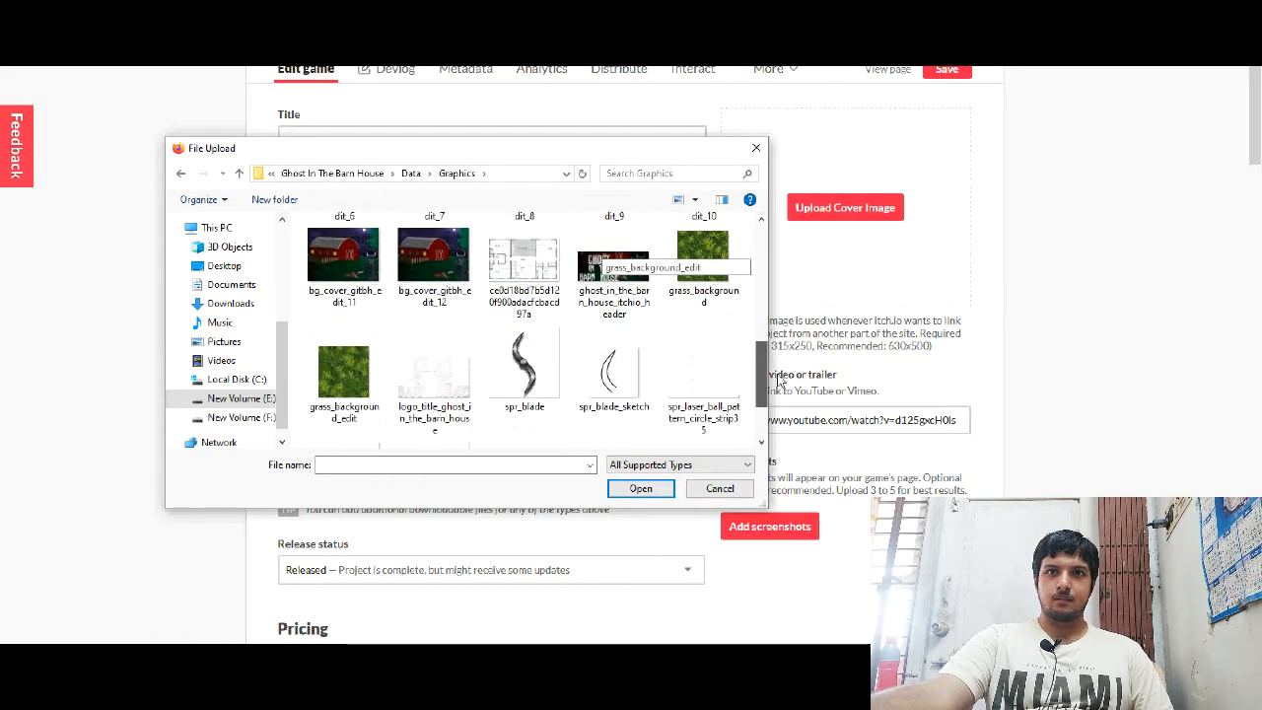
scroll(up, 3)
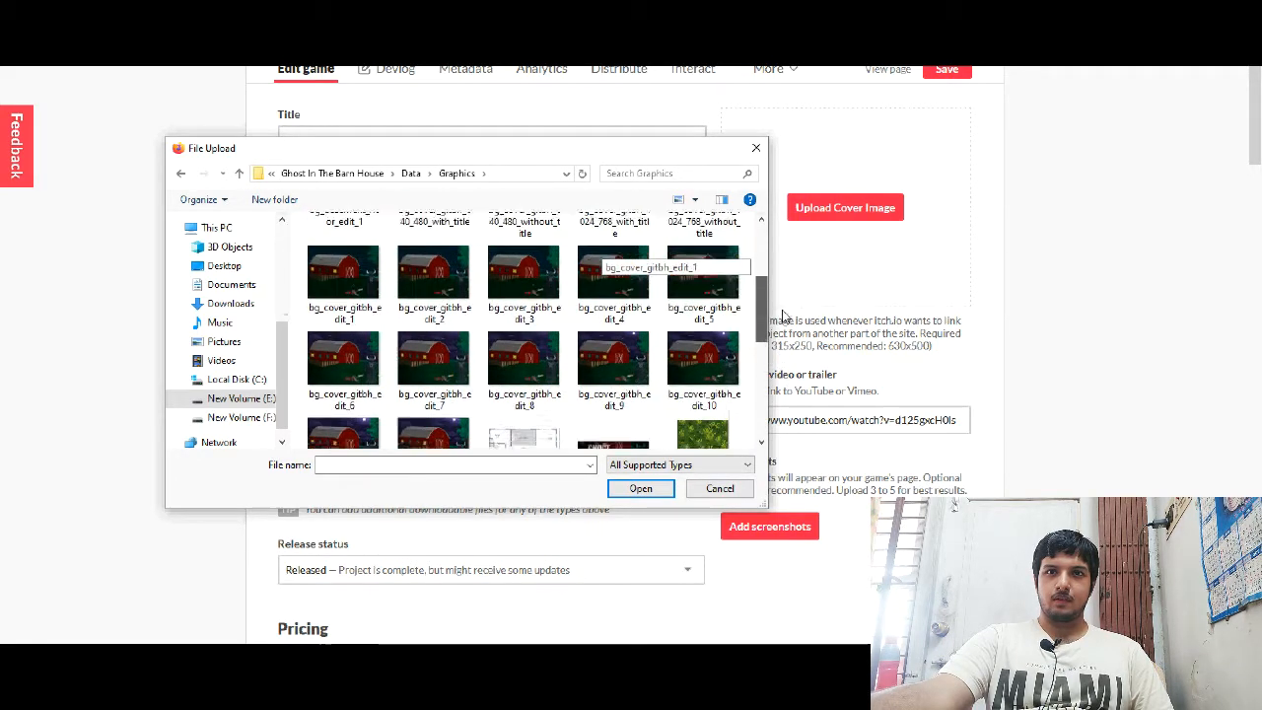
click(613, 296)
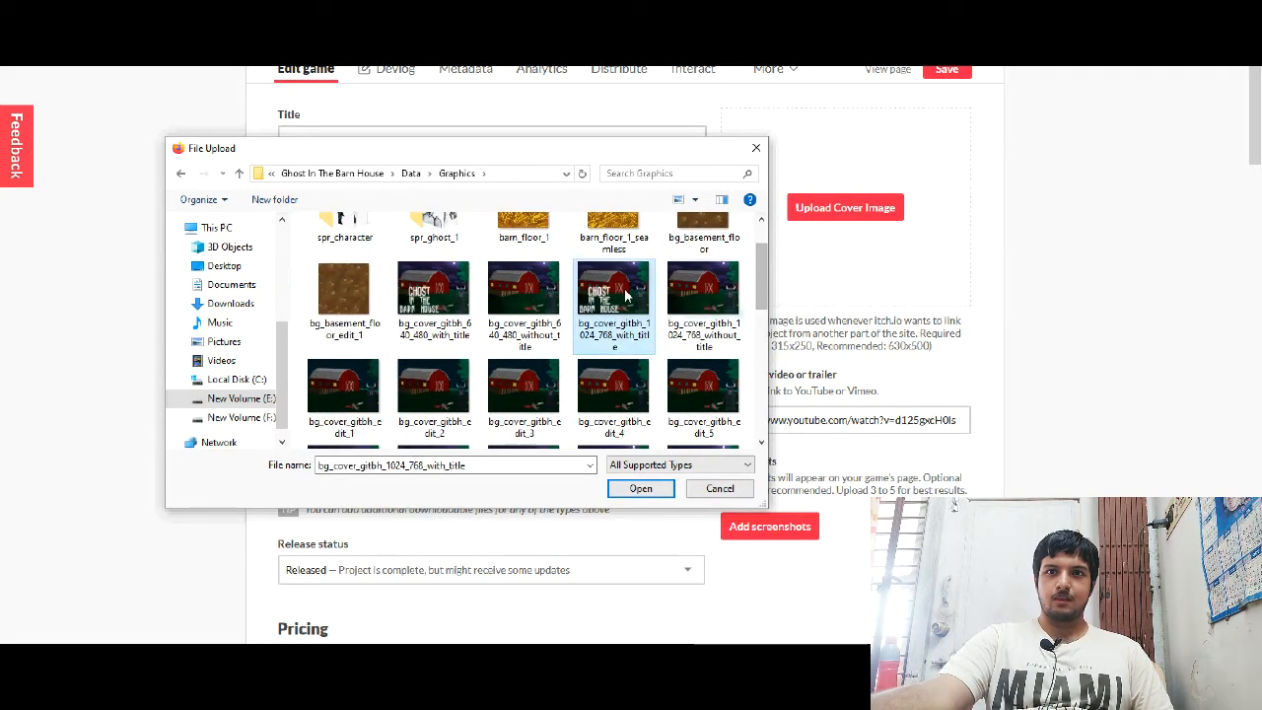
click(641, 488)
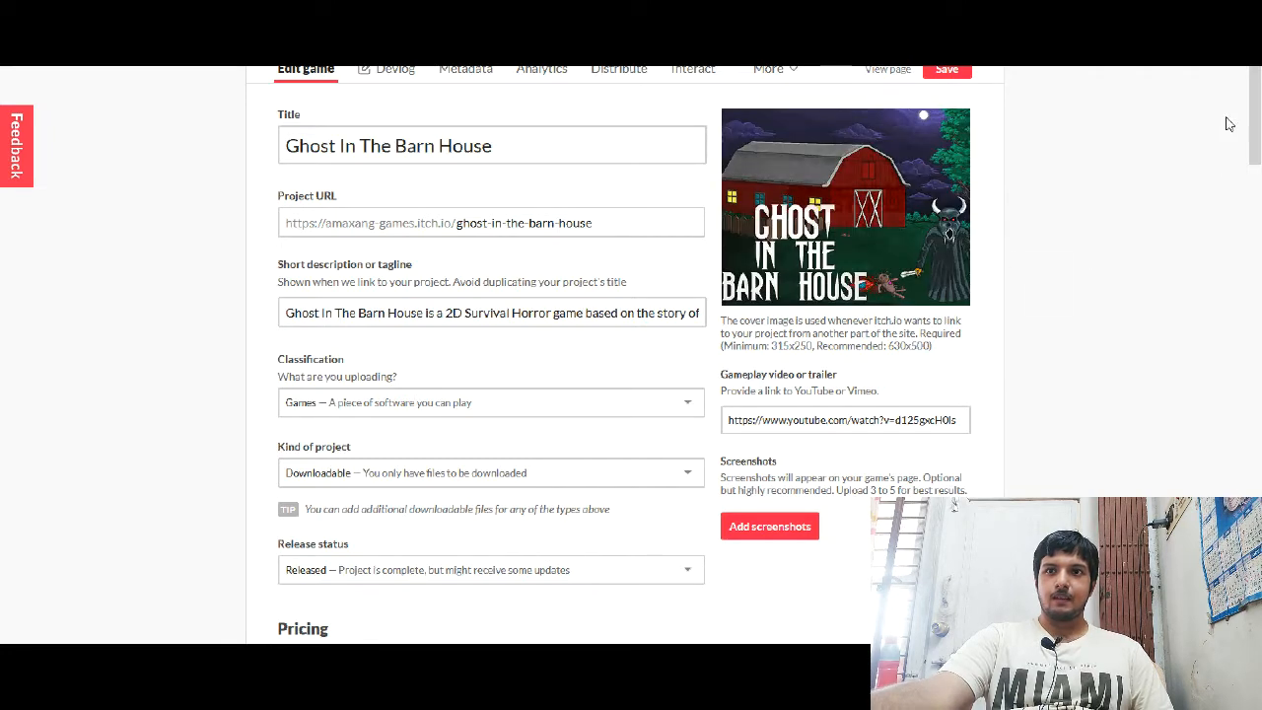
Step: Upload all six gitbh_screenie images from Steam Materials > Screenshots as screenshots
click(769, 526)
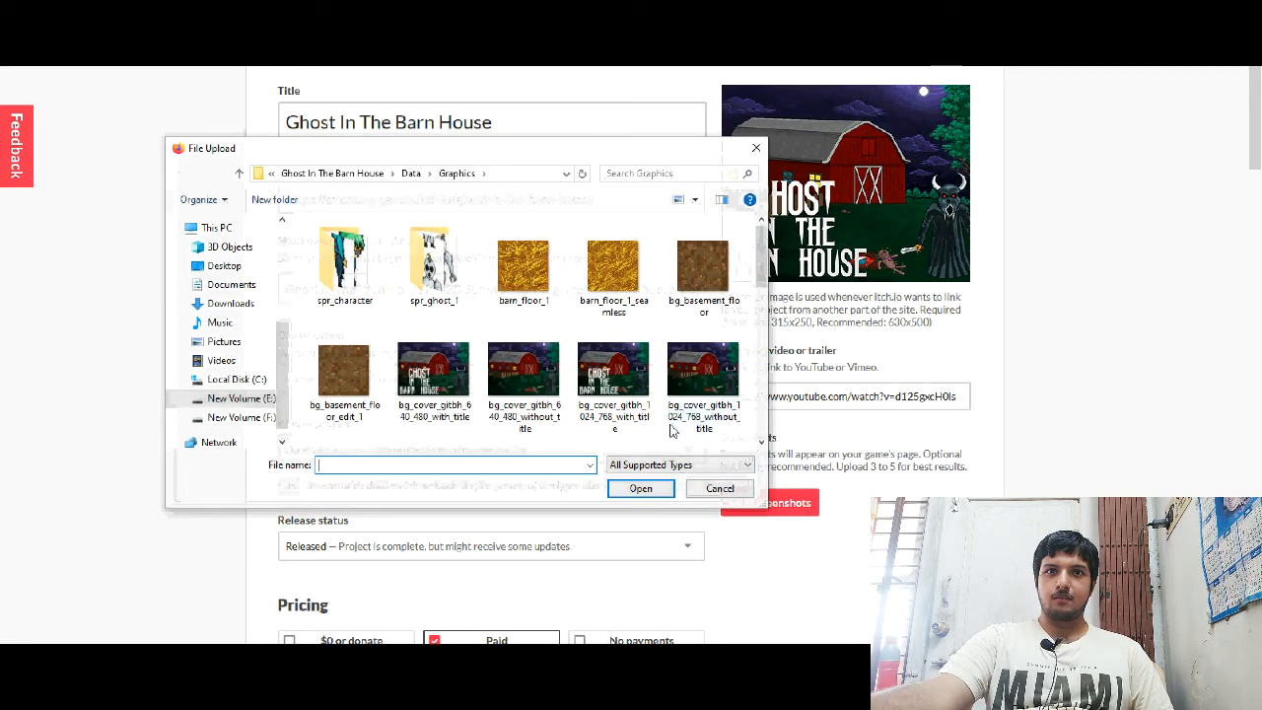
click(410, 172)
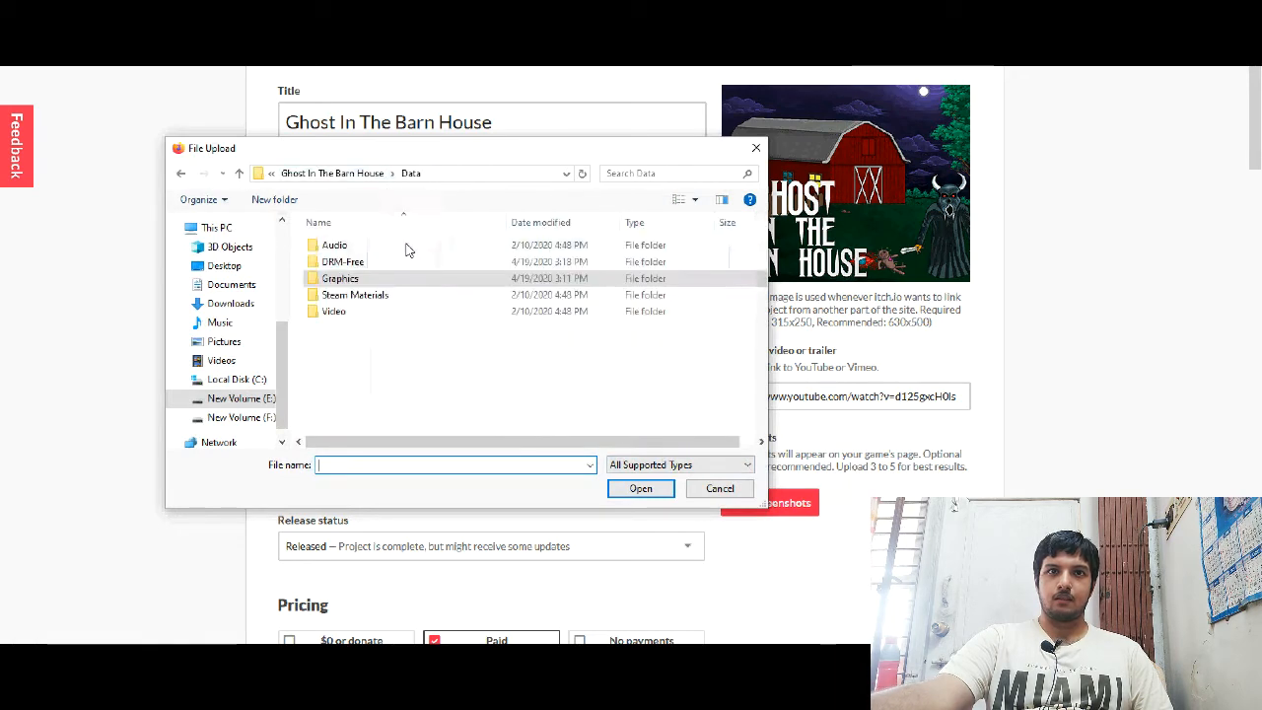
double_click(355, 294)
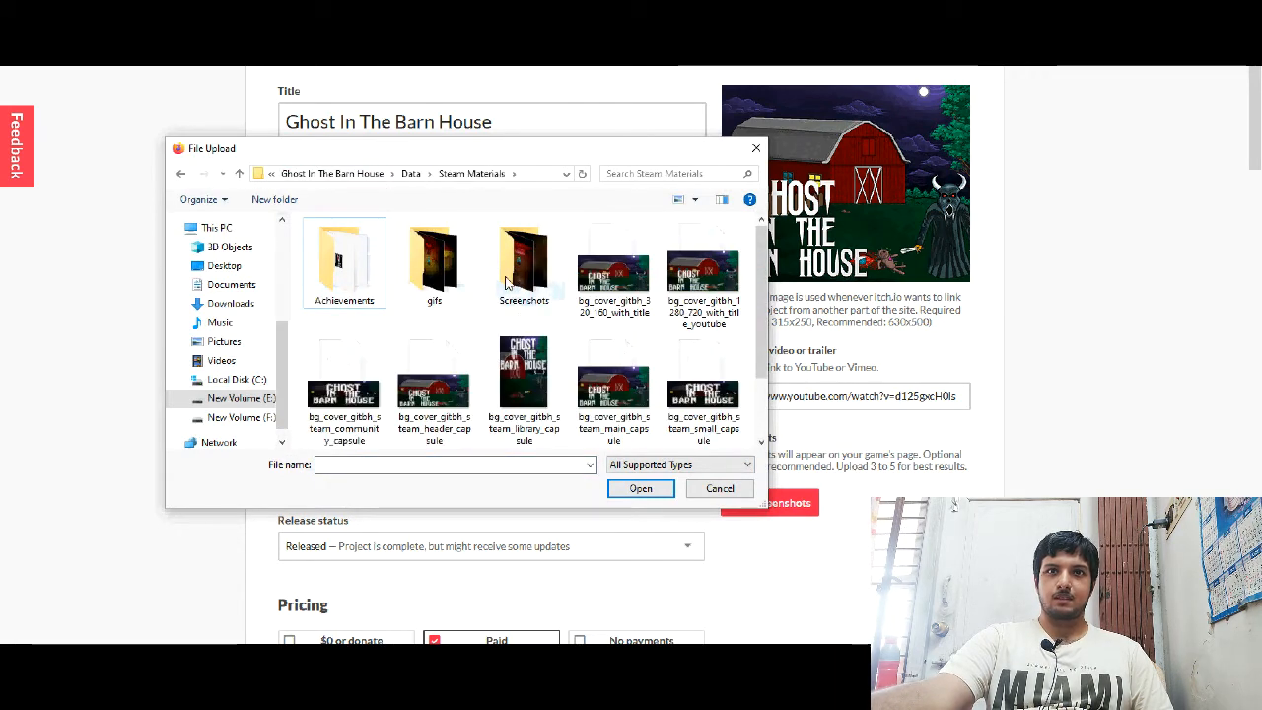
double_click(522, 261)
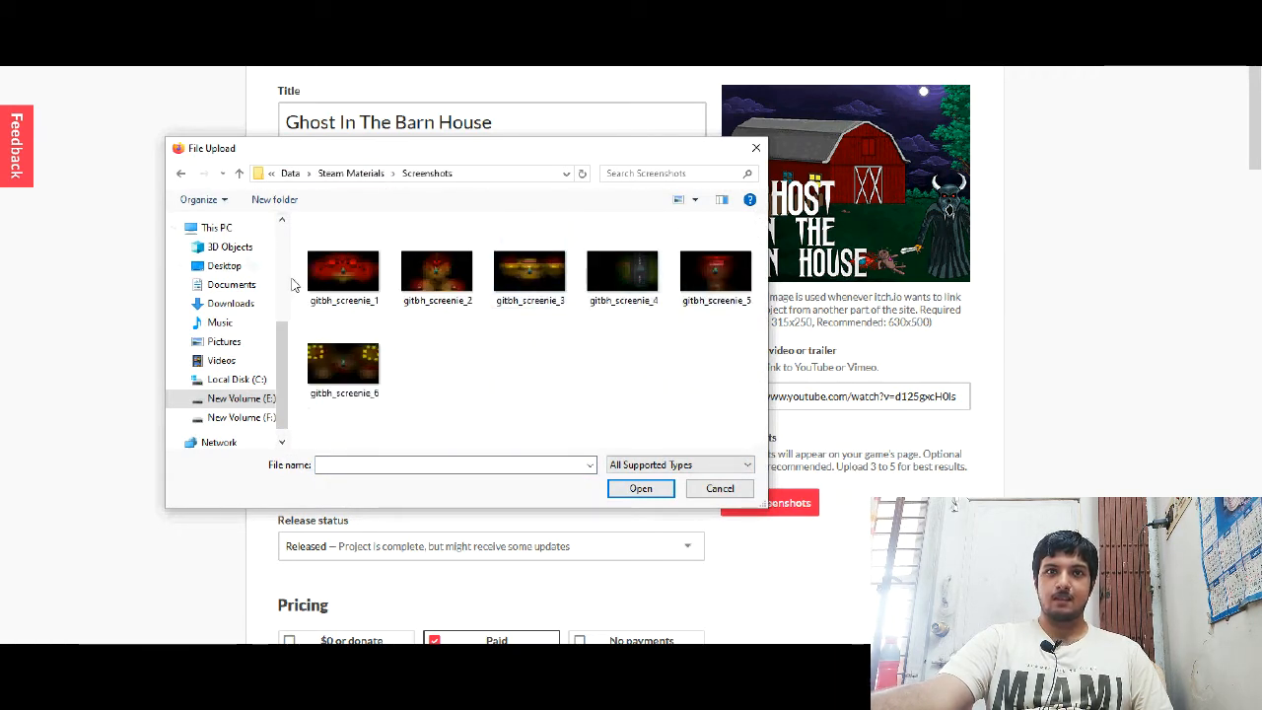
click(343, 271)
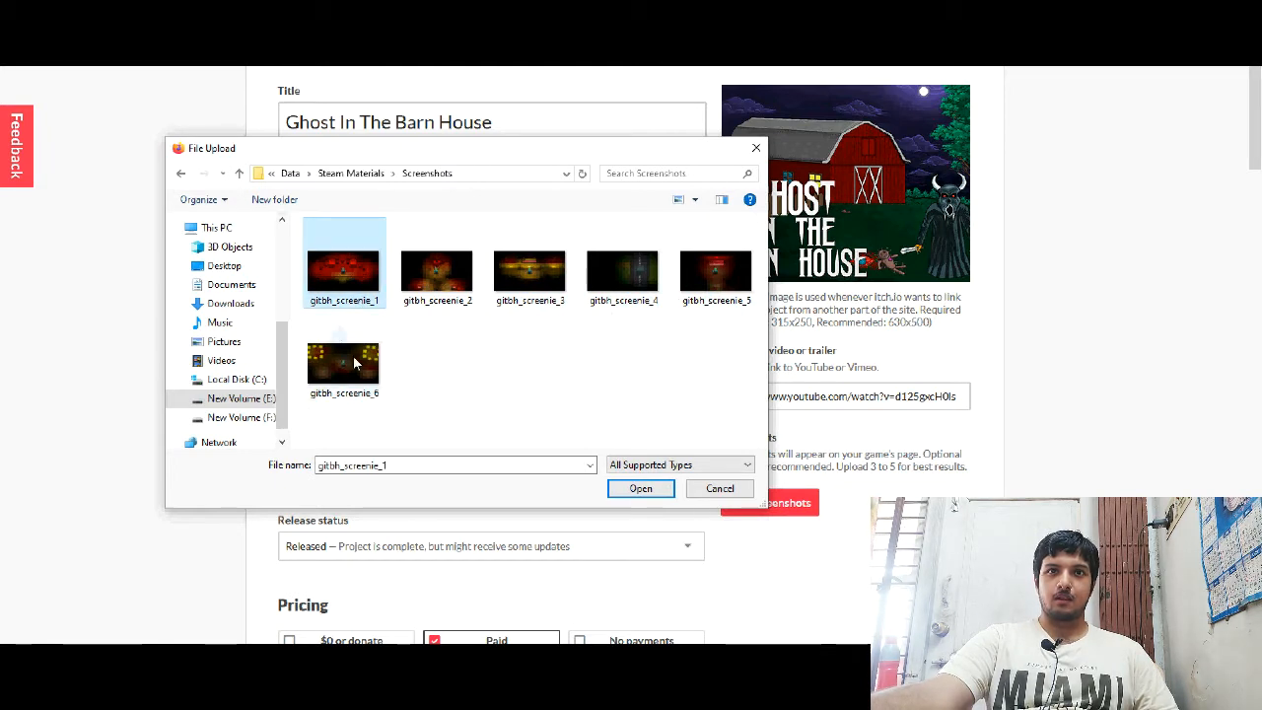
key(ctrl+a)
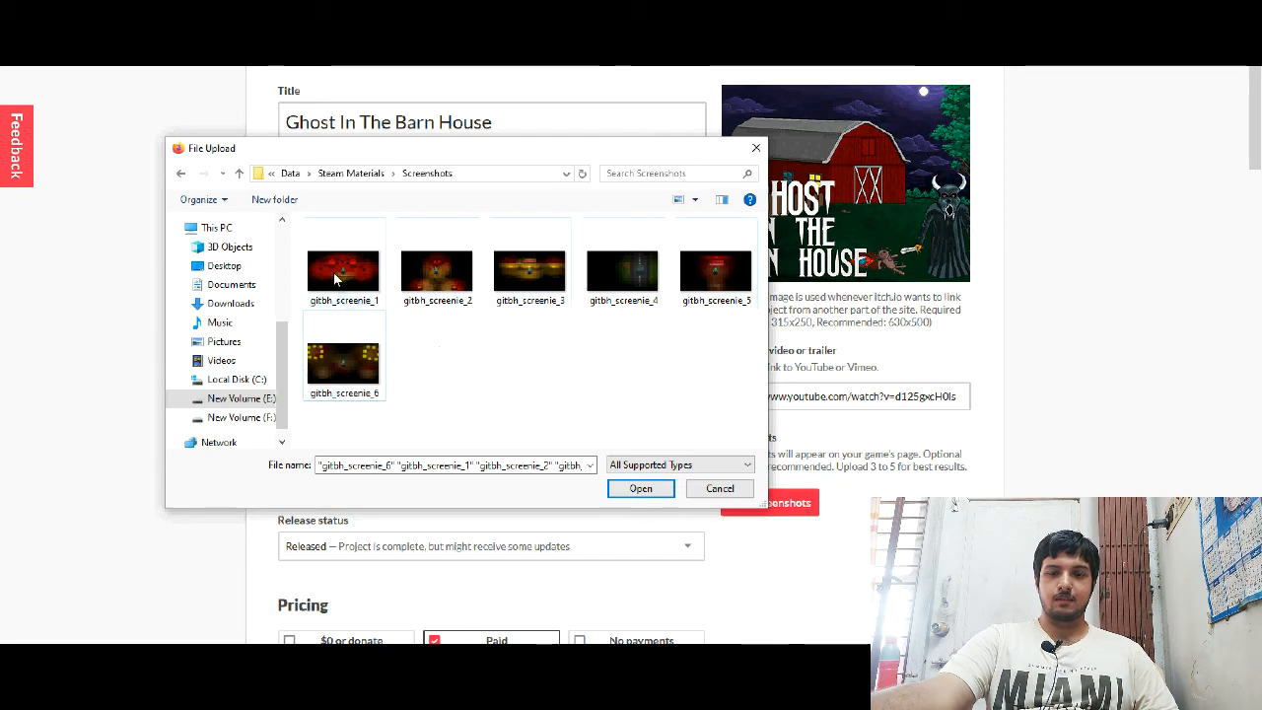
click(343, 266)
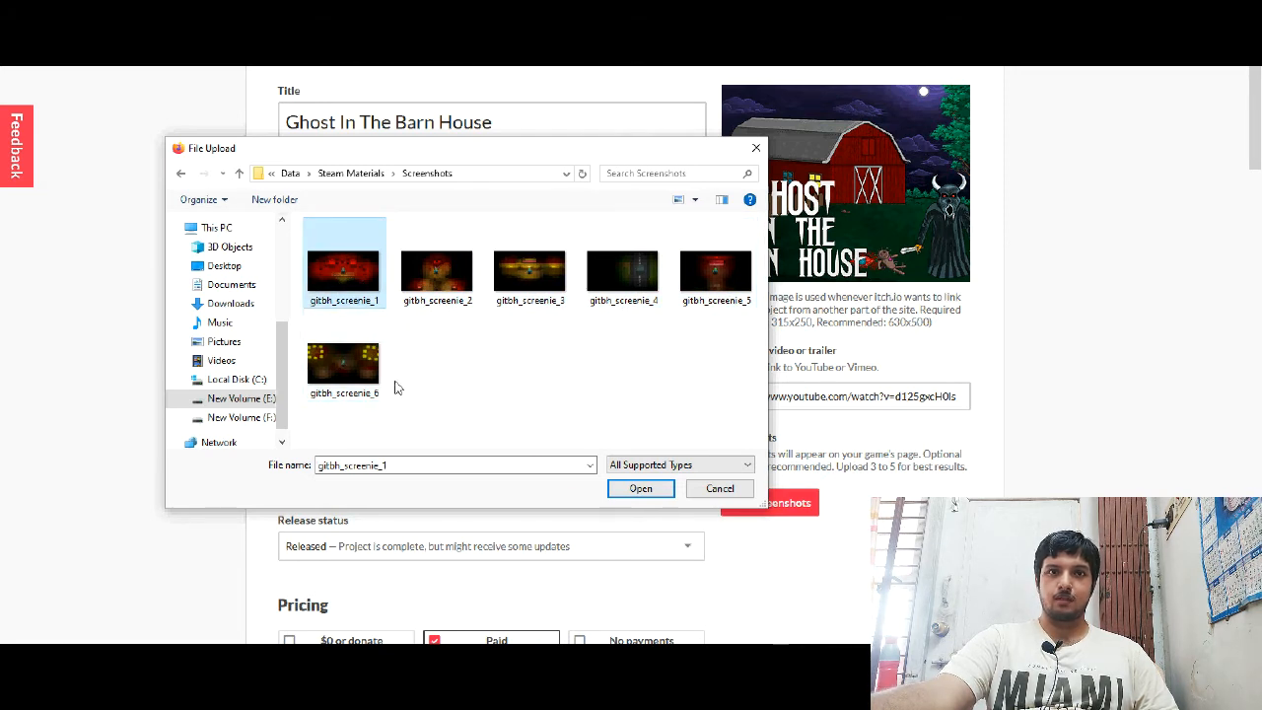
mouse_move(355, 389)
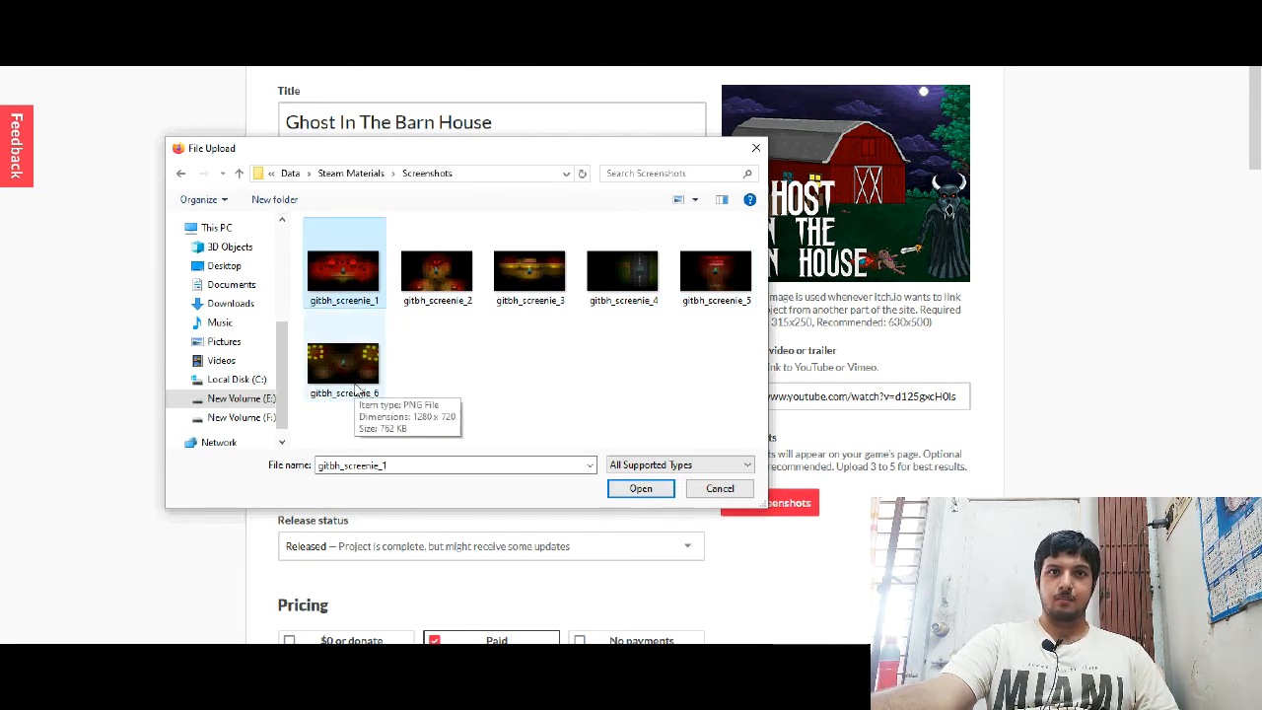
mouse_move(344, 372)
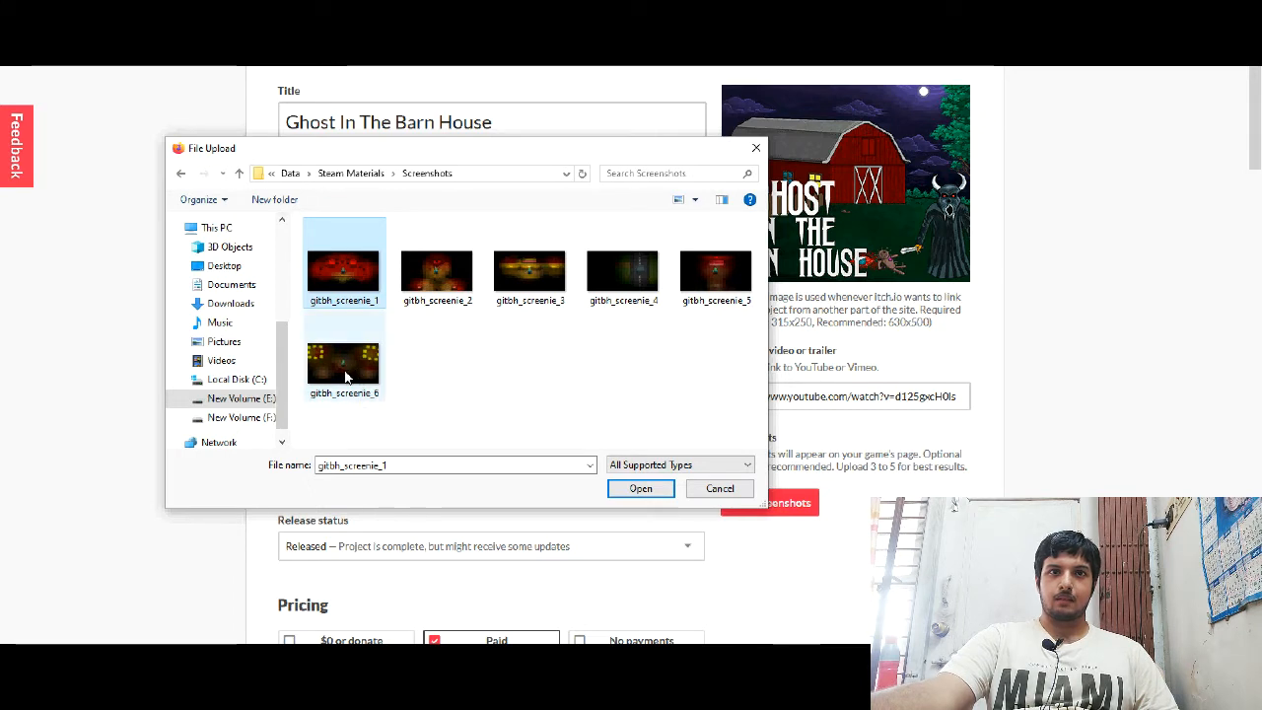
key(ctrl+a)
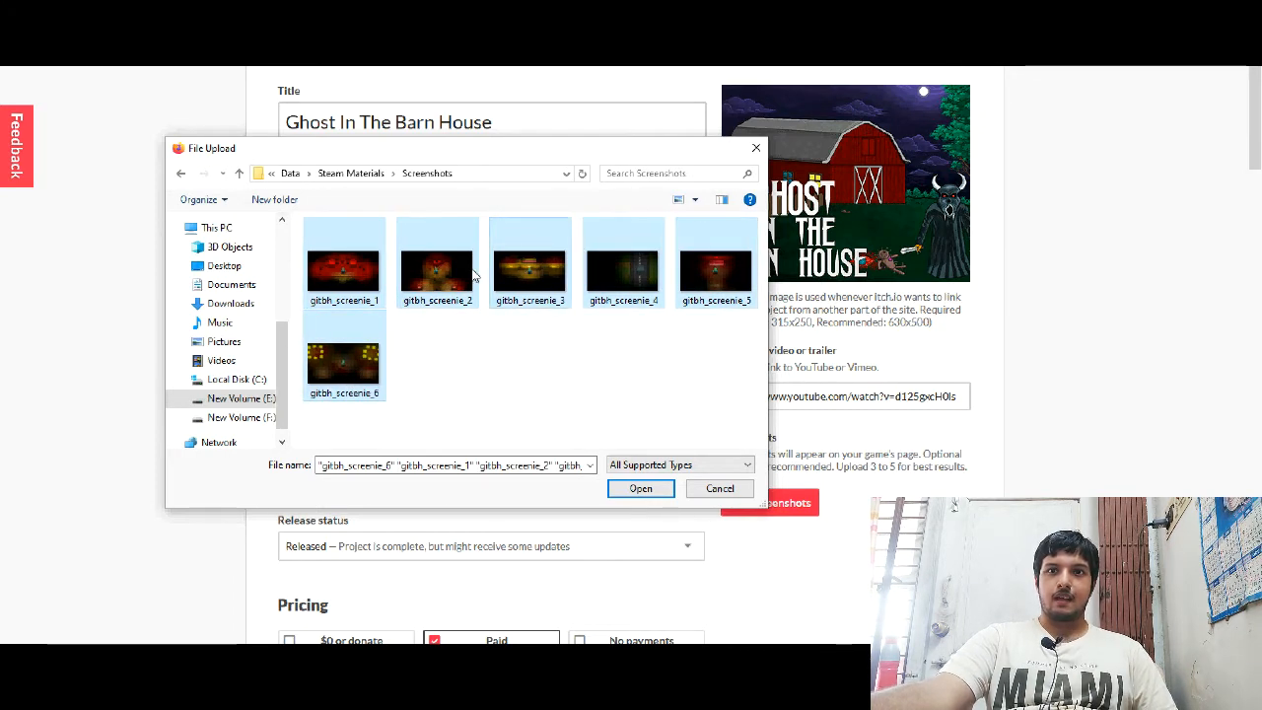
click(640, 488)
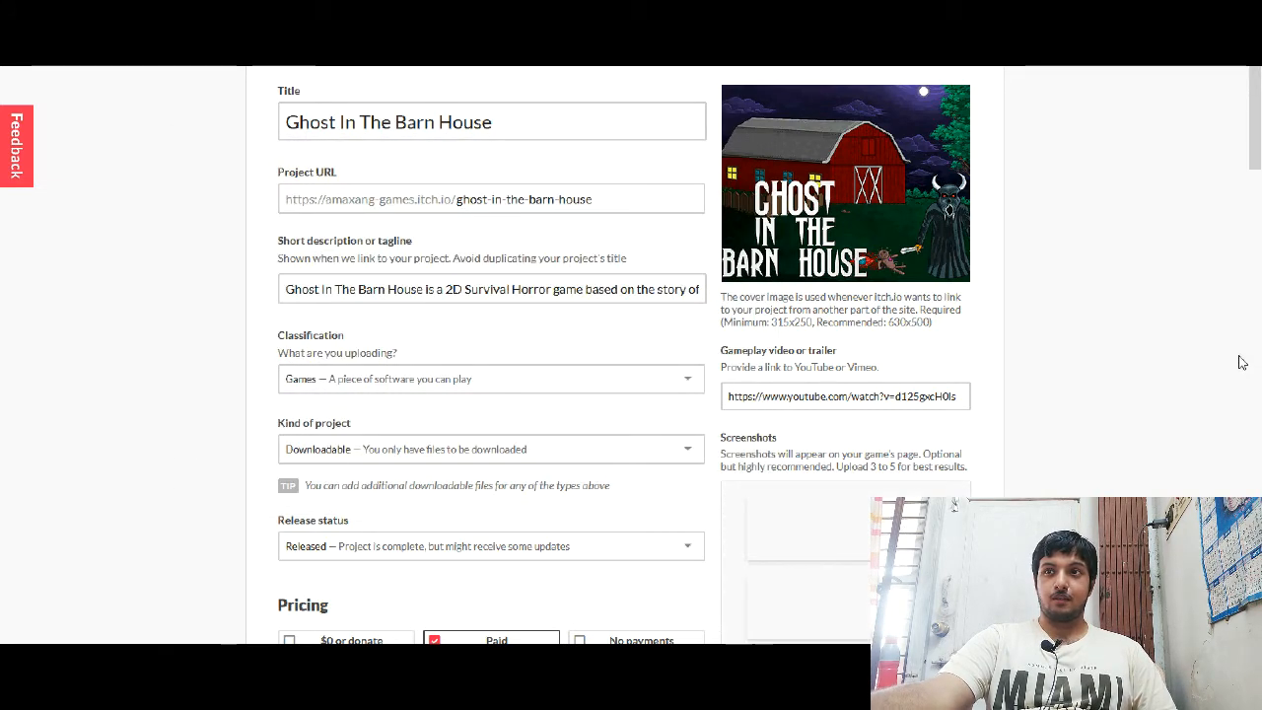
Step: Scroll the edit page to review screenshots, description and visibility settings
scroll(down, 3)
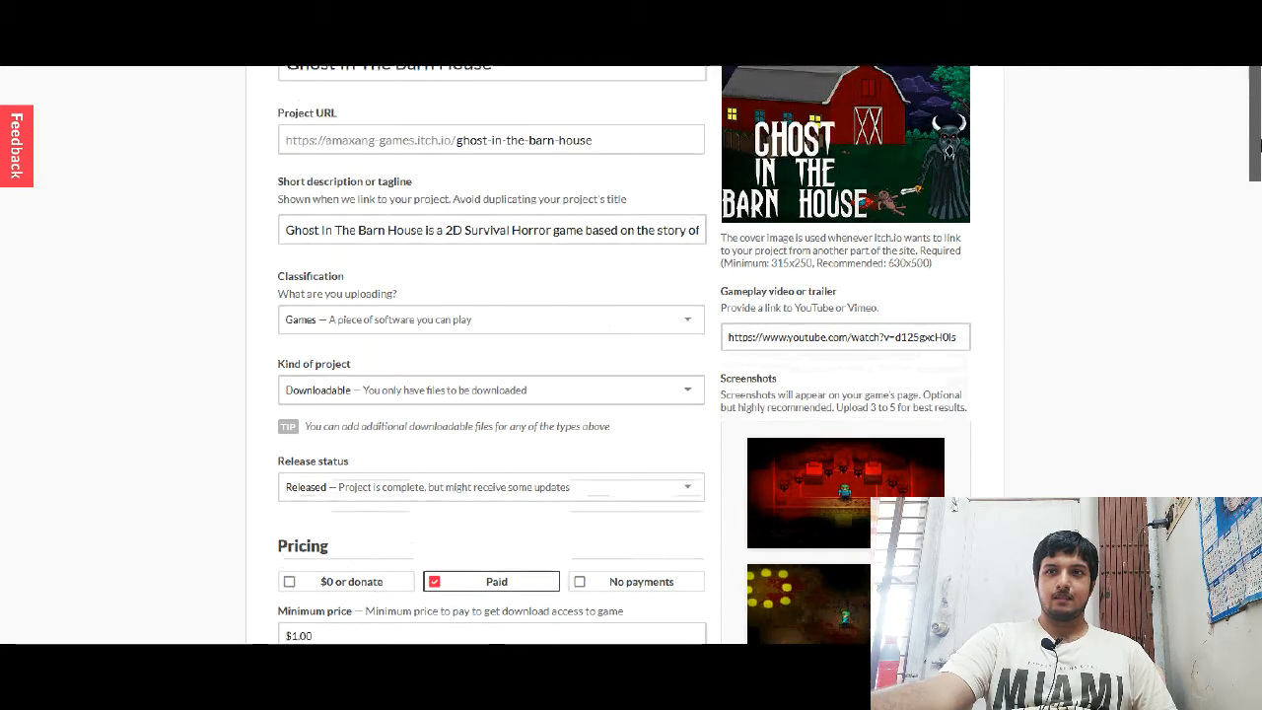
scroll(down, 3)
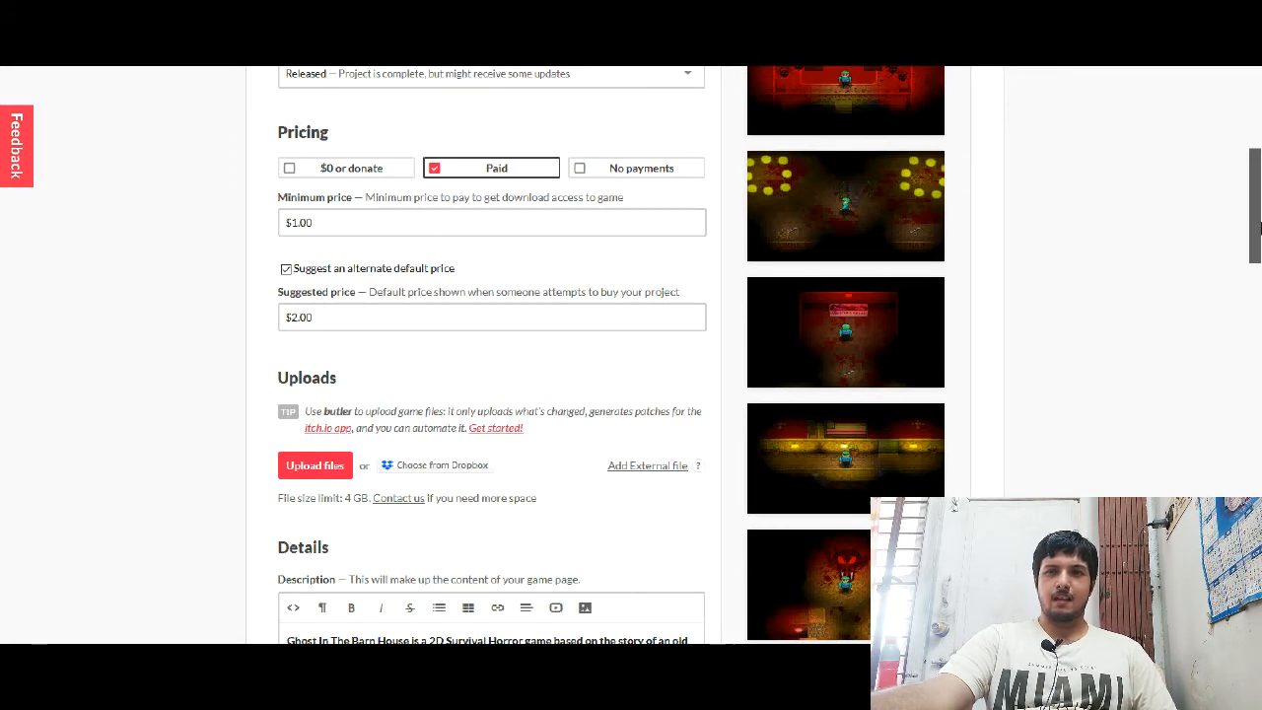
scroll(down, 3)
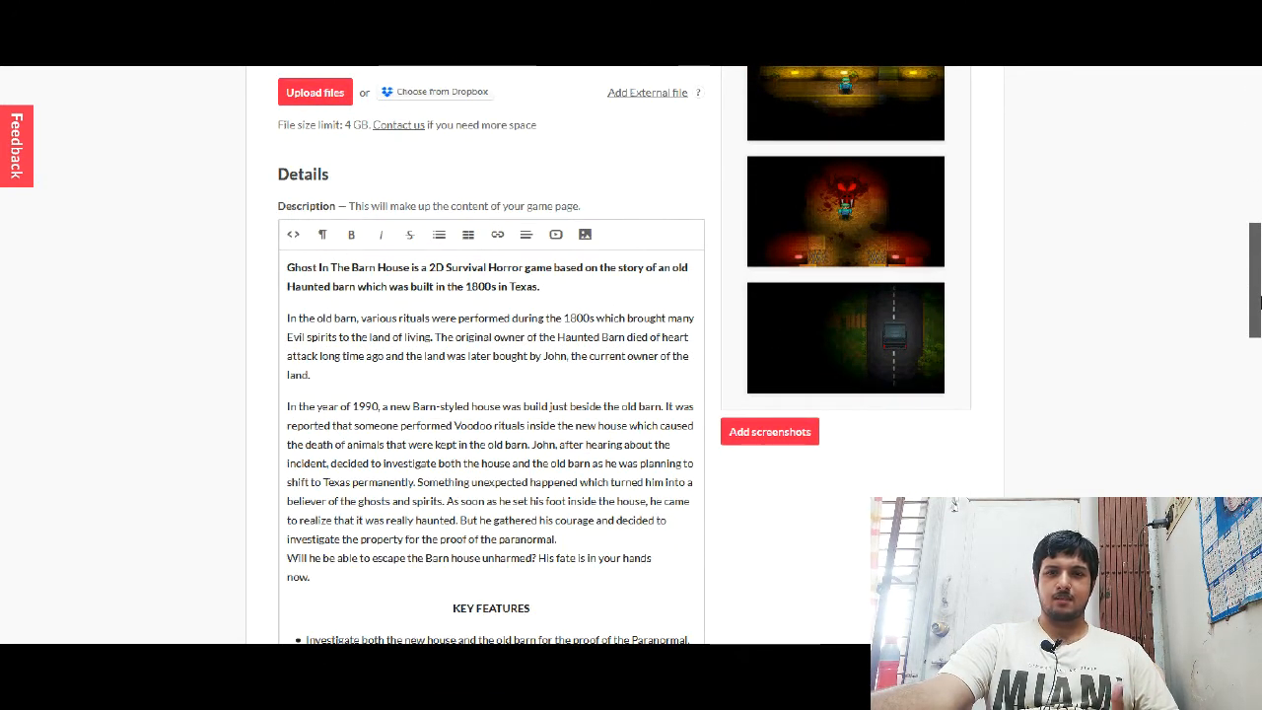
scroll(up, 3)
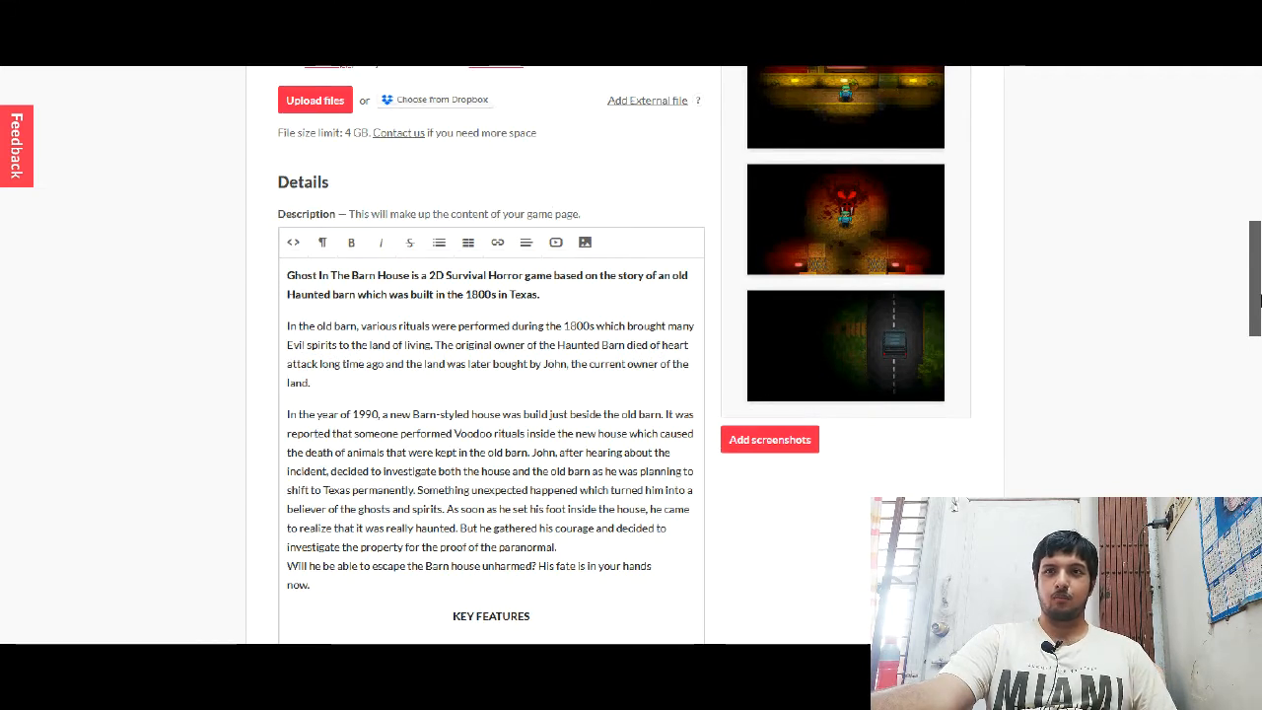
scroll(up, 3)
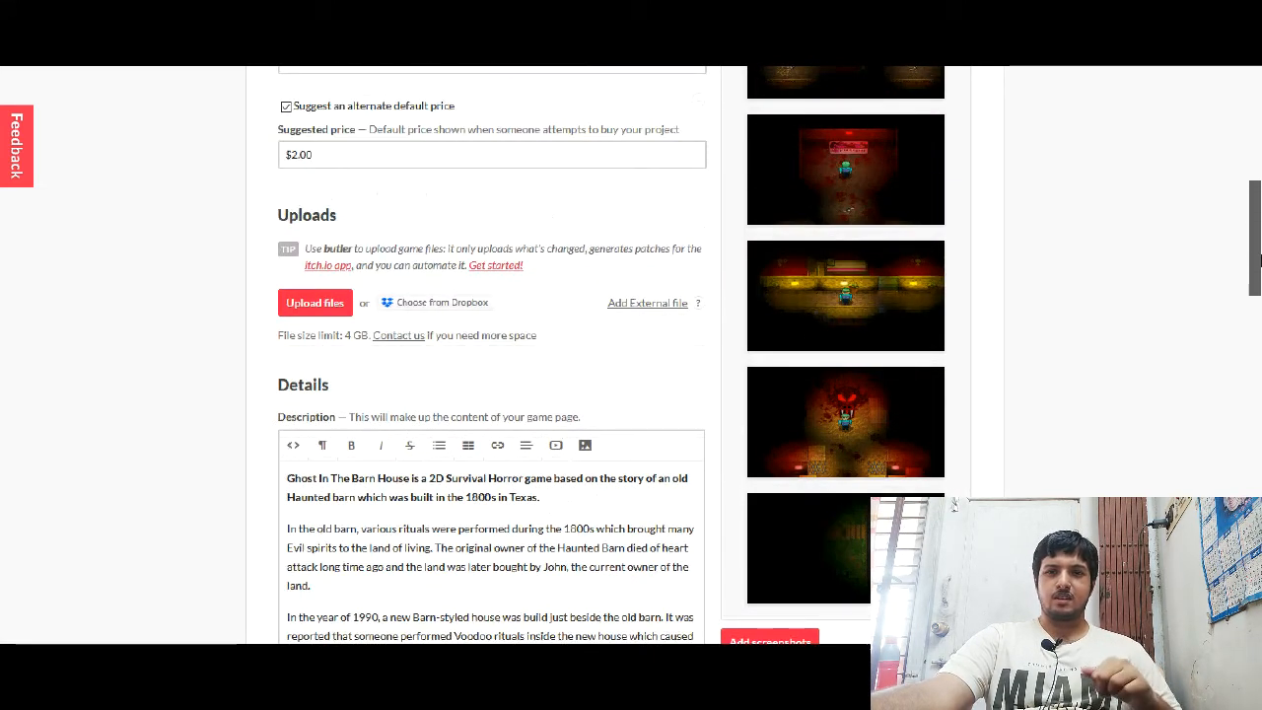
scroll(down, 3)
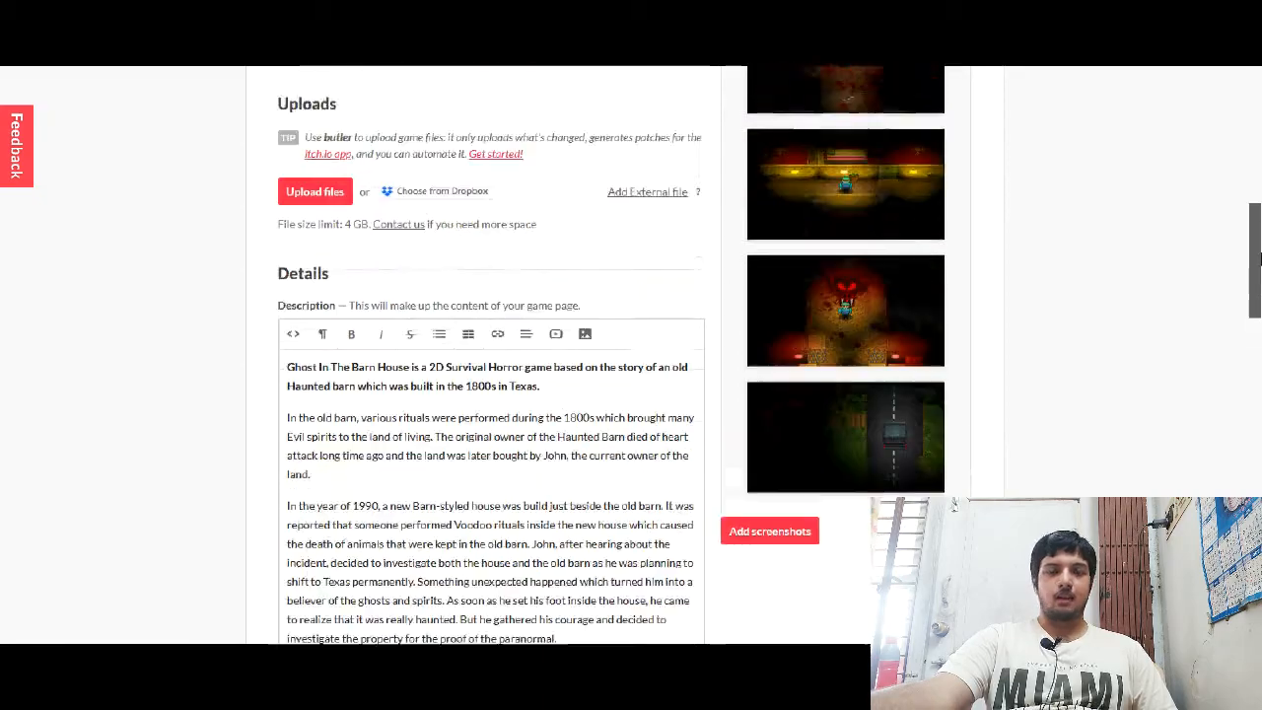
scroll(down, 3)
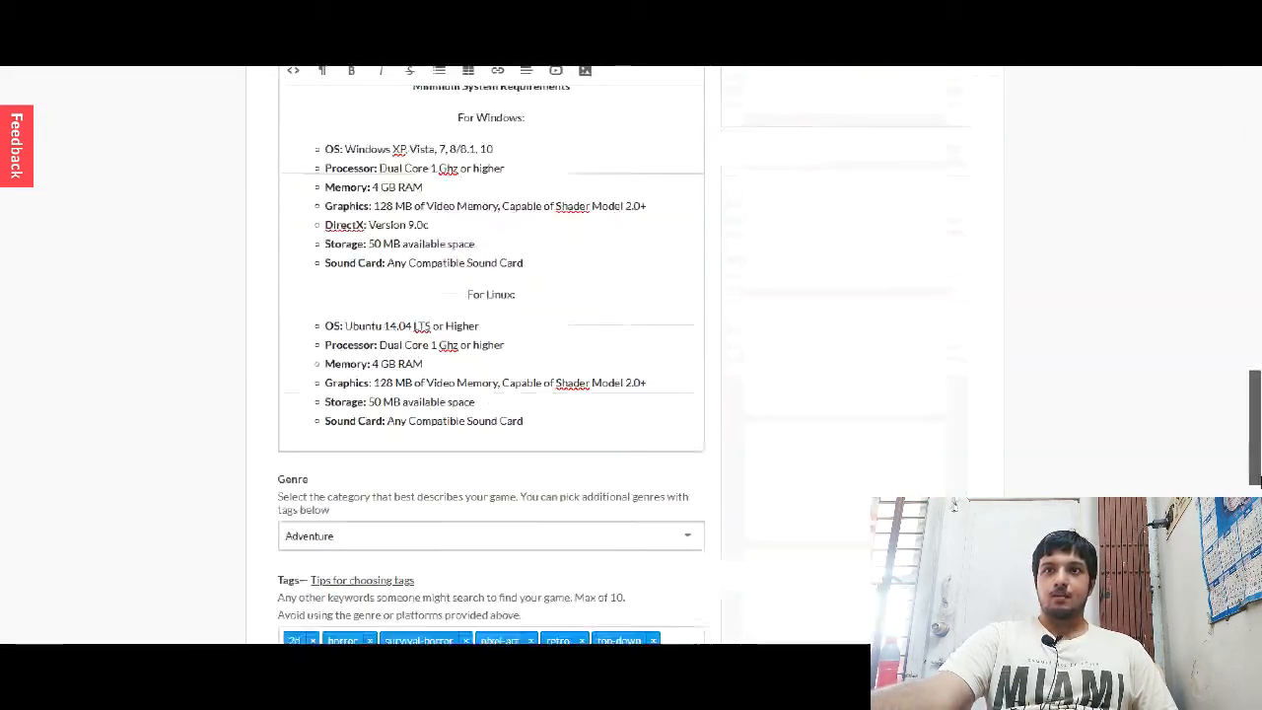
scroll(up, 3)
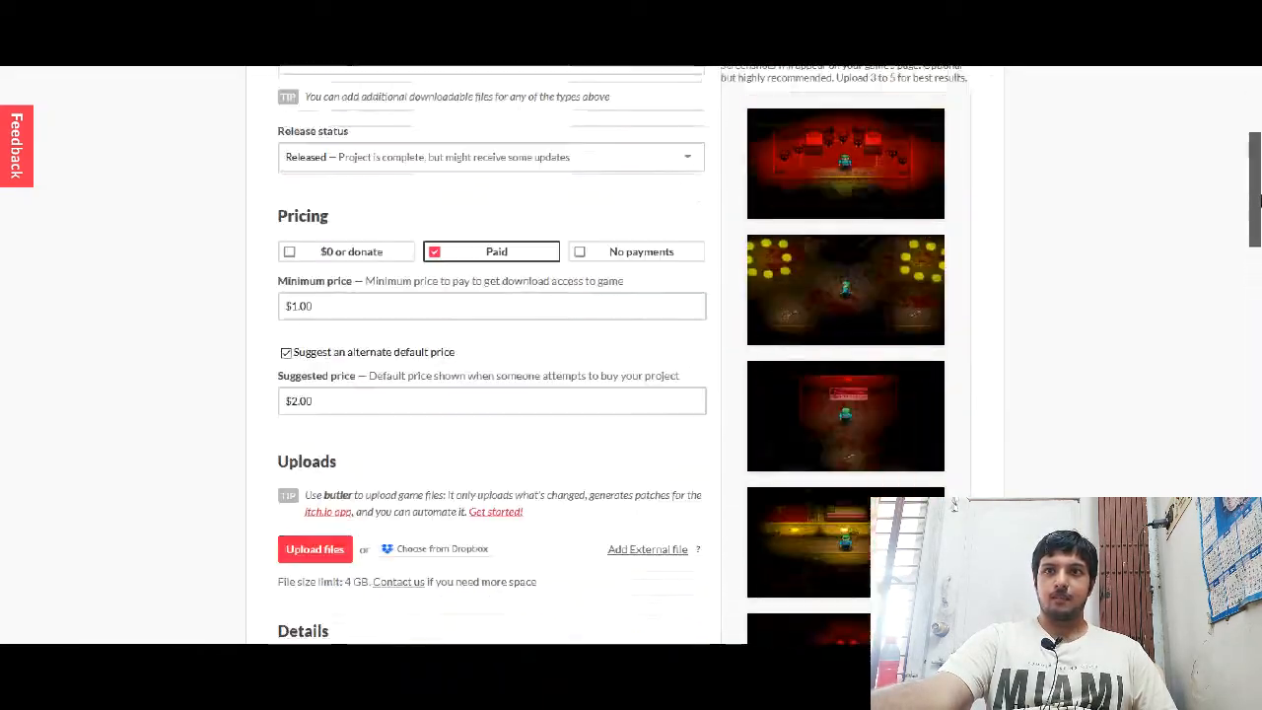
scroll(down, 3)
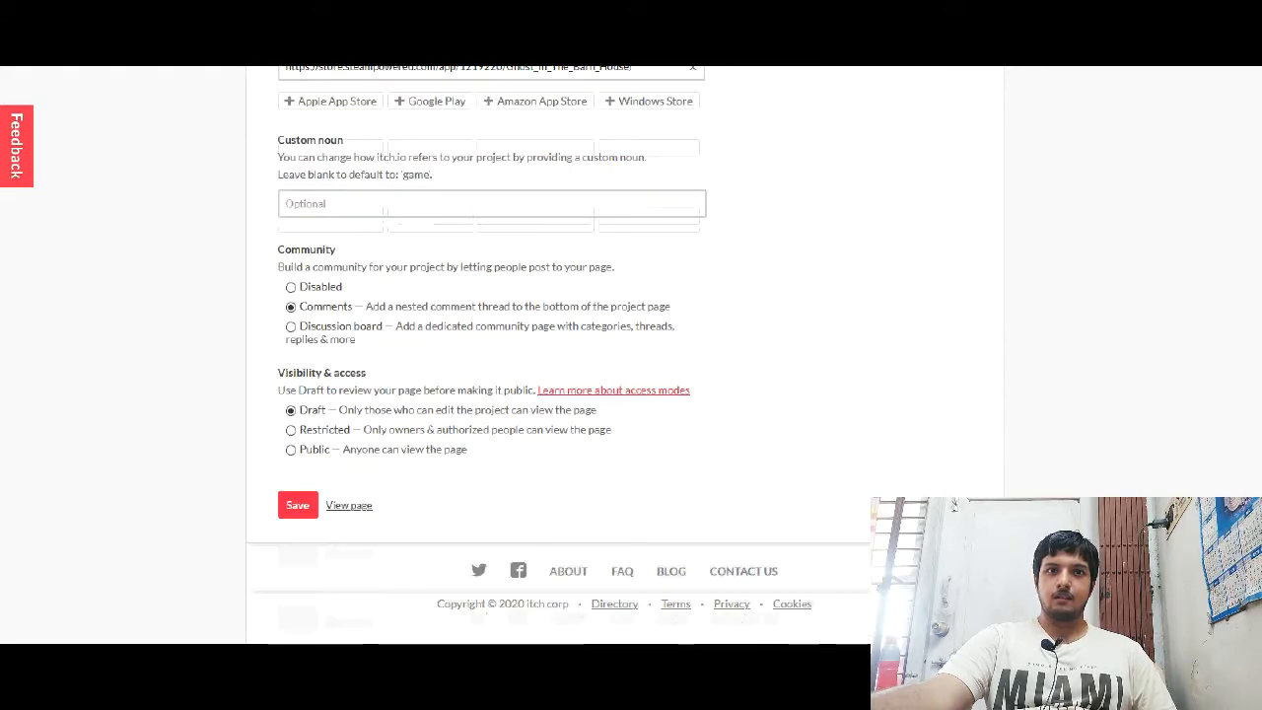
scroll(up, 3)
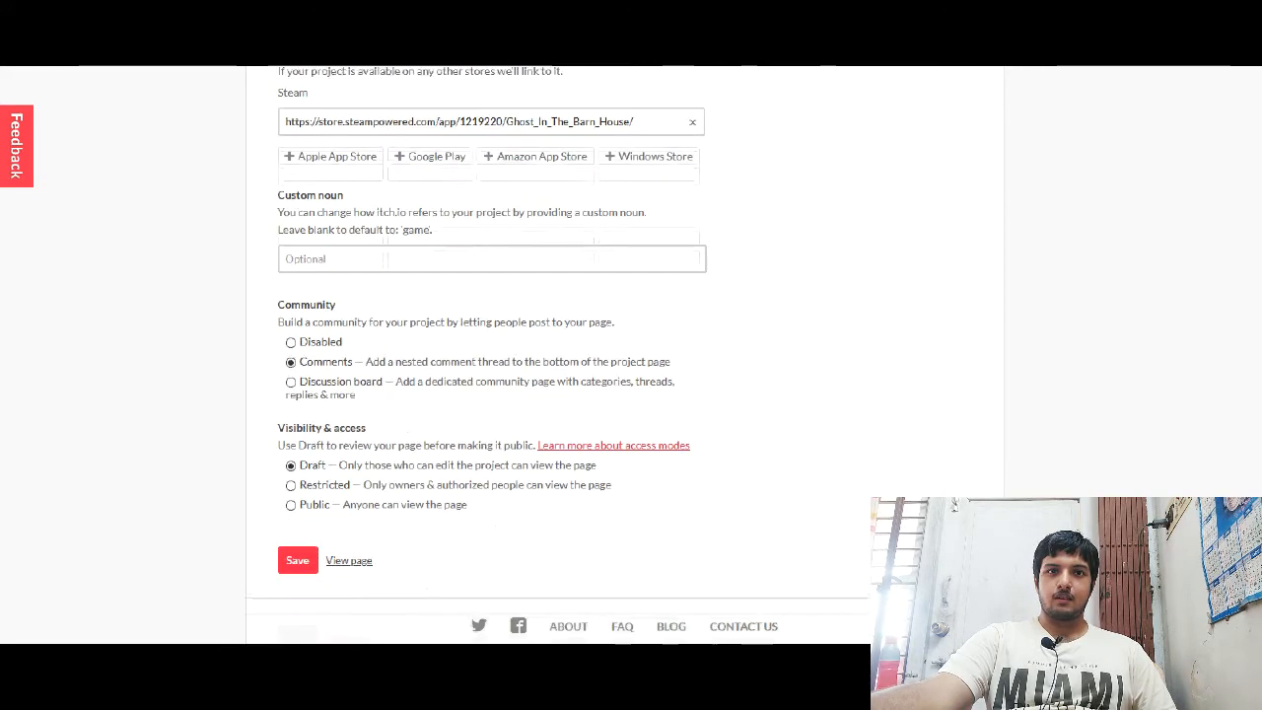
scroll(up, 3)
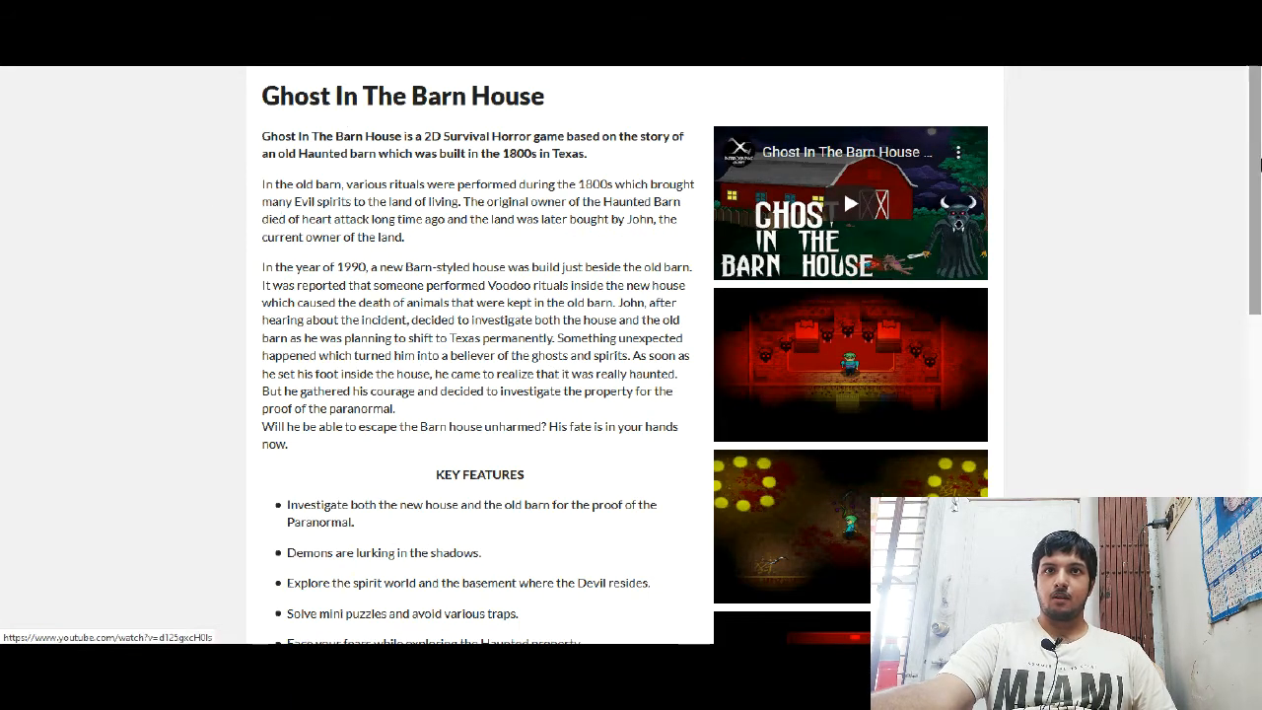
Step: Scroll the public page to review trailer, screenshots, key features and requirements
scroll(up, 3)
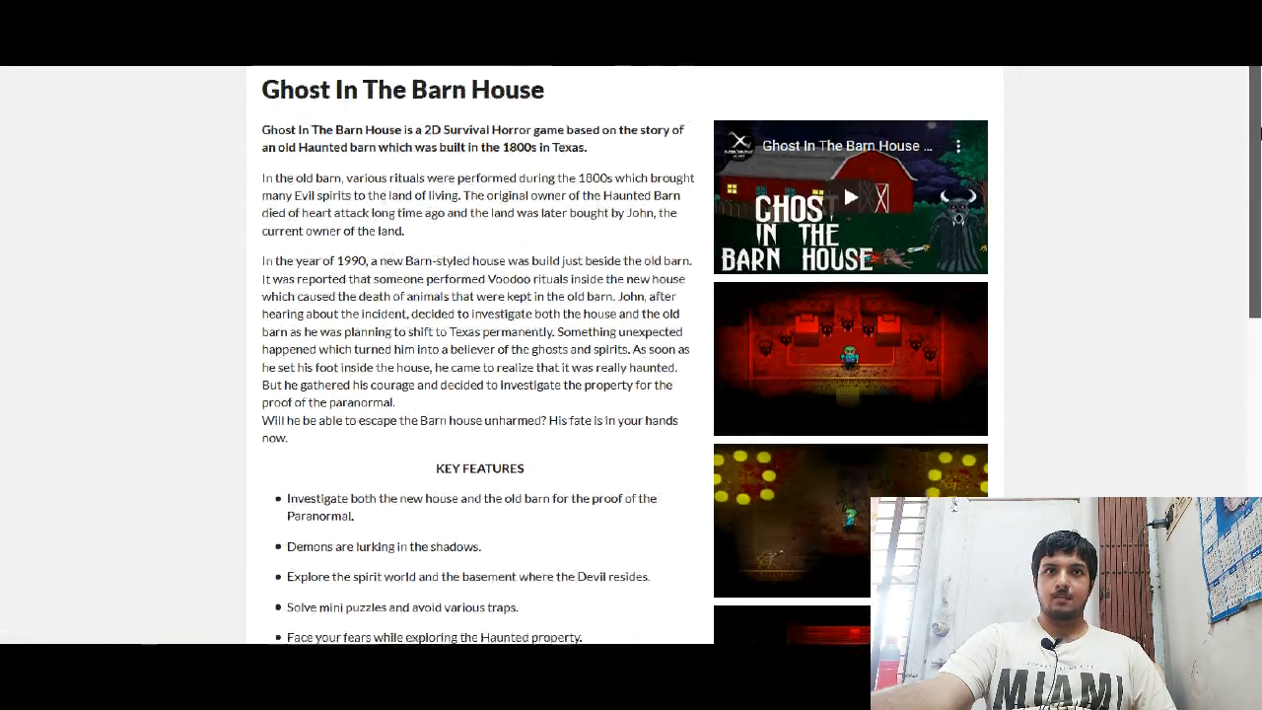
scroll(down, 3)
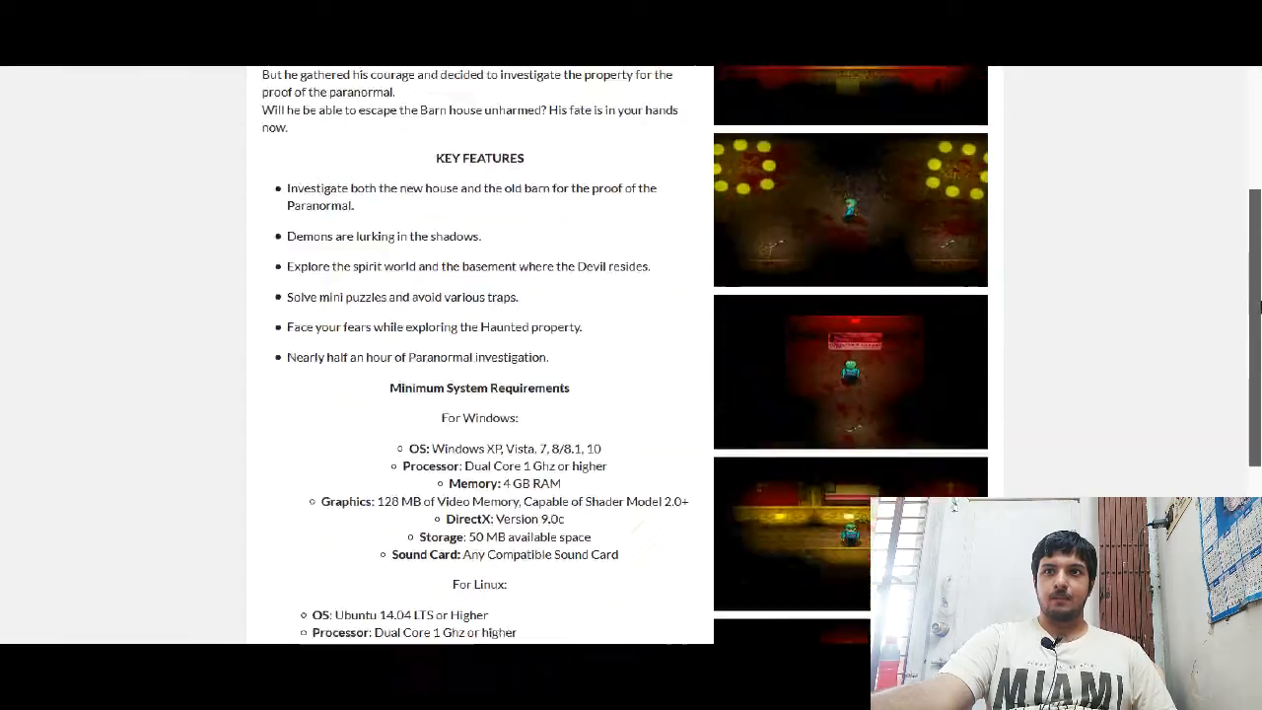
scroll(down, 3)
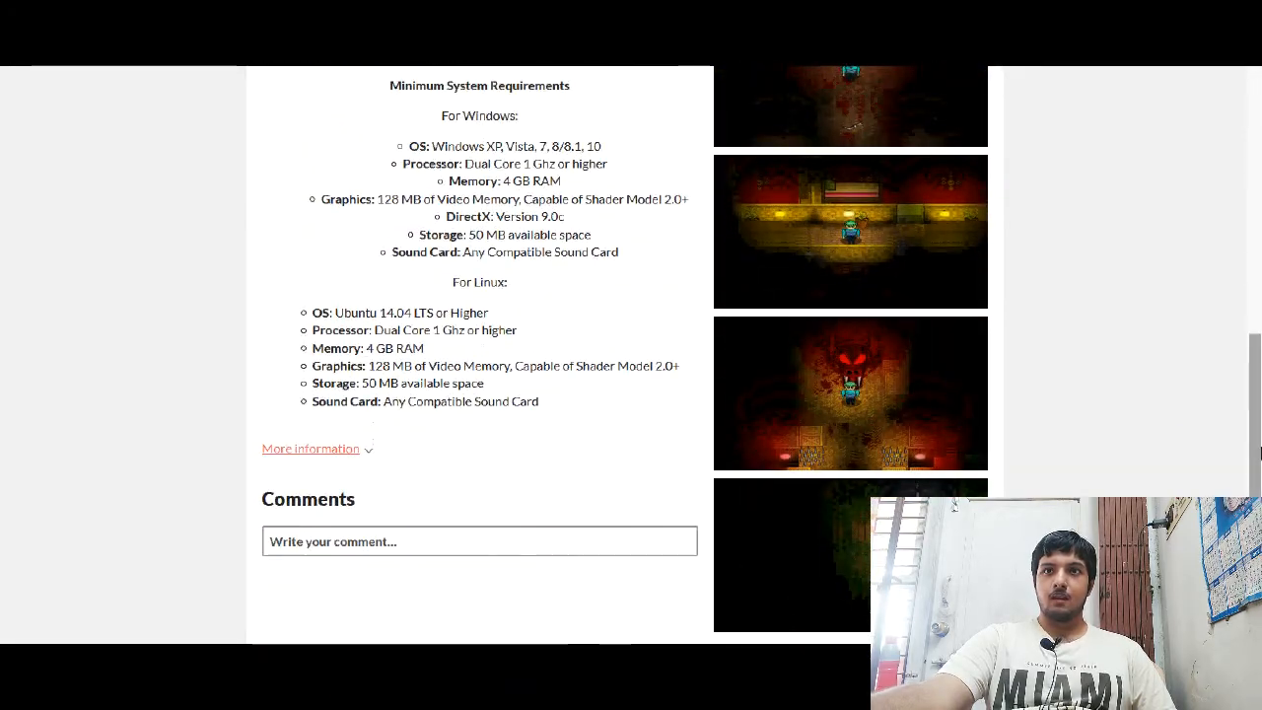
scroll(up, 3)
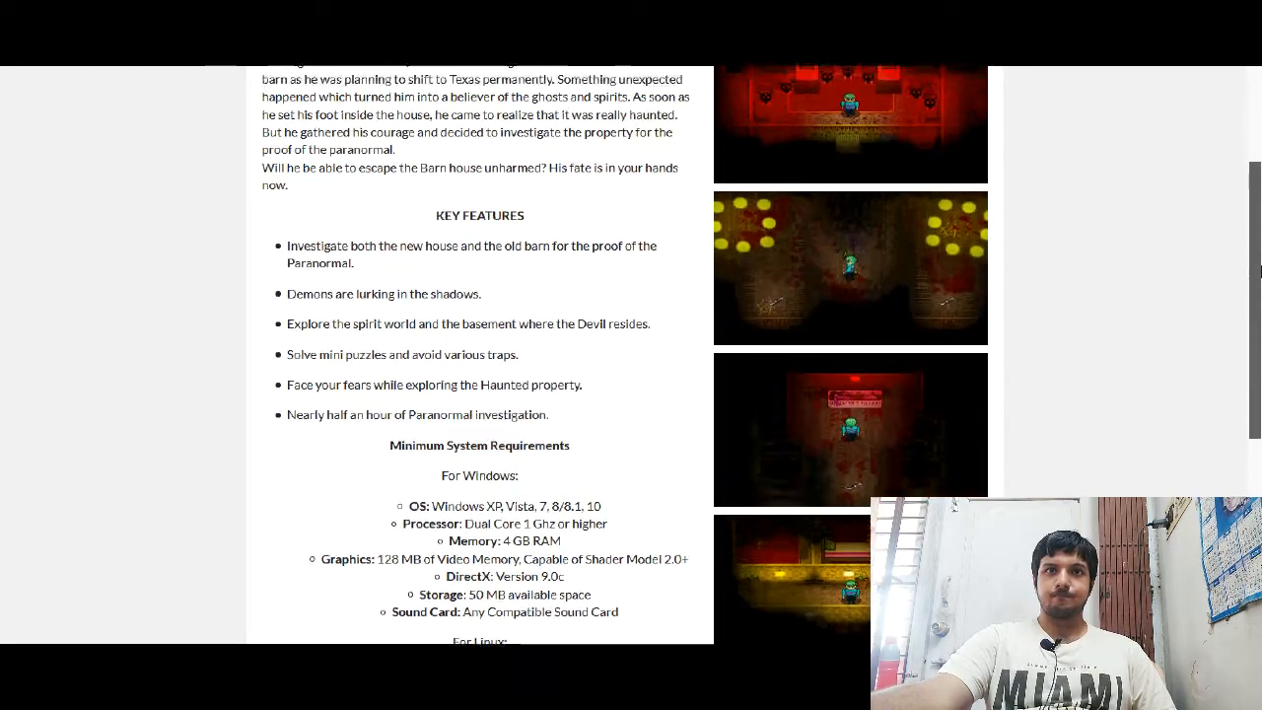
scroll(up, 3)
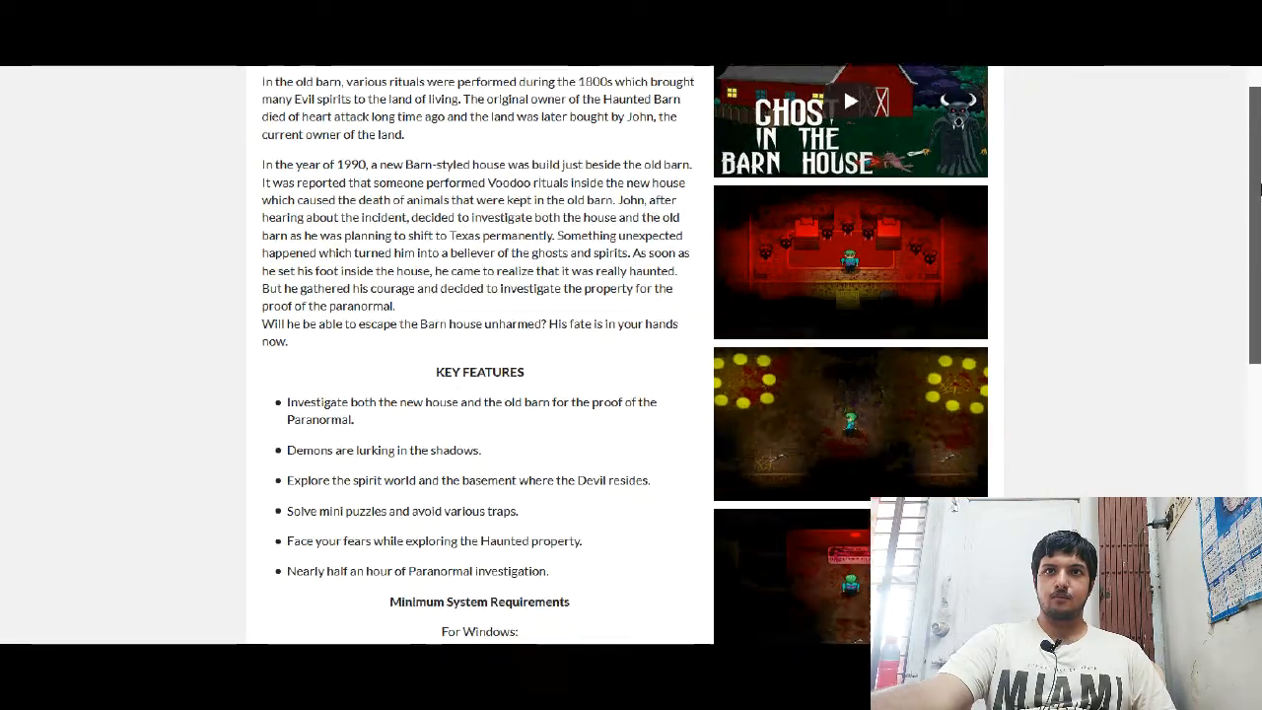
scroll(up, 3)
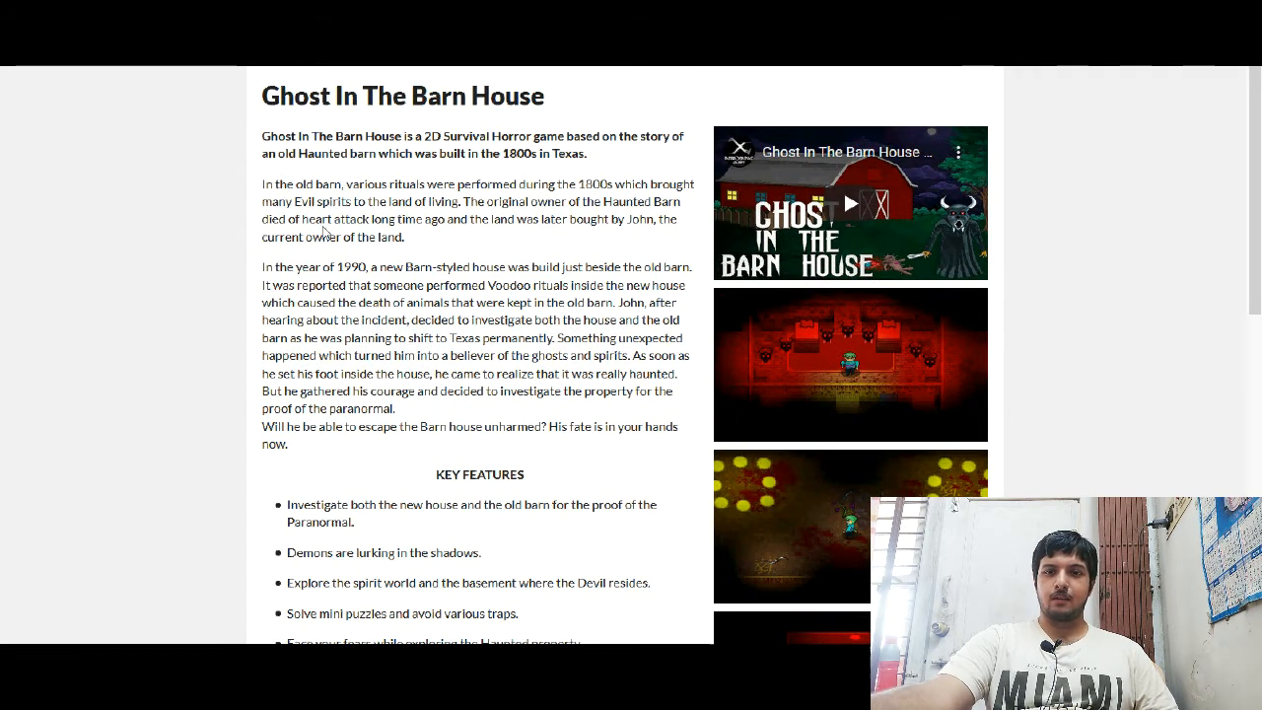
mouse_move(438, 273)
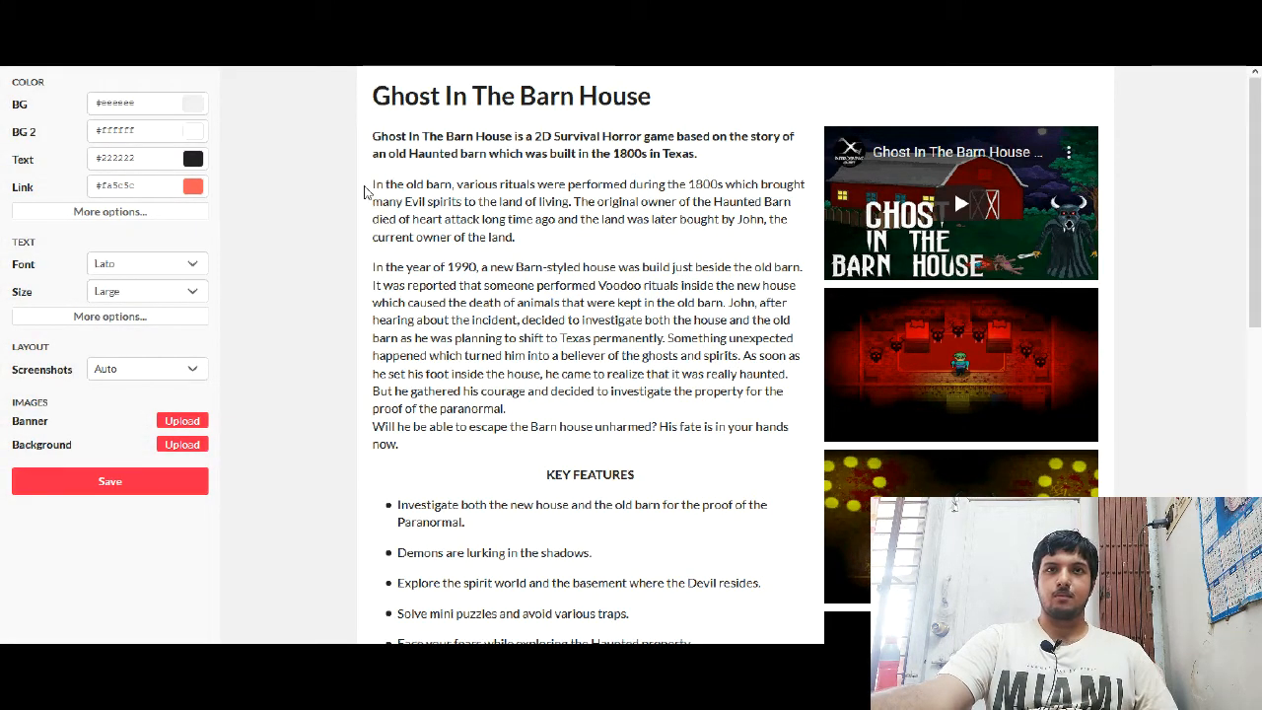
mouse_move(69, 116)
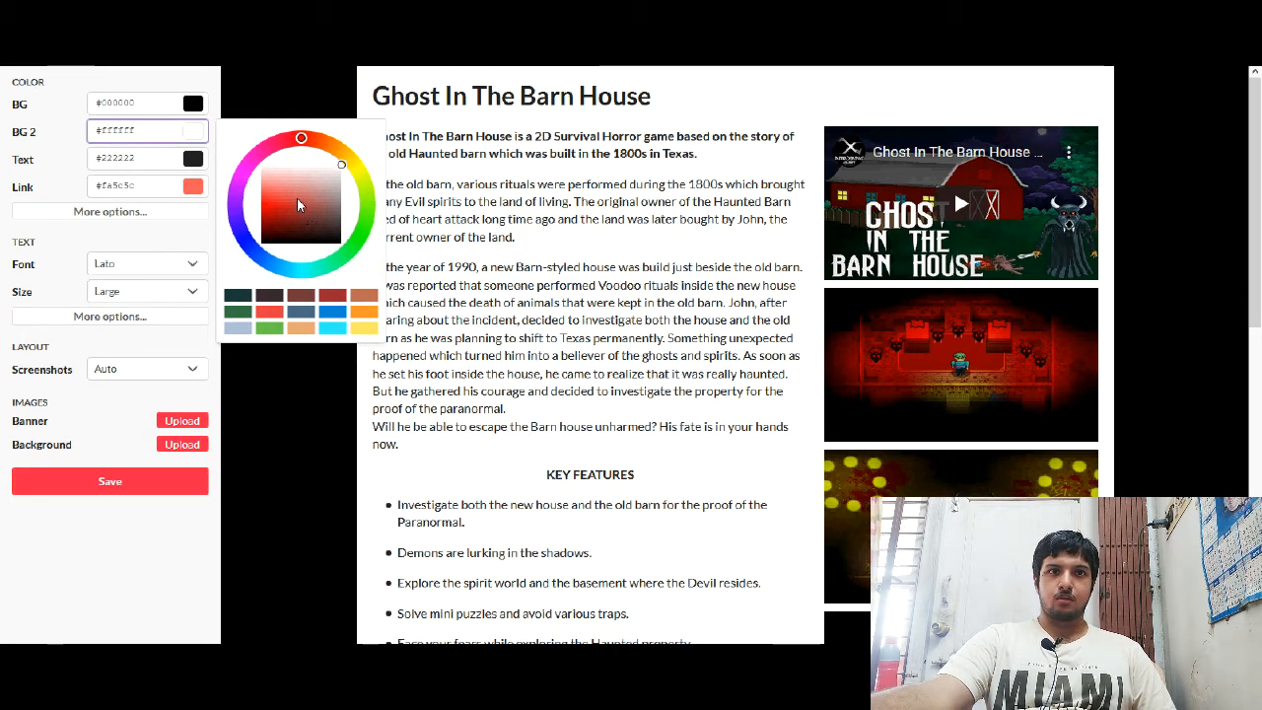
Step: Darken the secondary background (BG 2) colour to a deep purple
click(261, 217)
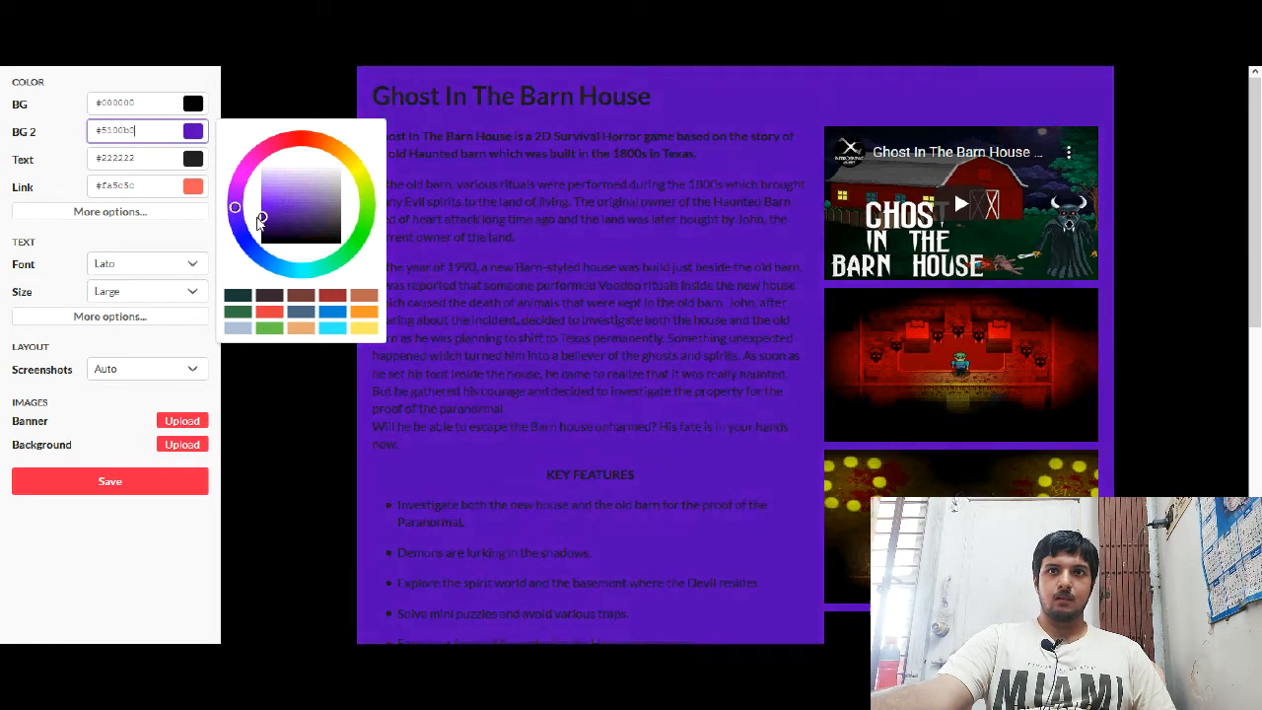
drag(262, 215, 261, 234)
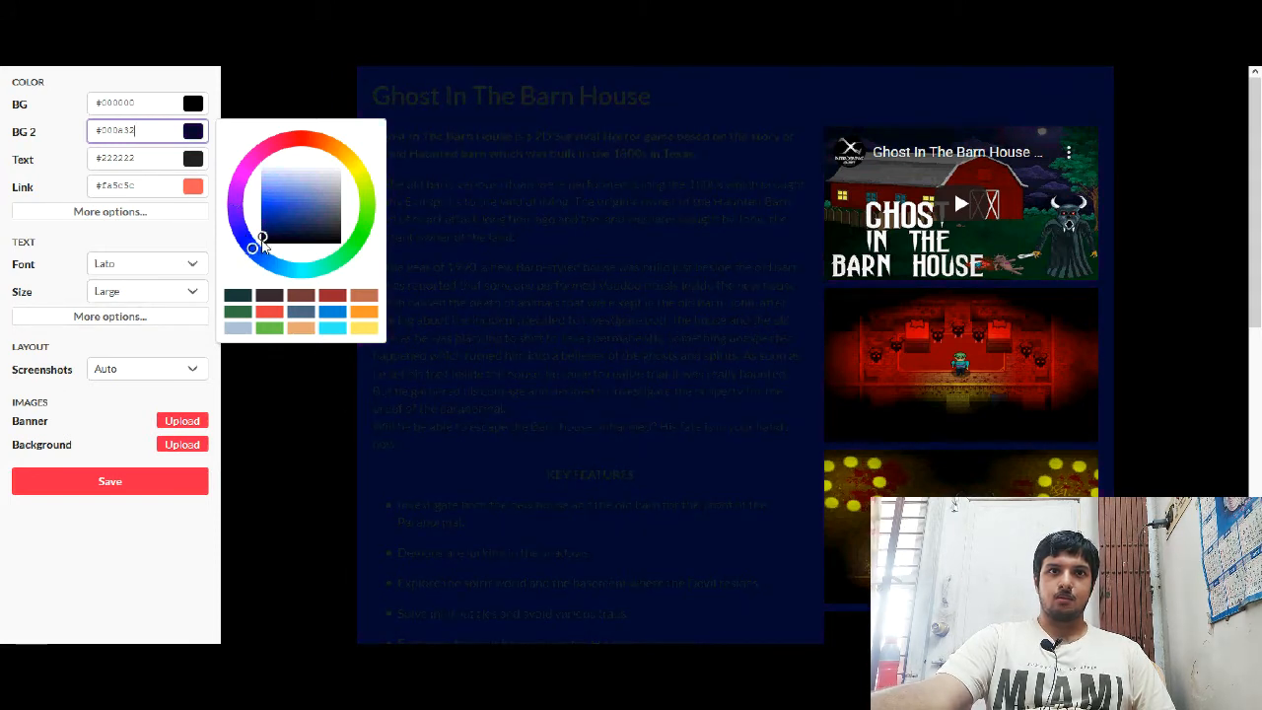
drag(261, 241, 236, 213)
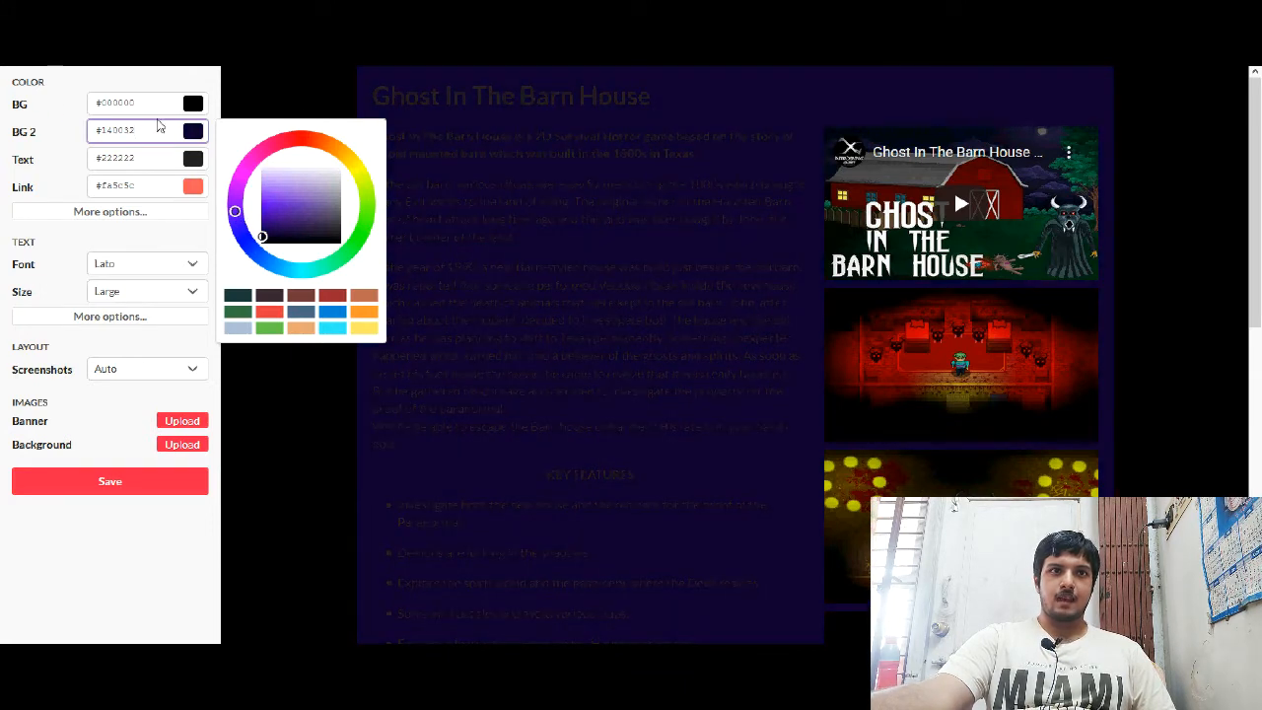
click(138, 159)
text(#fdbffc)
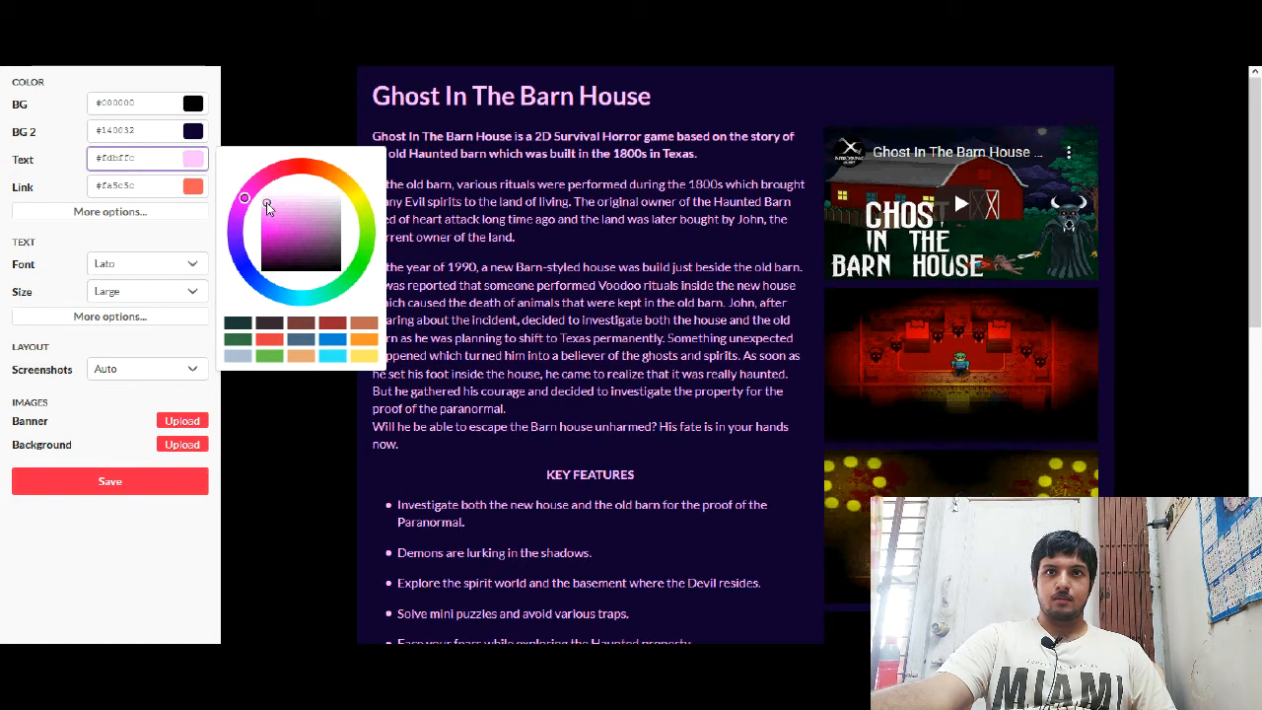
Step: Make text pale pink (#ff9ffd) and links vivid magenta (#eb1fe3)
drag(266, 208, 262, 211)
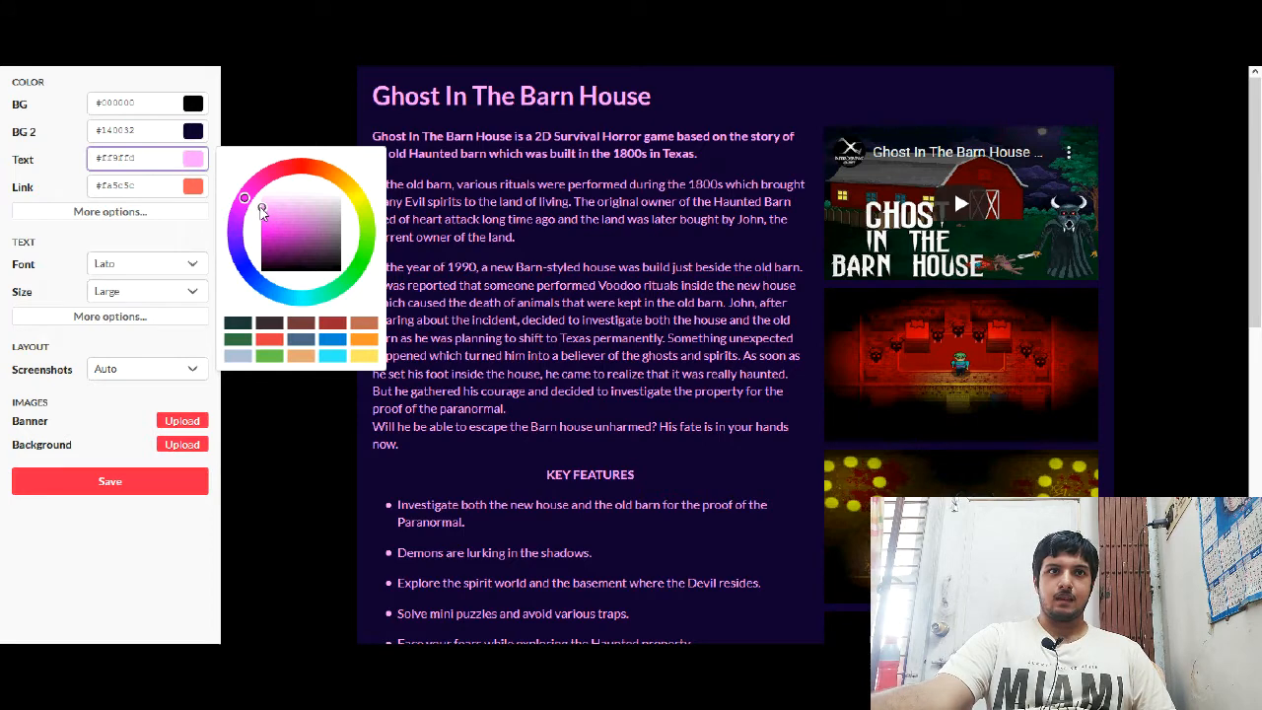
click(143, 187)
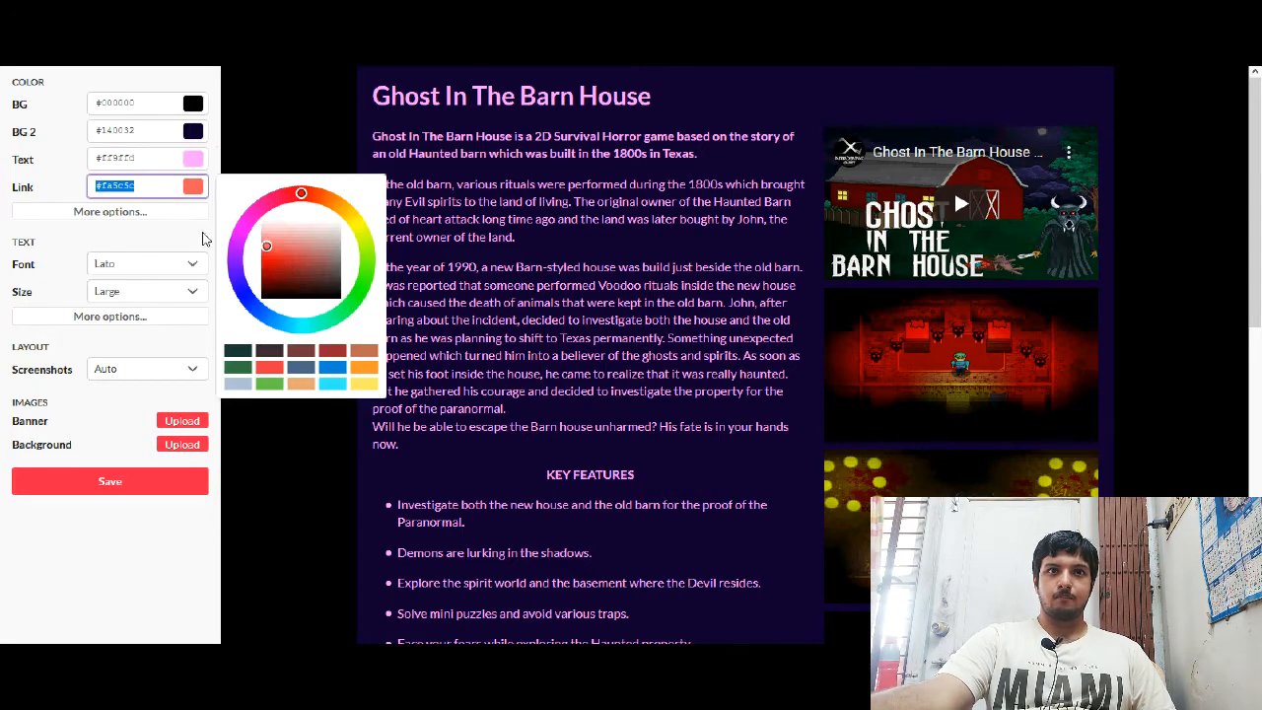
mouse_move(242, 232)
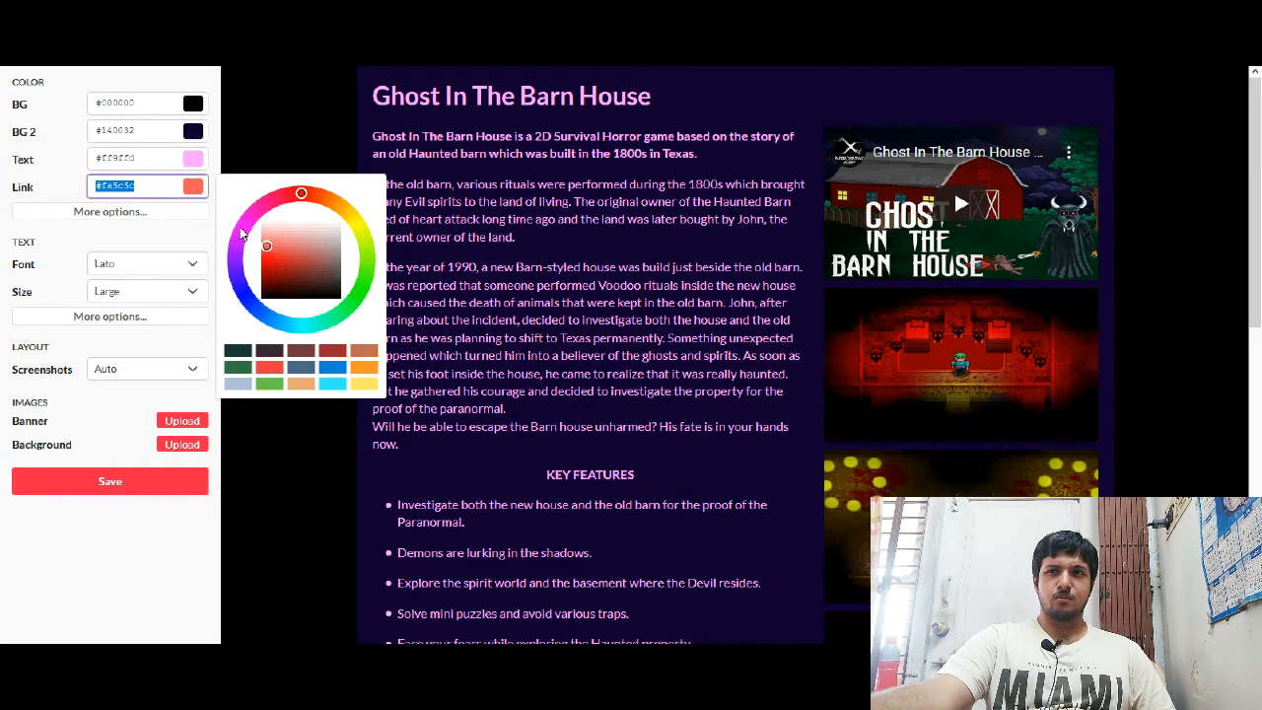
click(266, 261)
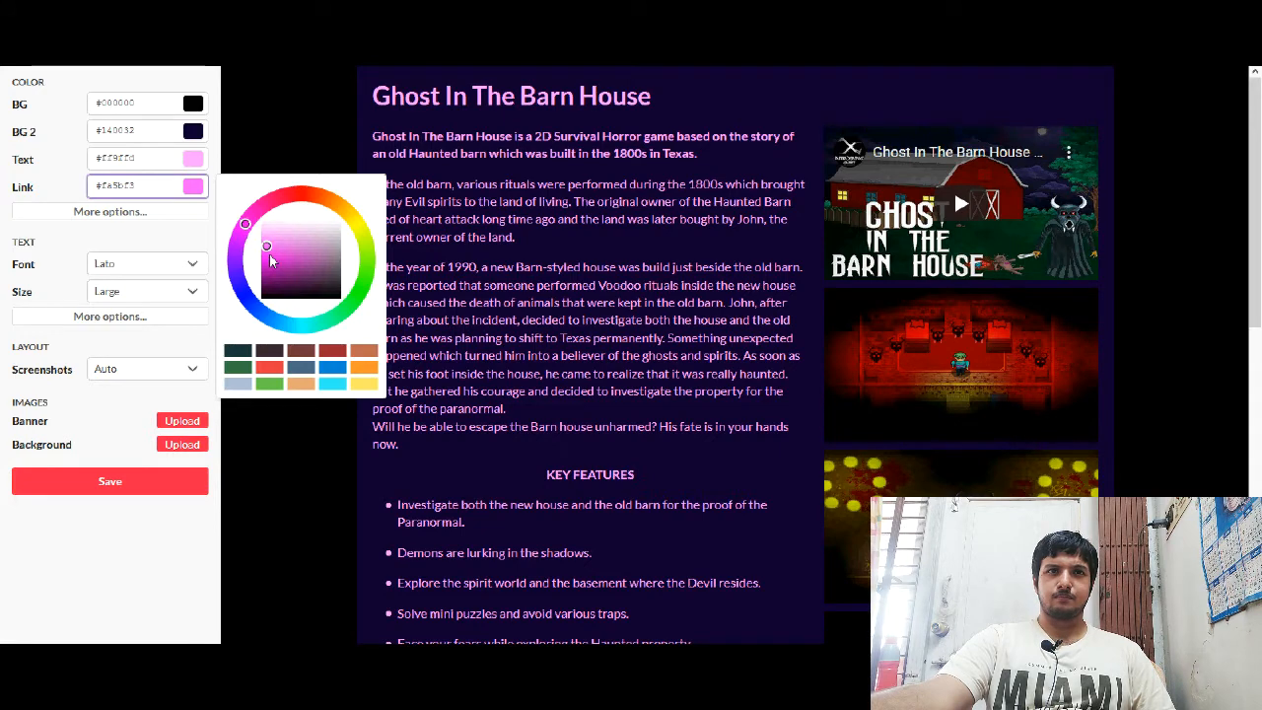
click(276, 261)
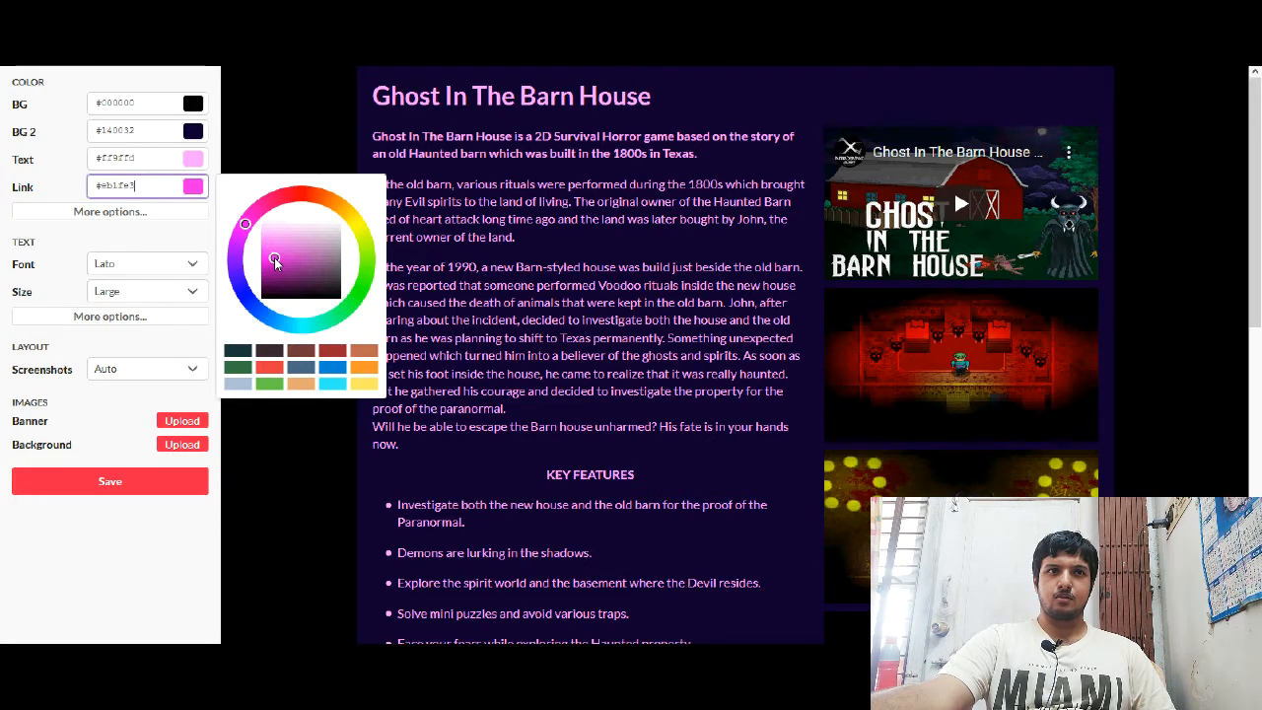
click(110, 211)
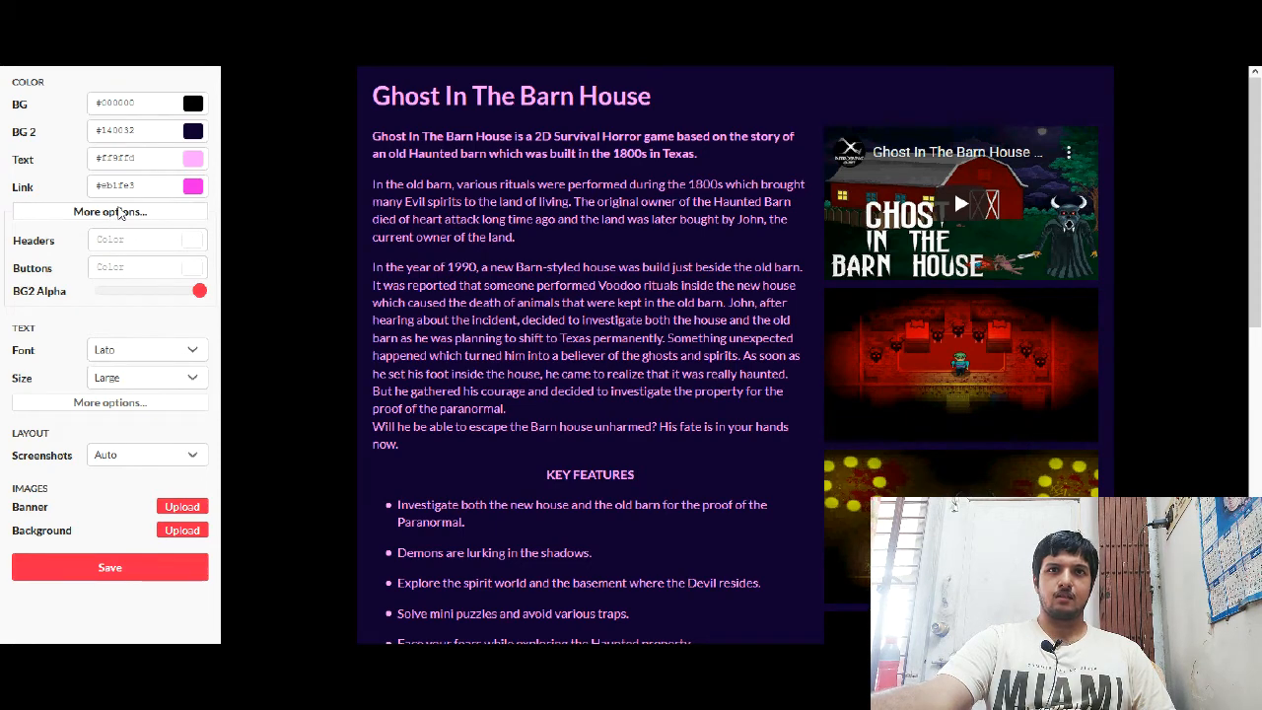
click(109, 211)
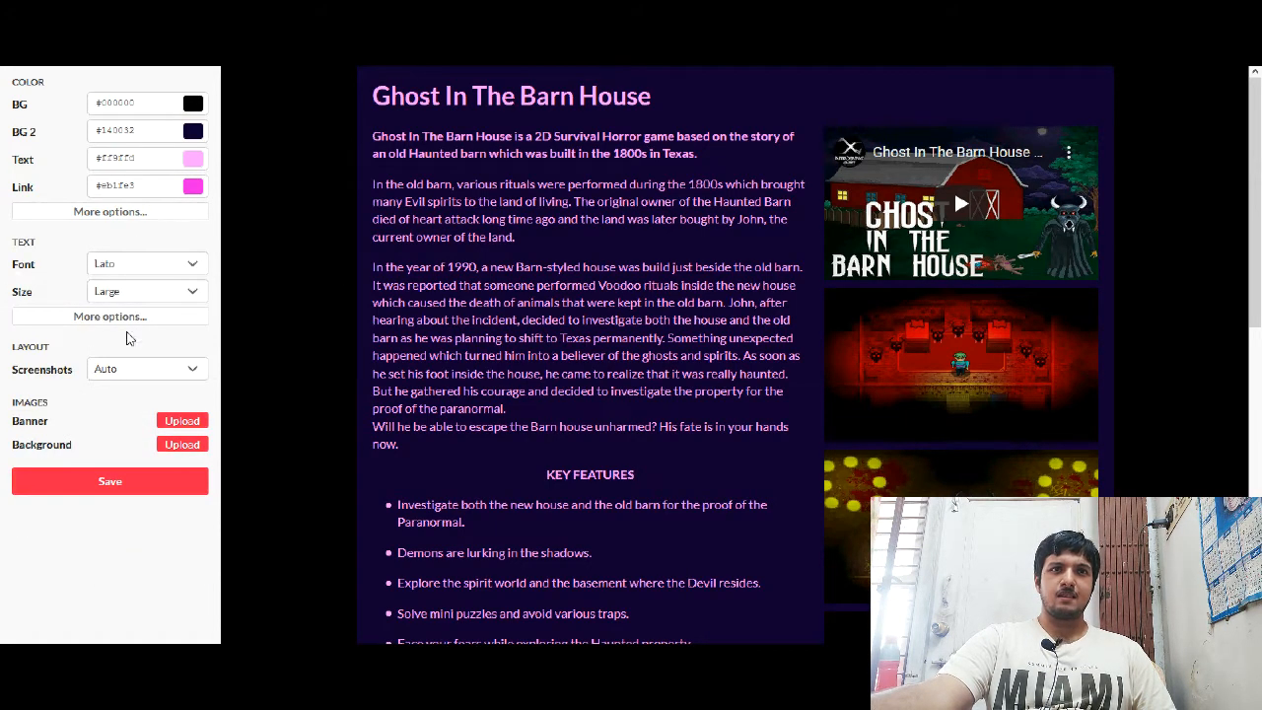
Step: Try the Pixel font on the page
click(146, 263)
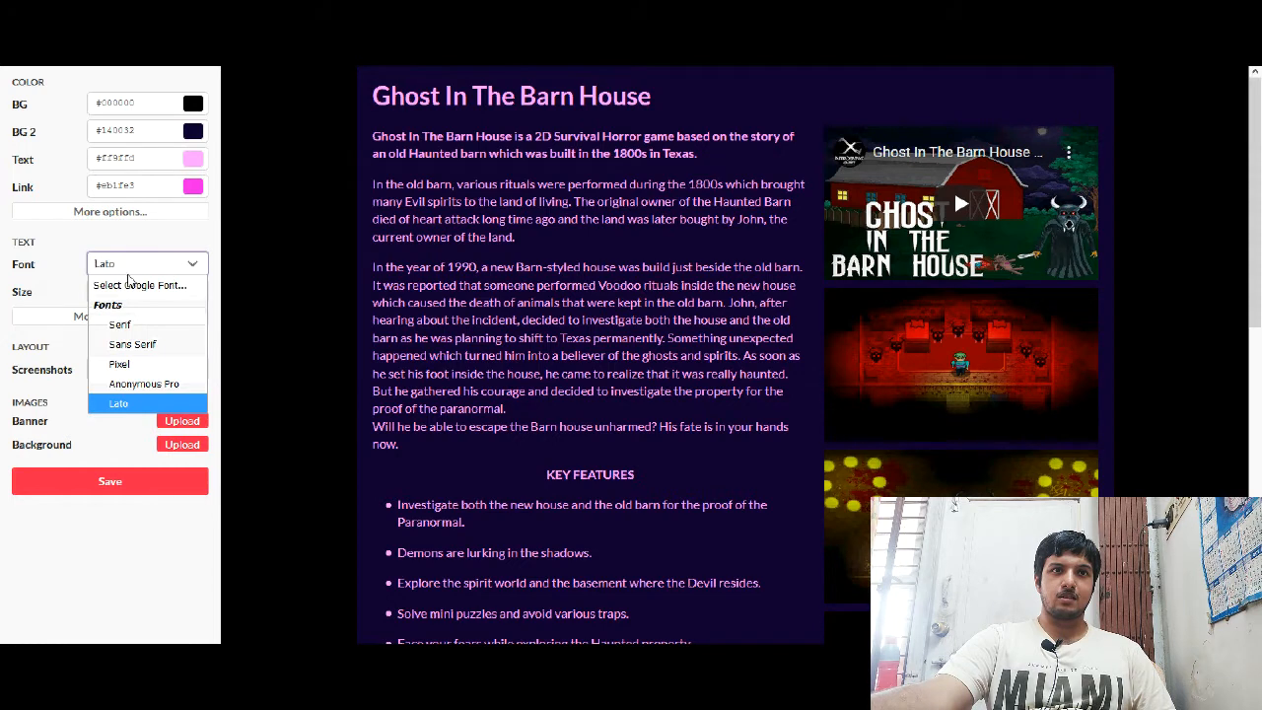
mouse_move(133, 343)
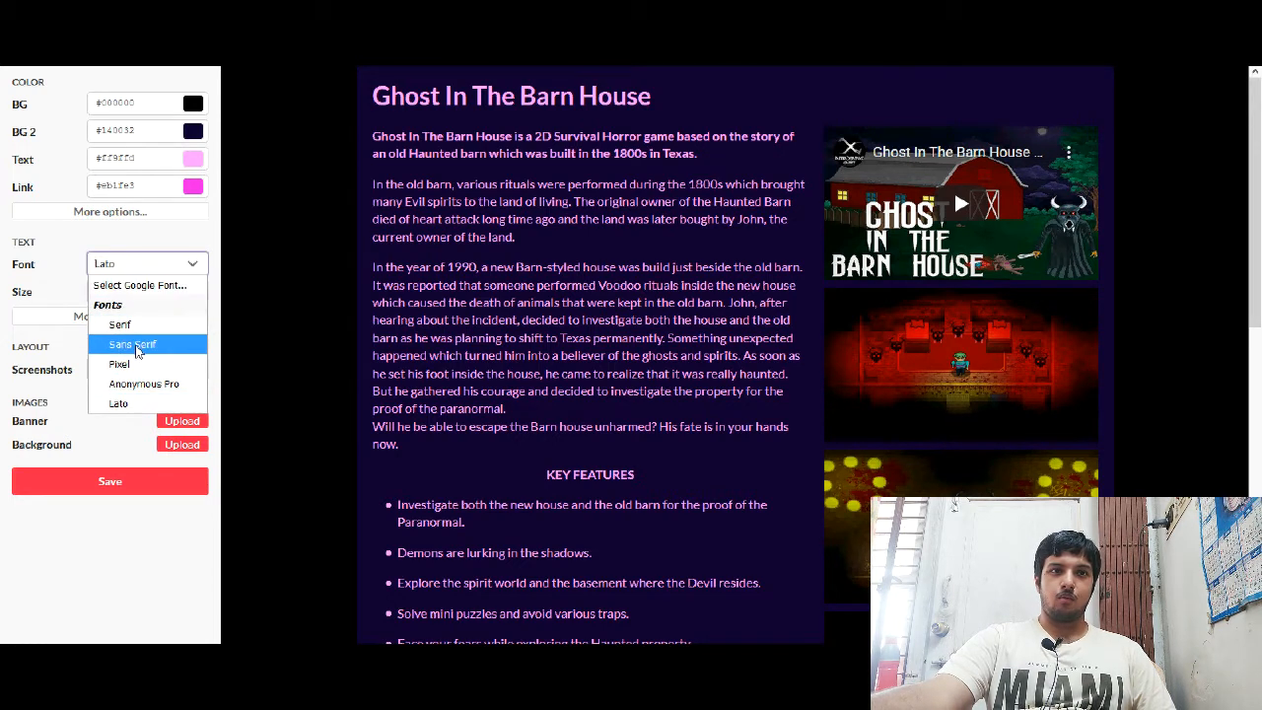
mouse_move(138, 285)
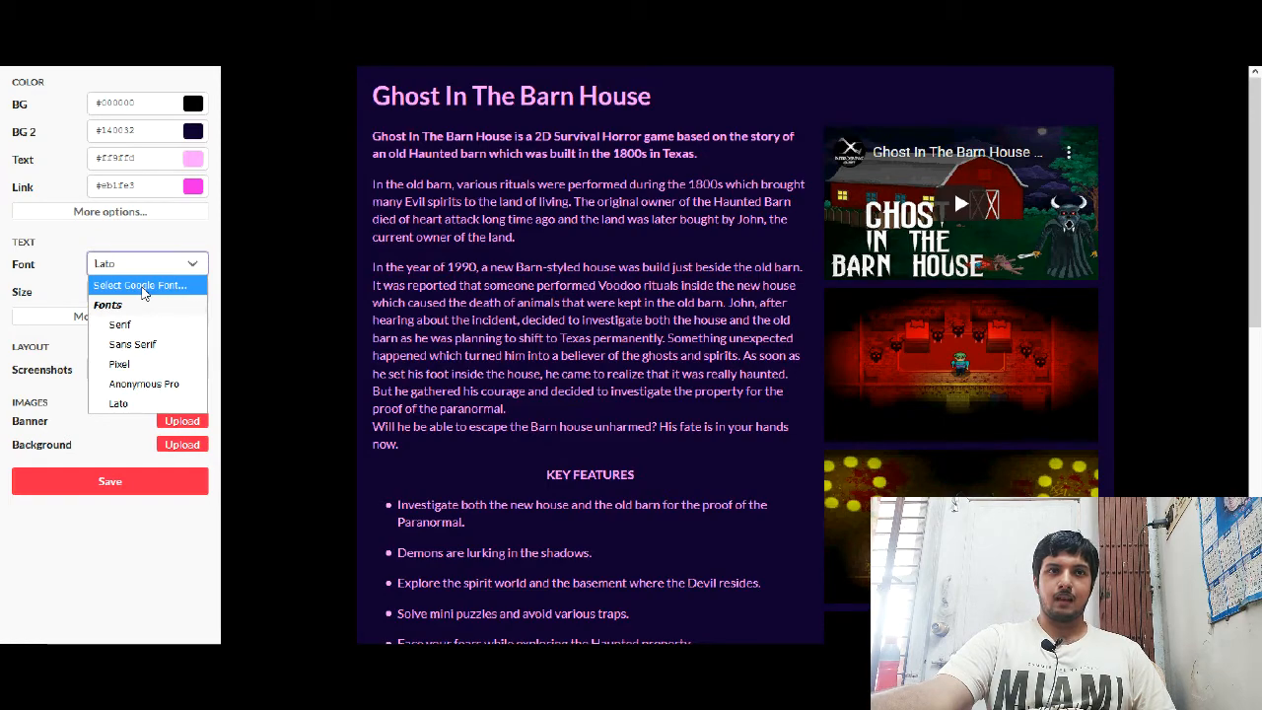
click(118, 364)
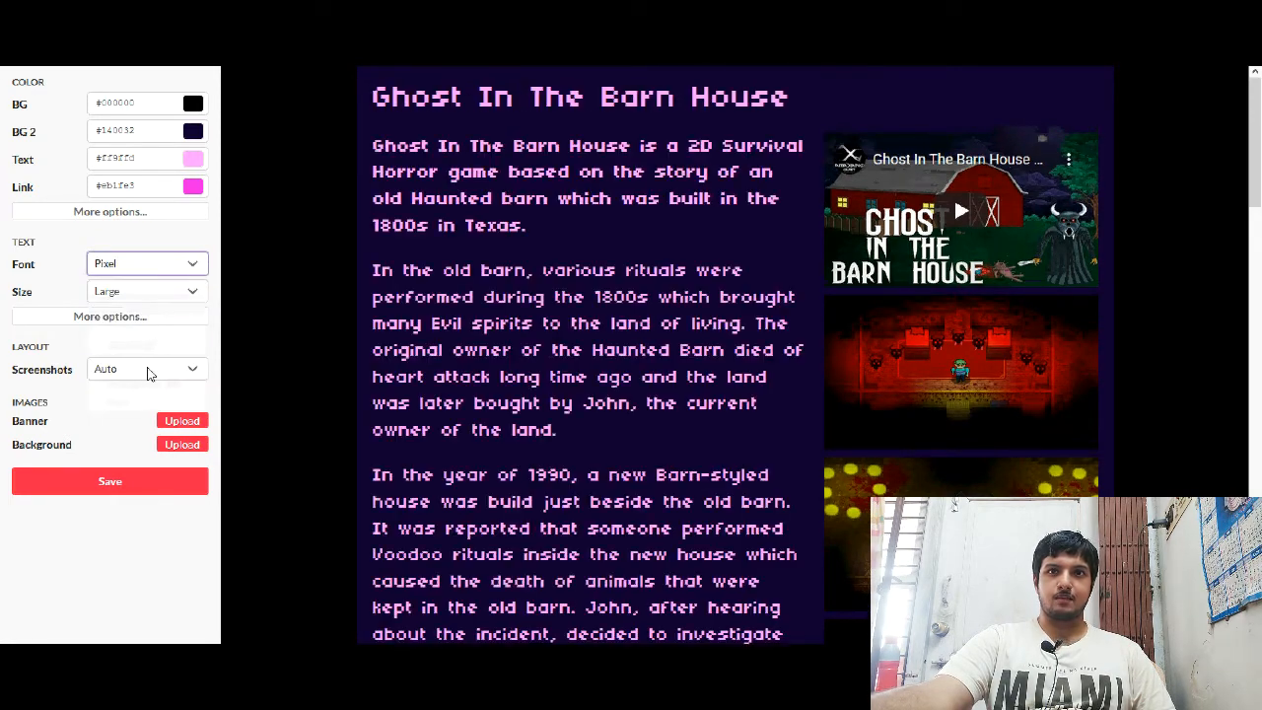
scroll(down, 3)
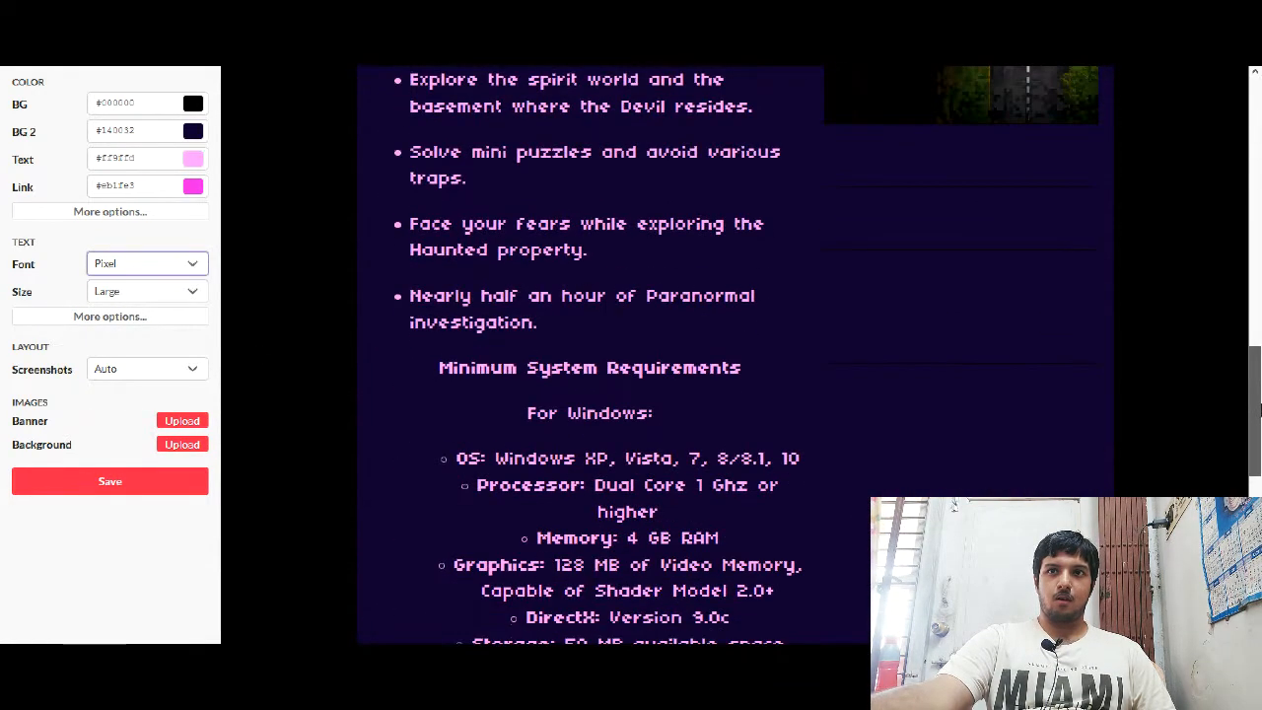
scroll(down, 3)
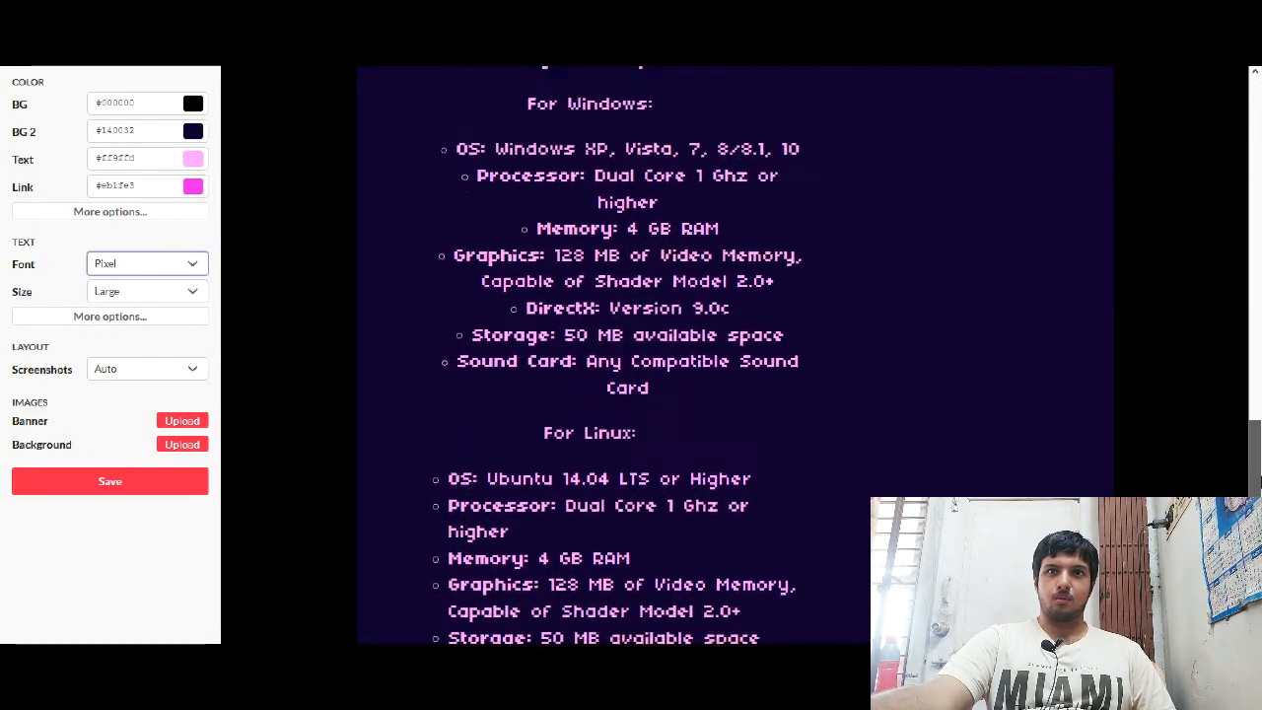
scroll(down, 3)
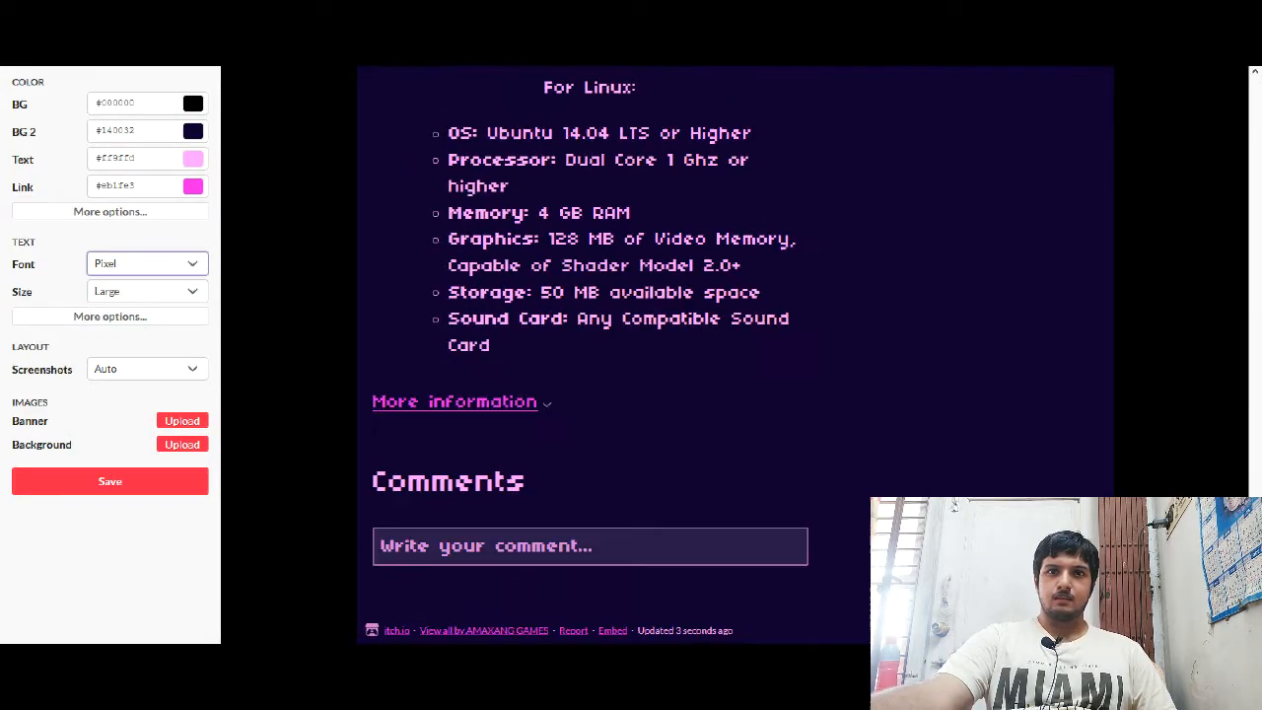
scroll(up, 3)
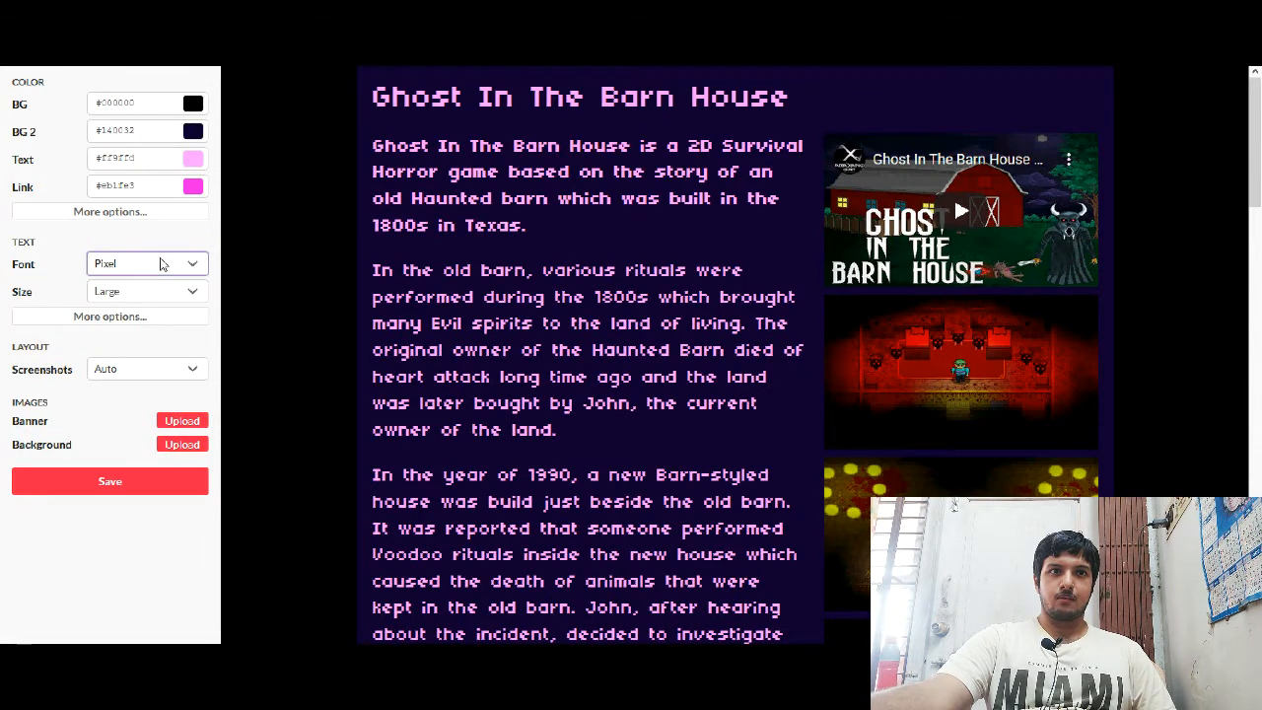
Step: Apply the Google font Fahkwang as the page font
click(146, 263)
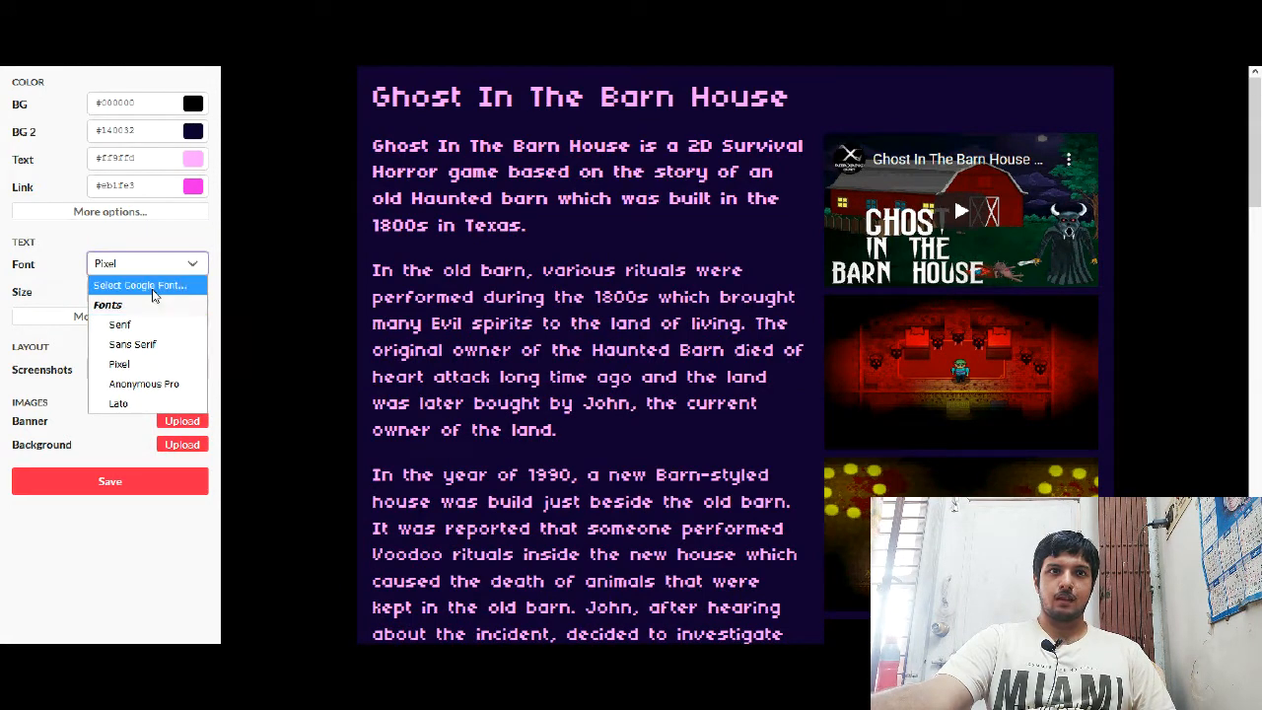
click(138, 285)
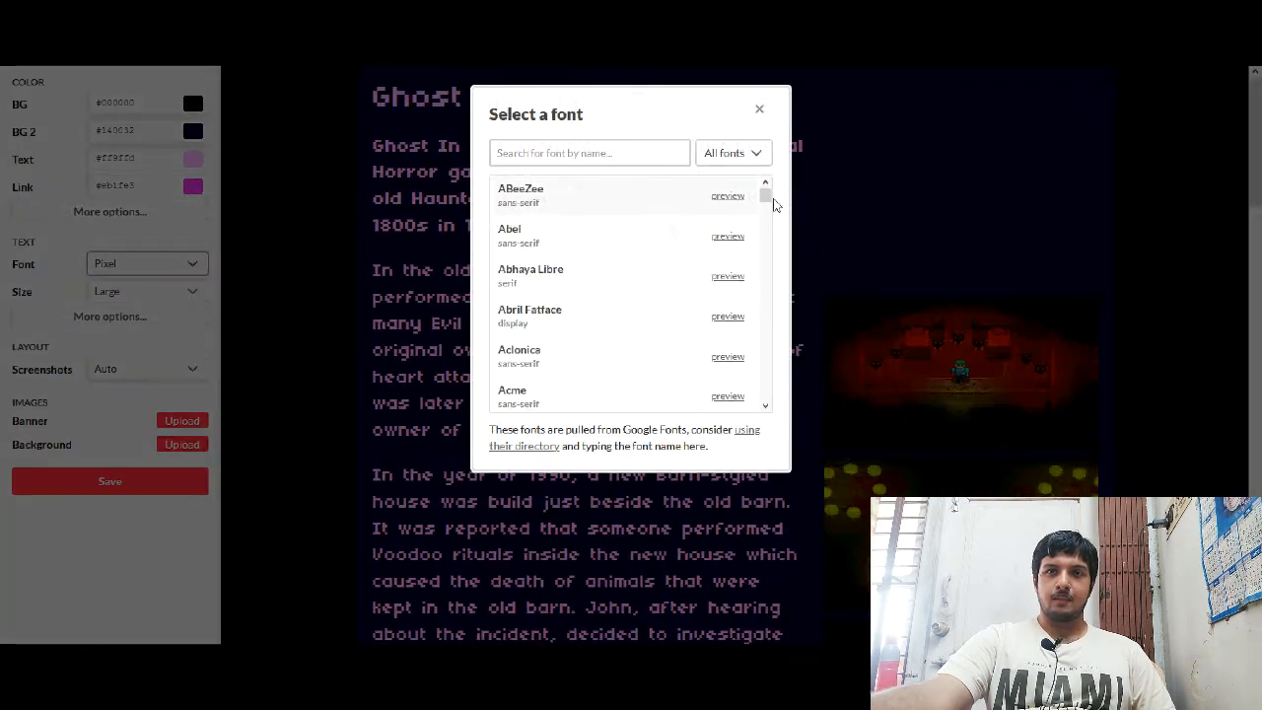
scroll(down, 3)
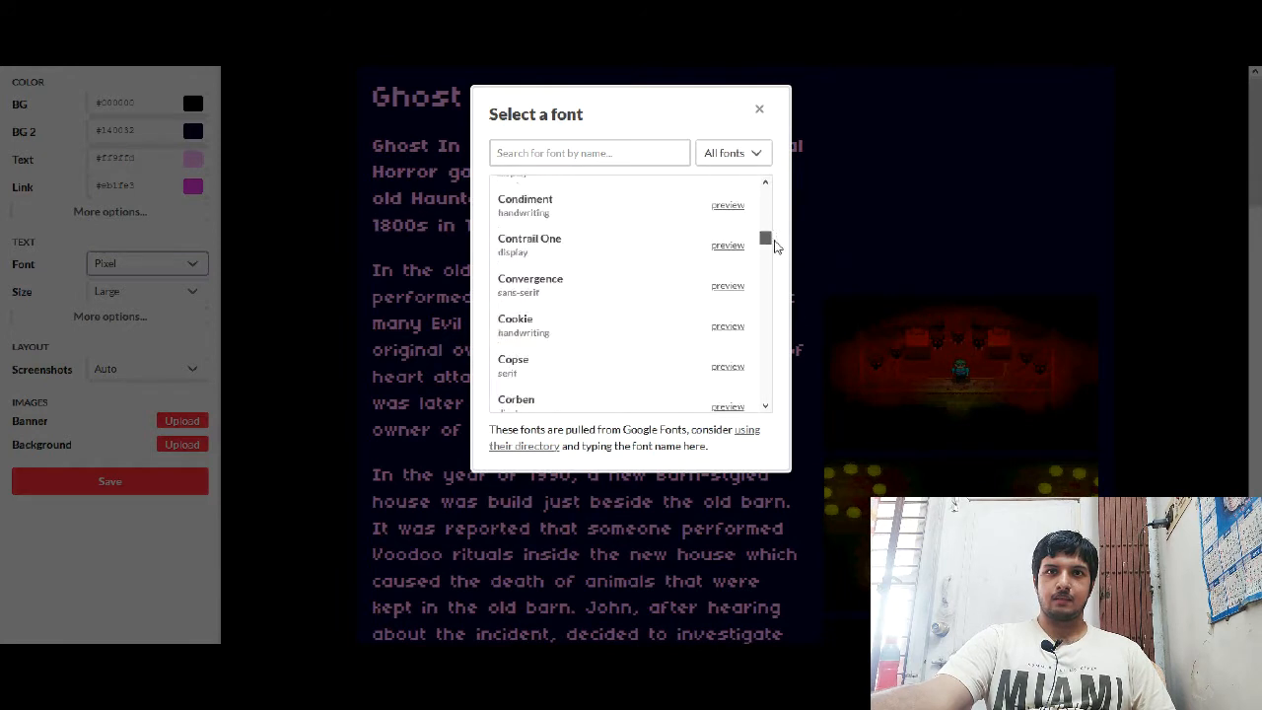
scroll(down, 3)
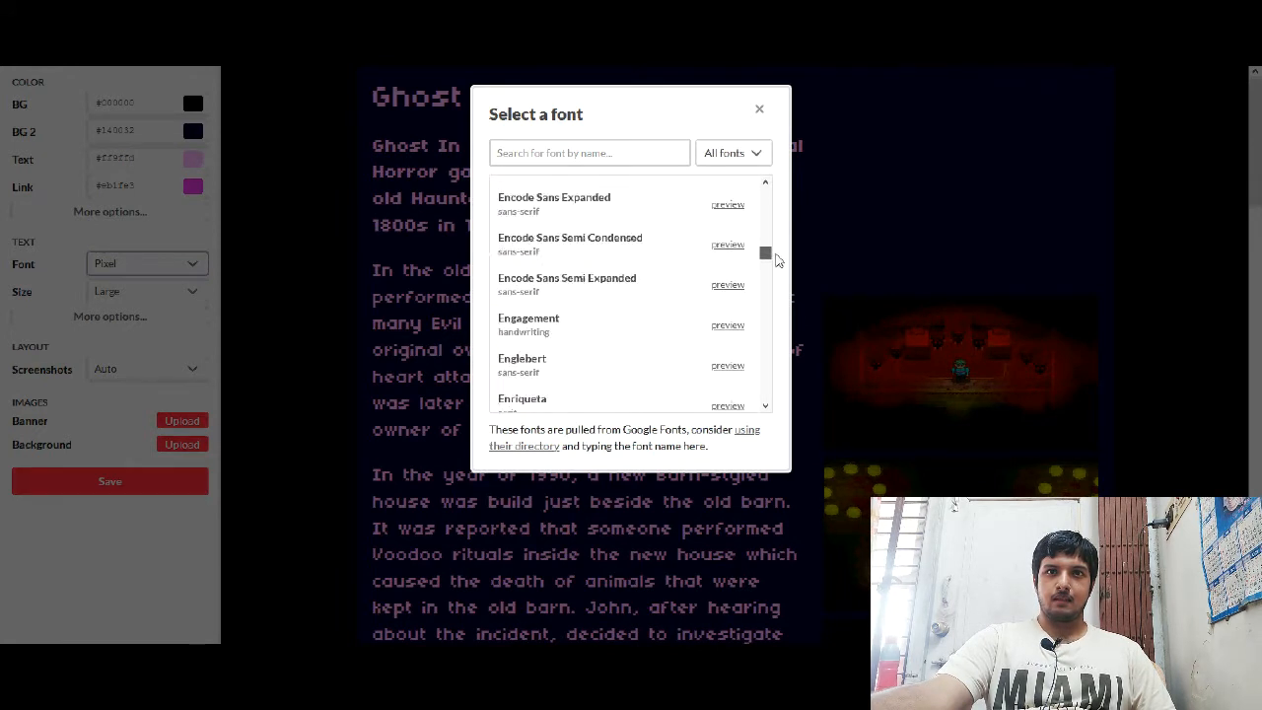
scroll(down, 3)
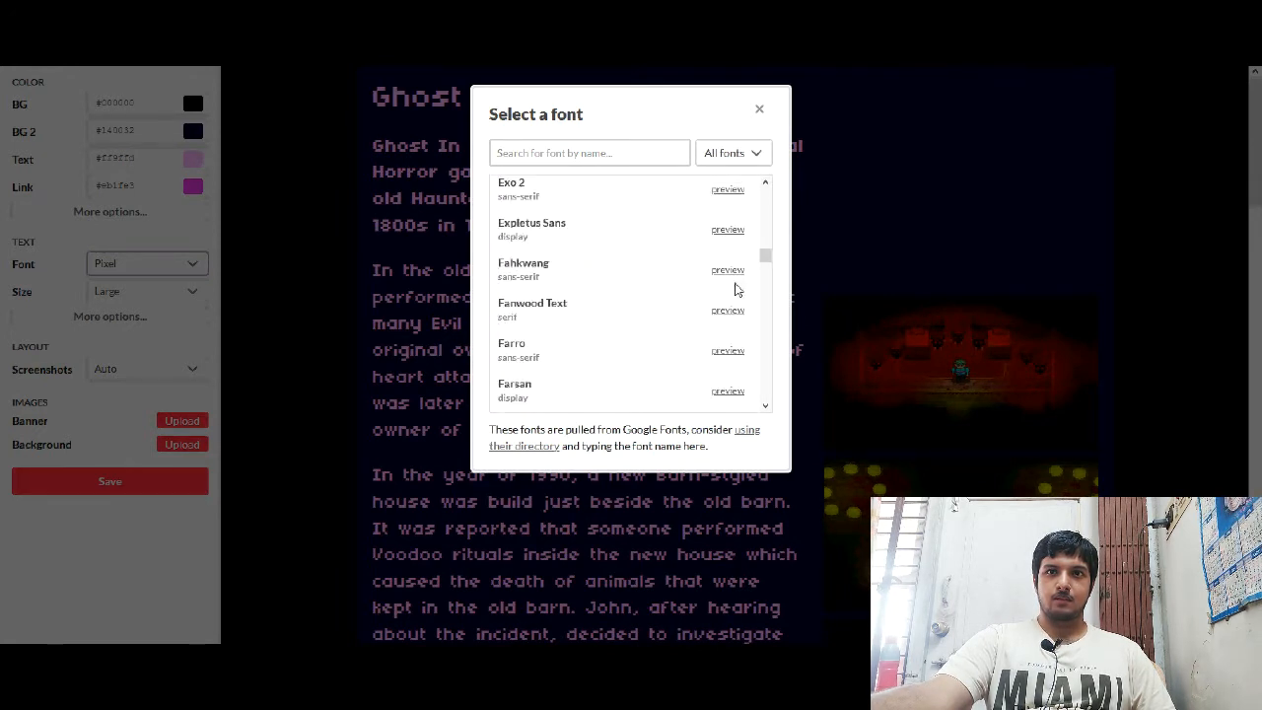
click(728, 269)
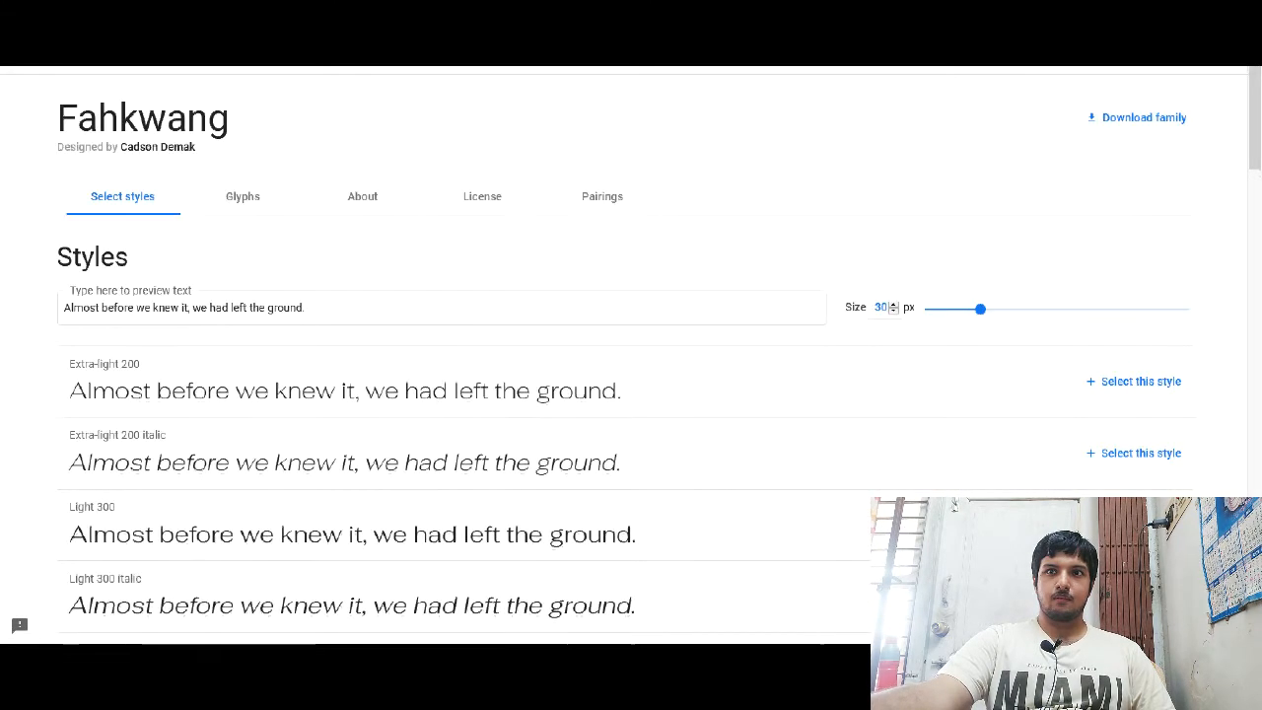
scroll(down, 3)
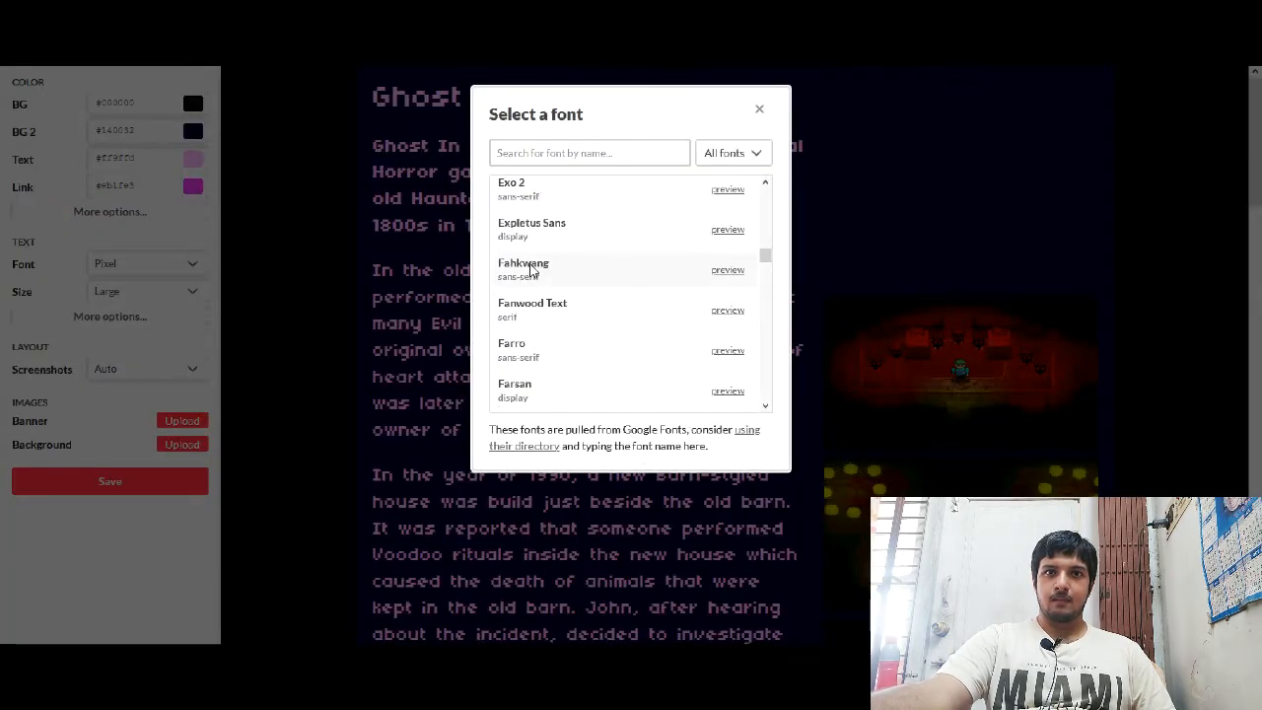
click(523, 269)
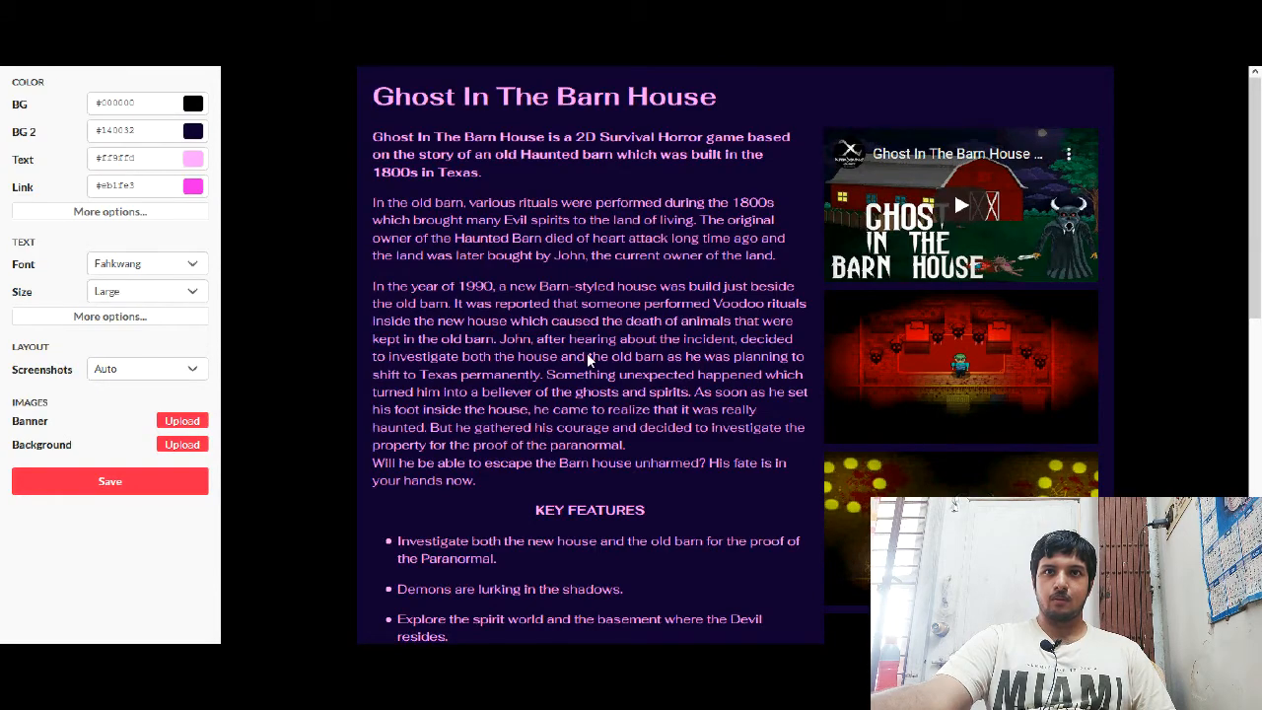
scroll(down, 3)
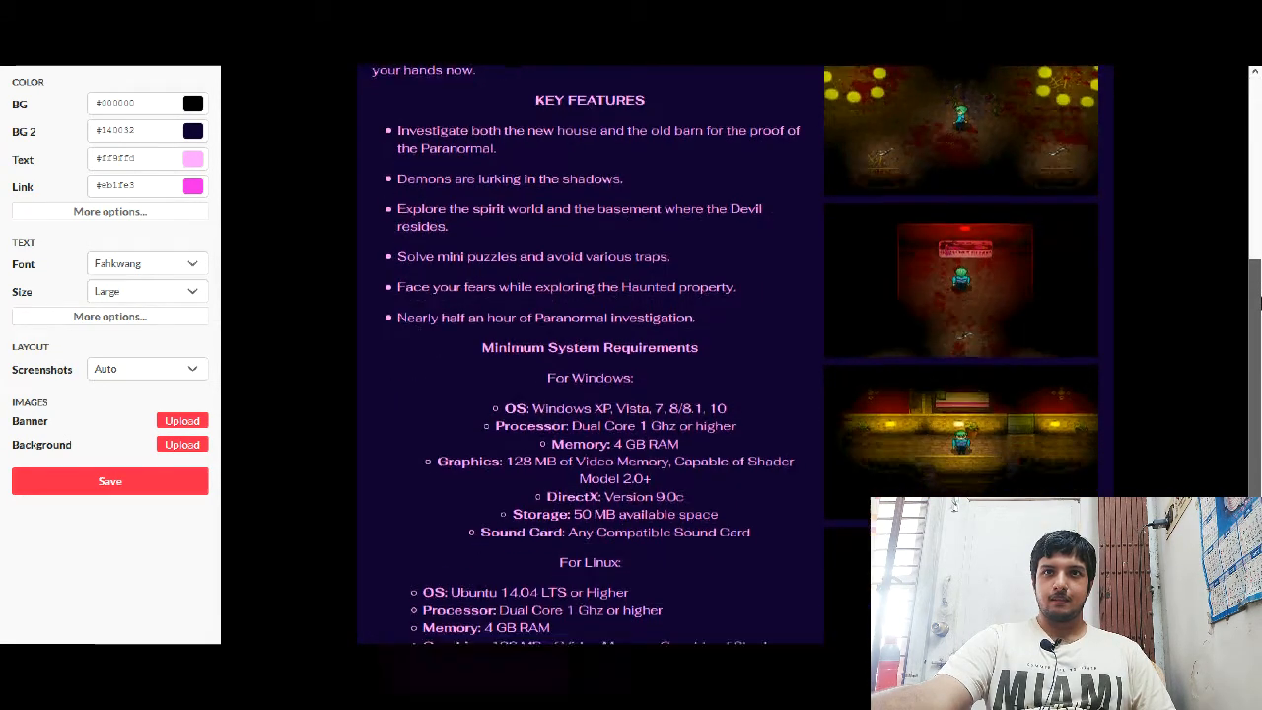
scroll(down, 3)
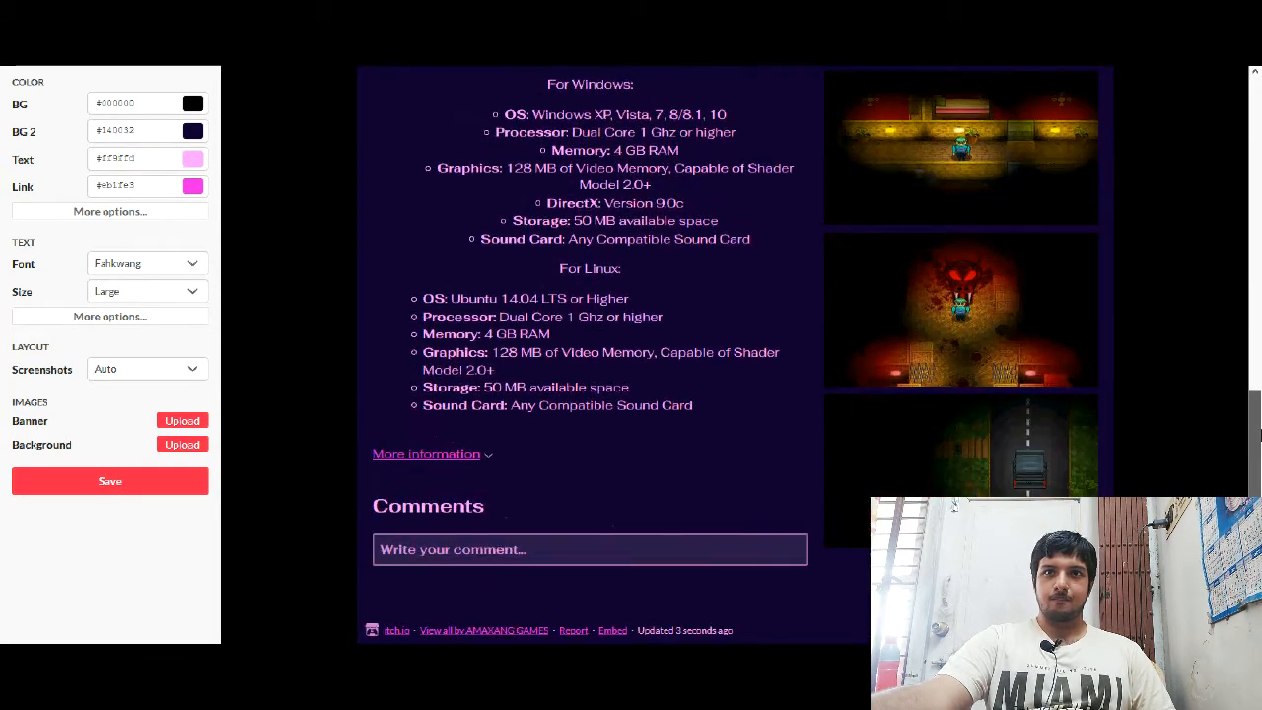
scroll(up, 3)
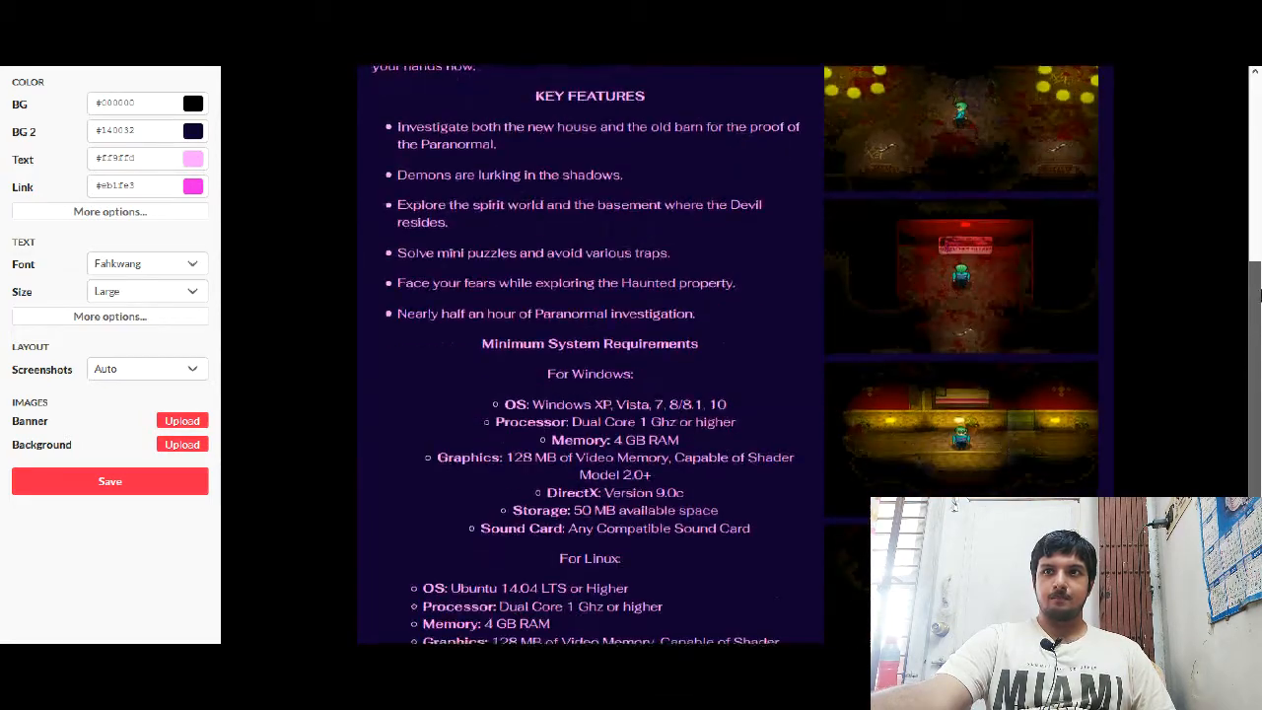
scroll(up, 3)
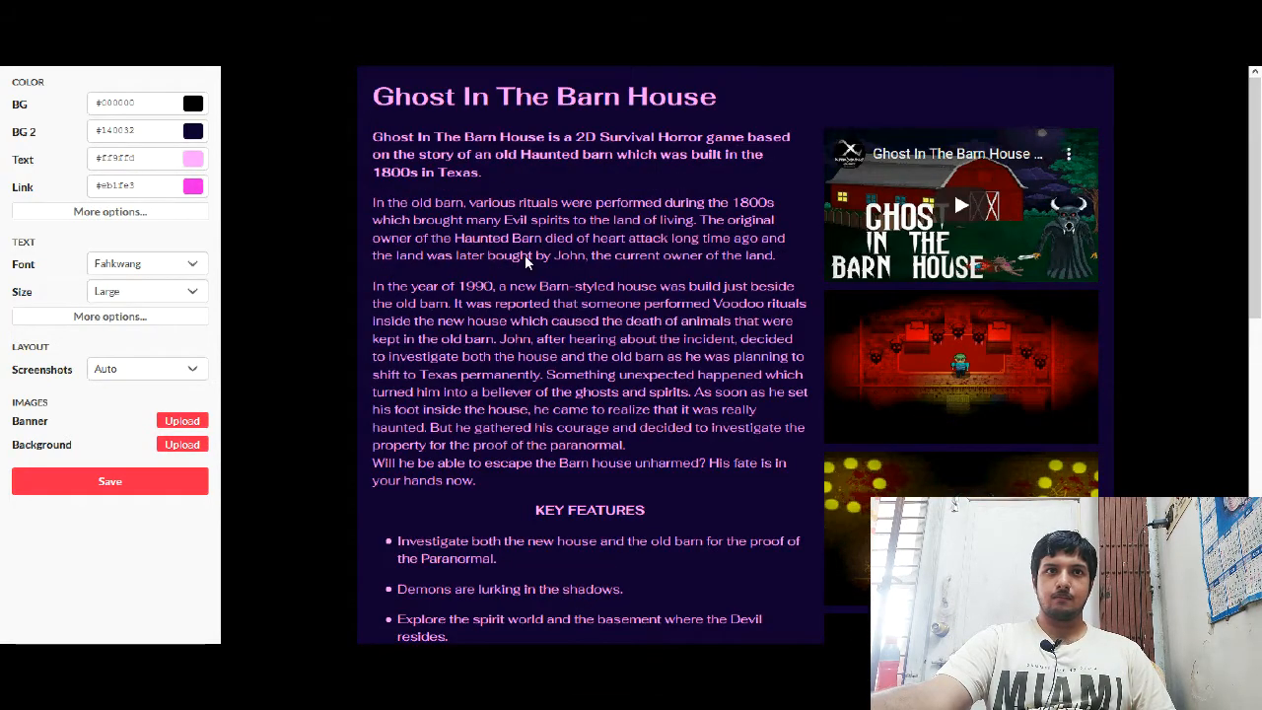
Step: Change the page text colour to pale pink #fbb9fd and preview it on the page
click(192, 159)
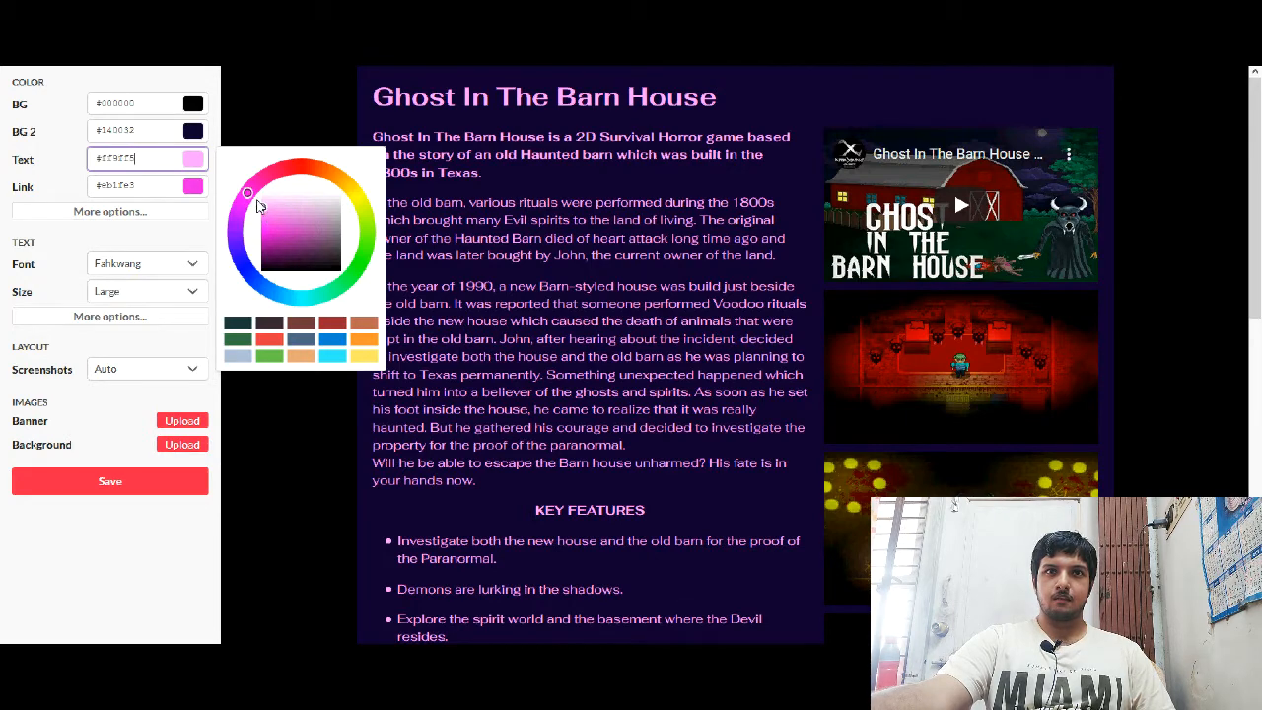
drag(249, 193, 261, 206)
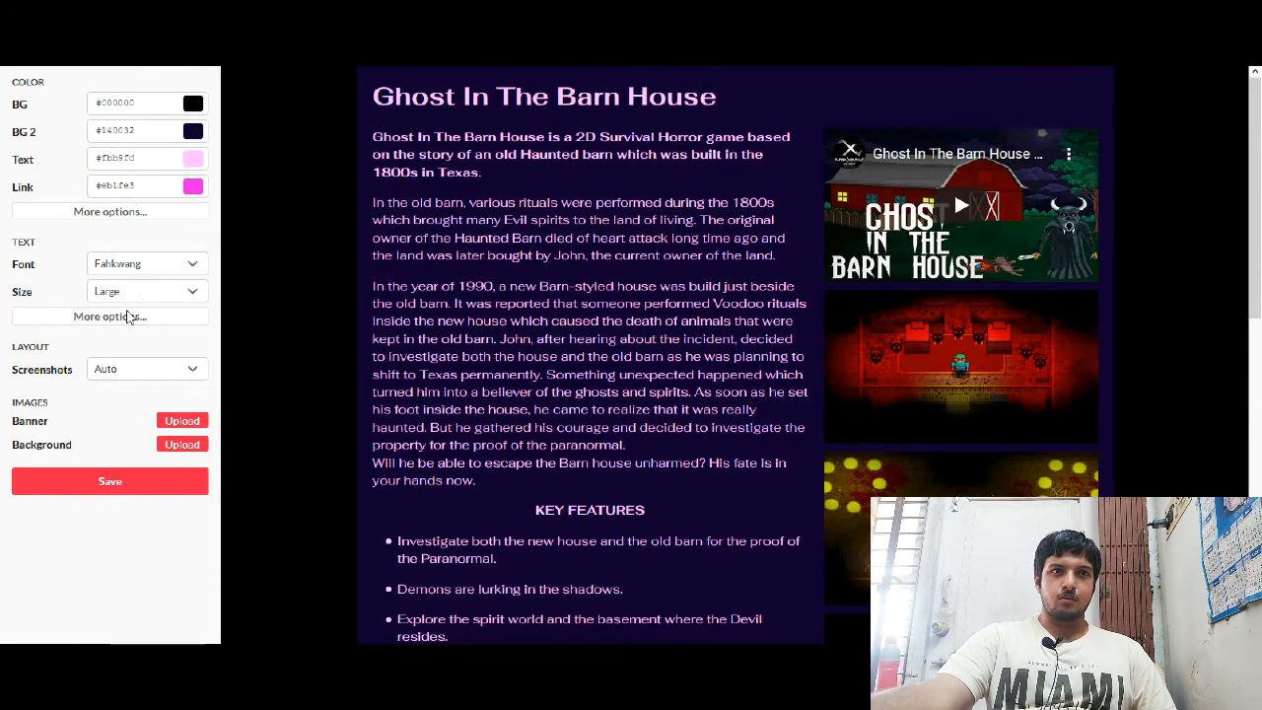
scroll(down, 3)
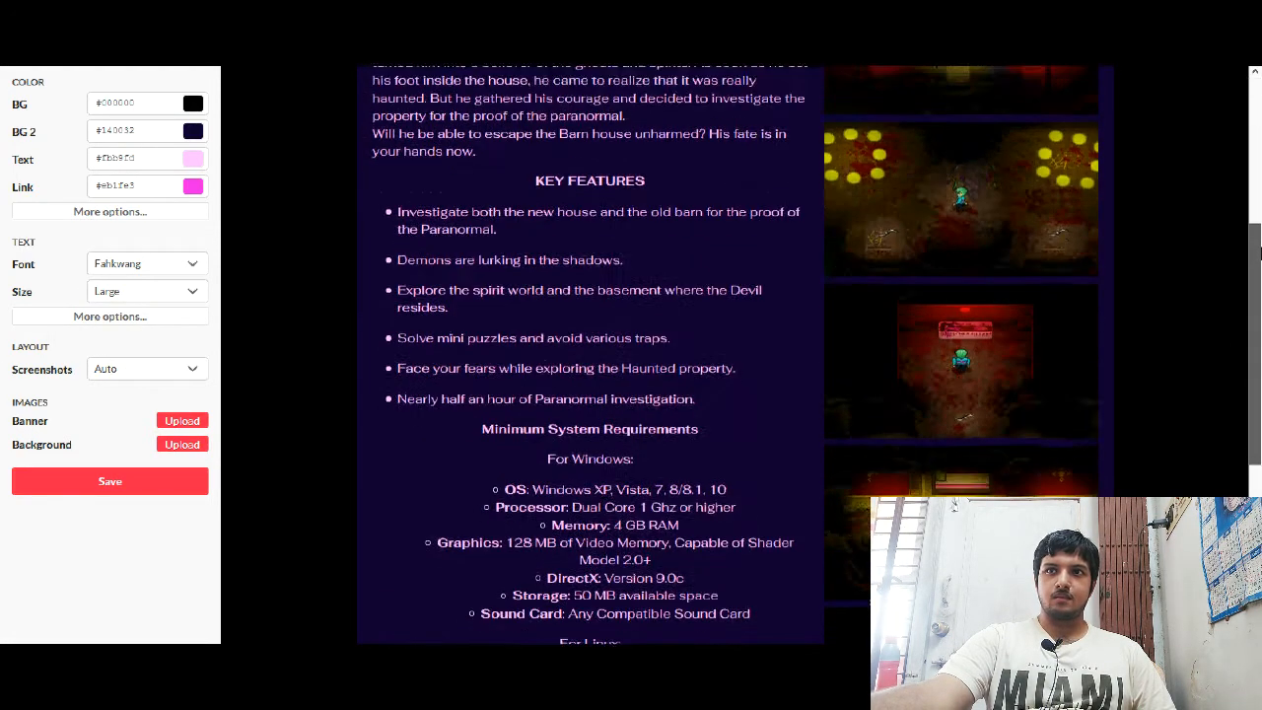
scroll(up, 3)
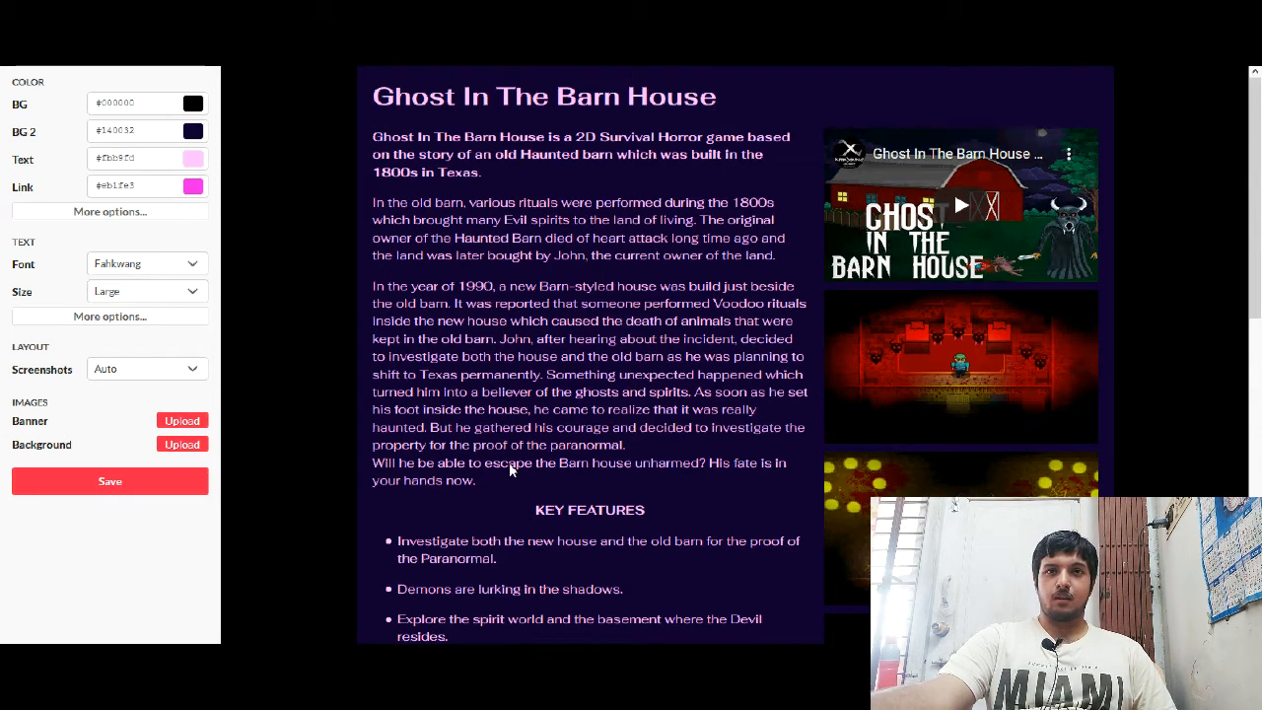
mouse_move(634, 348)
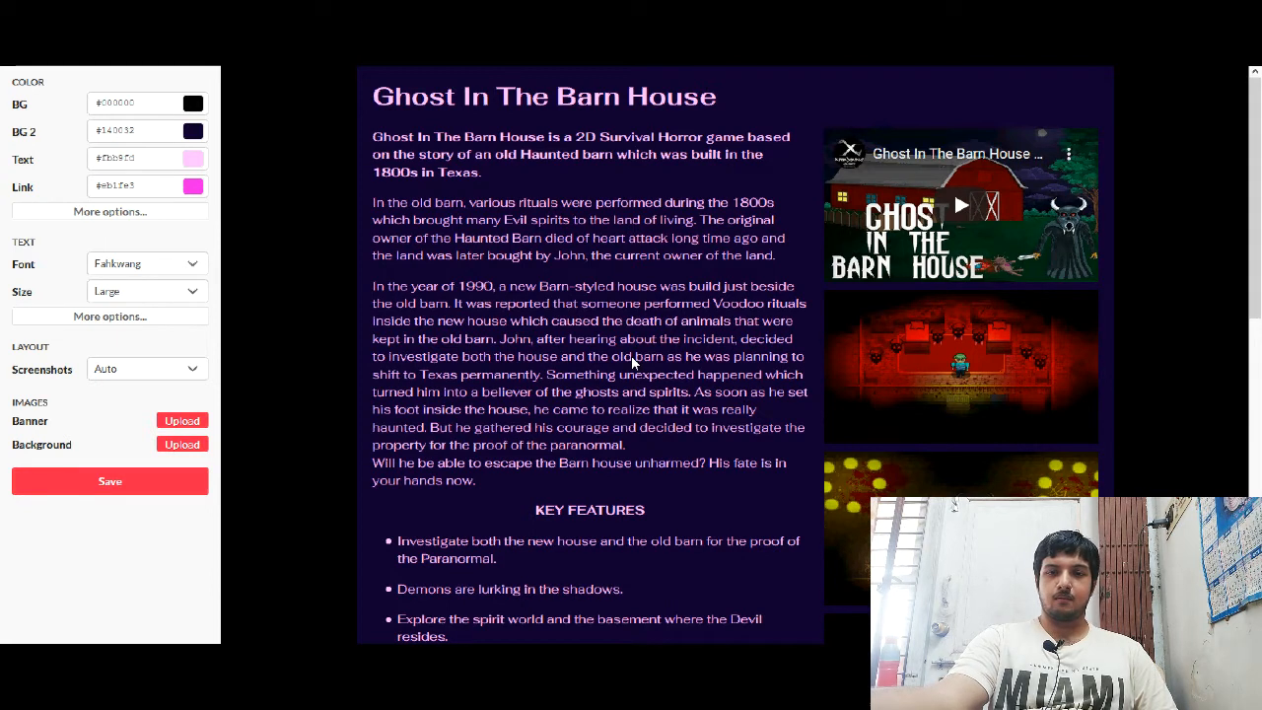
mouse_move(645, 187)
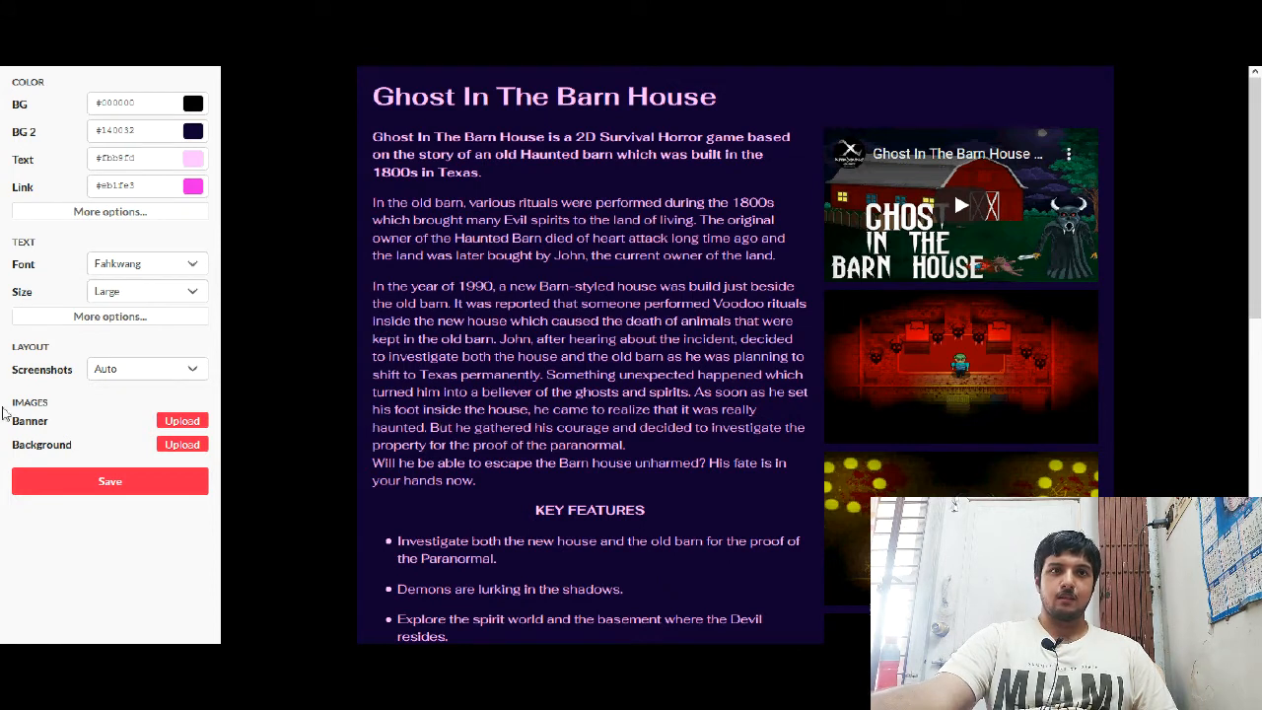
mouse_move(136, 424)
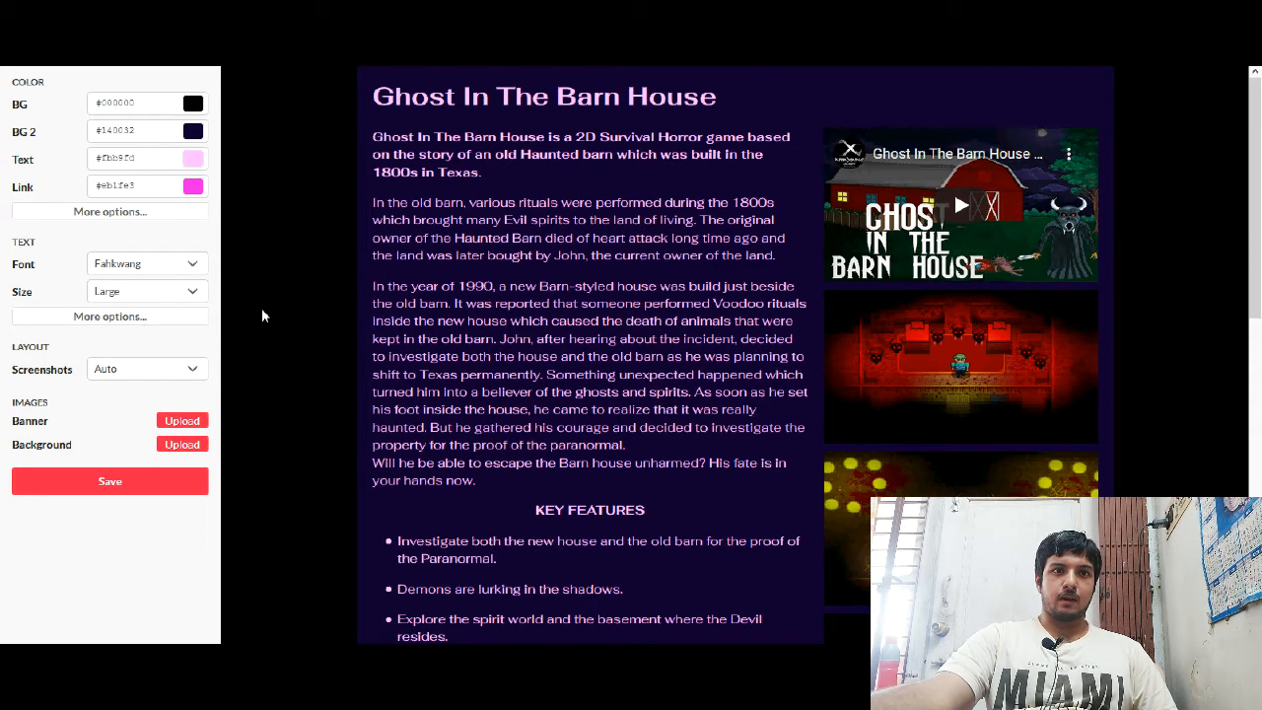
Step: Upload the barn house header image from Data > Graphics as the page banner
click(182, 420)
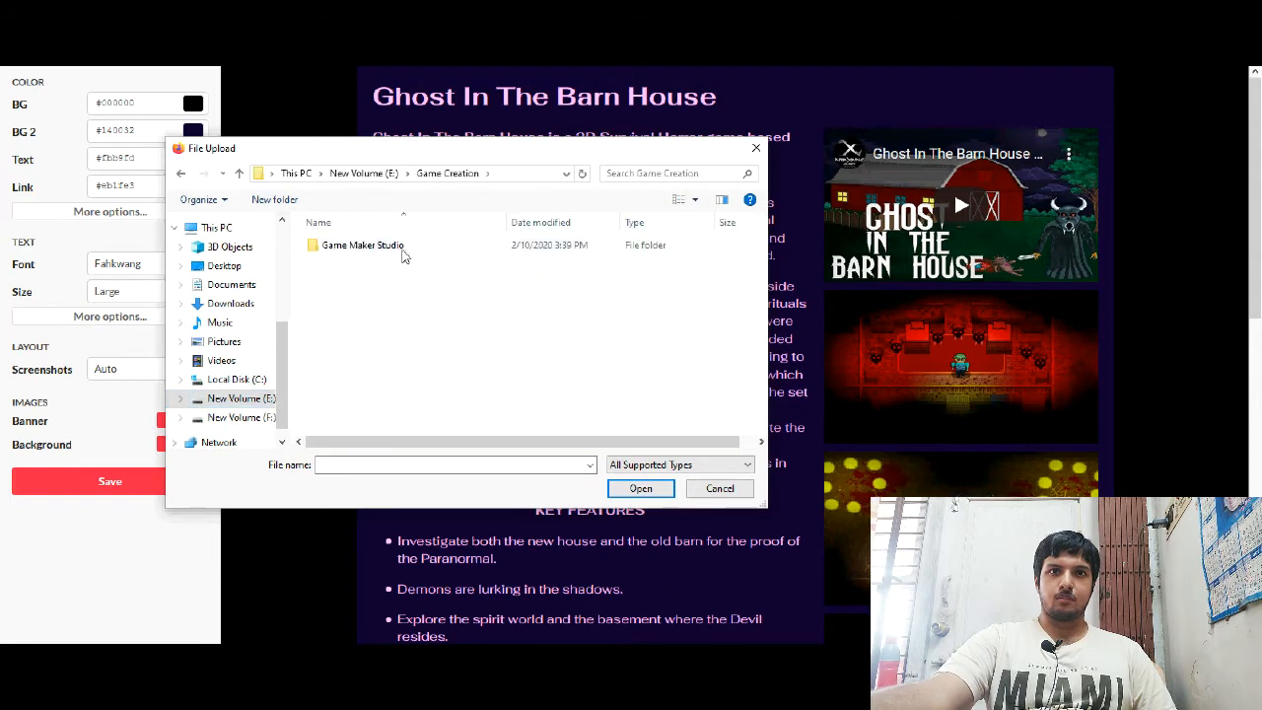
double_click(363, 244)
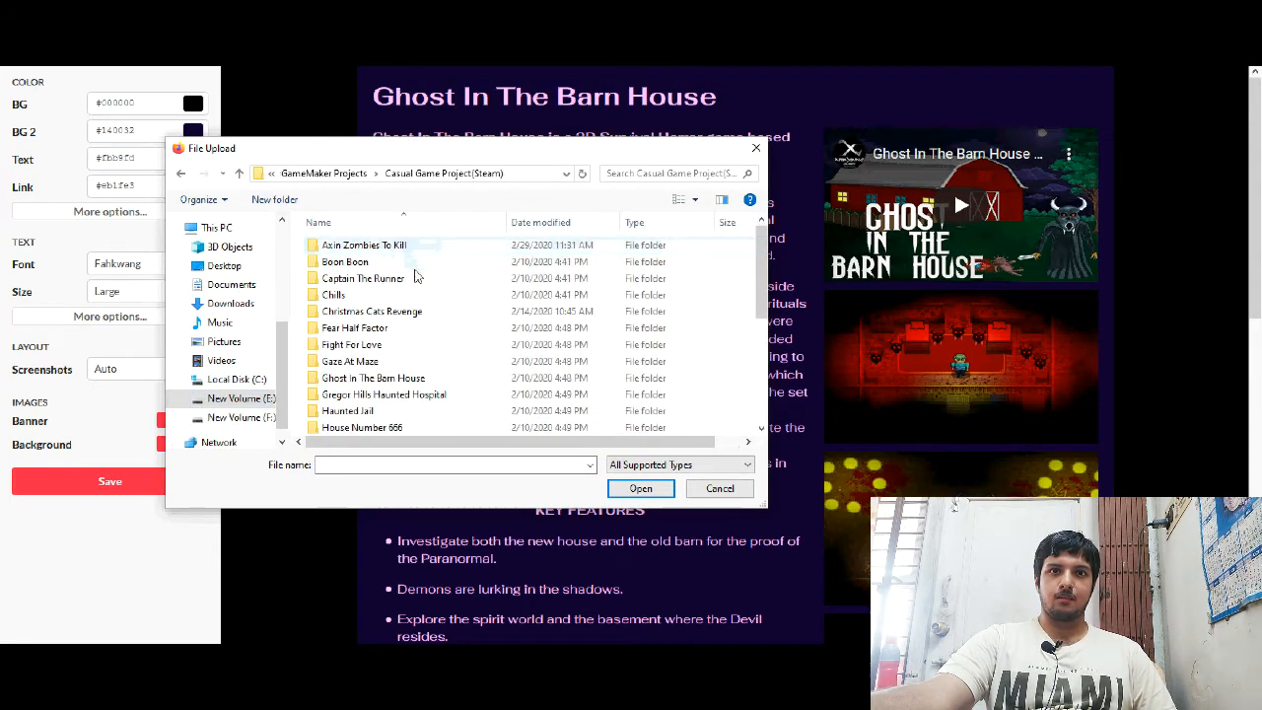
double_click(373, 377)
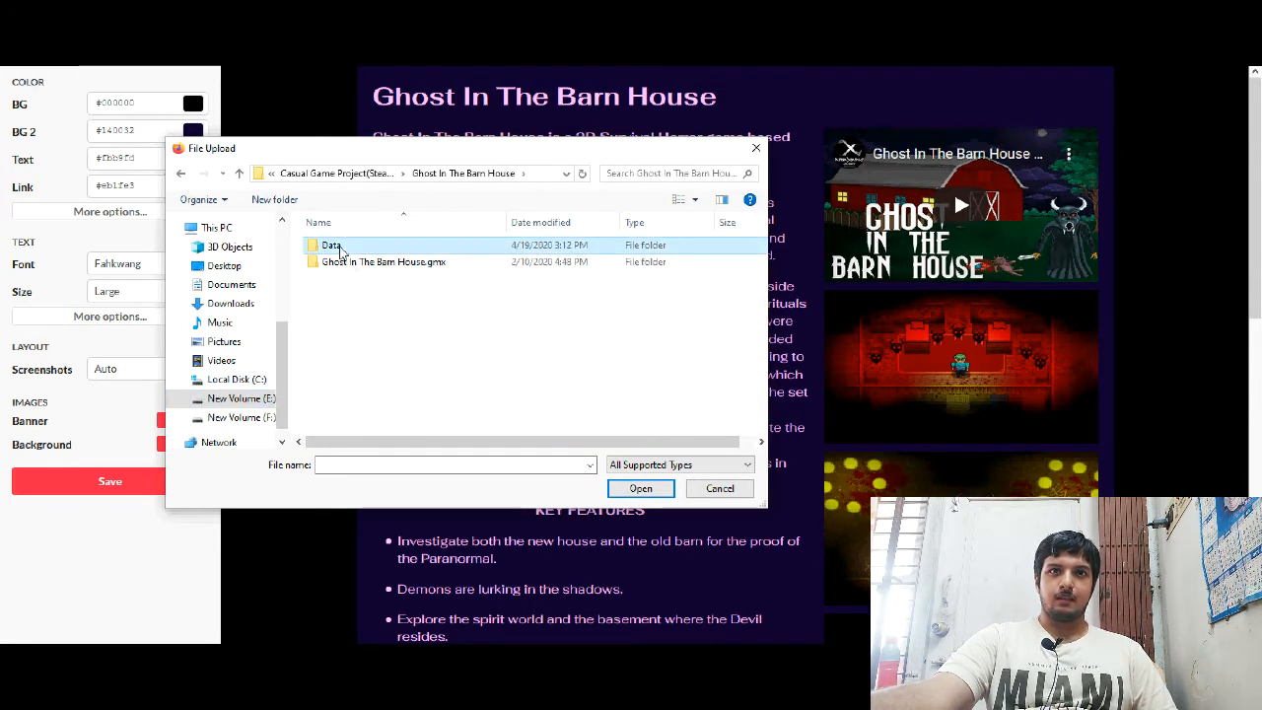
double_click(331, 244)
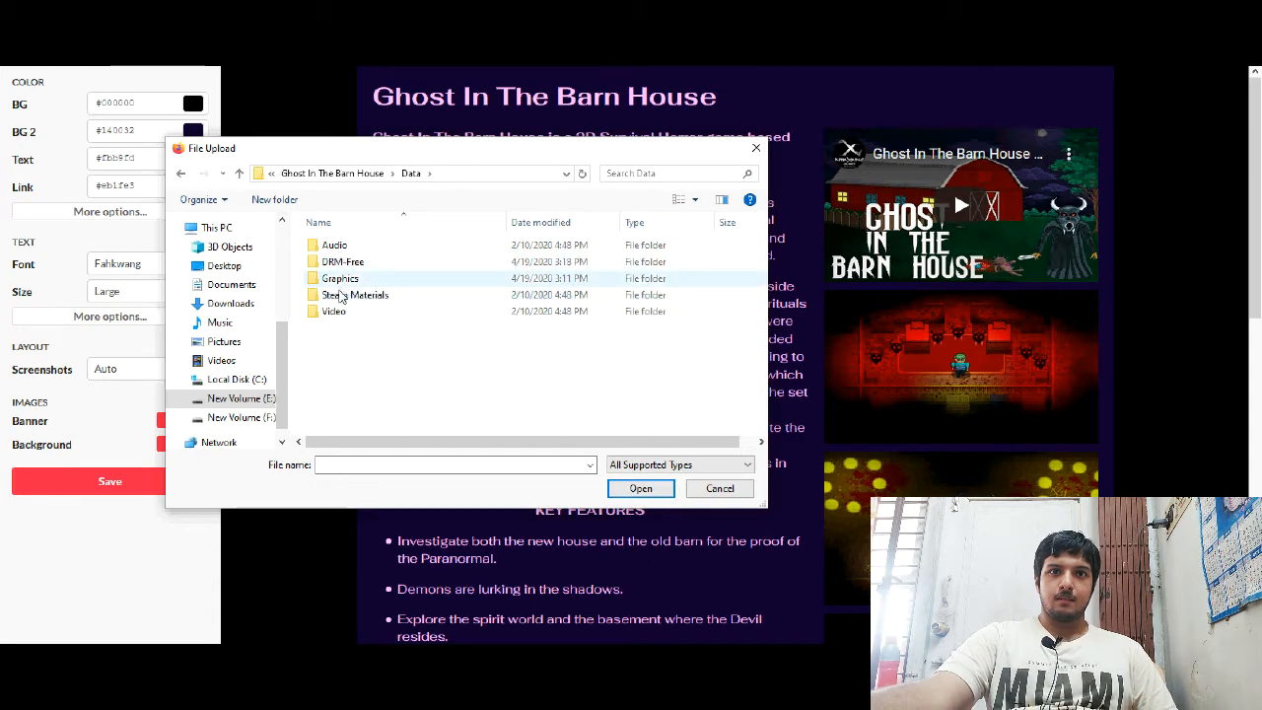
double_click(339, 278)
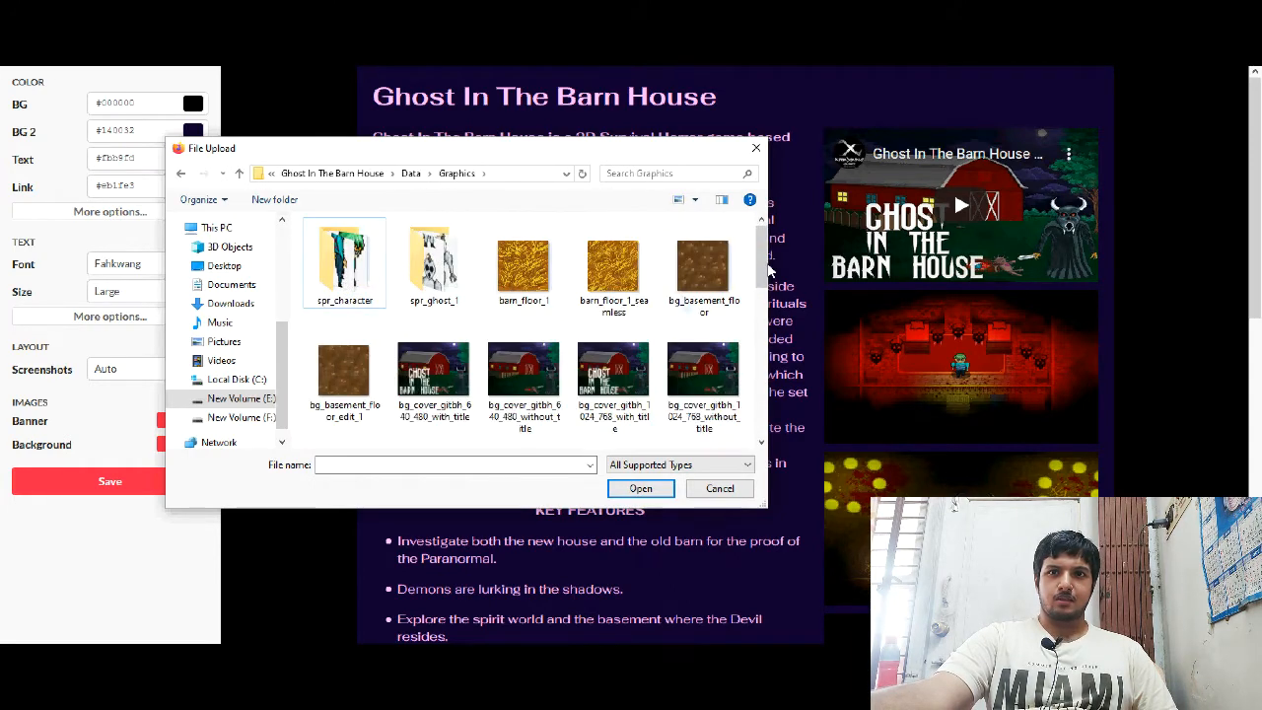
scroll(down, 3)
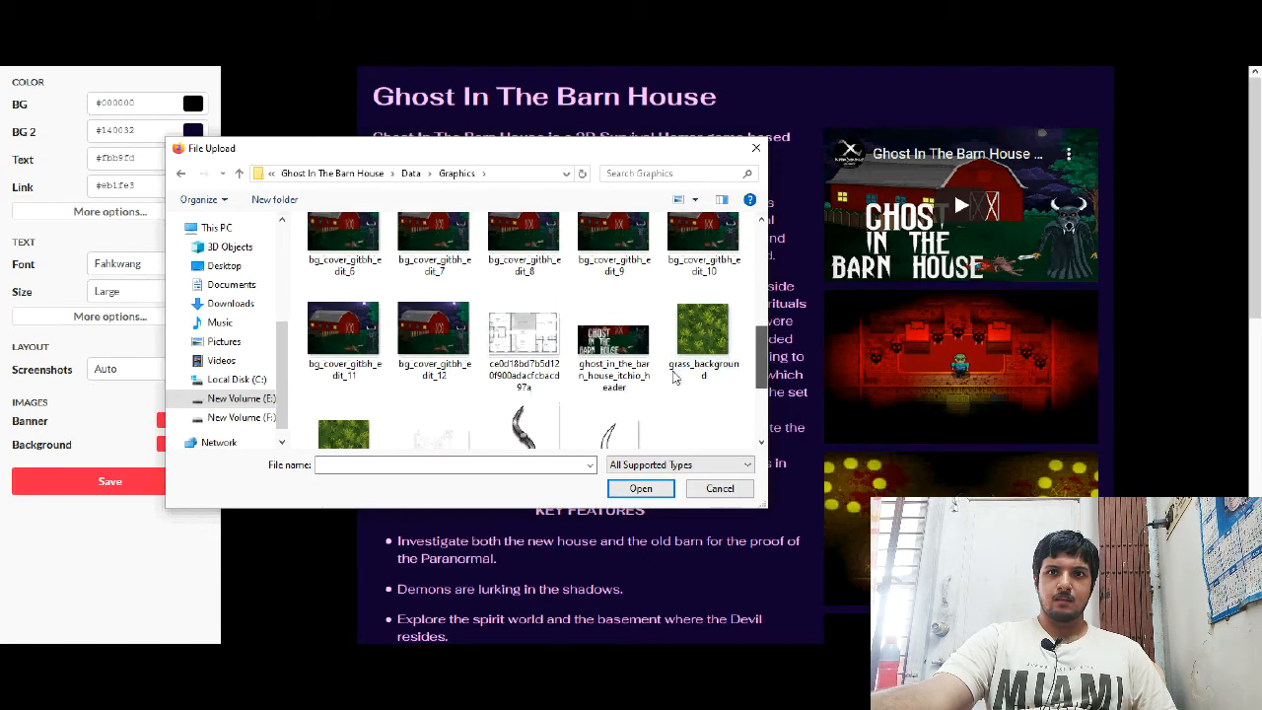
click(718, 488)
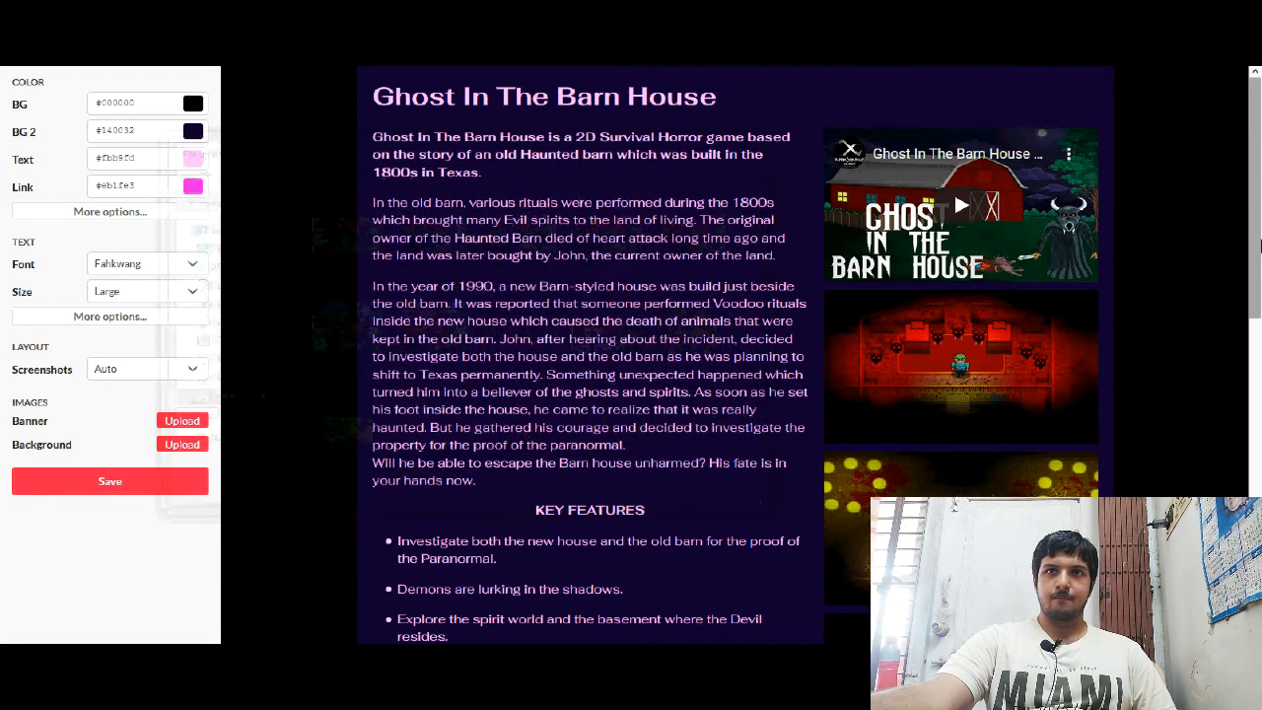
click(181, 420)
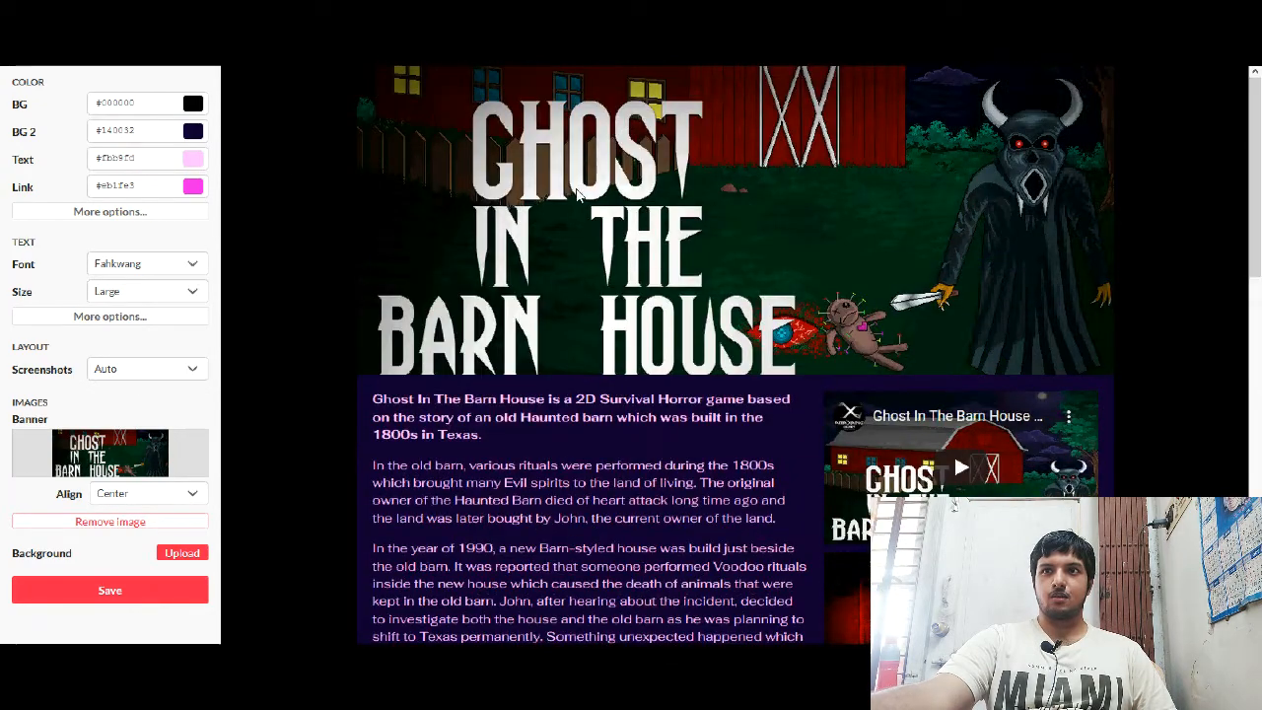
mouse_move(557, 384)
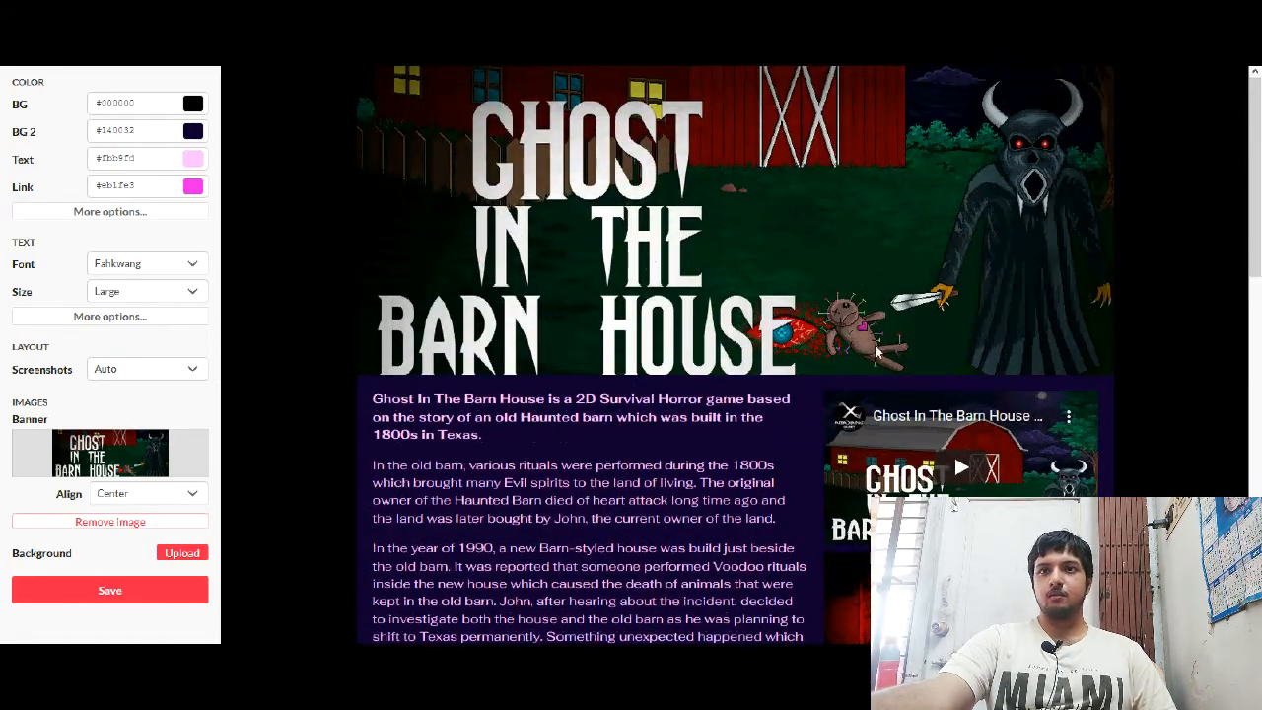
scroll(down, 3)
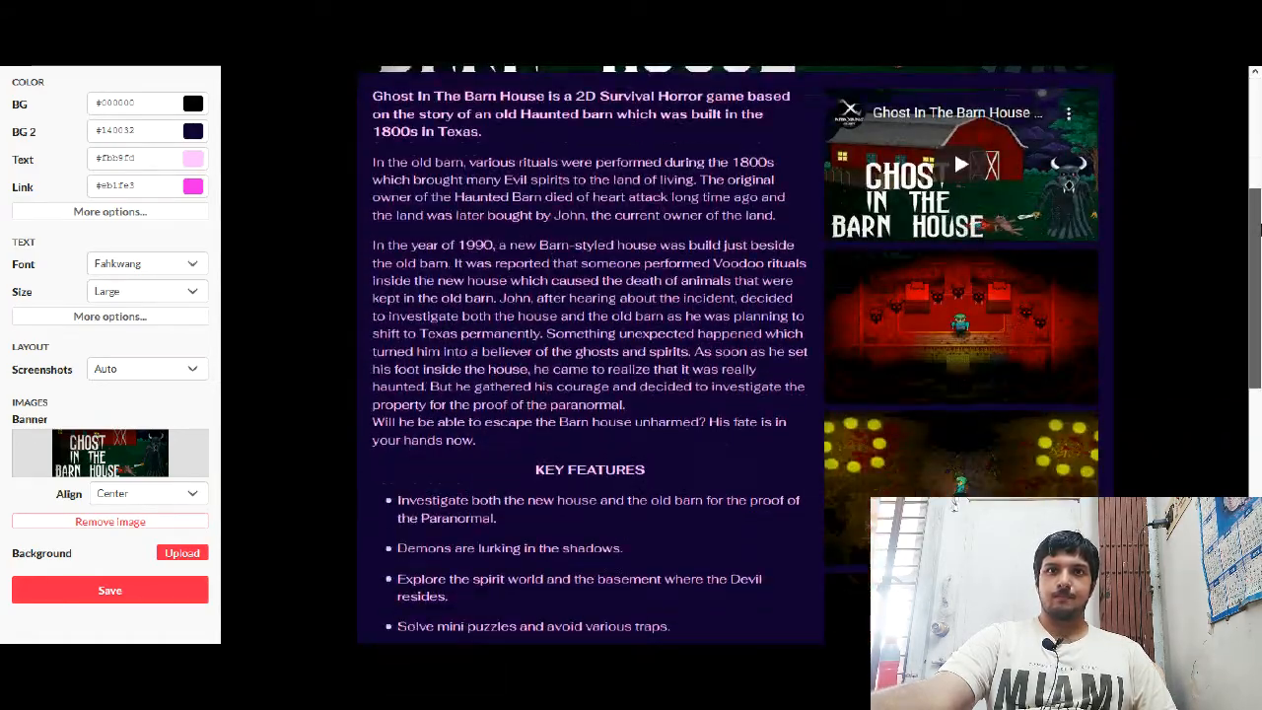
scroll(up, 3)
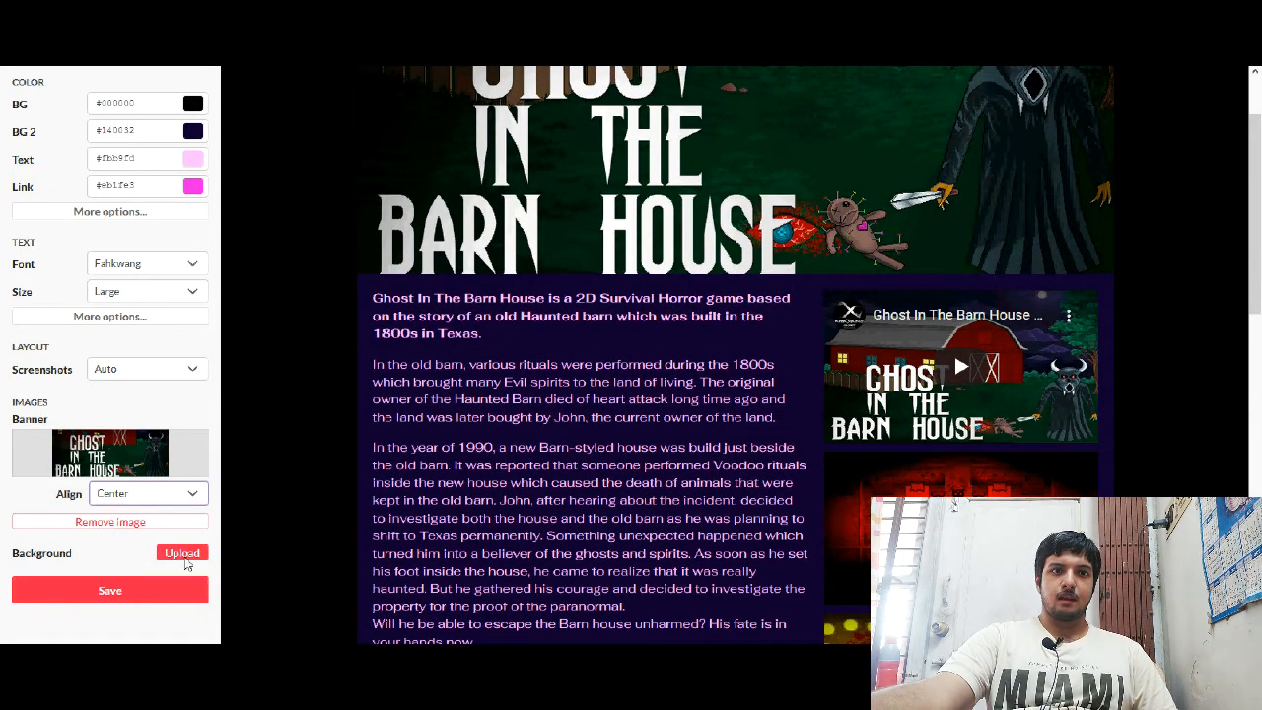
click(182, 552)
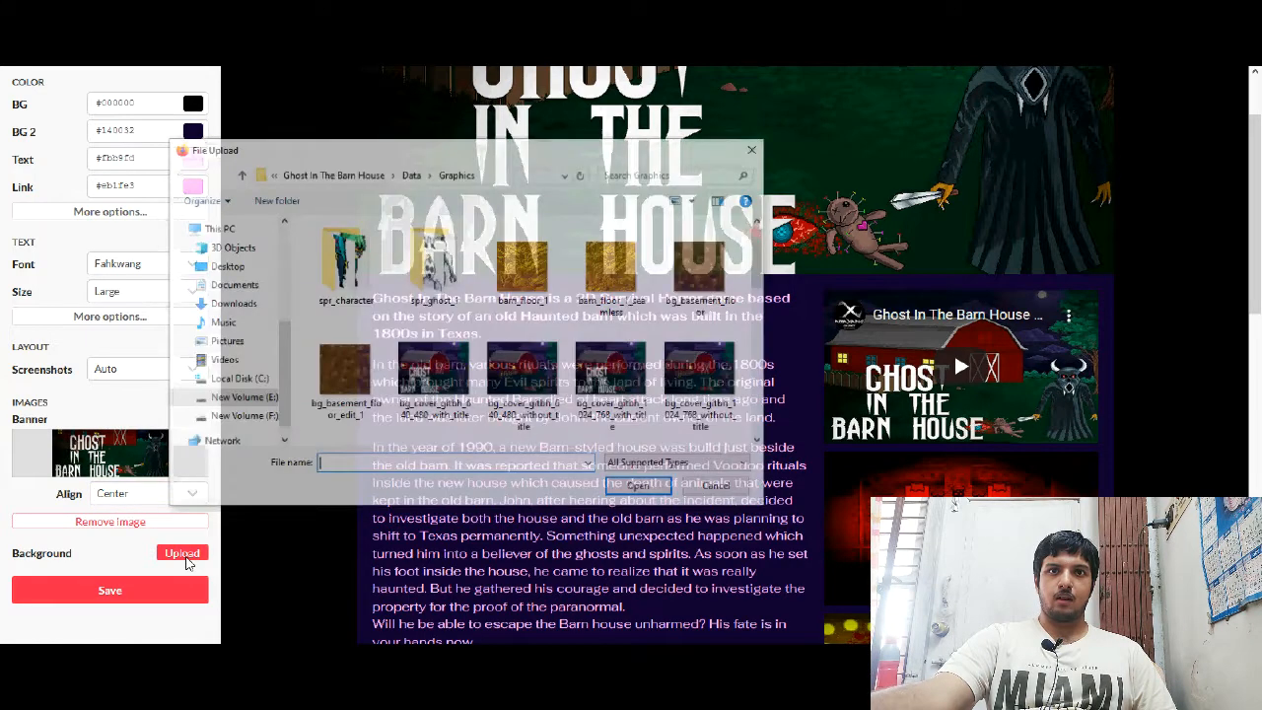
click(410, 175)
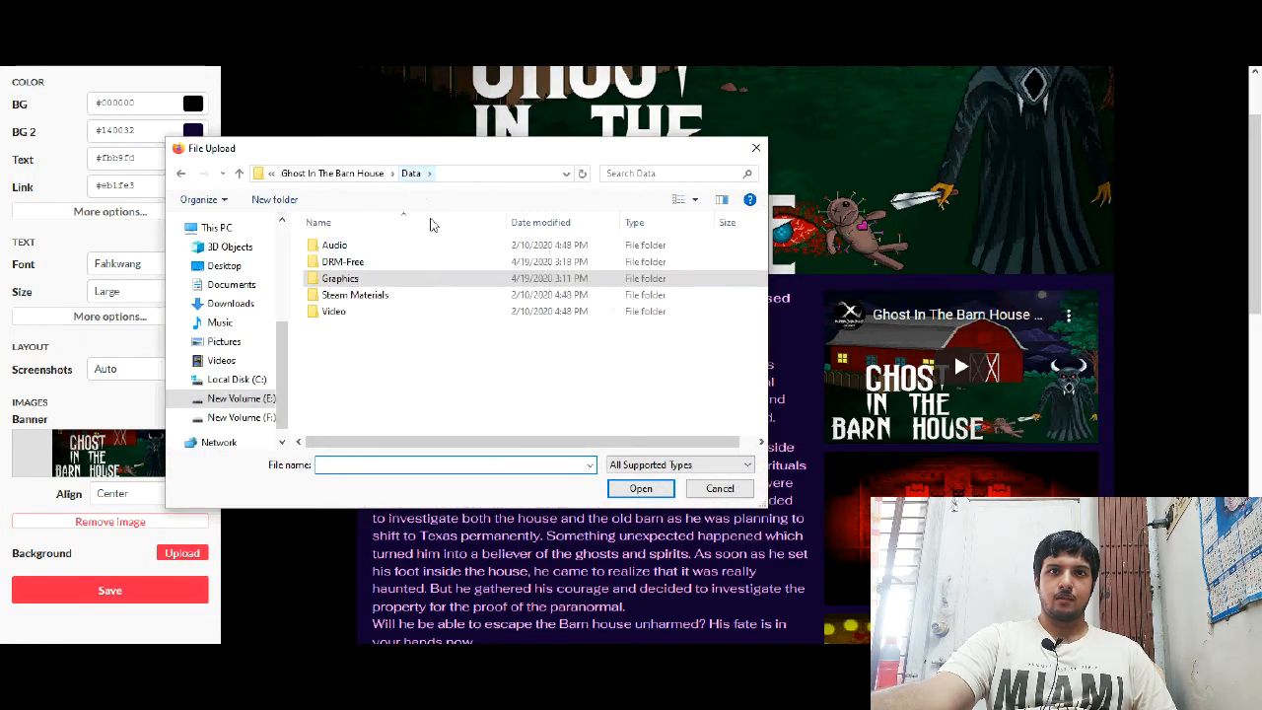
double_click(355, 294)
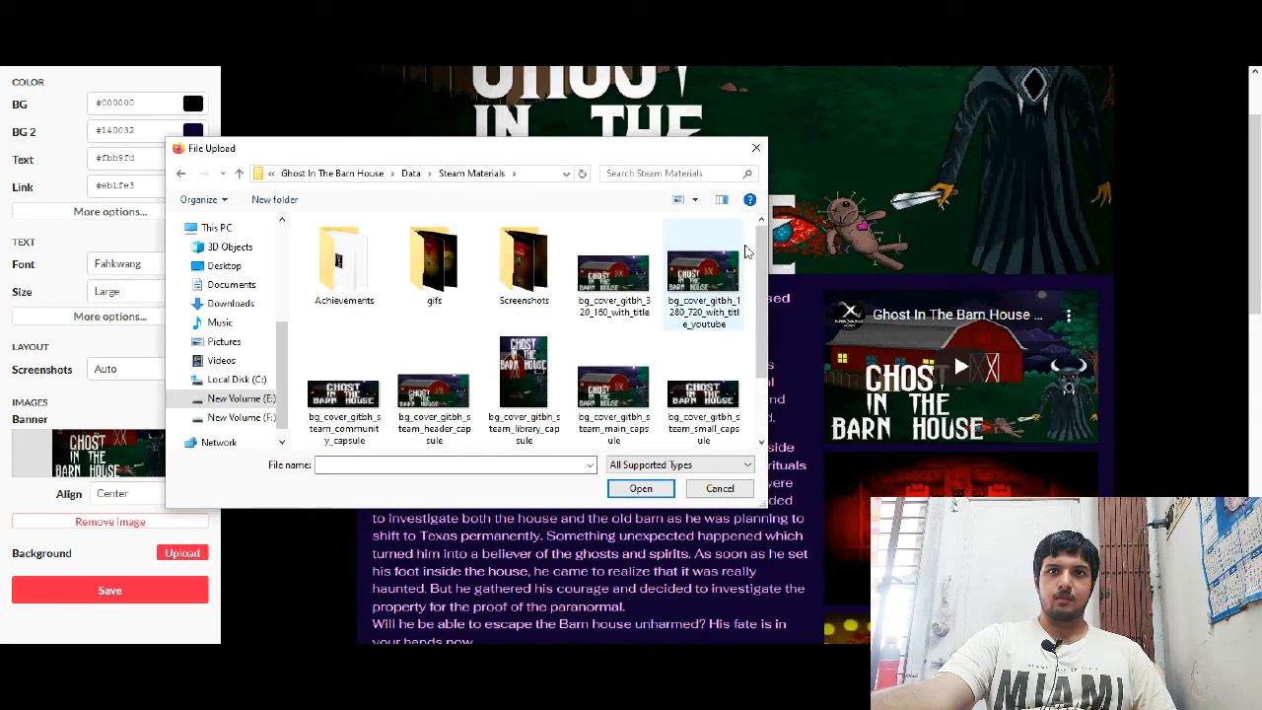
double_click(524, 259)
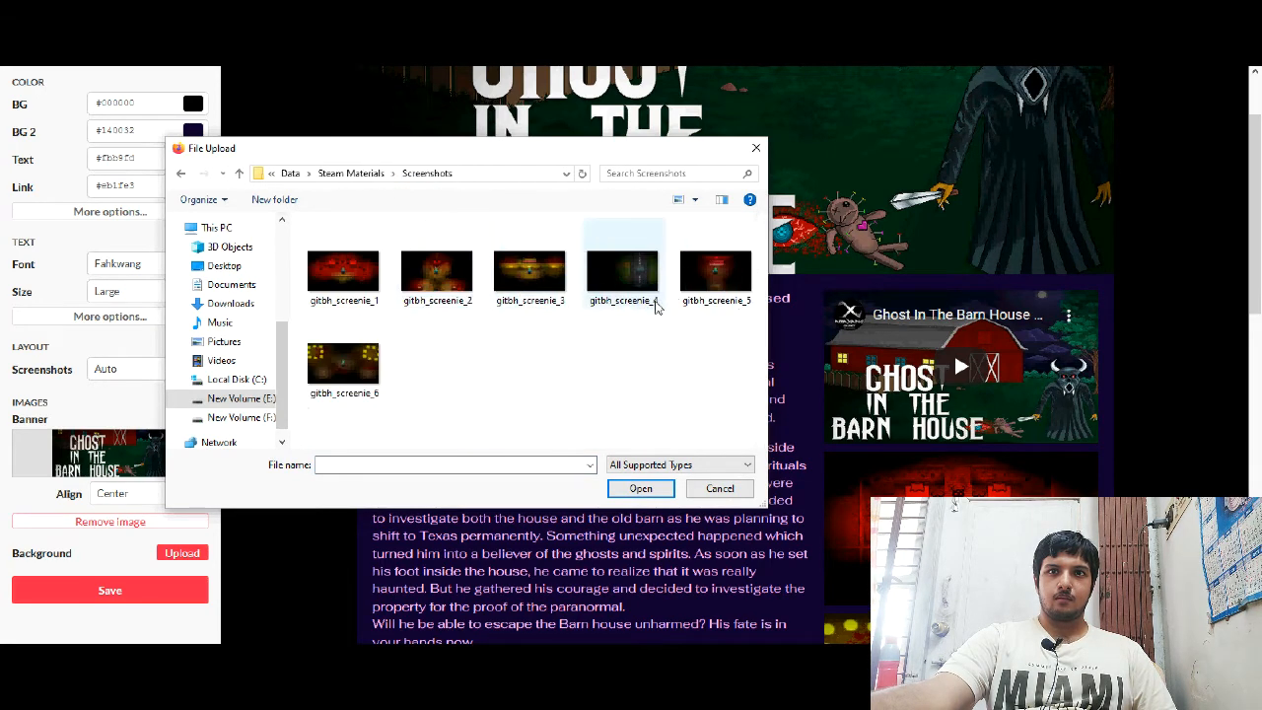
click(622, 271)
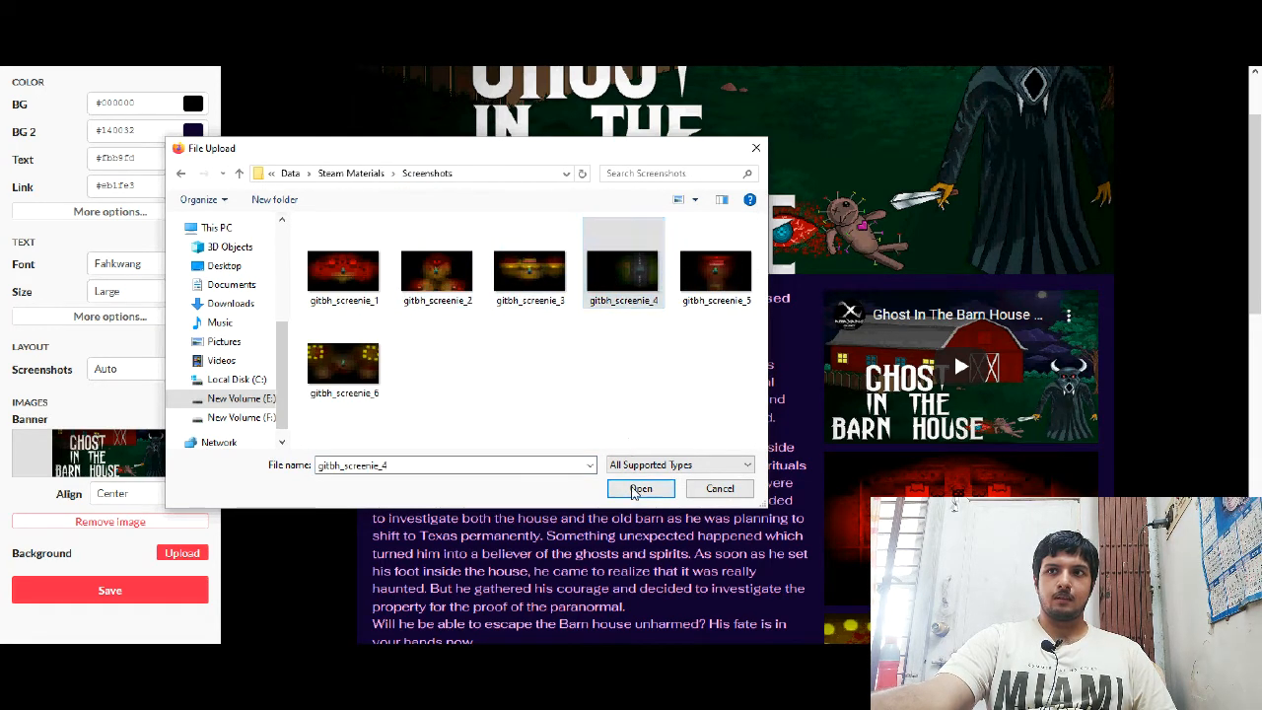
click(640, 488)
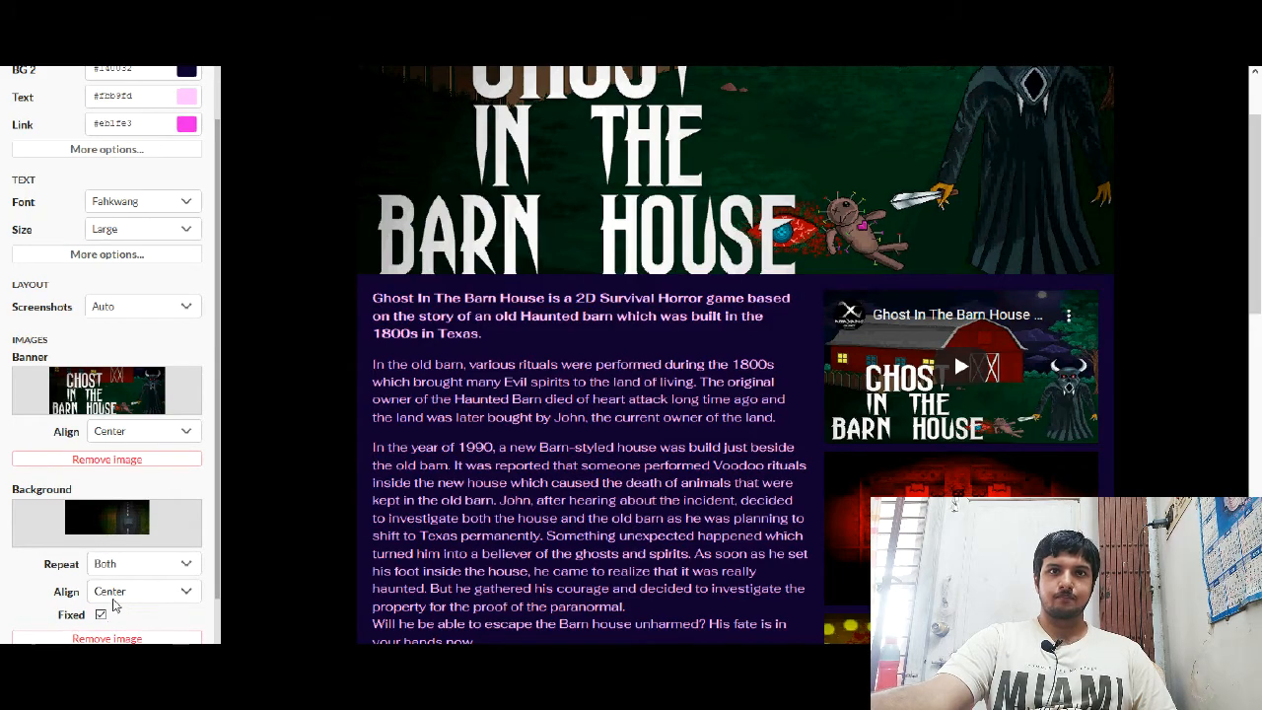
scroll(down, 3)
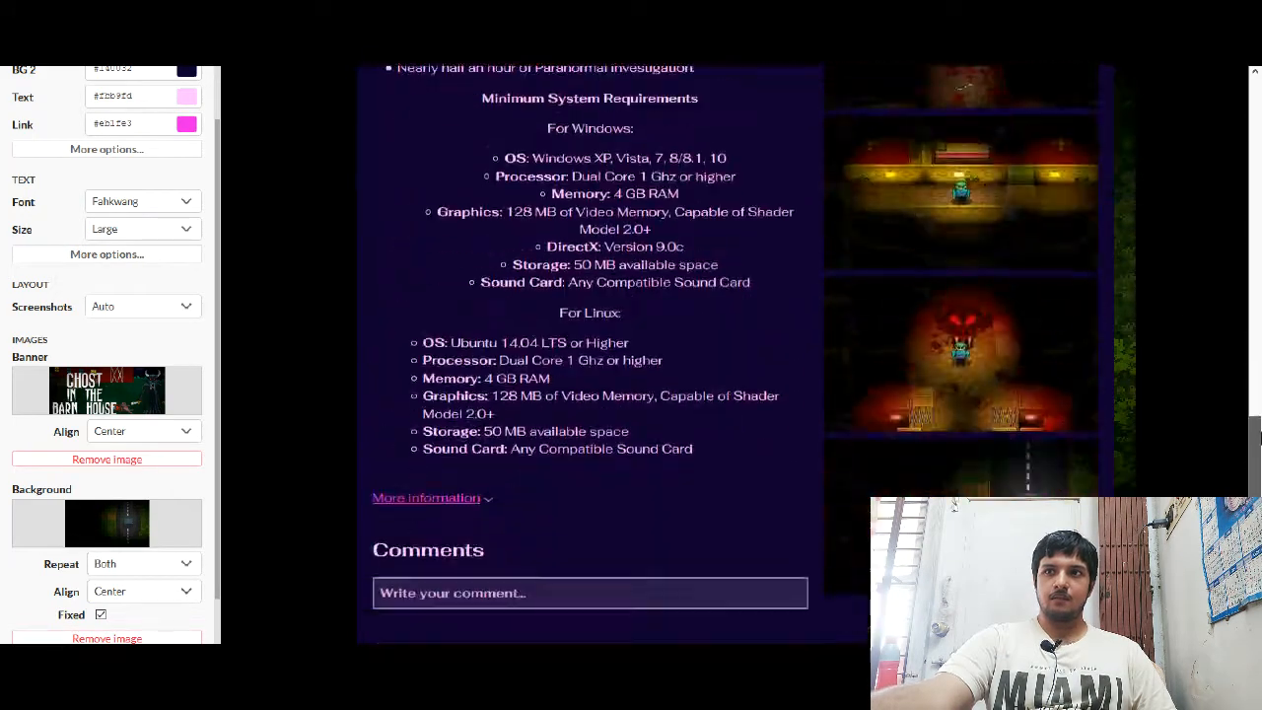
scroll(up, 3)
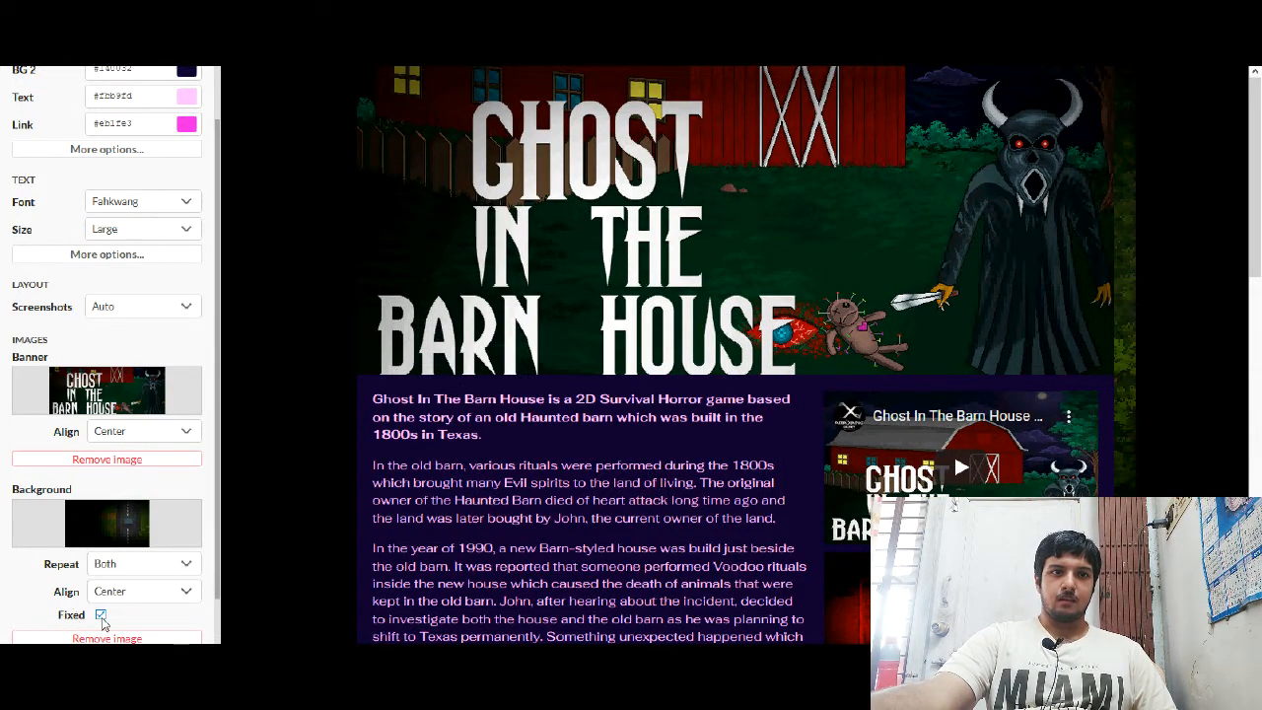
scroll(down, 3)
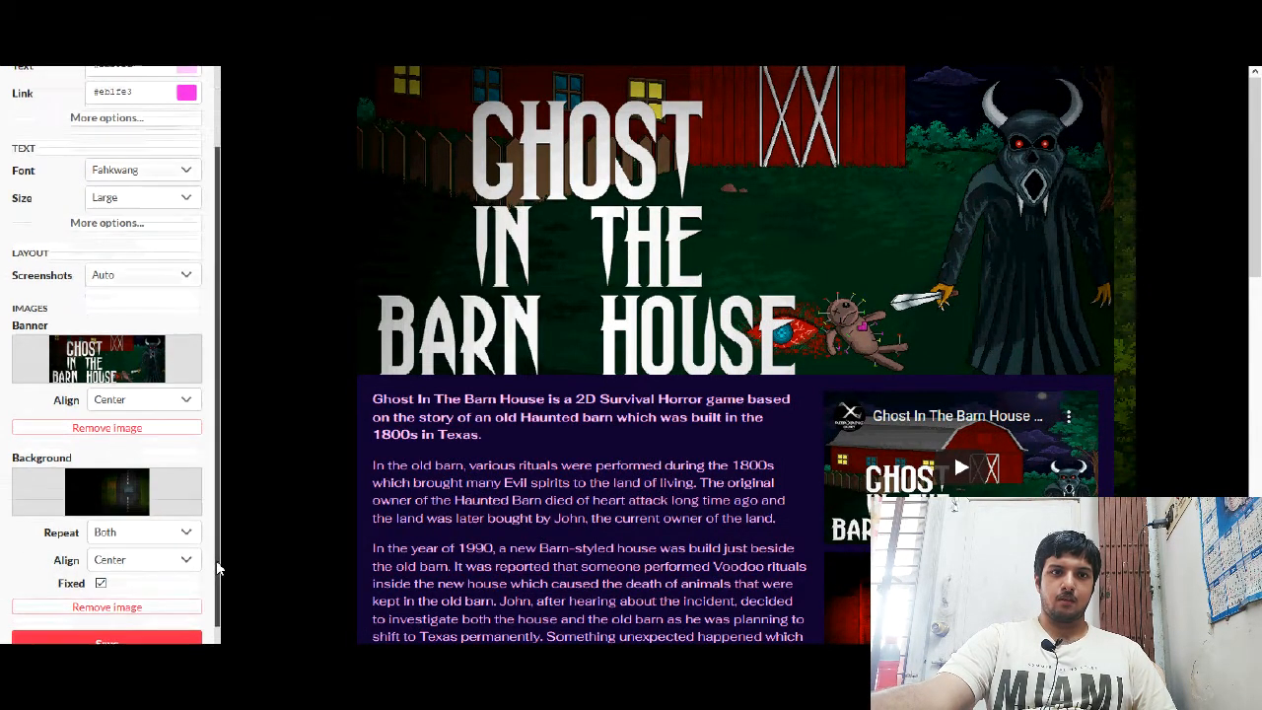
scroll(up, 3)
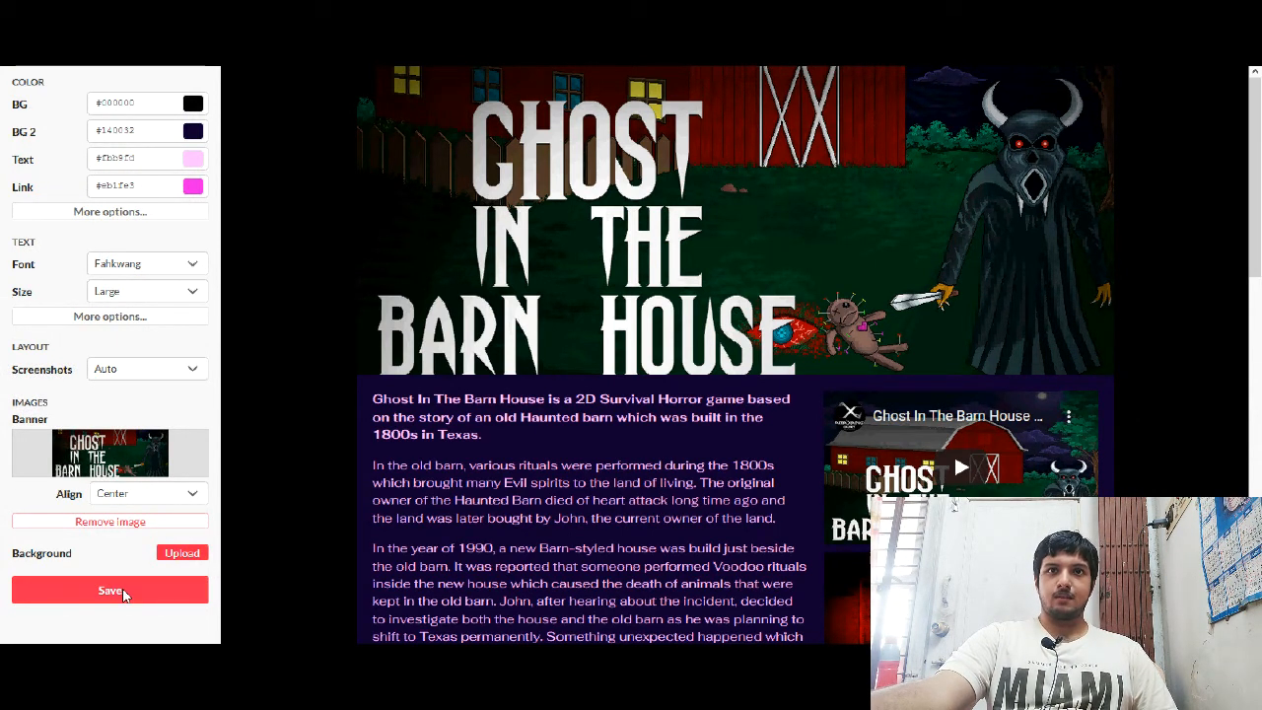
Step: Save the theme changes and upload Ghost In The Barn House.zip from DRM-Free
click(110, 590)
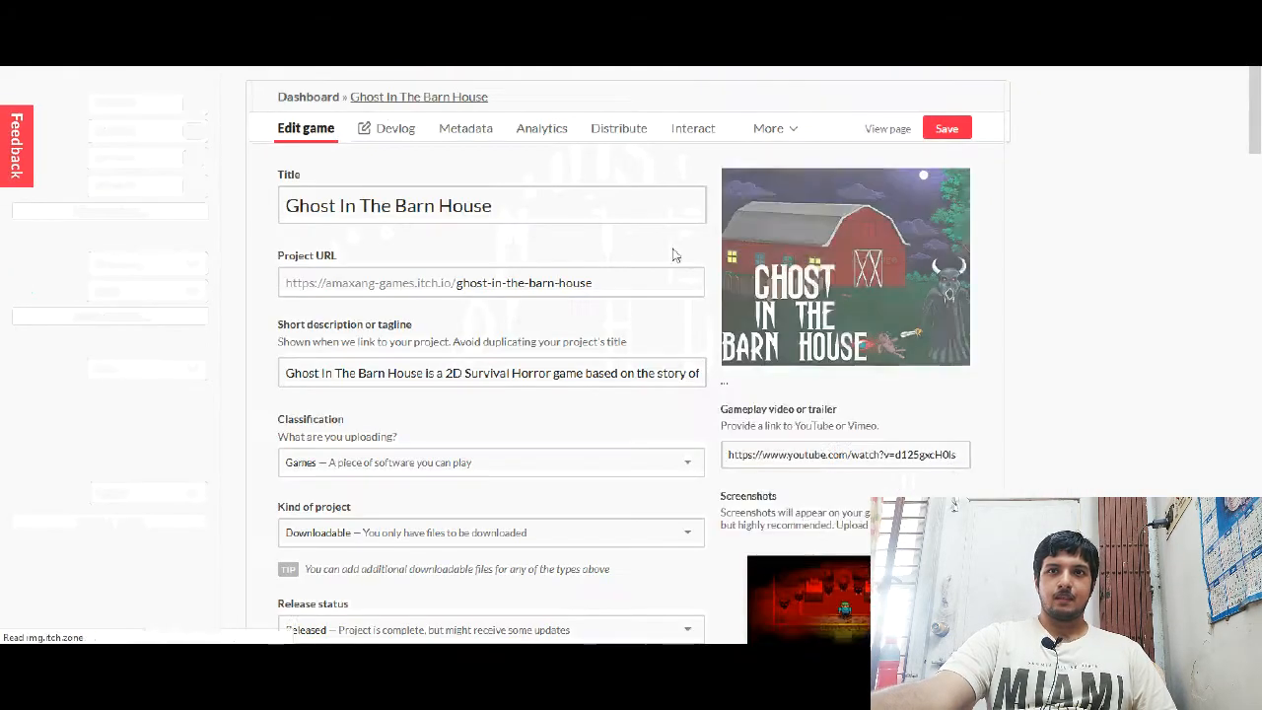
scroll(down, 3)
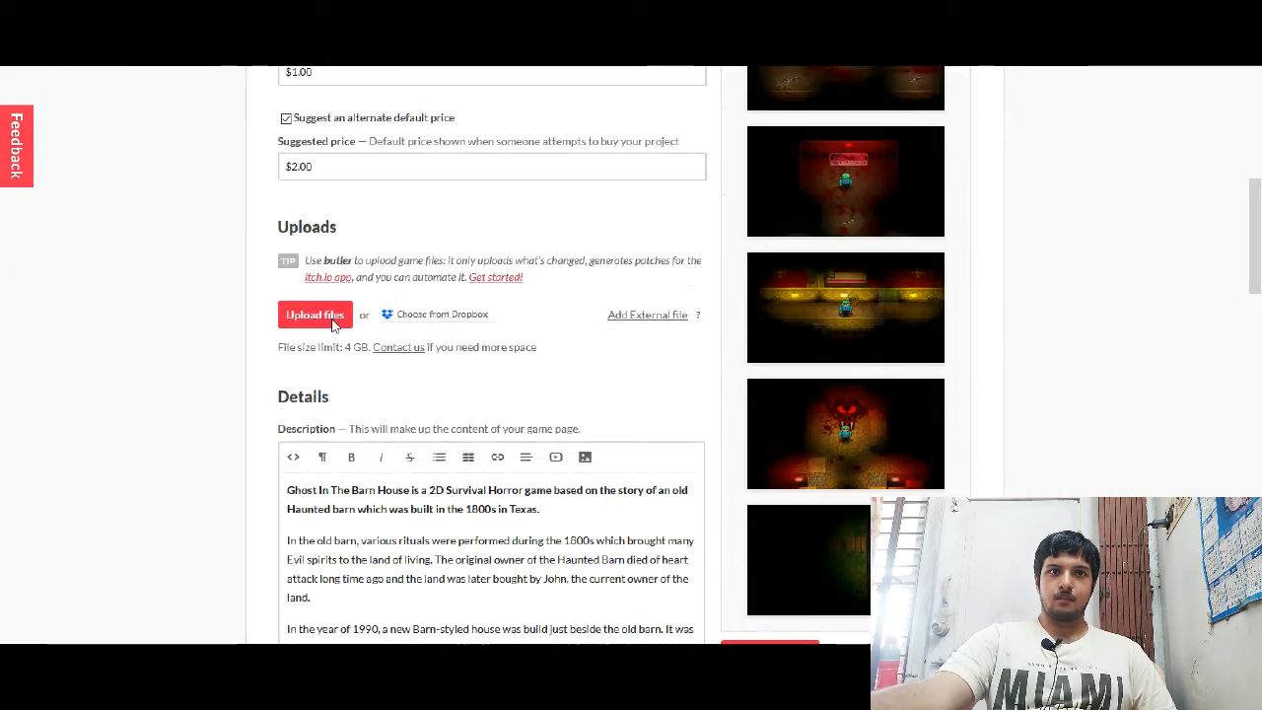
click(314, 315)
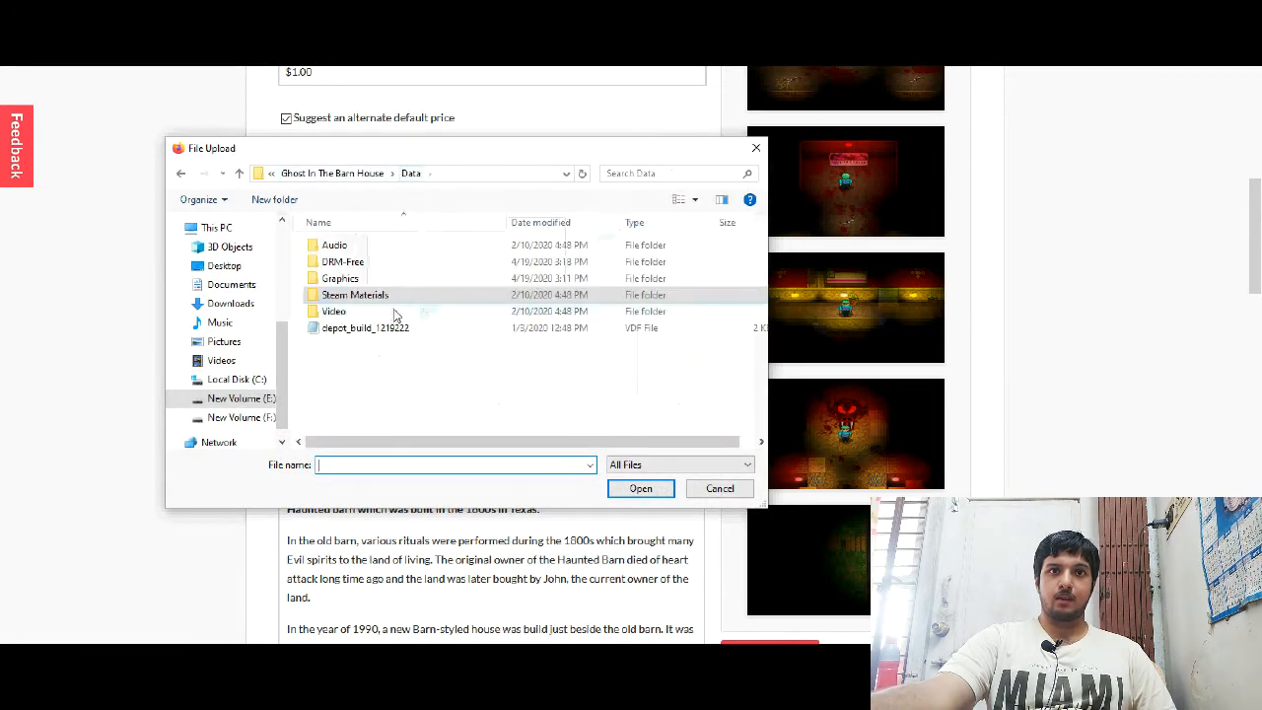
double_click(344, 262)
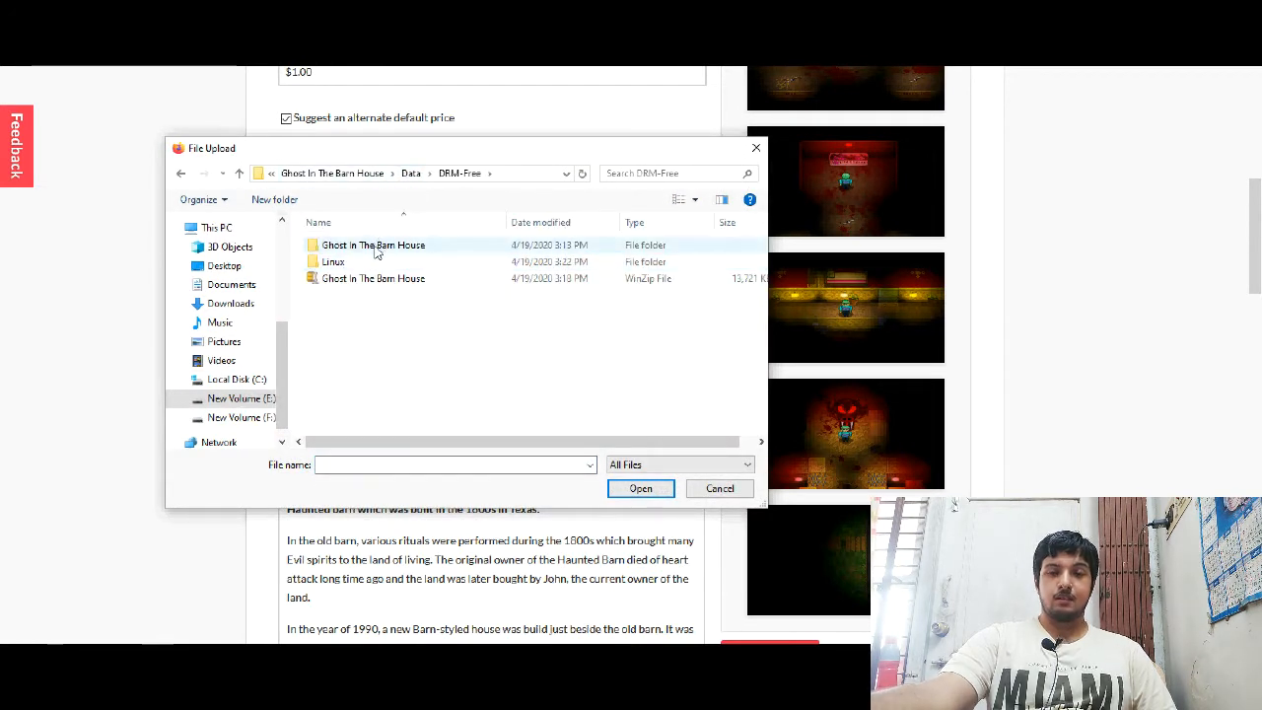
double_click(372, 245)
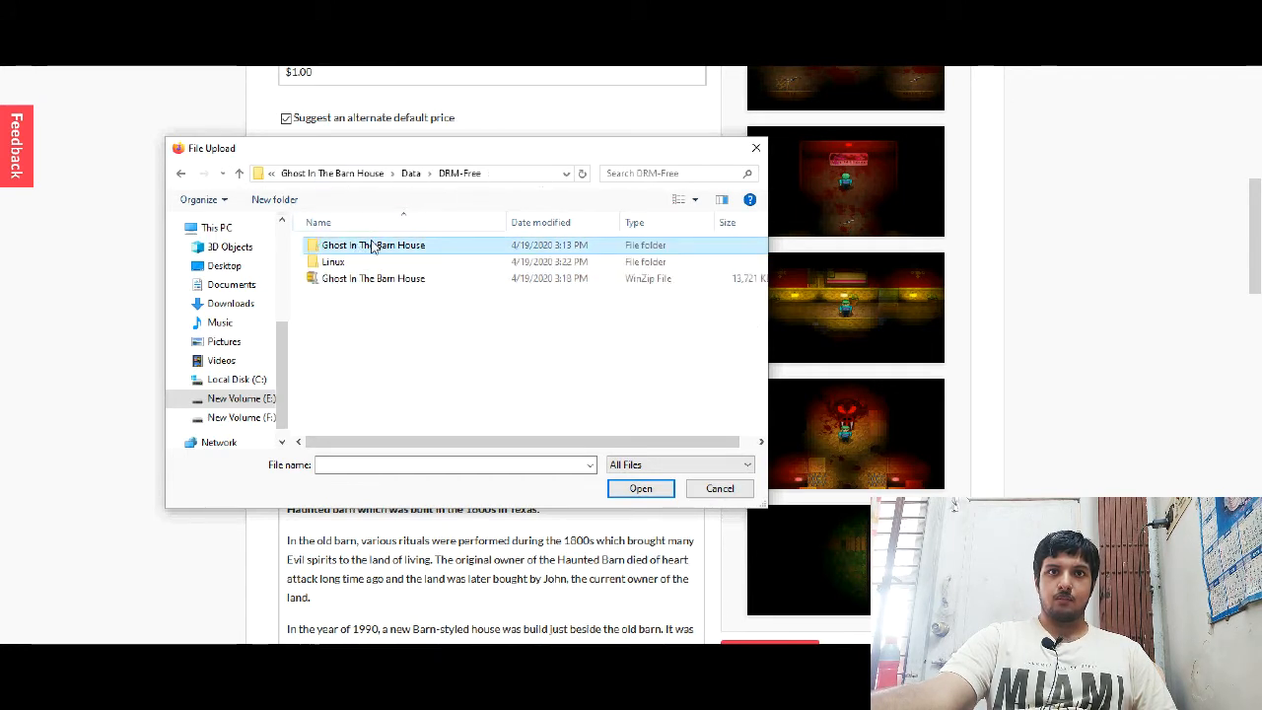
click(372, 278)
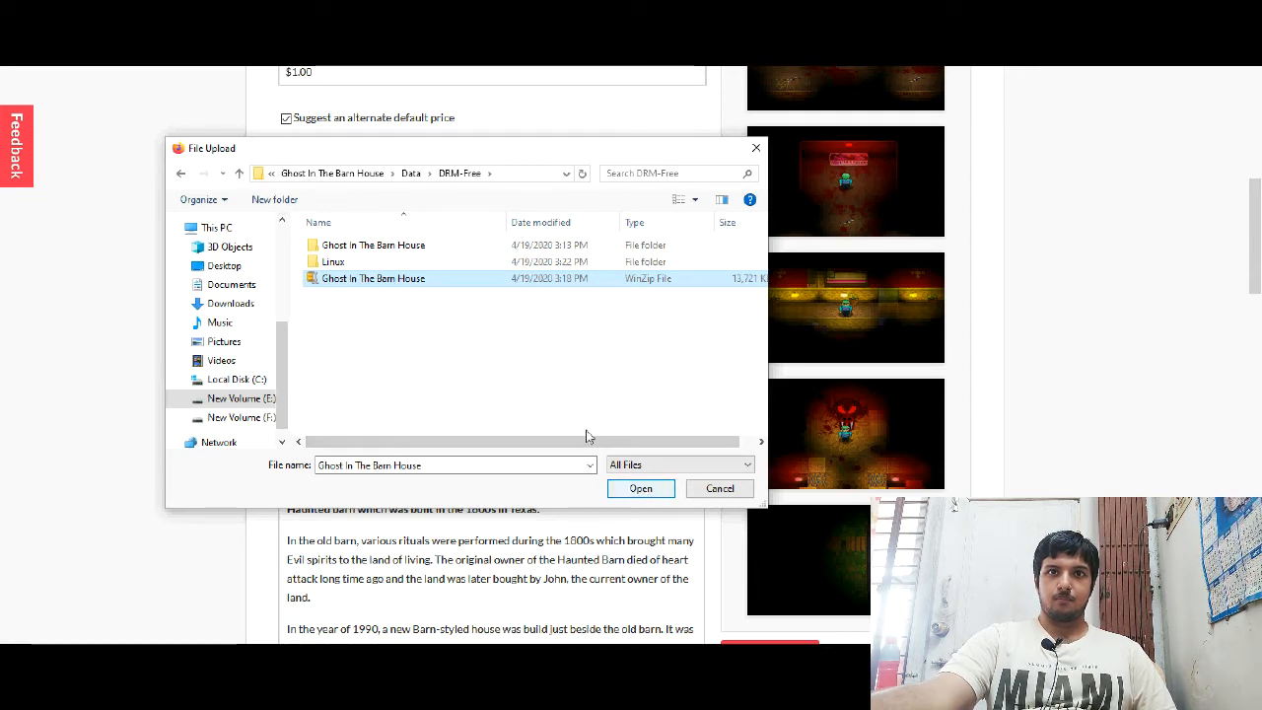
mouse_move(640, 488)
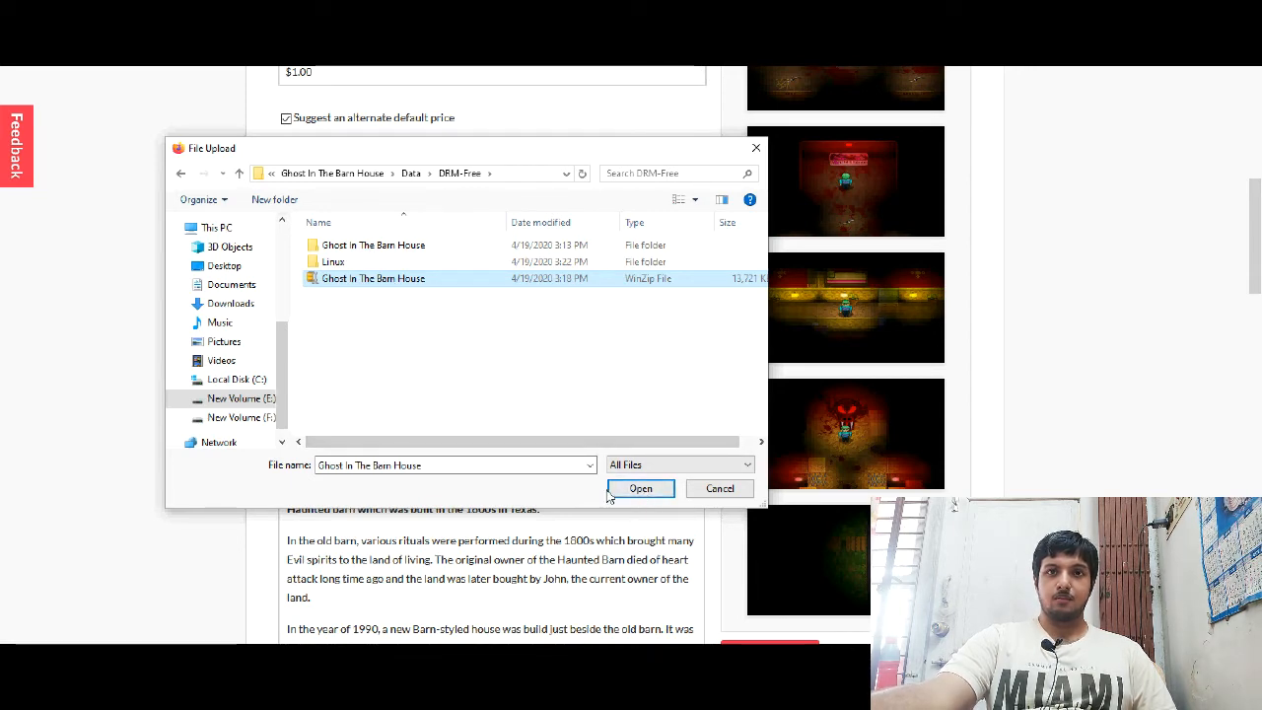
click(640, 488)
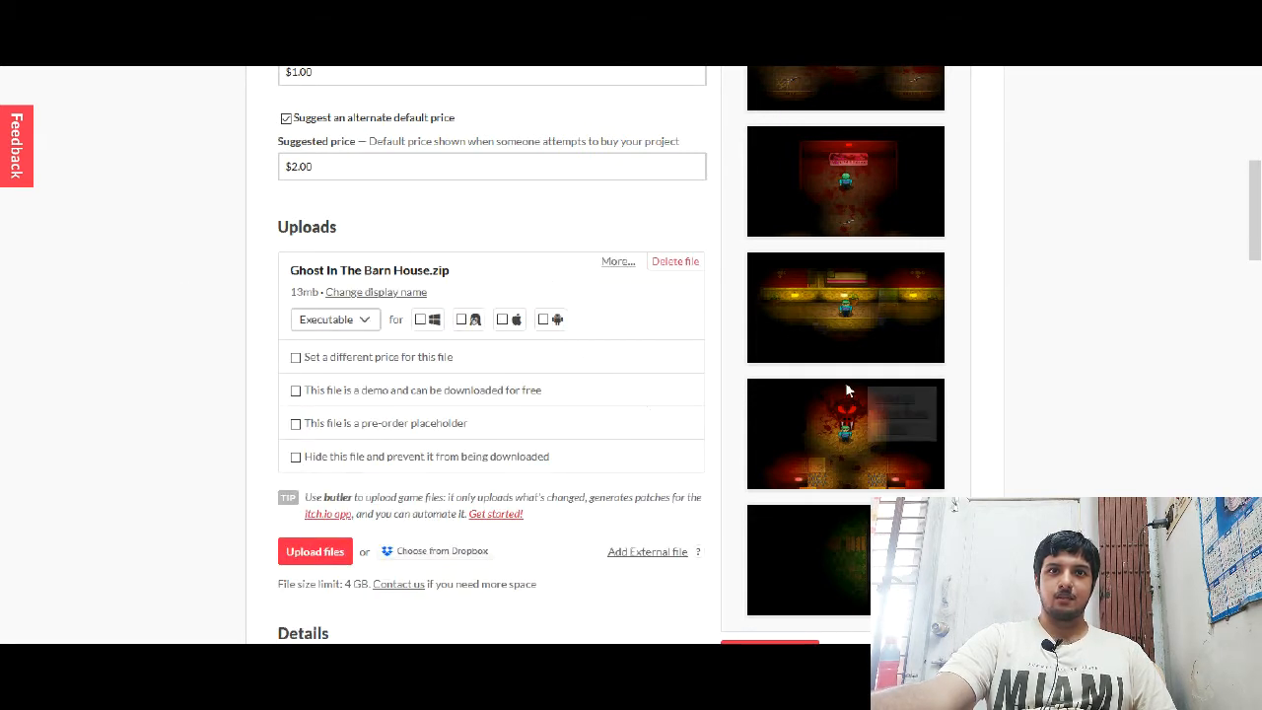
Step: Tick the Windows platform checkbox for Ghost In The Barn House.zip
click(420, 318)
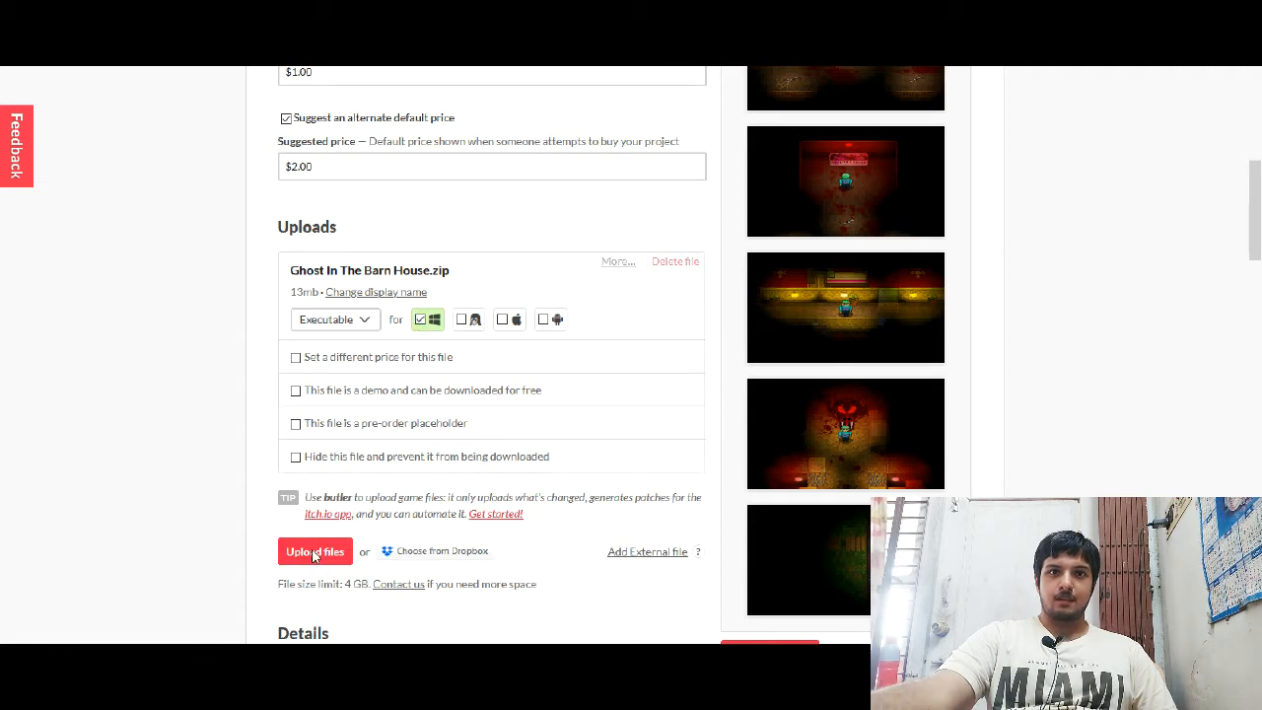
mouse_move(459, 325)
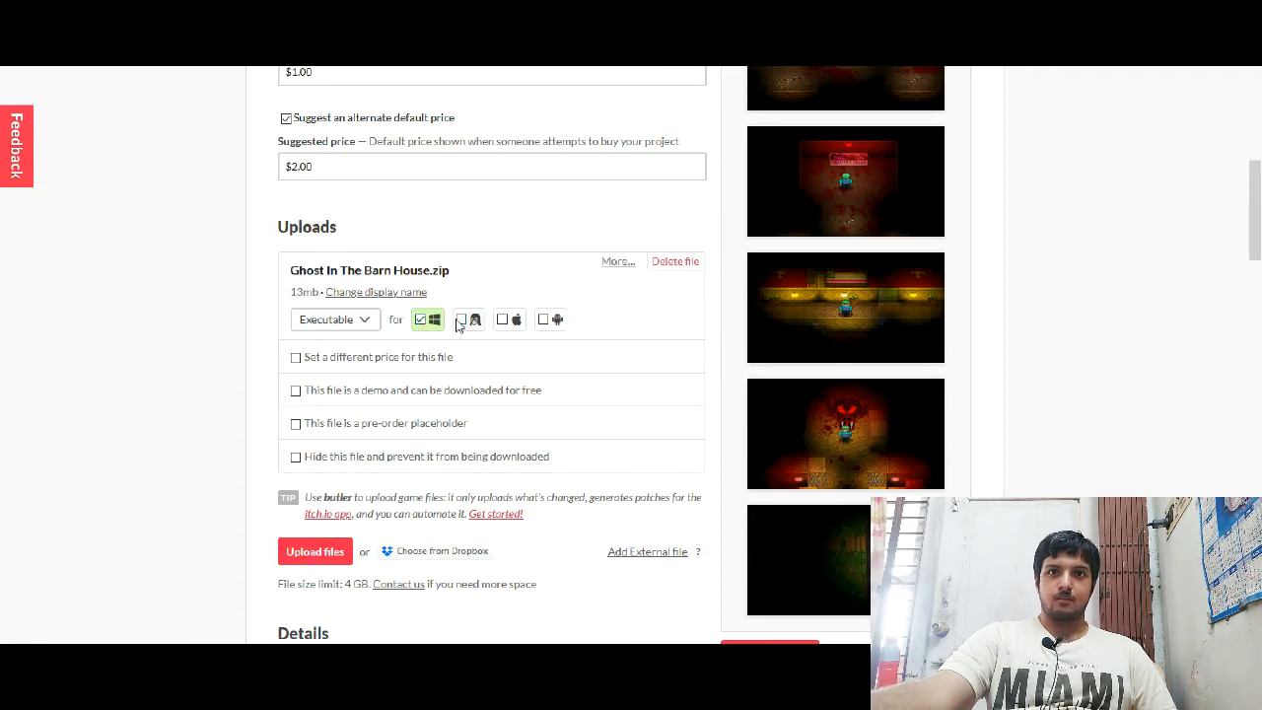
click(502, 319)
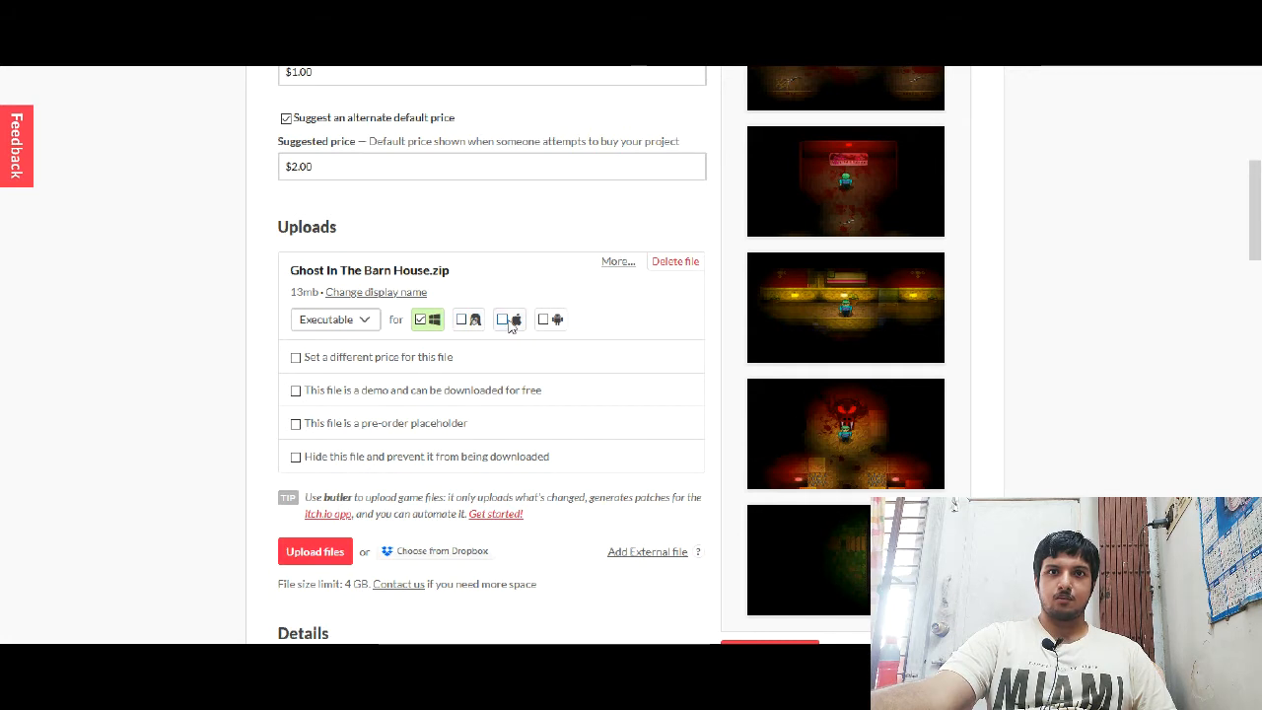
mouse_move(493, 325)
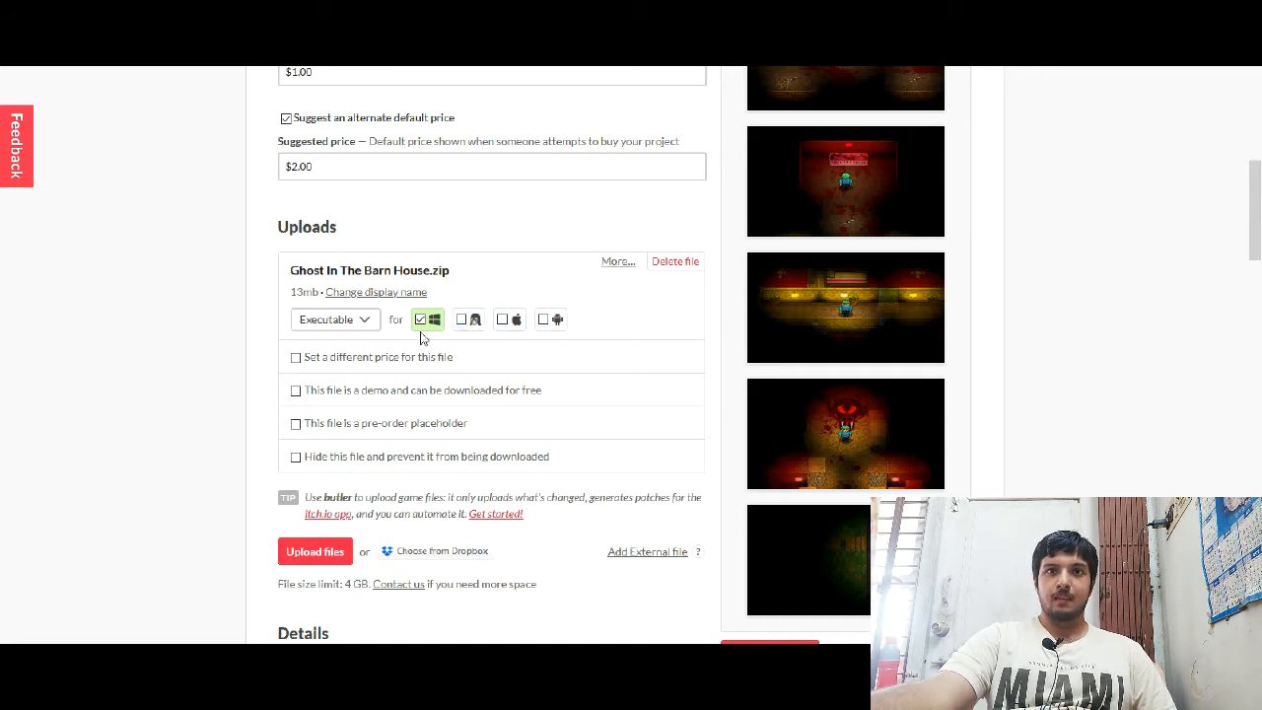
mouse_move(551, 323)
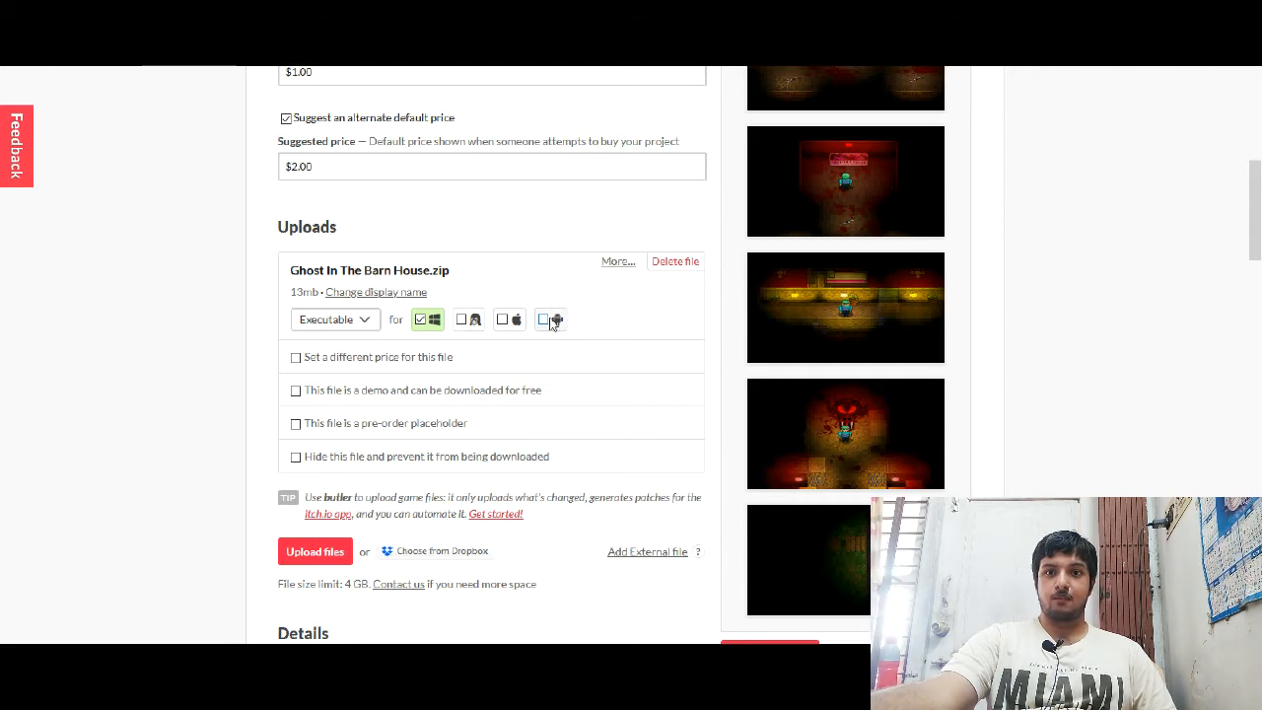
mouse_move(302, 417)
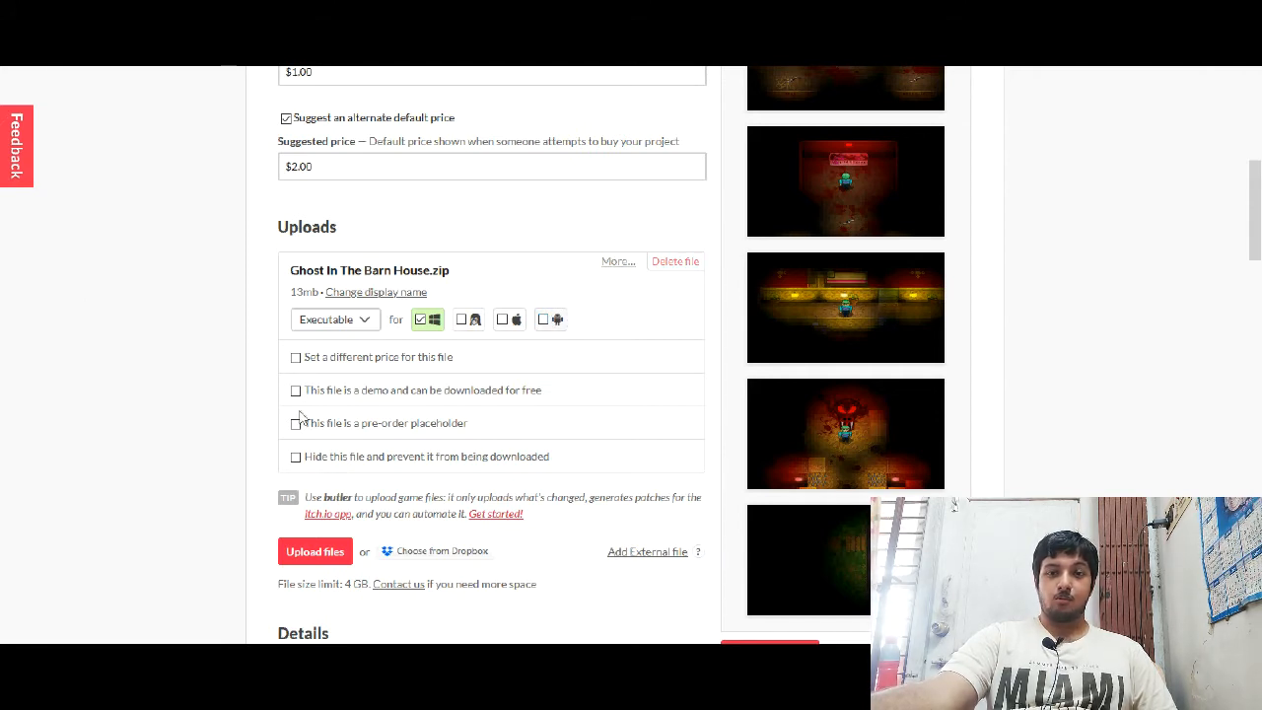
click(314, 551)
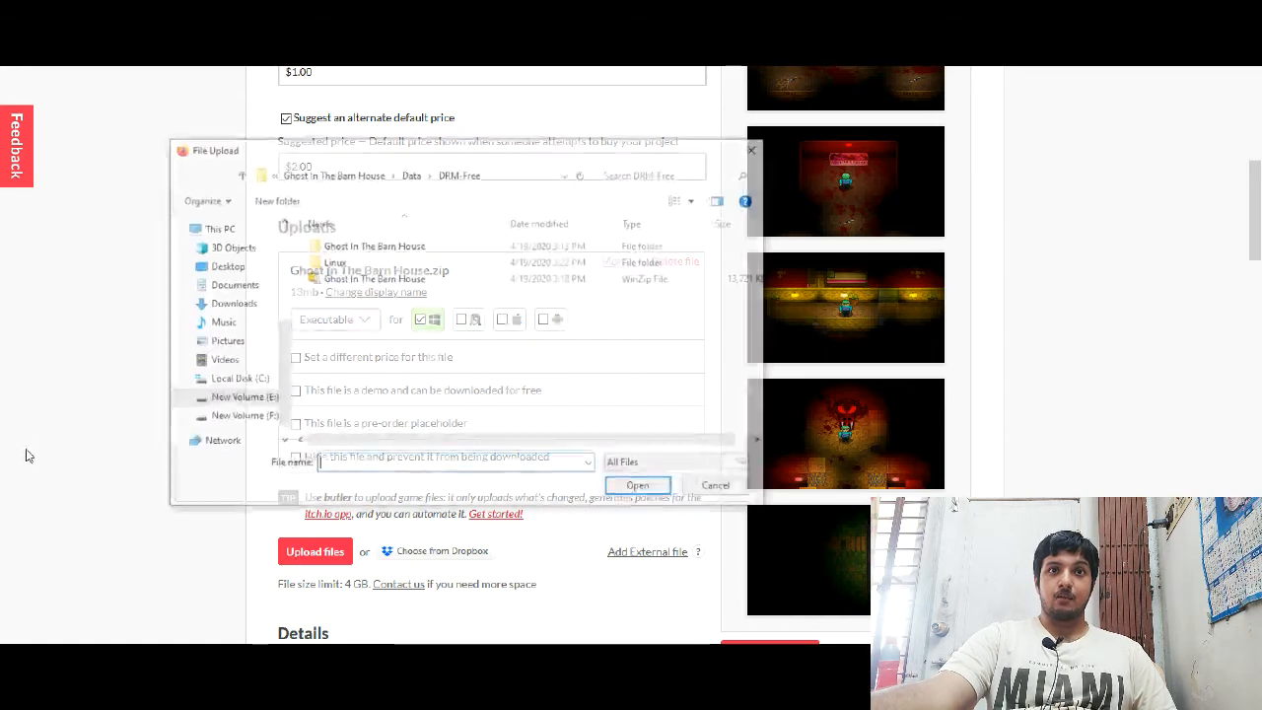
double_click(336, 262)
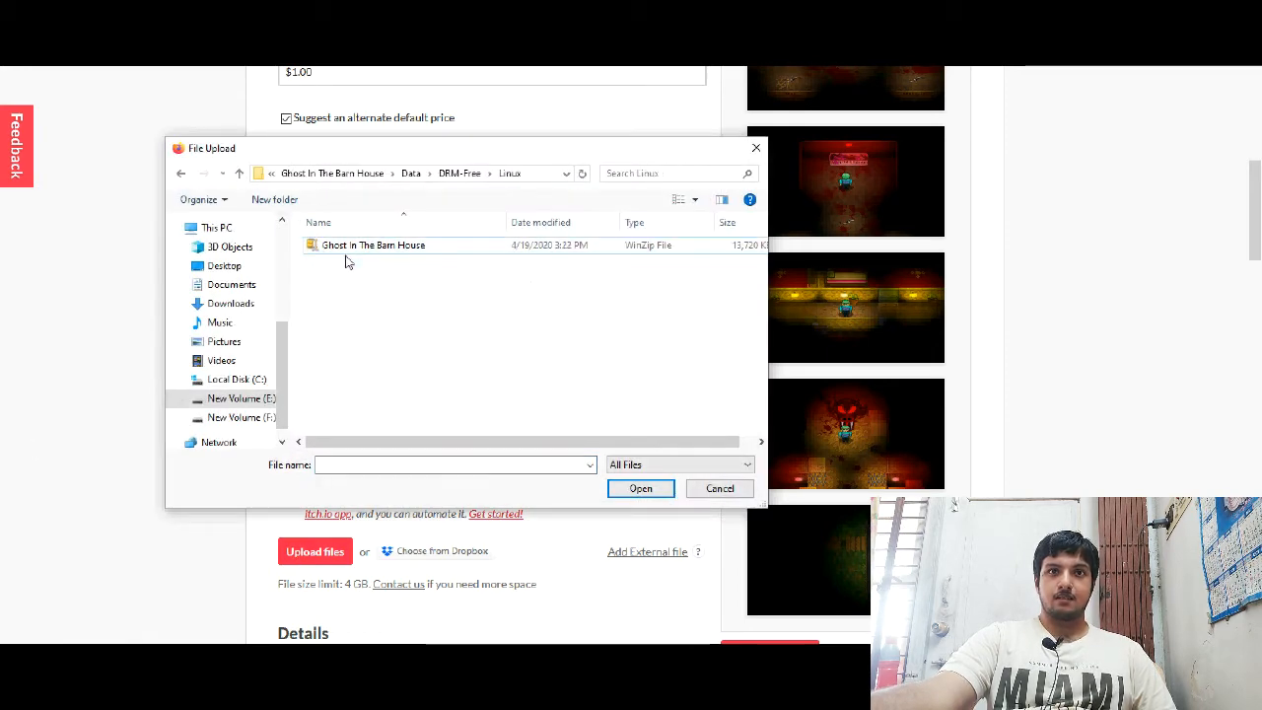
click(640, 488)
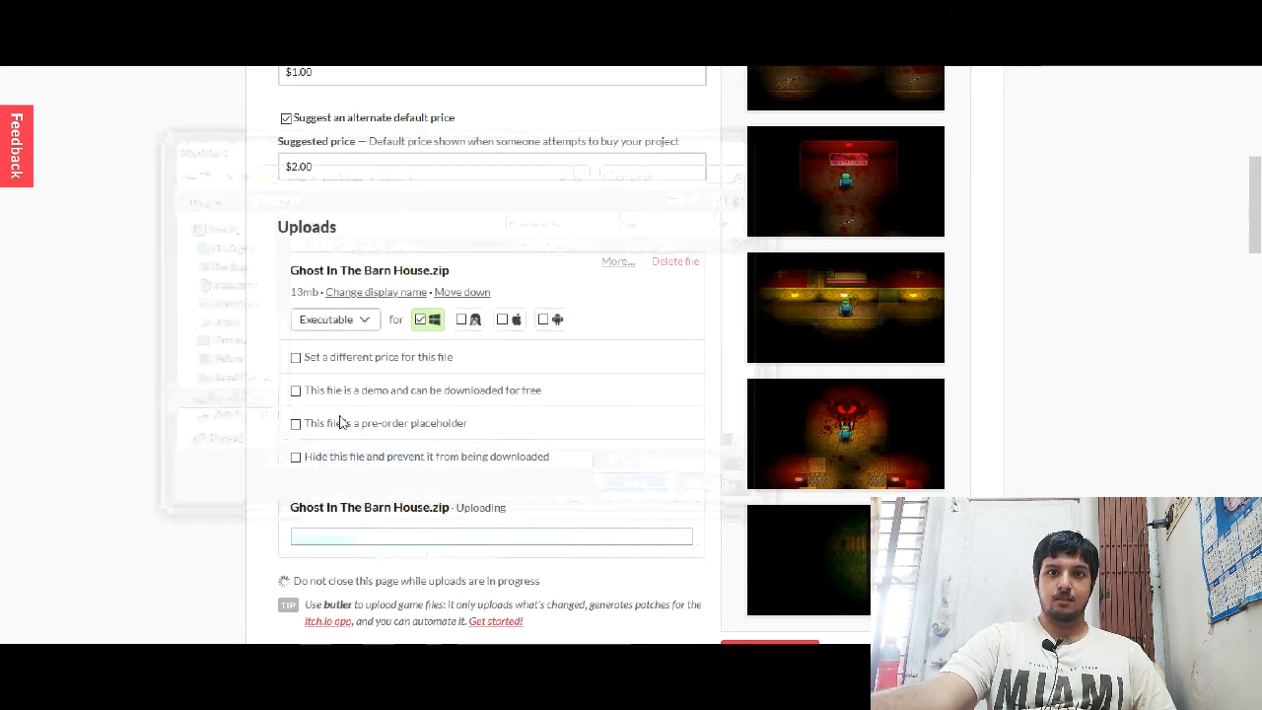
scroll(down, 3)
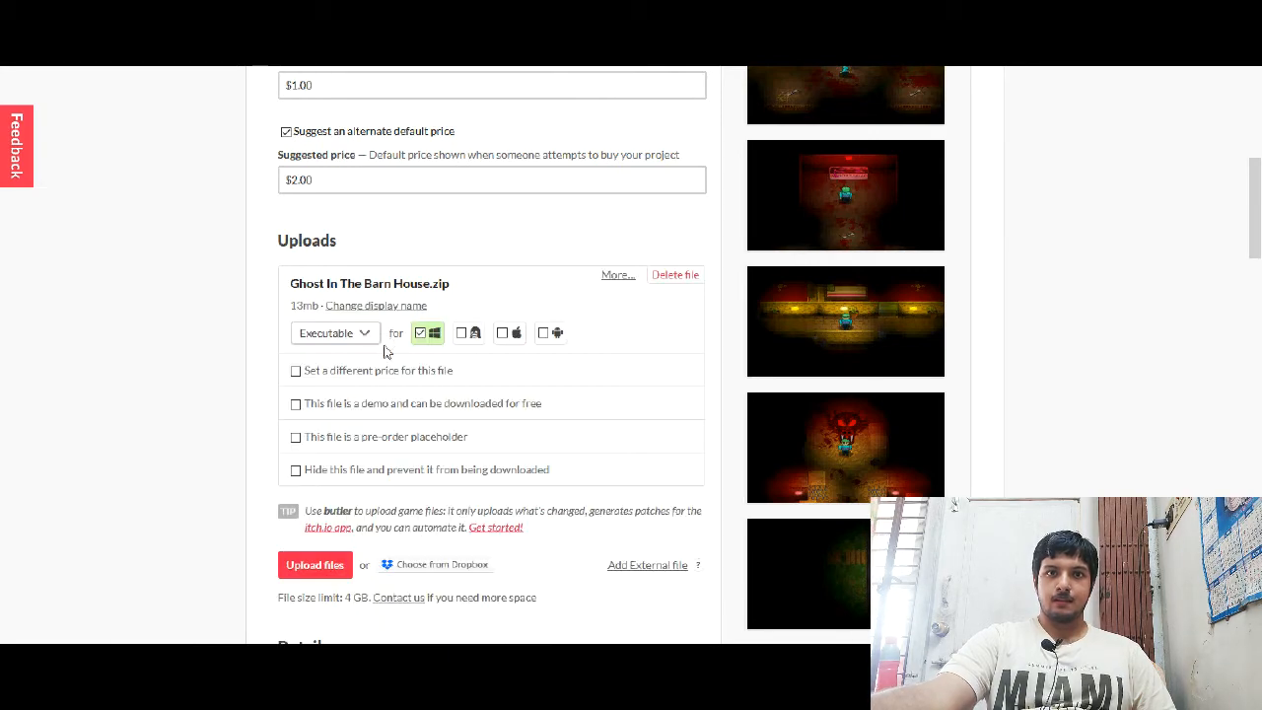
scroll(down, 3)
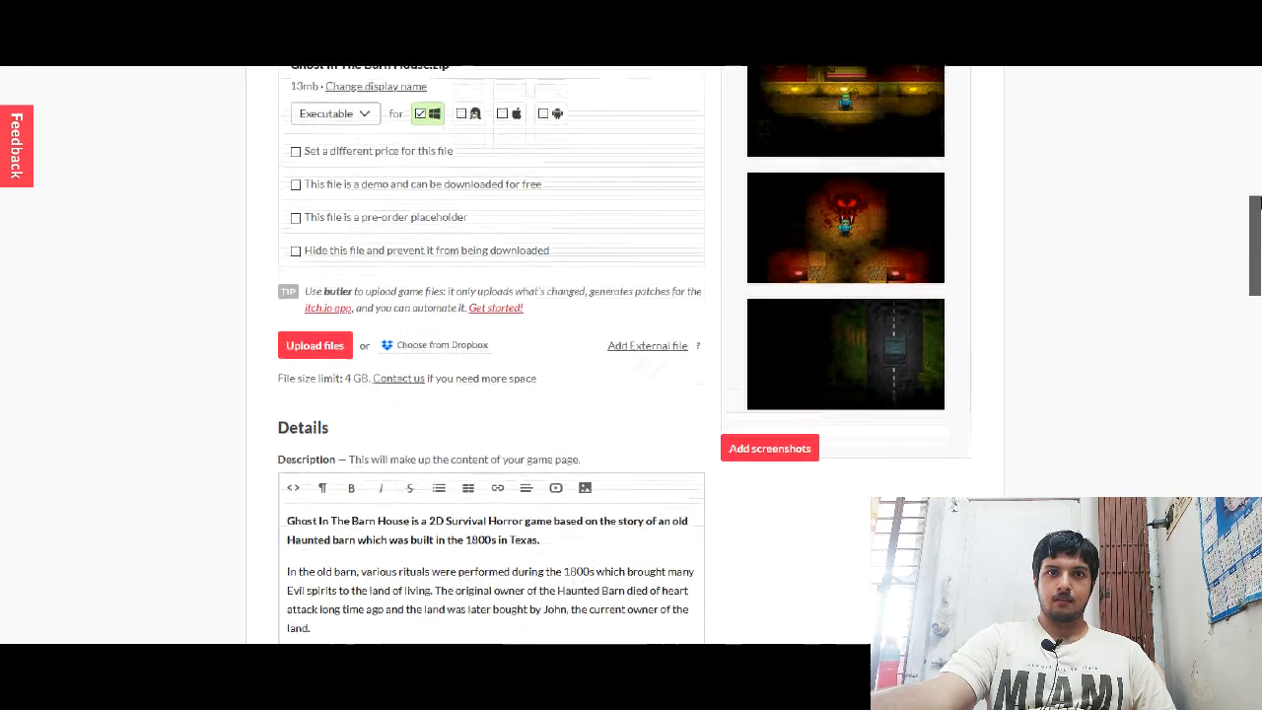
scroll(up, 3)
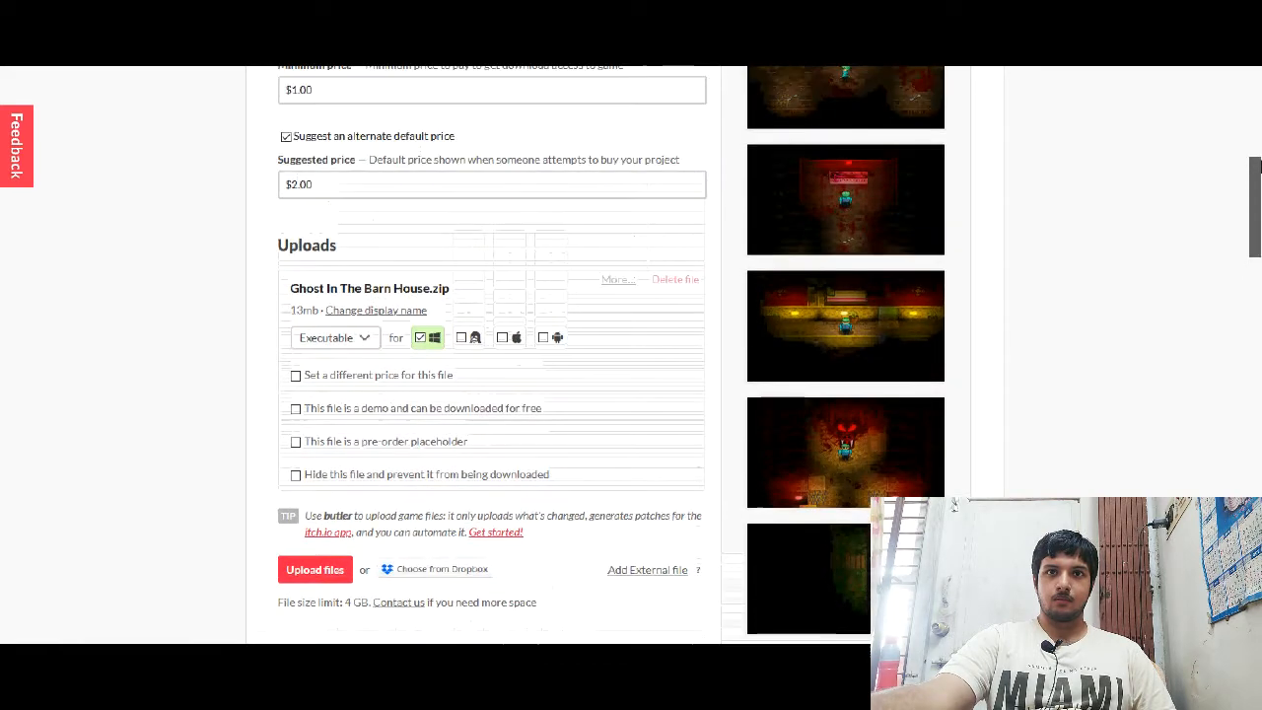
scroll(down, 3)
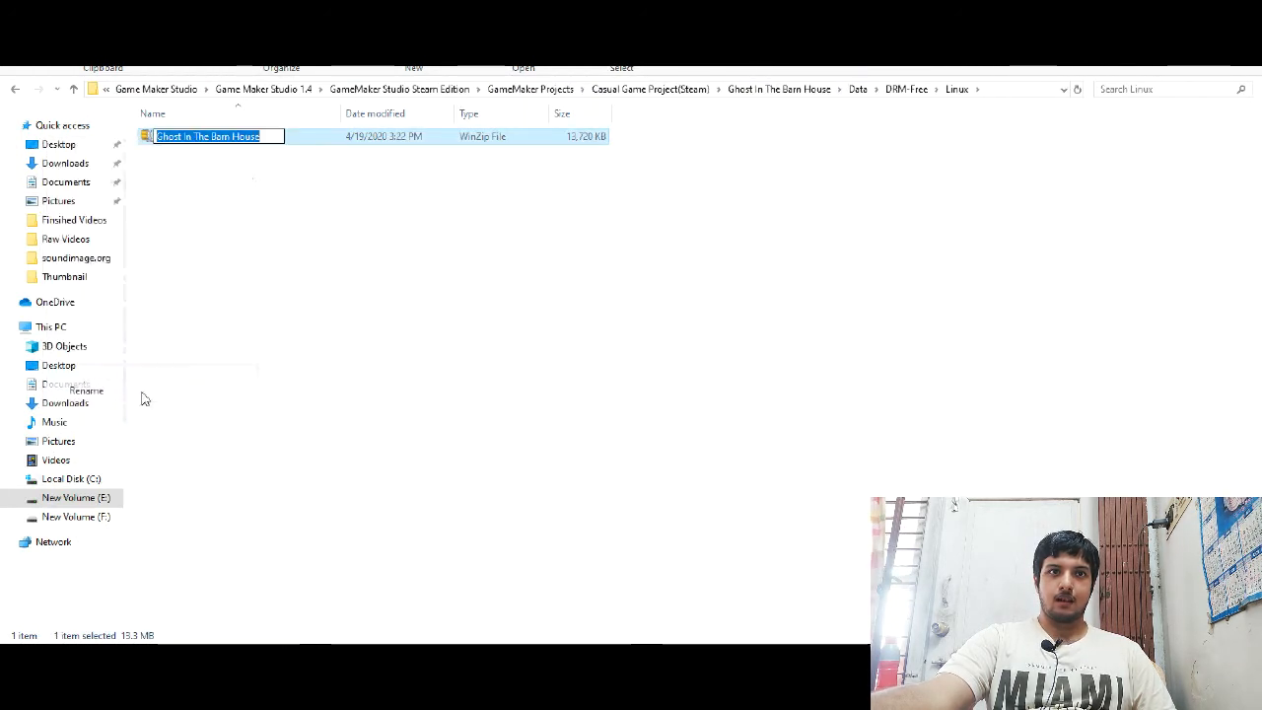
Step: Rename the Linux folder's zip to 'Ghost In The Barn House Linux'
text(Lin)
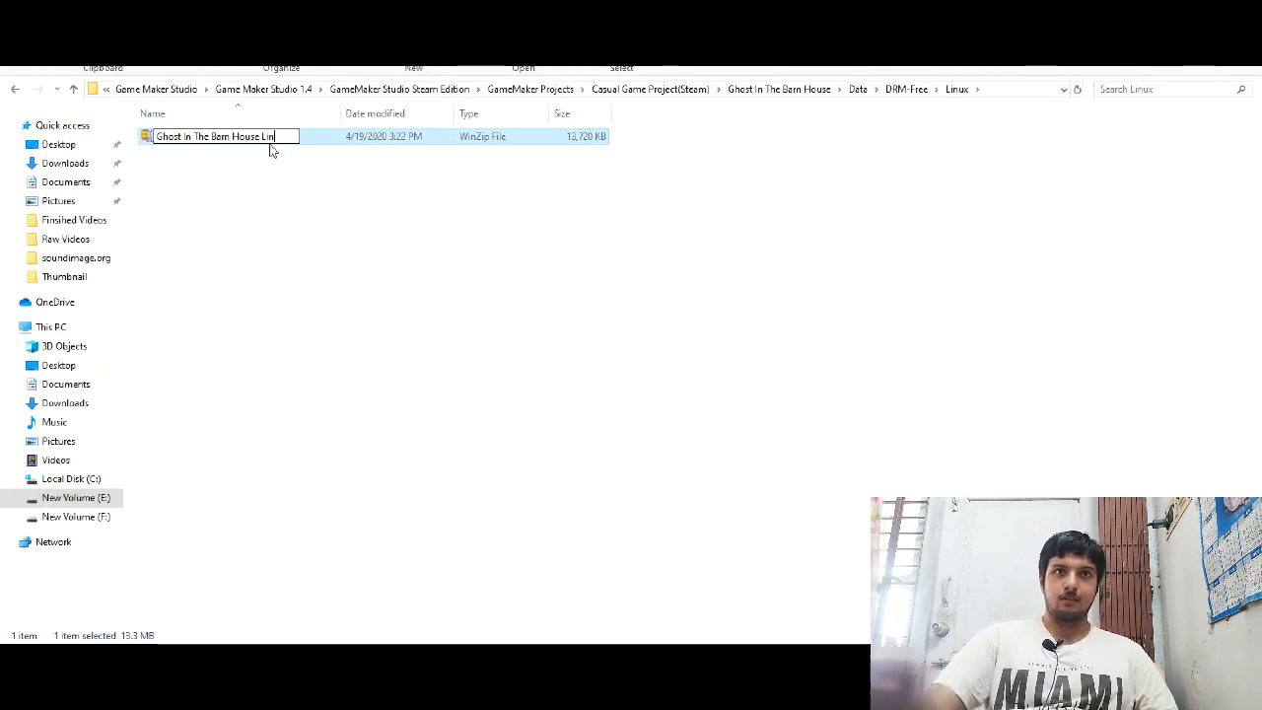
key(Return)
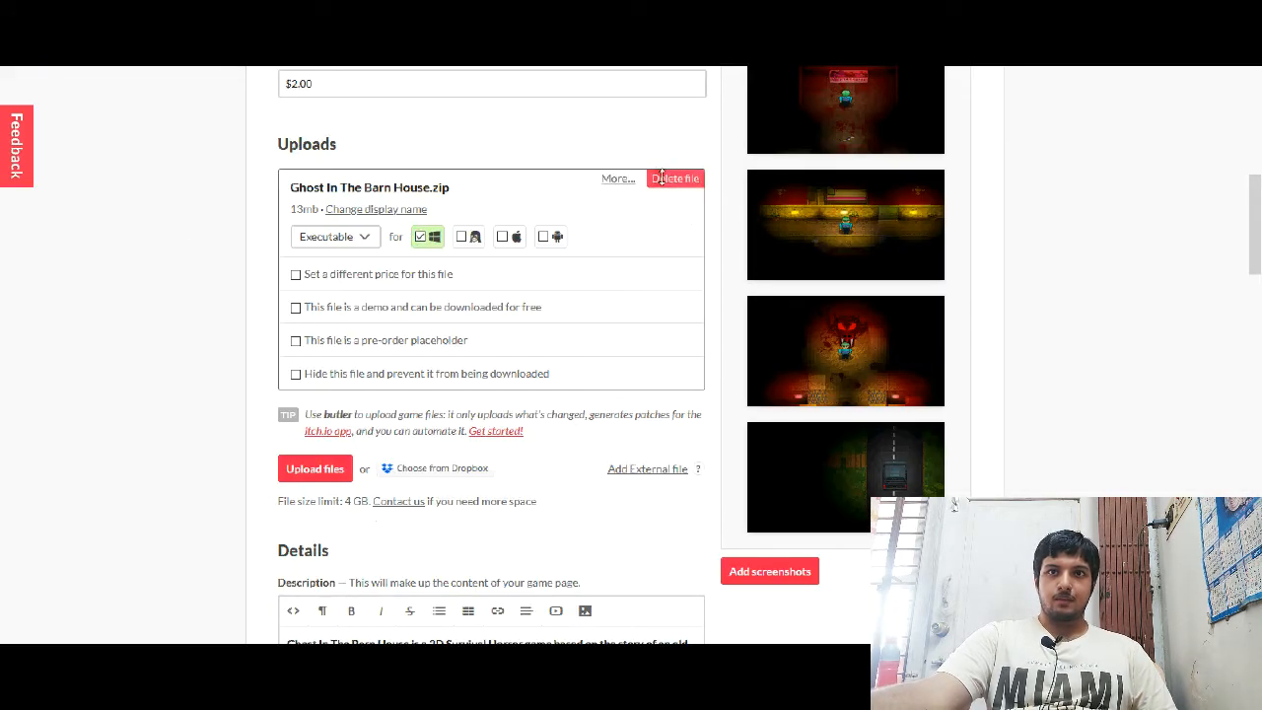
Step: Replace the existing zip upload and mark the new one as a Windows download
click(676, 179)
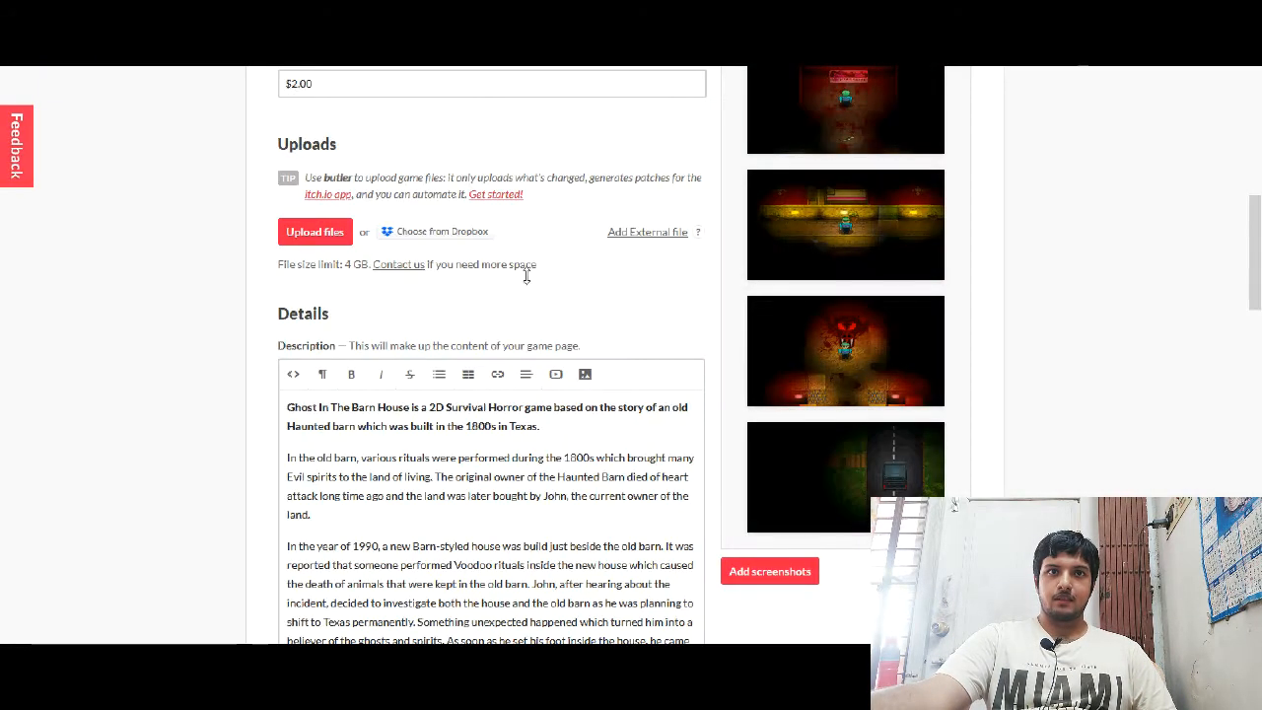
click(315, 231)
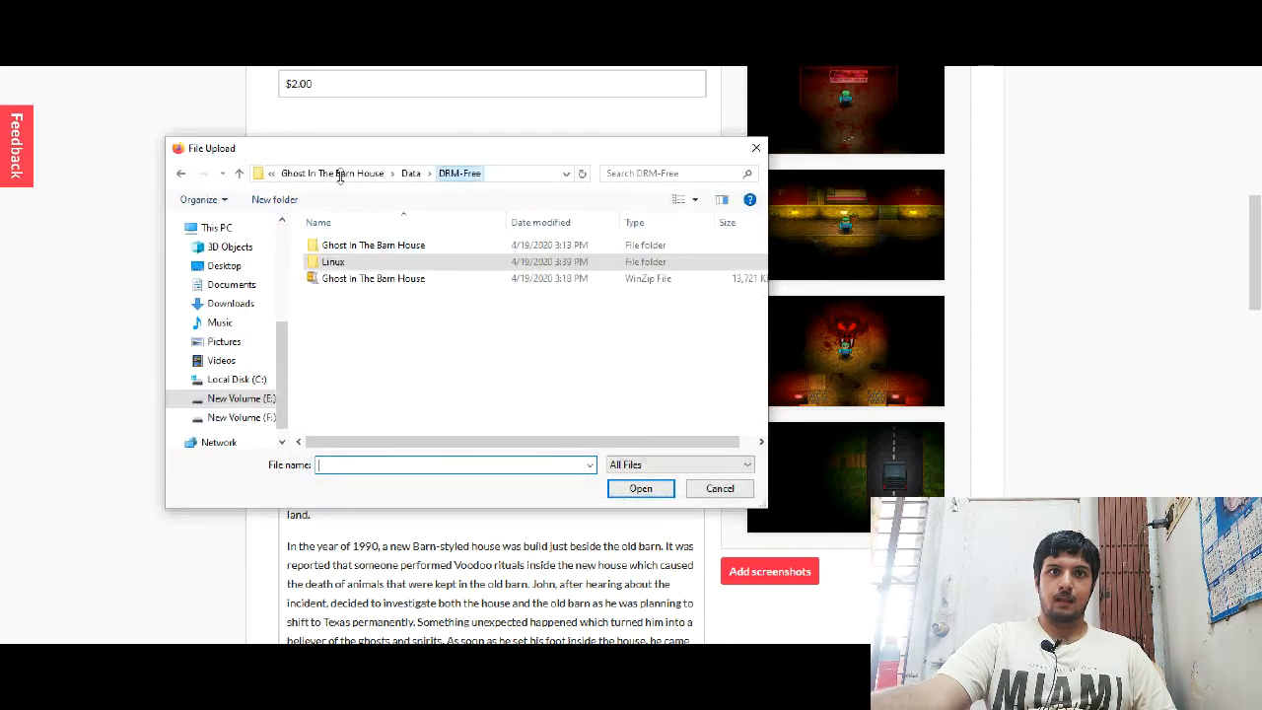
double_click(372, 244)
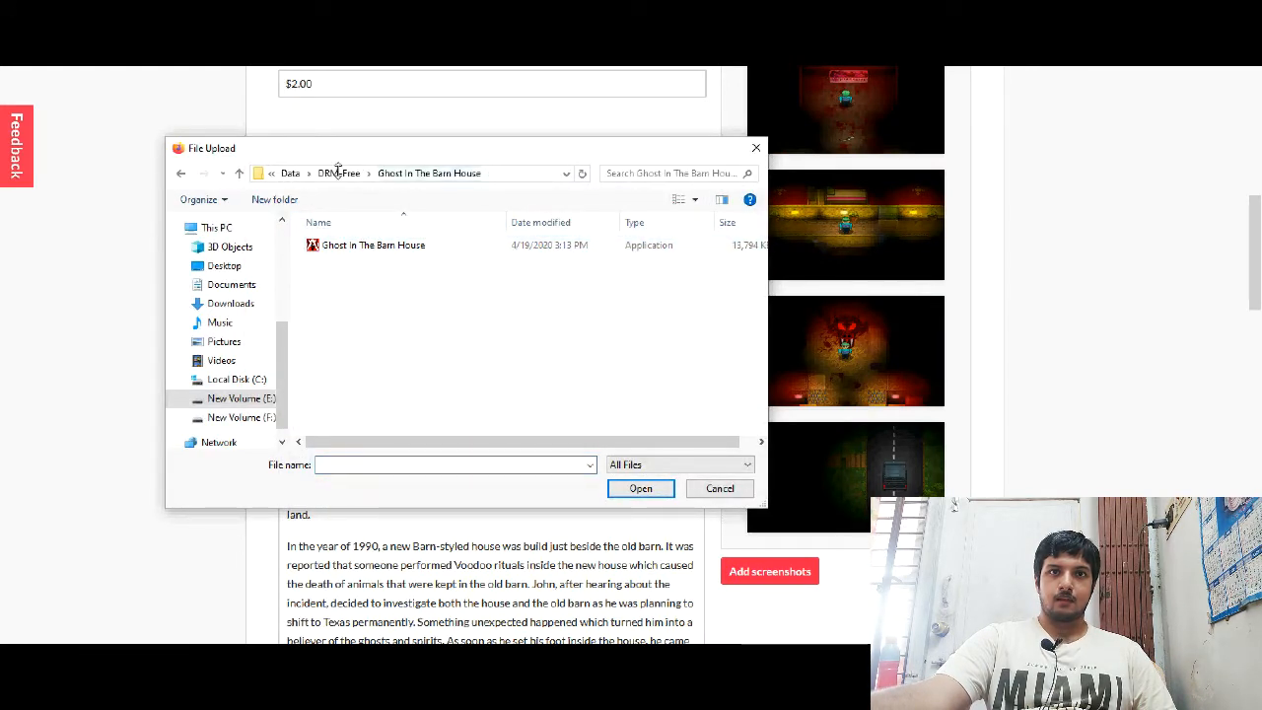
click(640, 488)
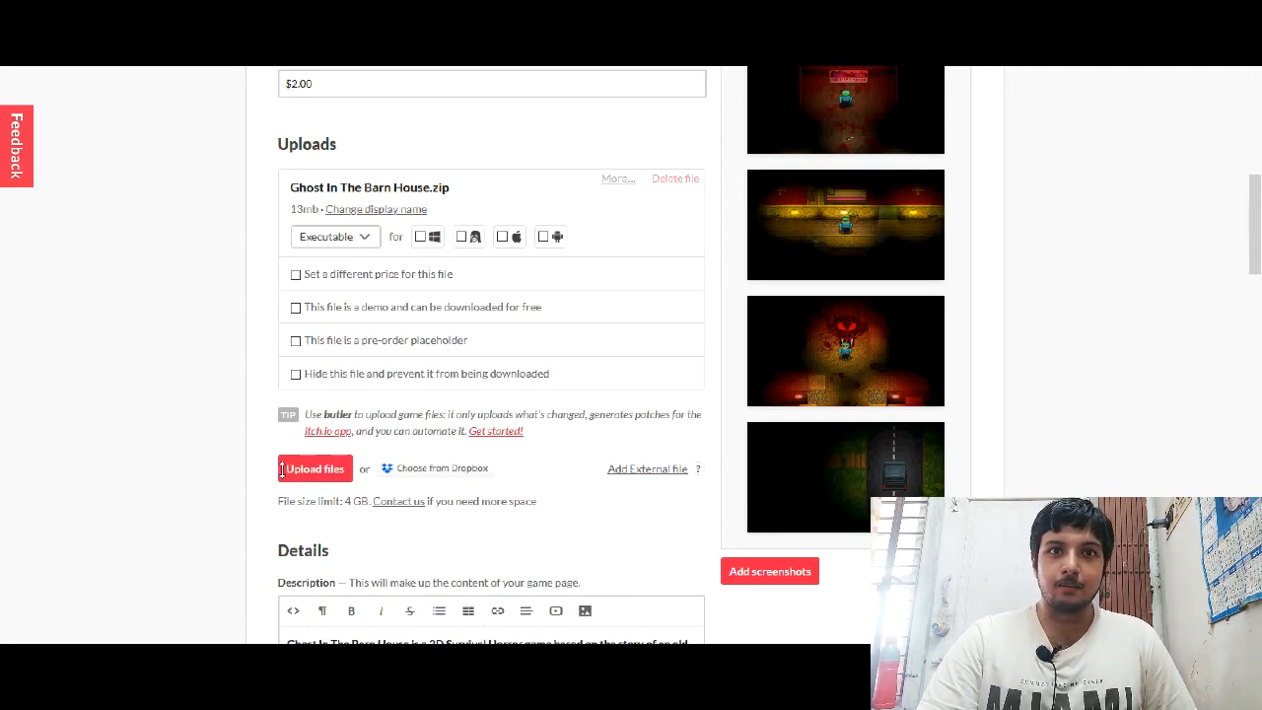
click(420, 236)
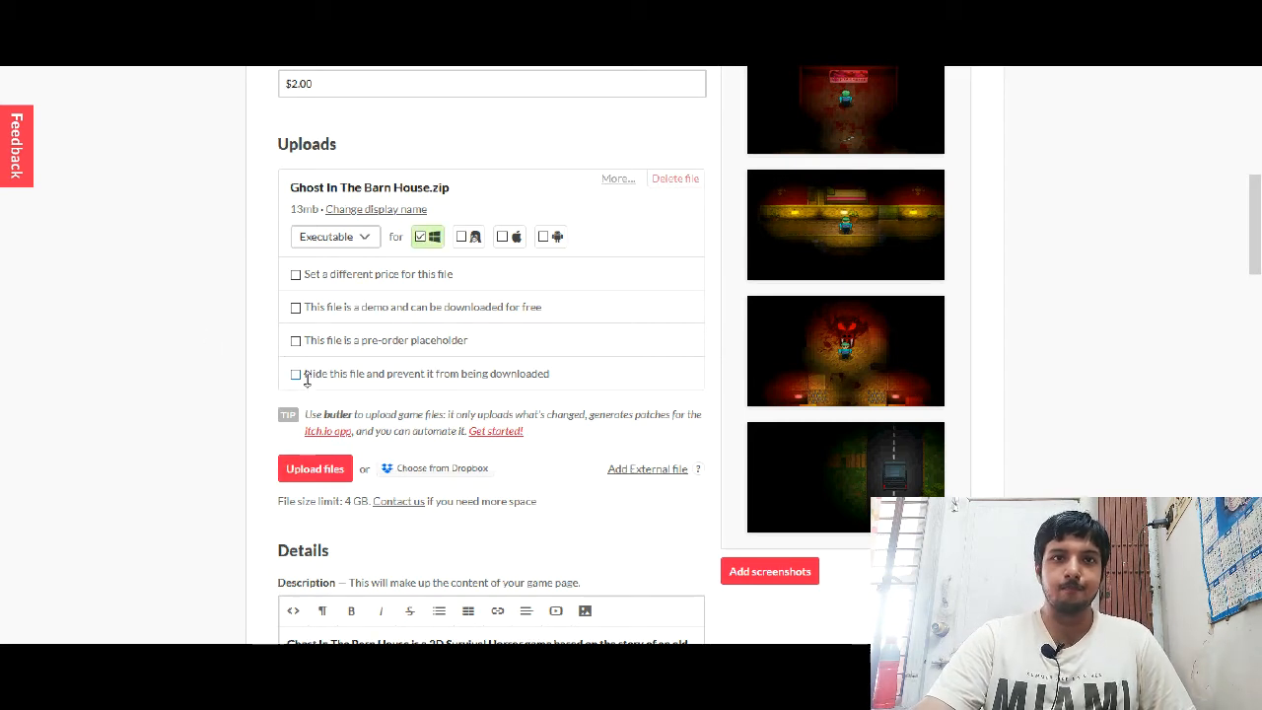
Step: Upload Ghost In The Barn House Linux.zip from the Linux folder
click(315, 469)
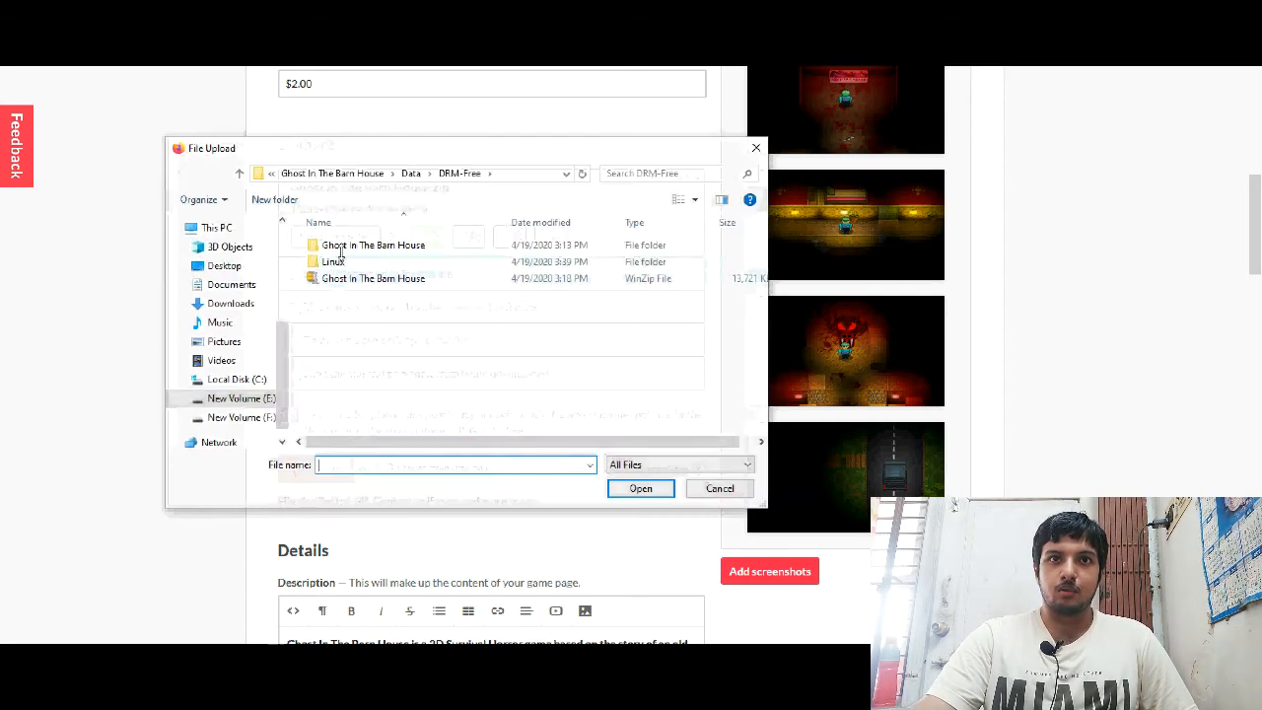
double_click(333, 261)
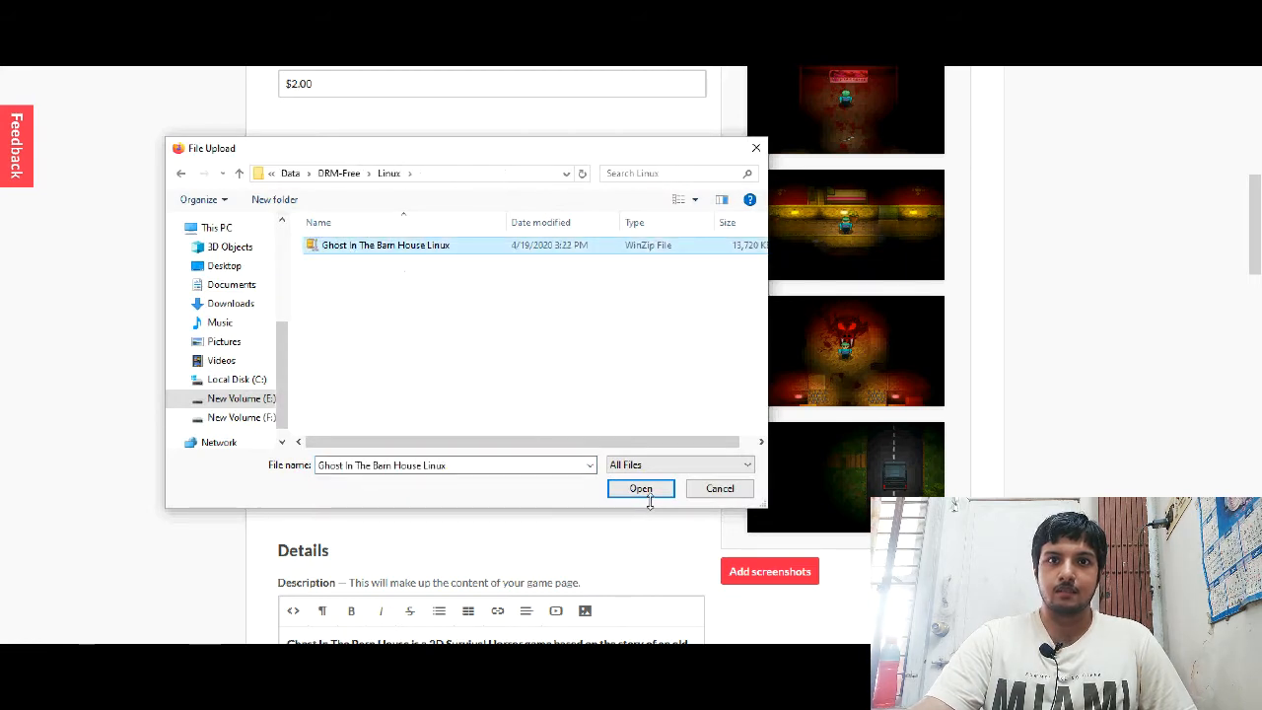
click(640, 488)
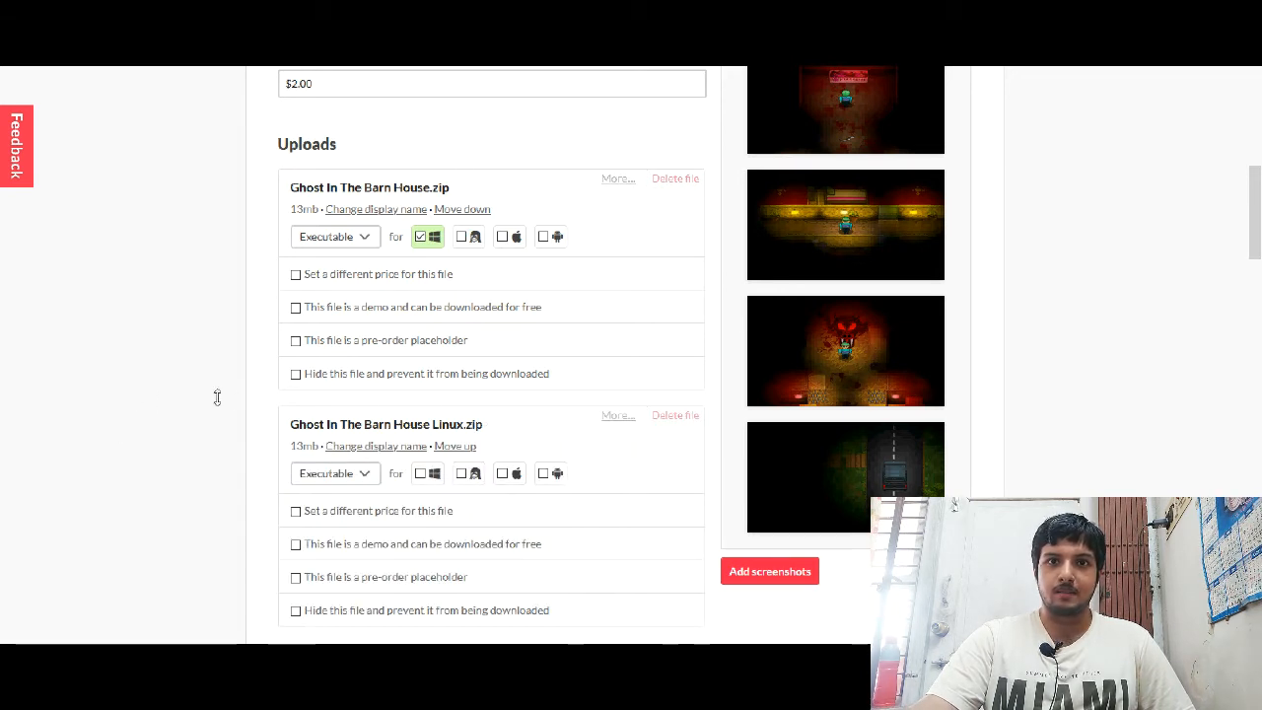
Step: Mark the Linux zip as a Linux download and scroll to the install instructions
click(462, 473)
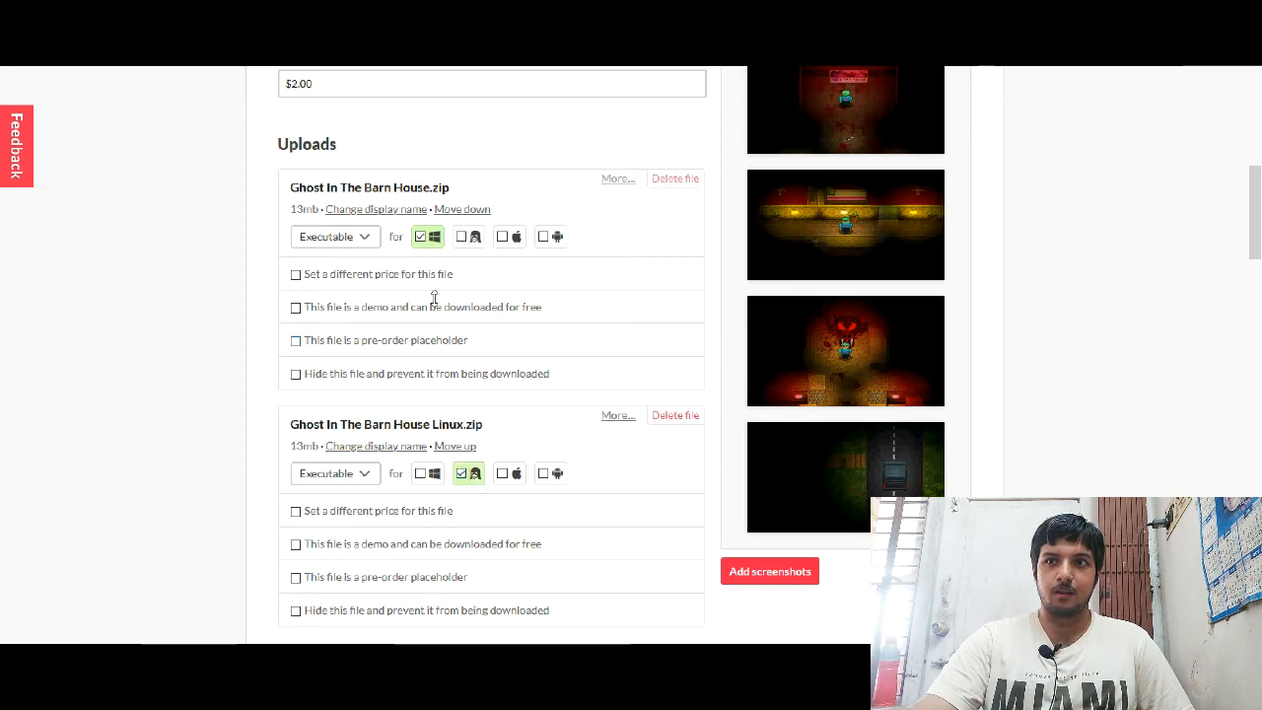
scroll(down, 3)
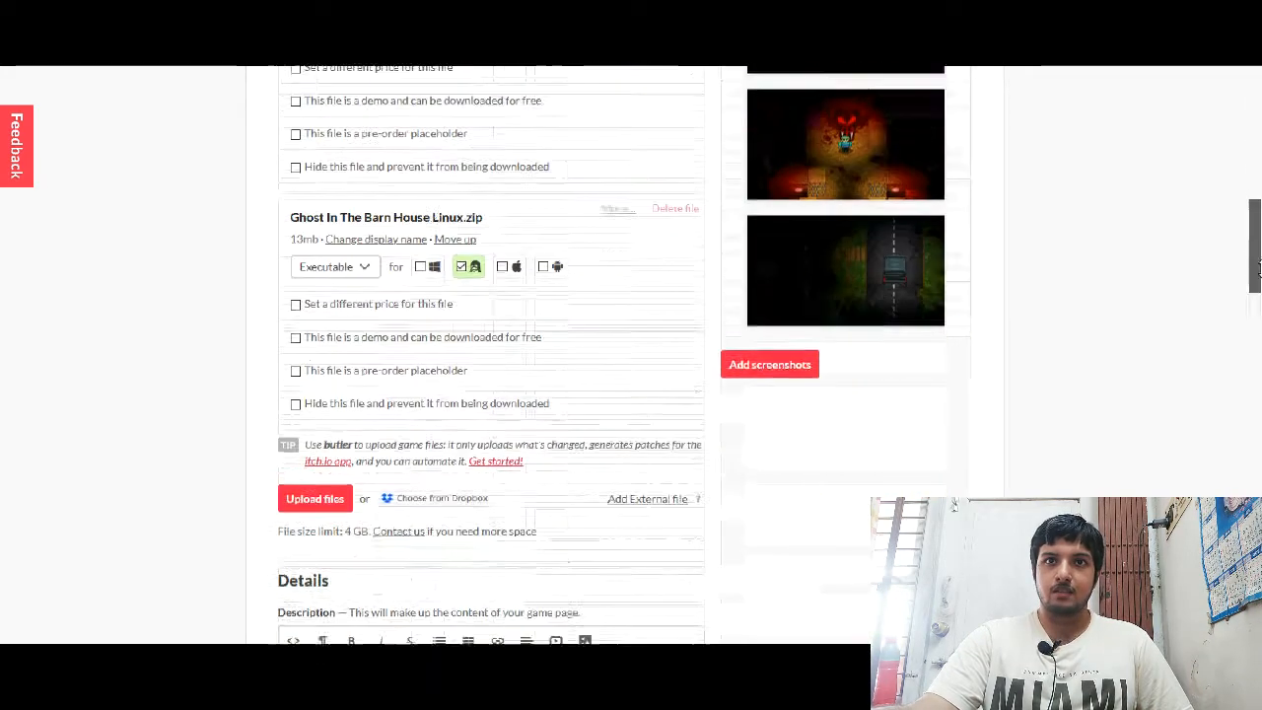
scroll(down, 3)
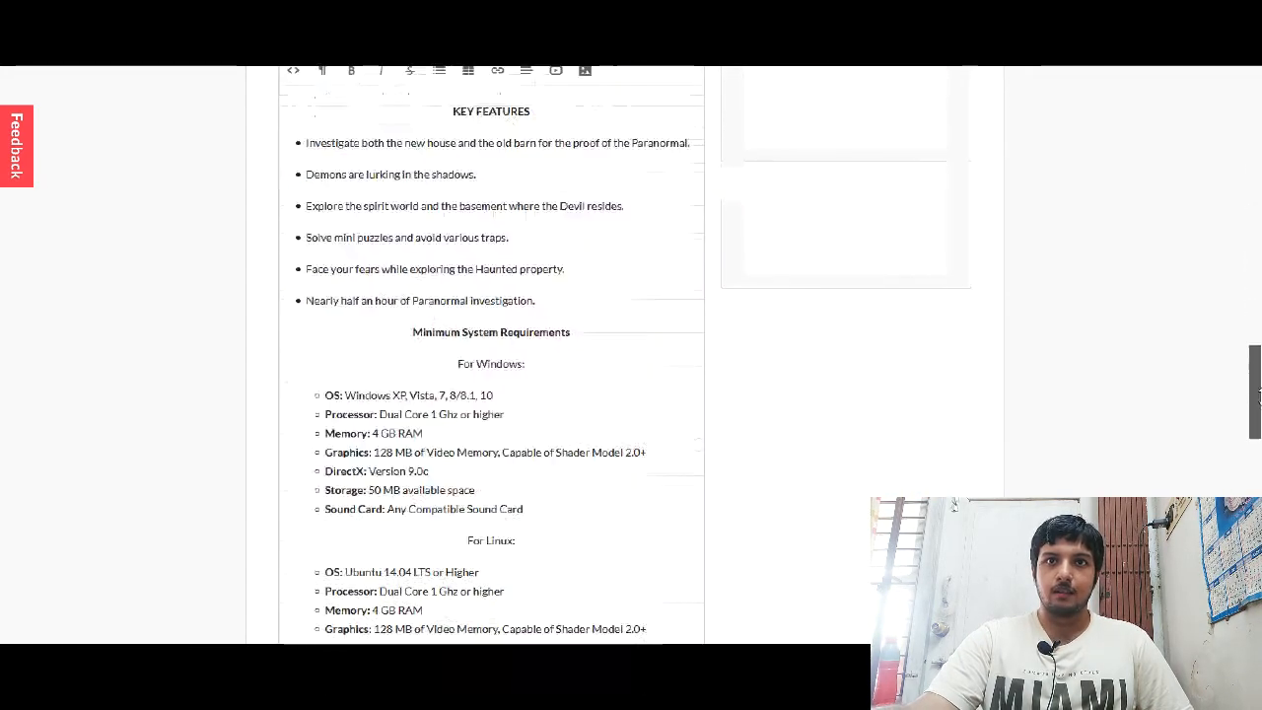
scroll(up, 3)
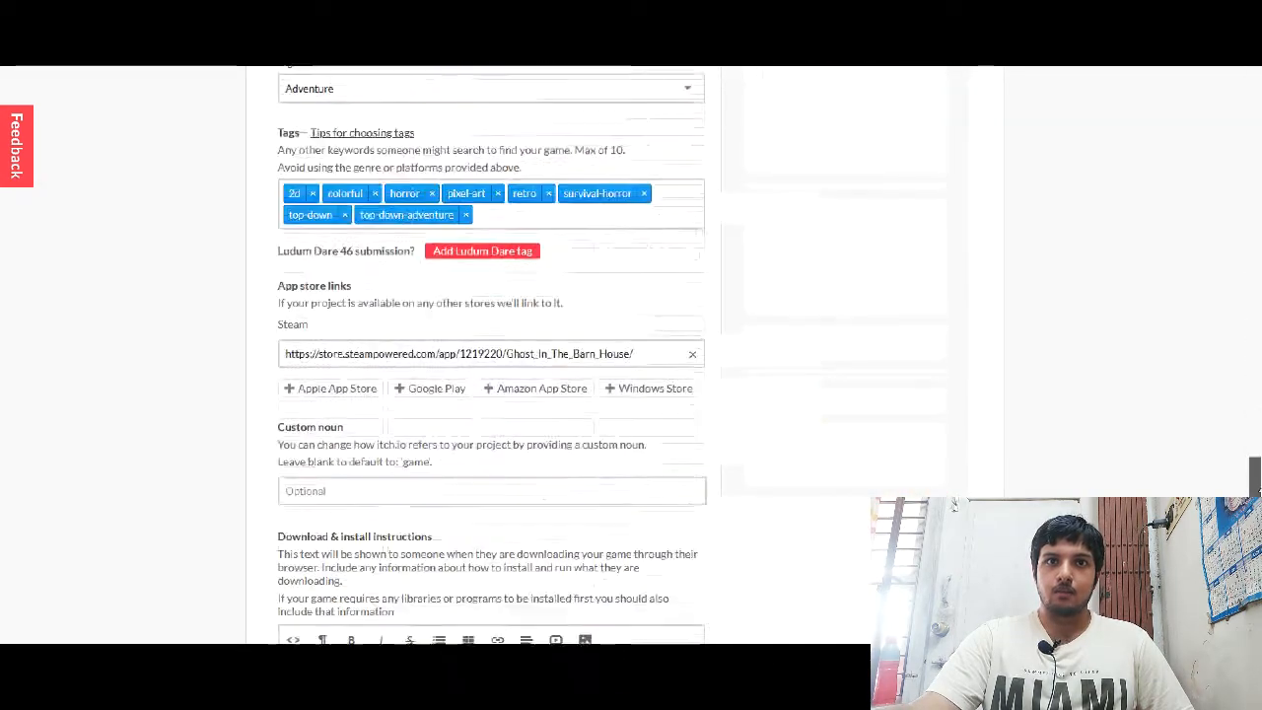
scroll(down, 3)
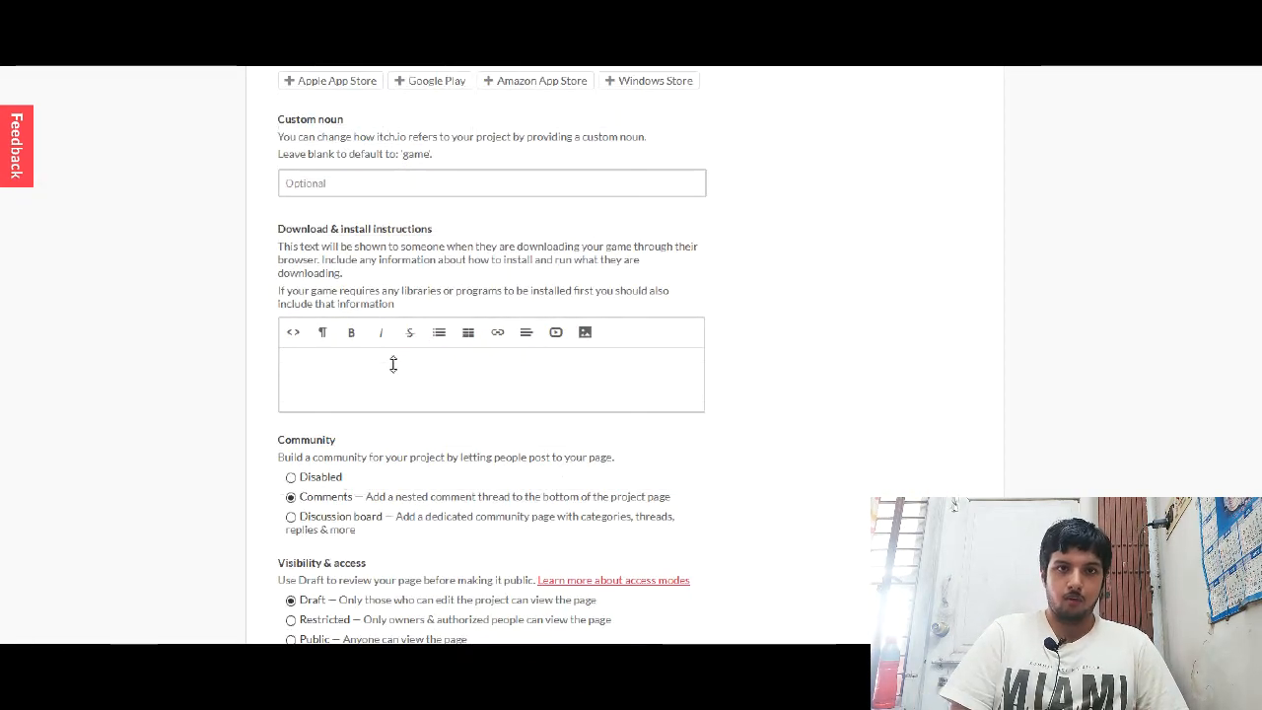
Step: Type the Windows steps: decompress the zip folder, then double-click Ghost In The Barn House to run it
text(For Windows:)
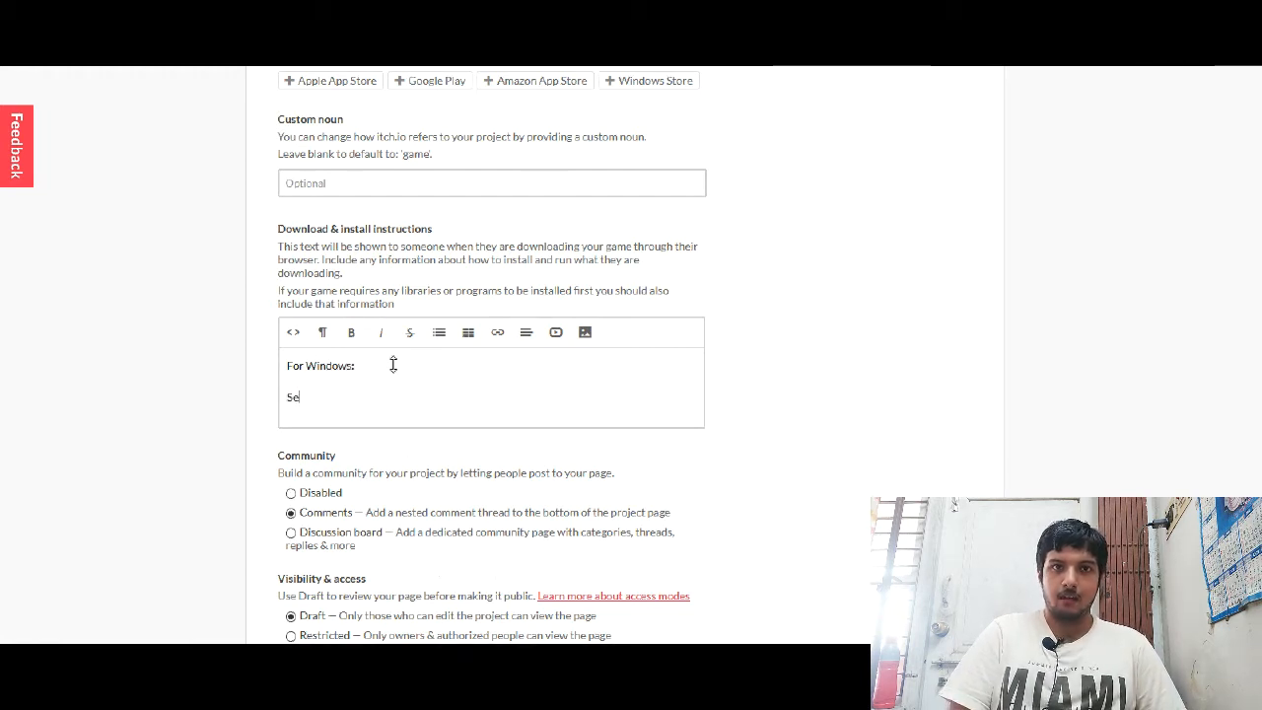
text(Step 1 -)
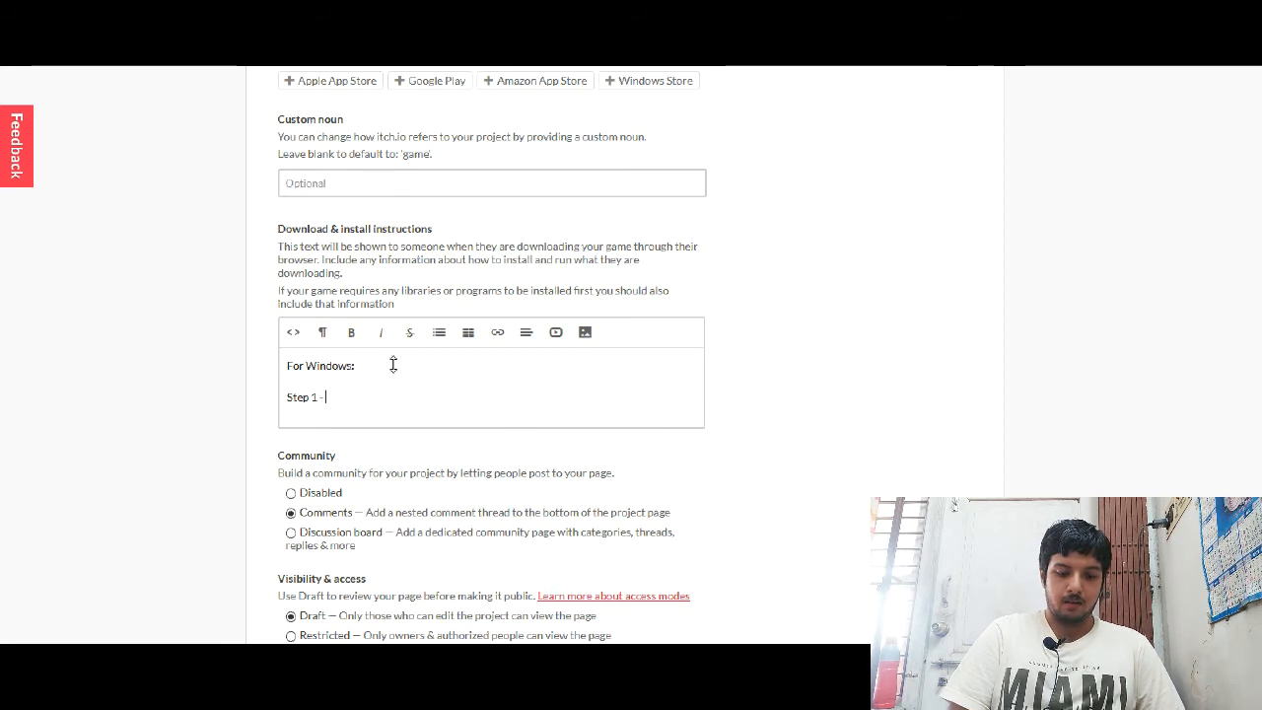
text(Decompress)
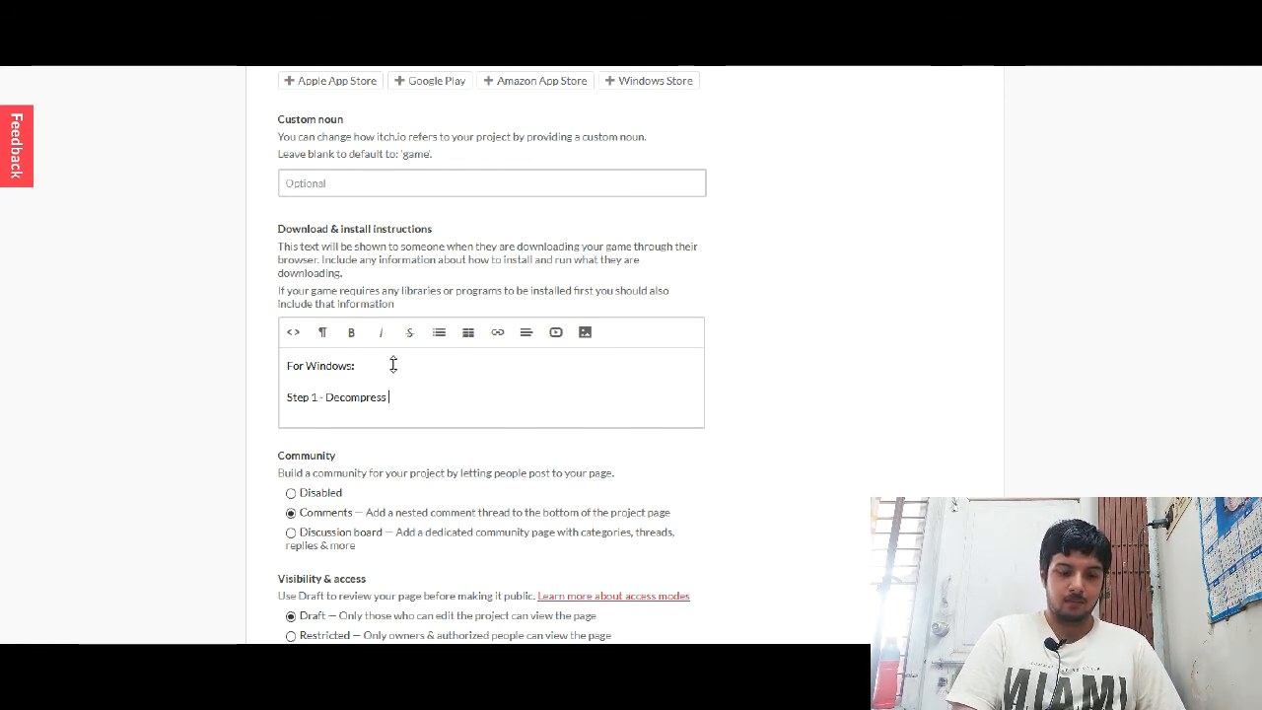
text(The)
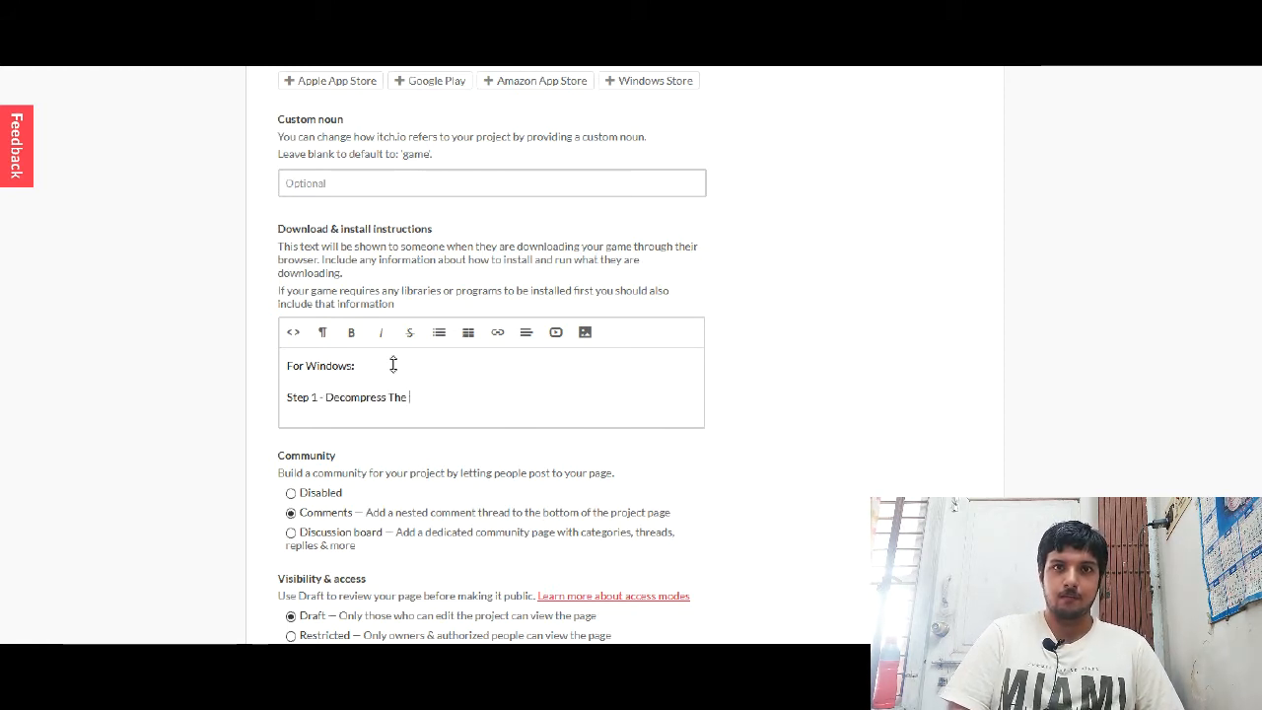
text(Zip)
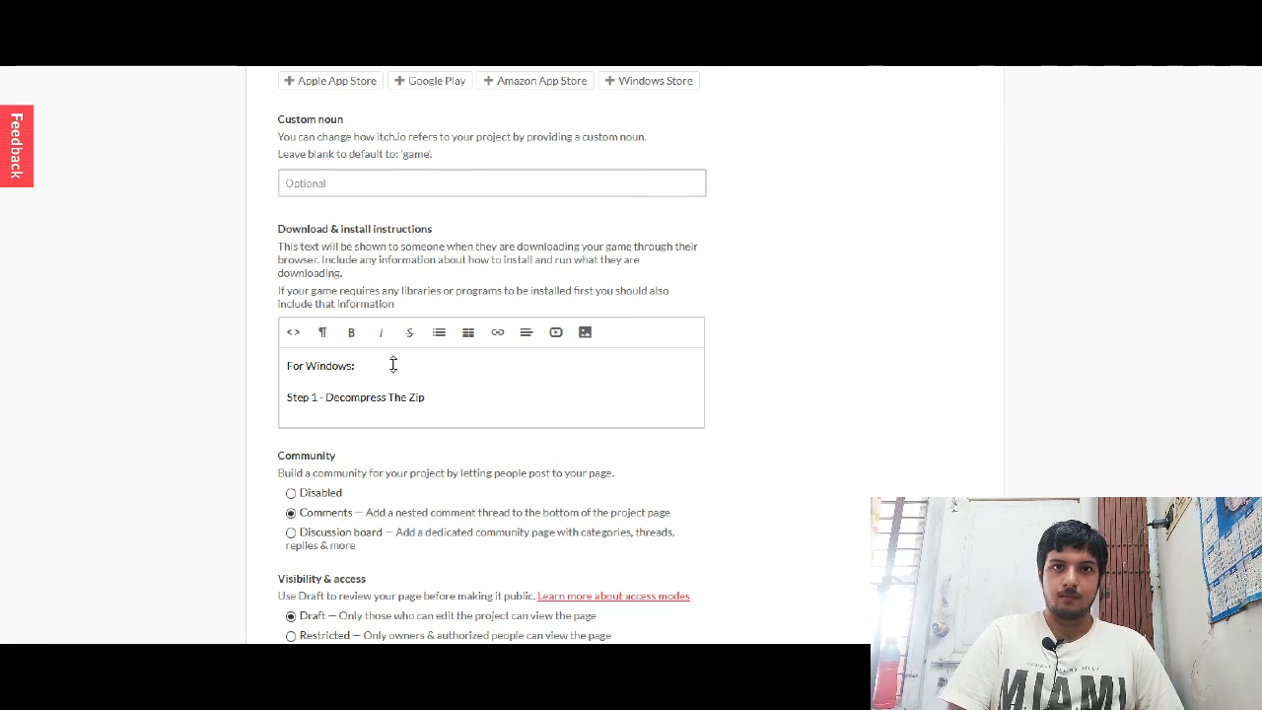
text(folder.)
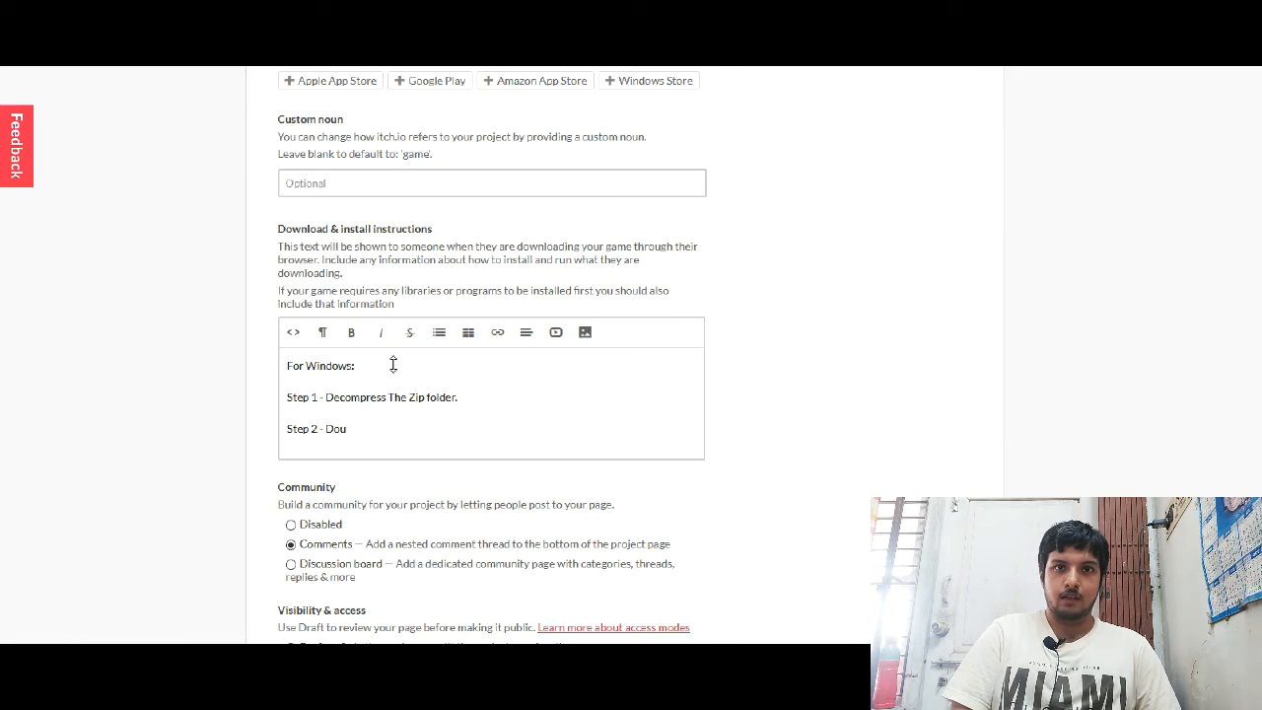
text(ble Click on Ghost)
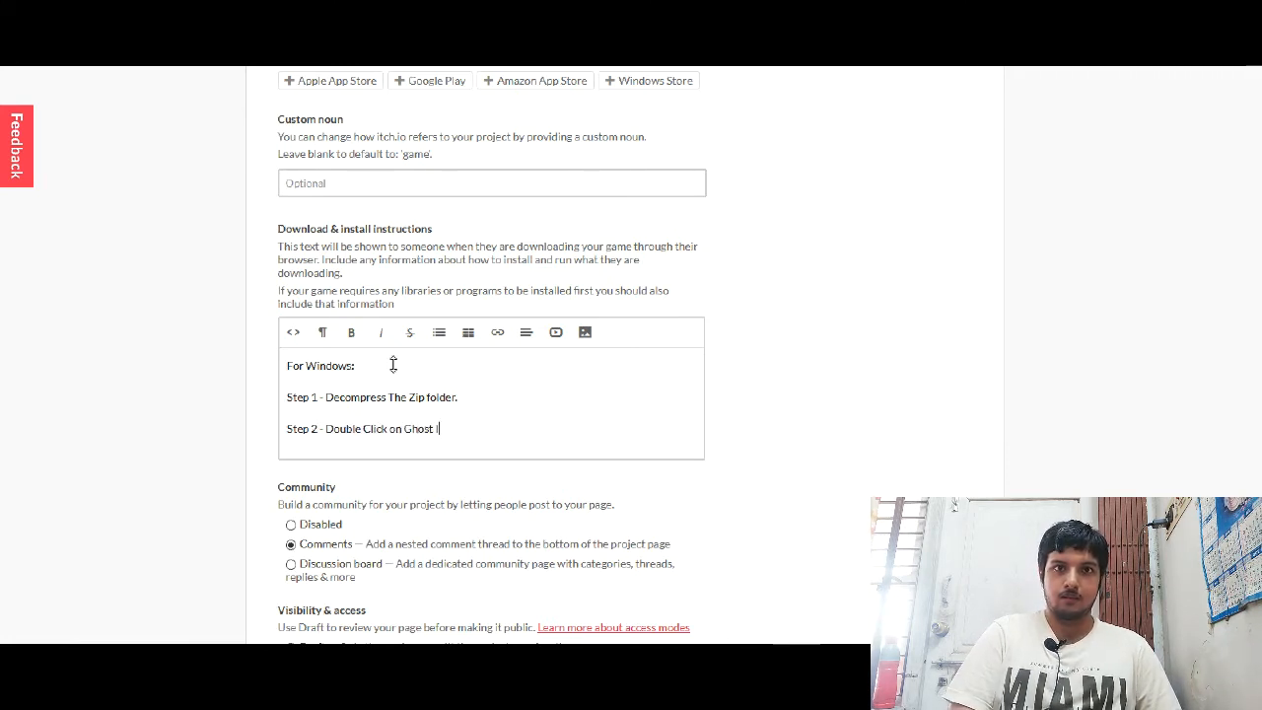
text(In The Barn House.exe)
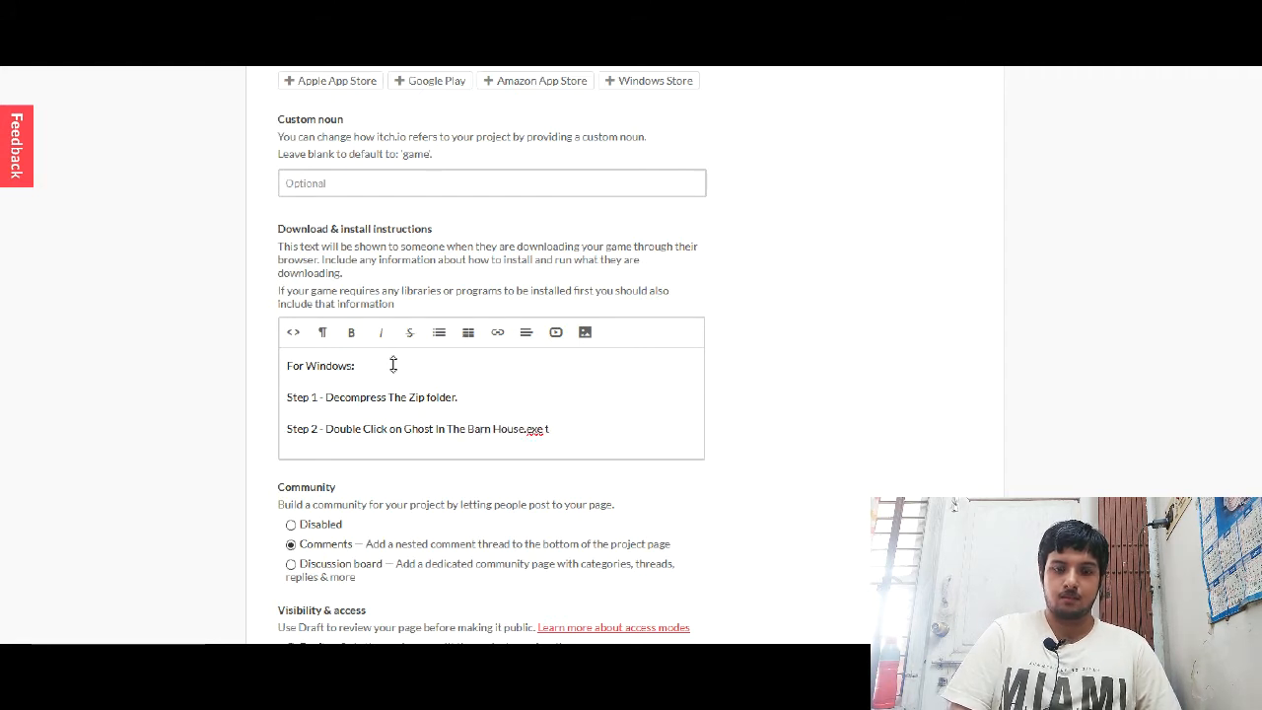
text(to run the game.)
text(For)
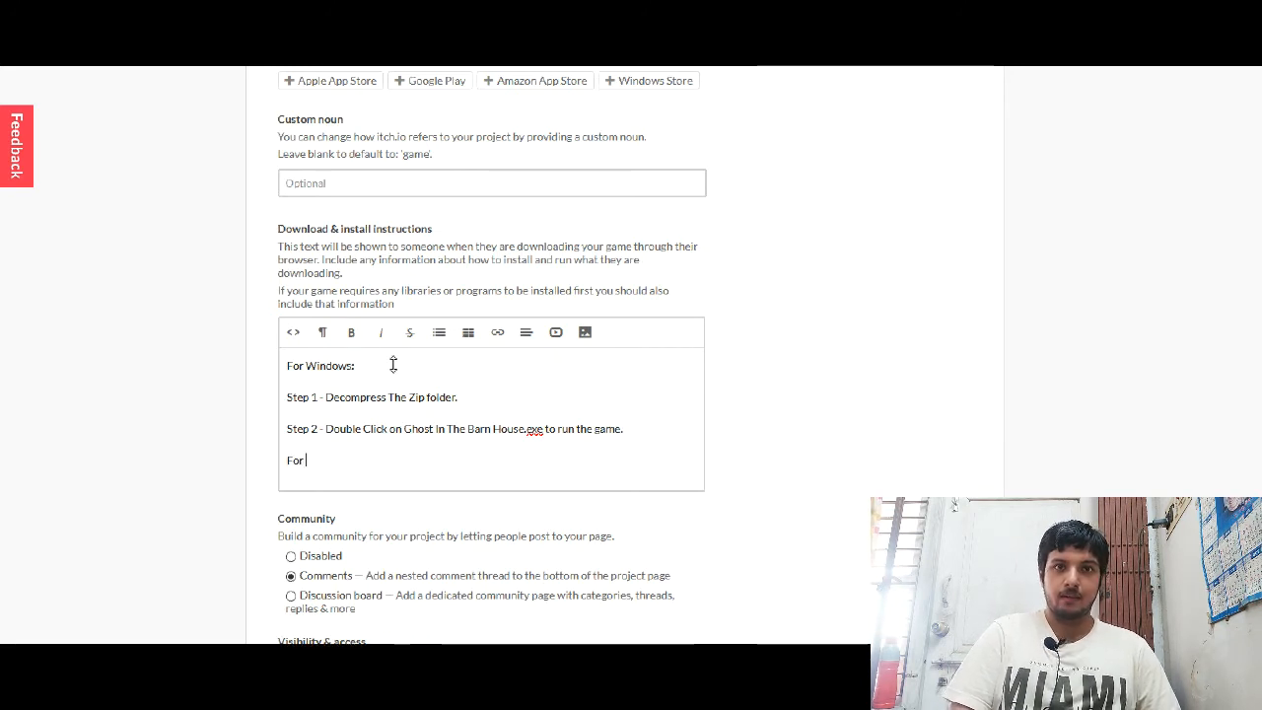
Step: Type the Linux steps: decompress the zip folder, then double-click the runner file
text(Linux:)
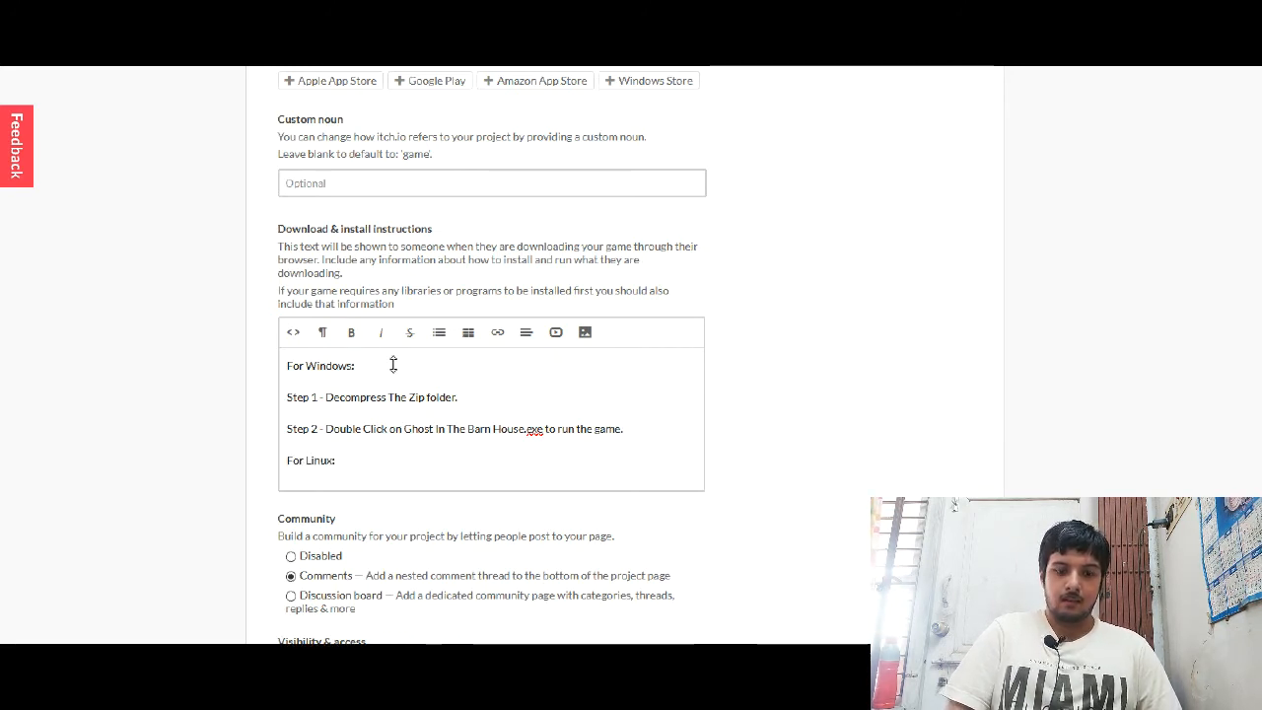
text(Step 1 - Decompere)
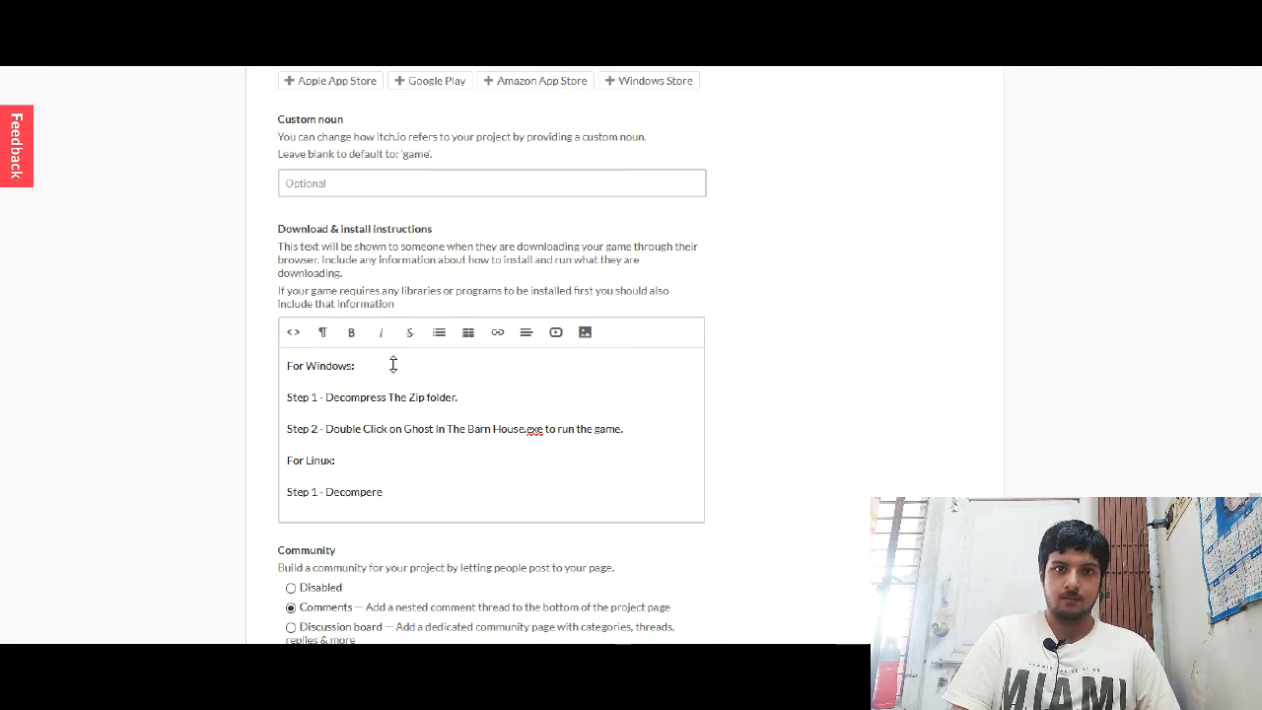
text(Decompress)
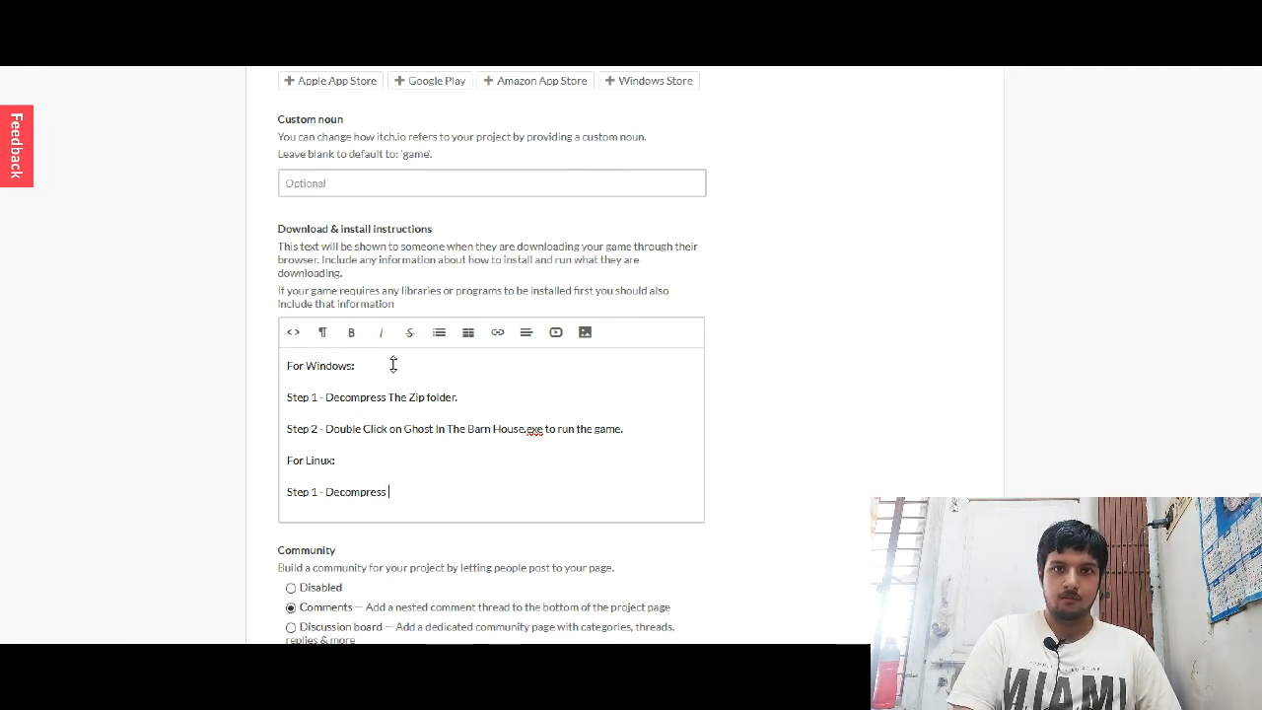
text(The Zip Folder.)
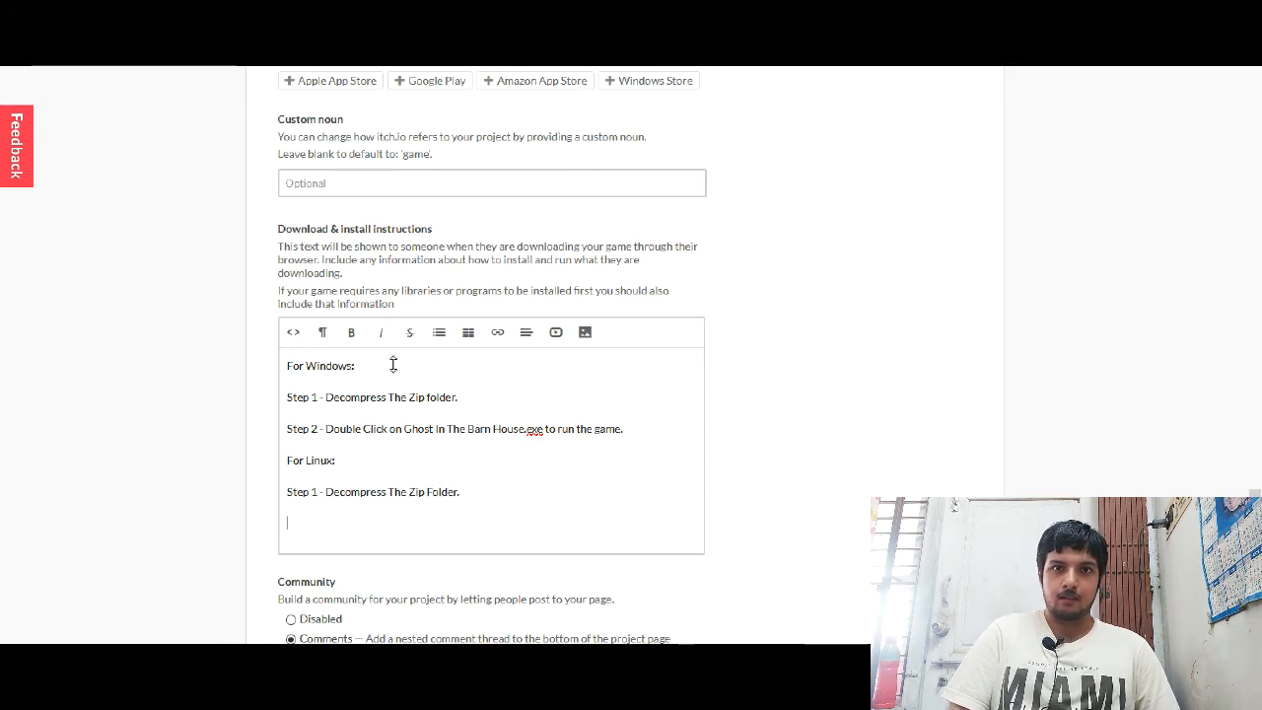
text(Step 2)
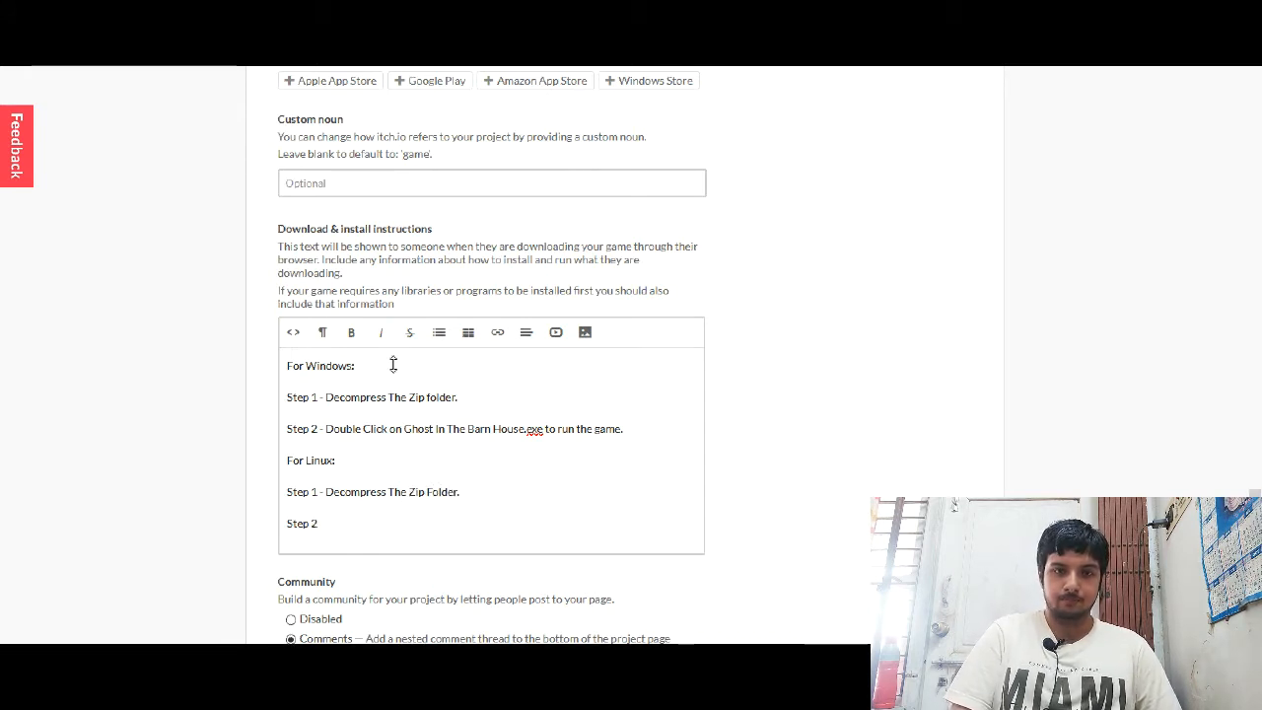
text(- D)
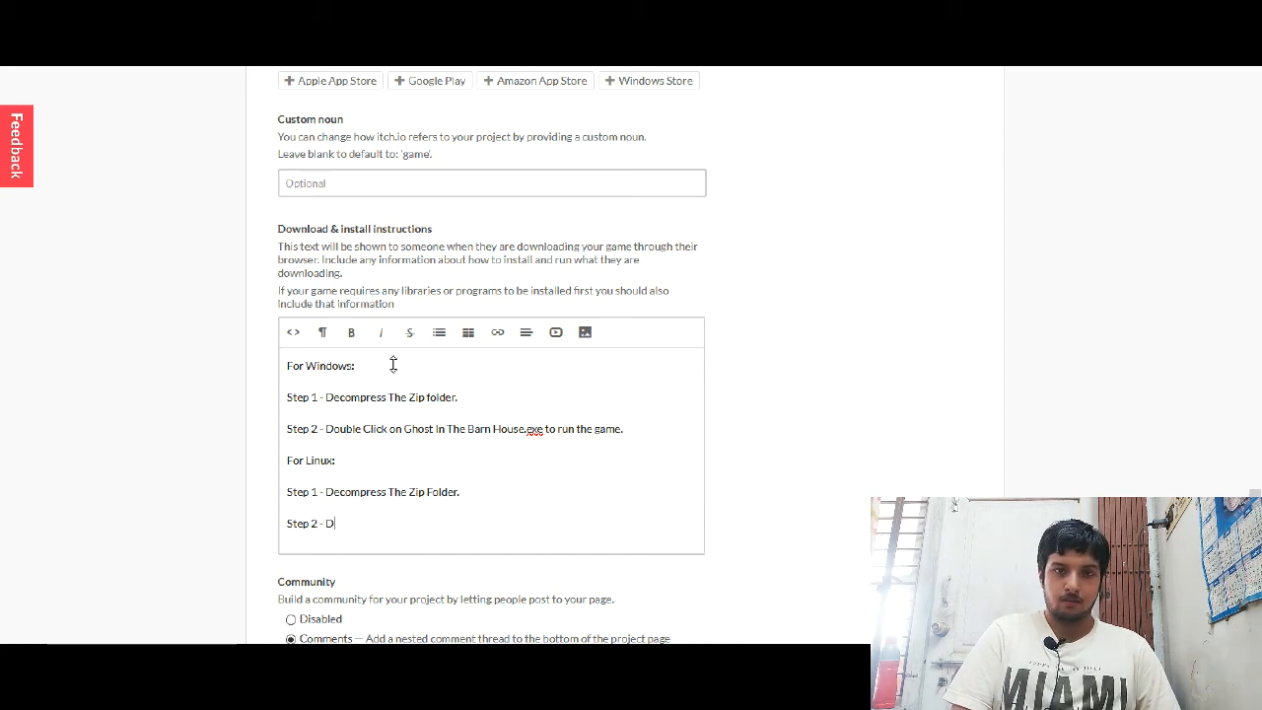
text(ouble click)
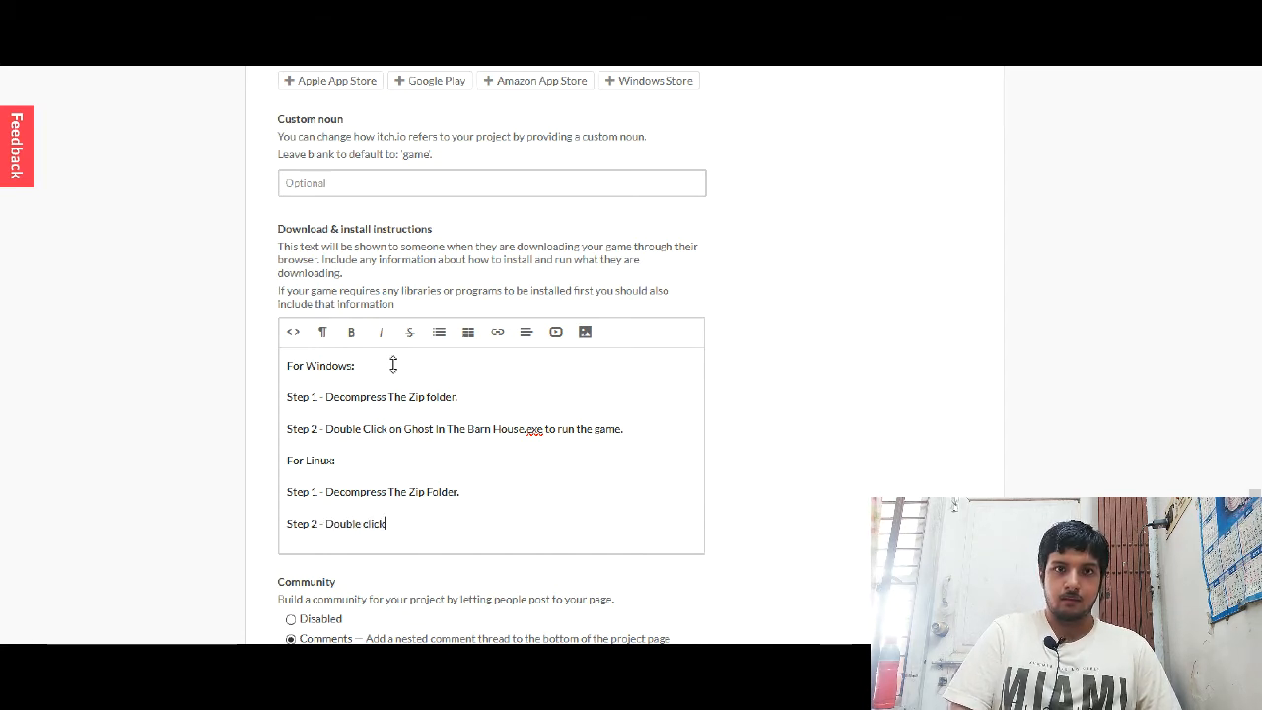
text(on runner)
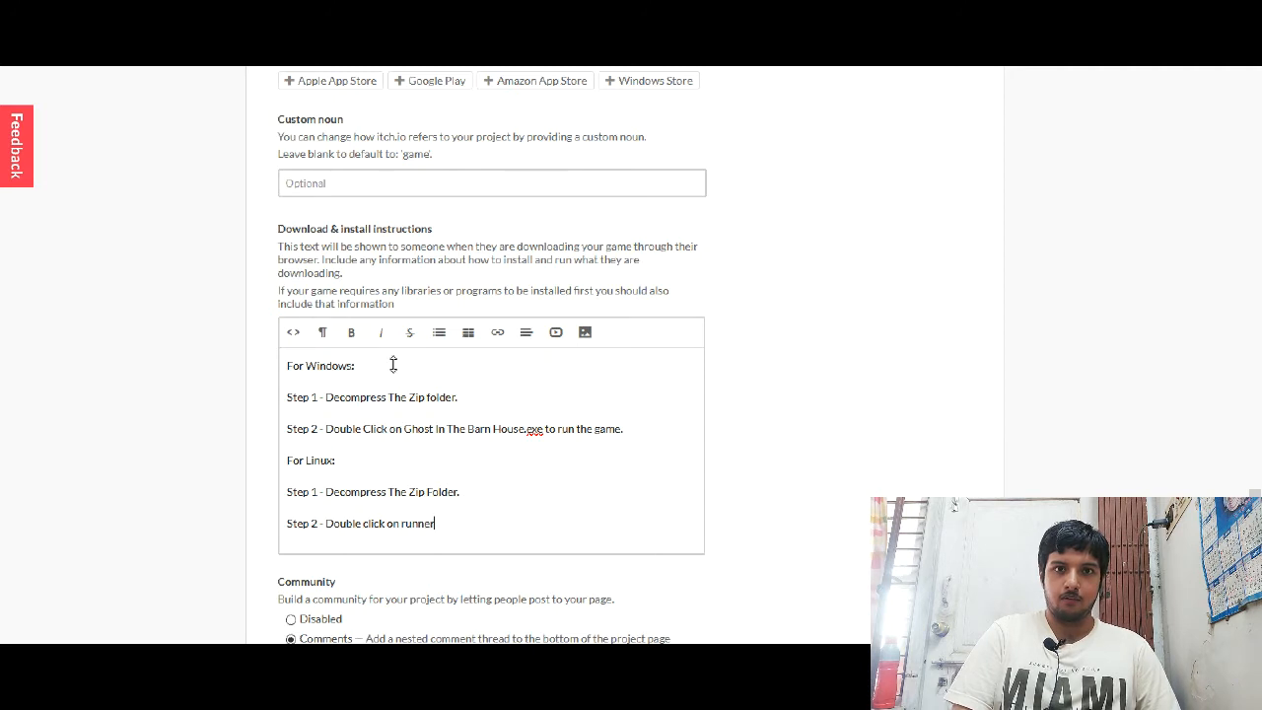
text(file to)
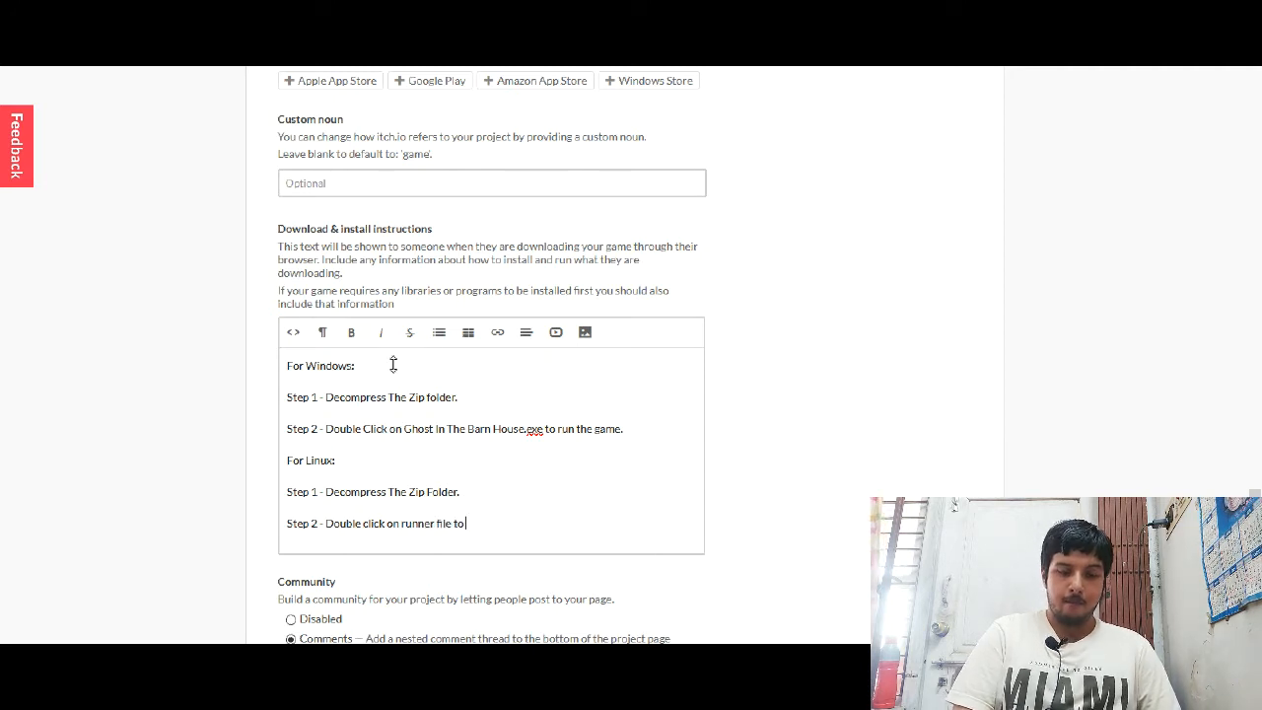
text(run the game.)
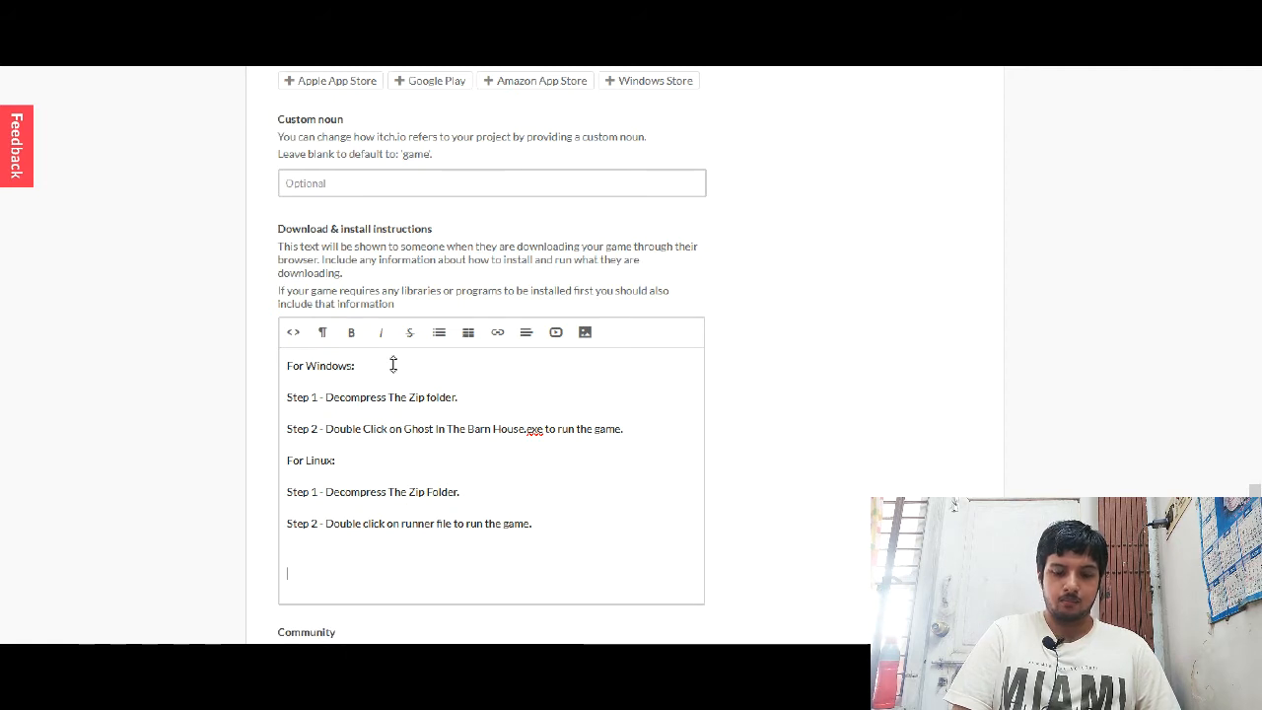
Step: Type and then delete the unfinished 'If you encounter any issue' contact sentence
text(If)
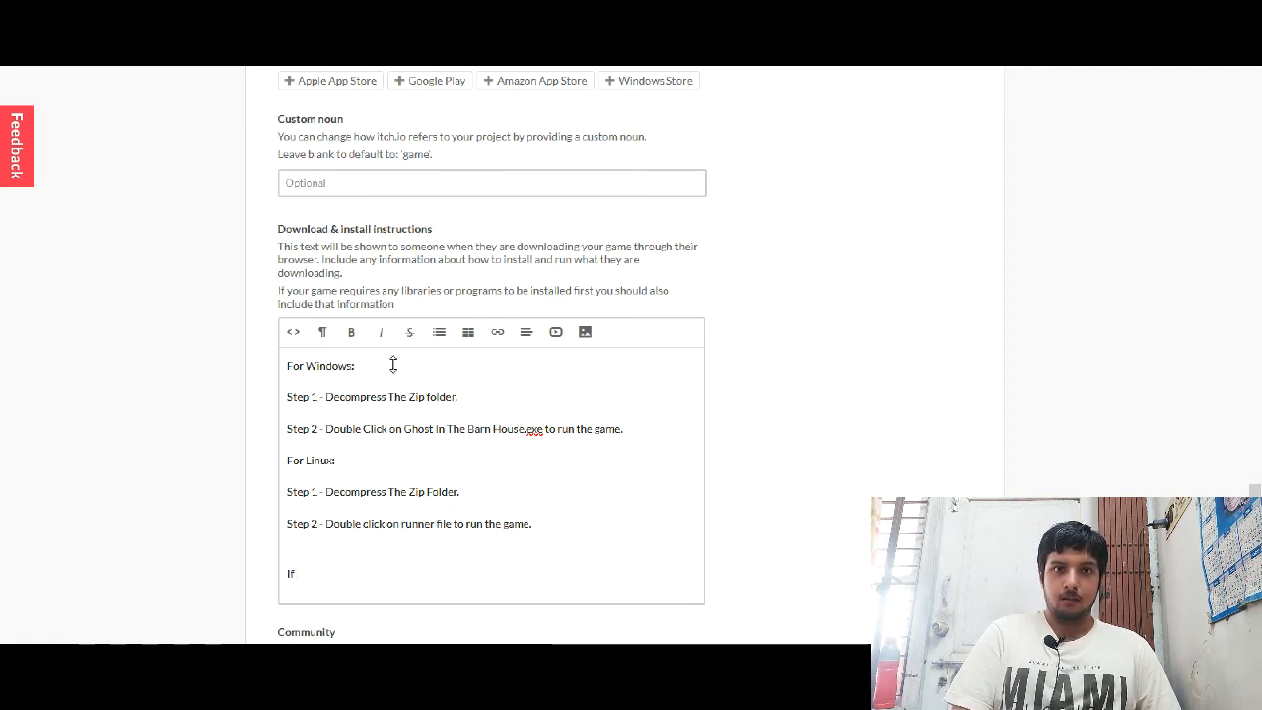
text(yo)
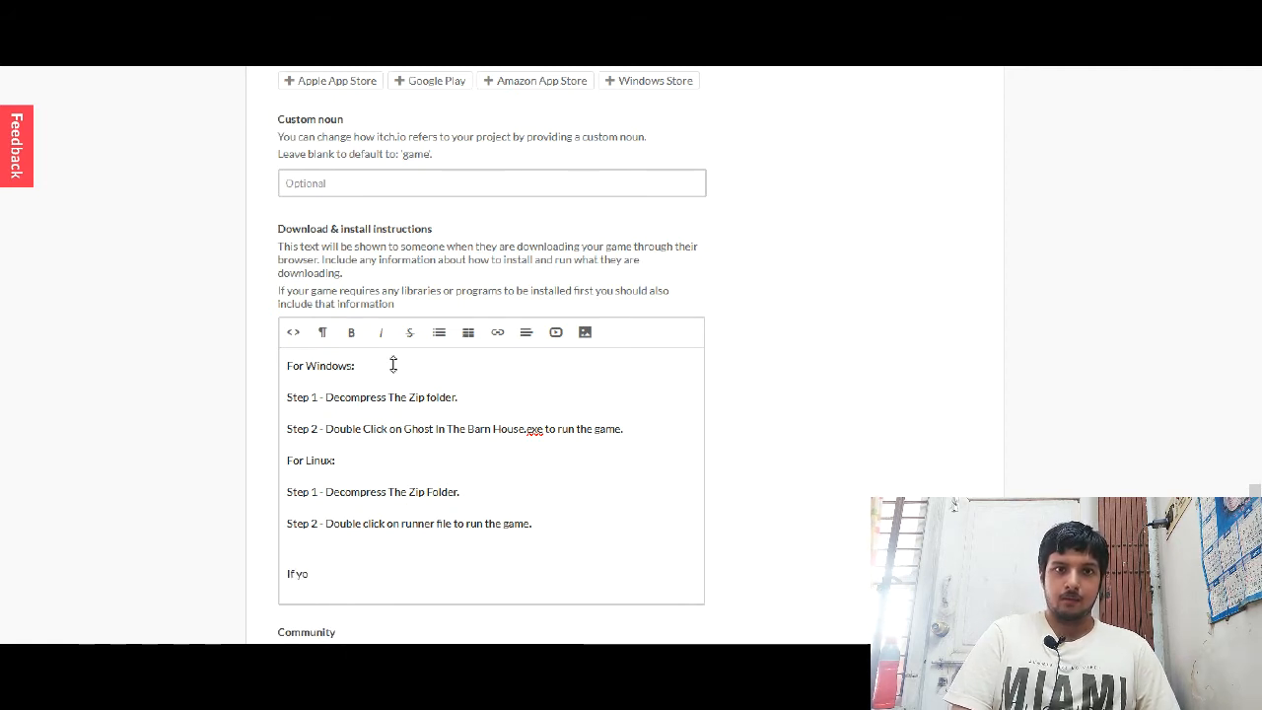
text(u encounter)
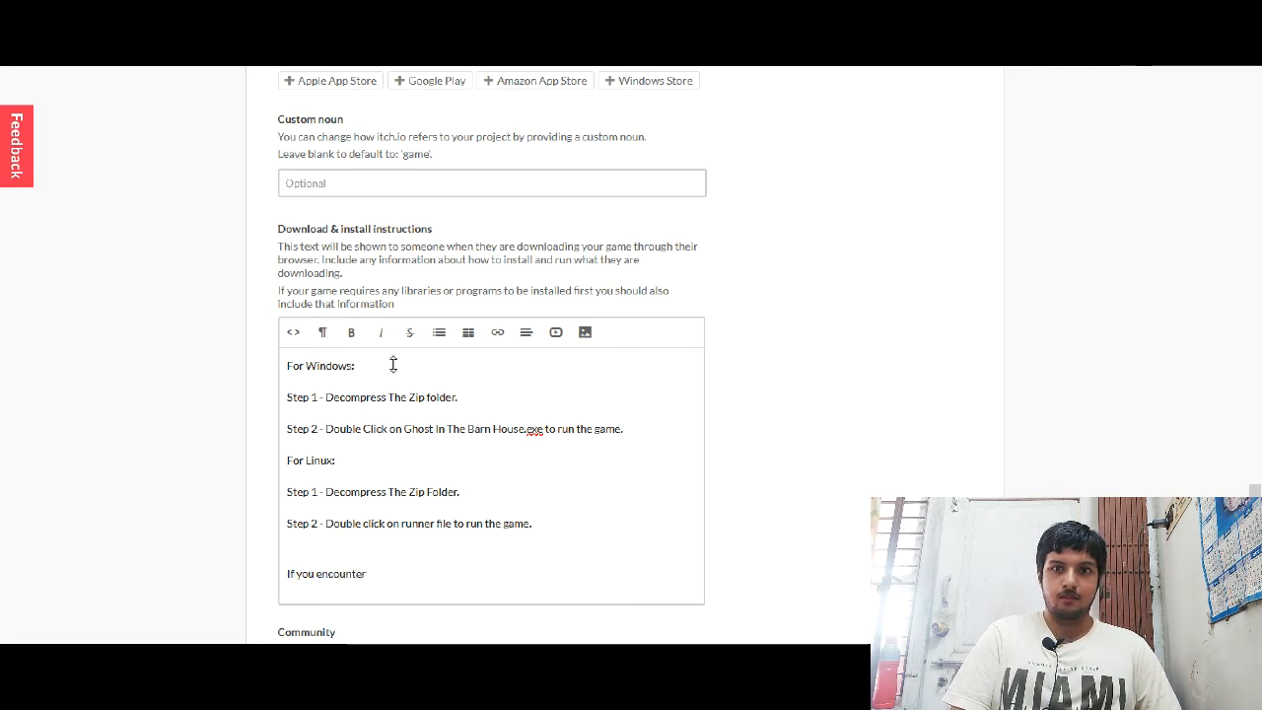
text(an)
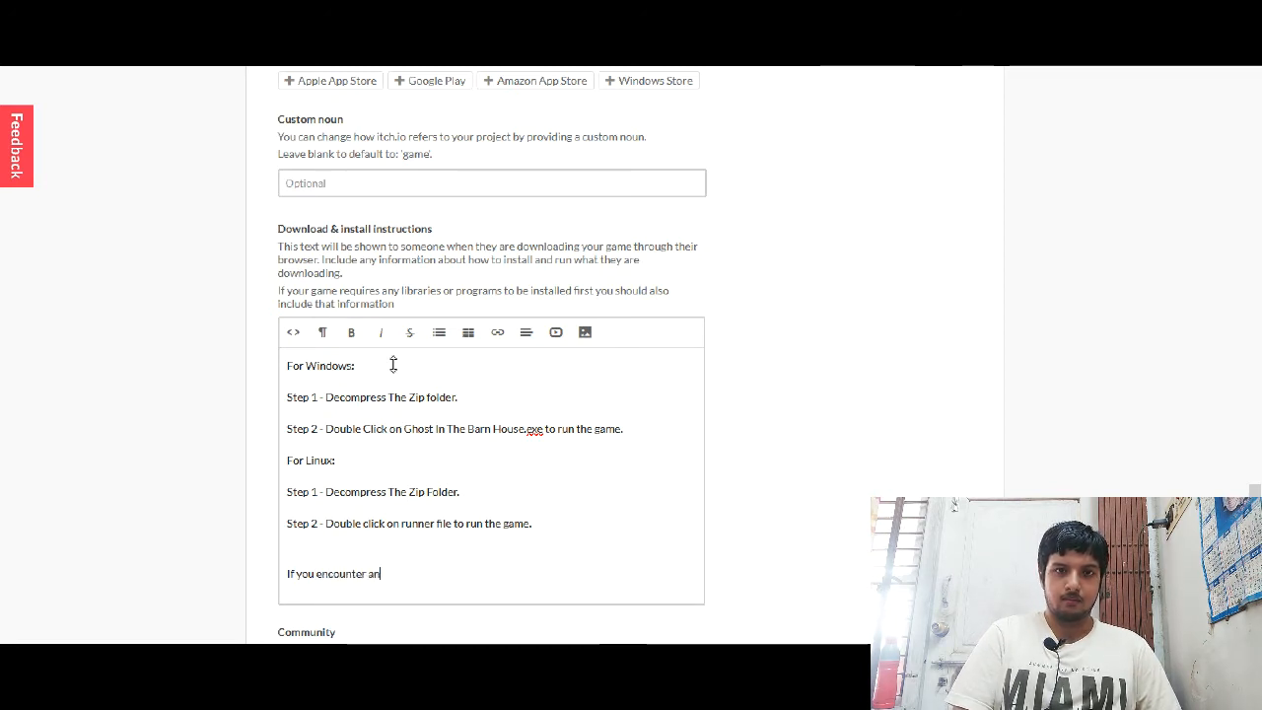
text(y issue please)
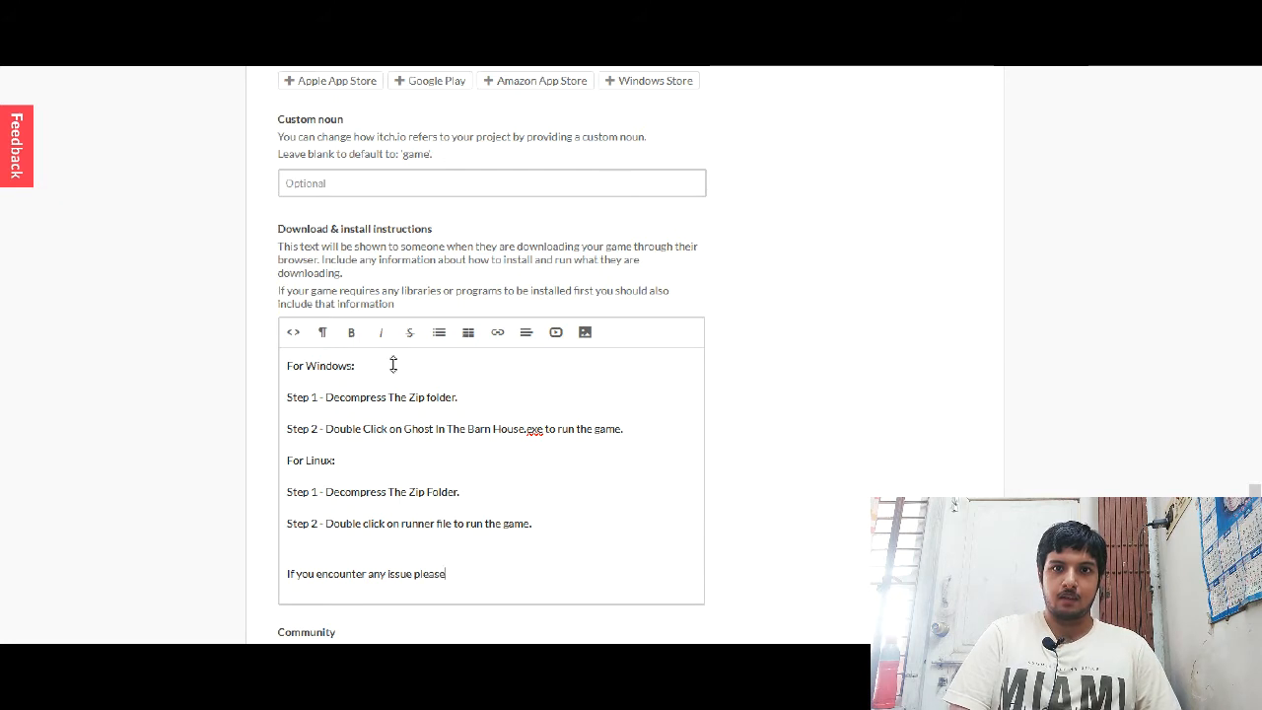
text(contact me)
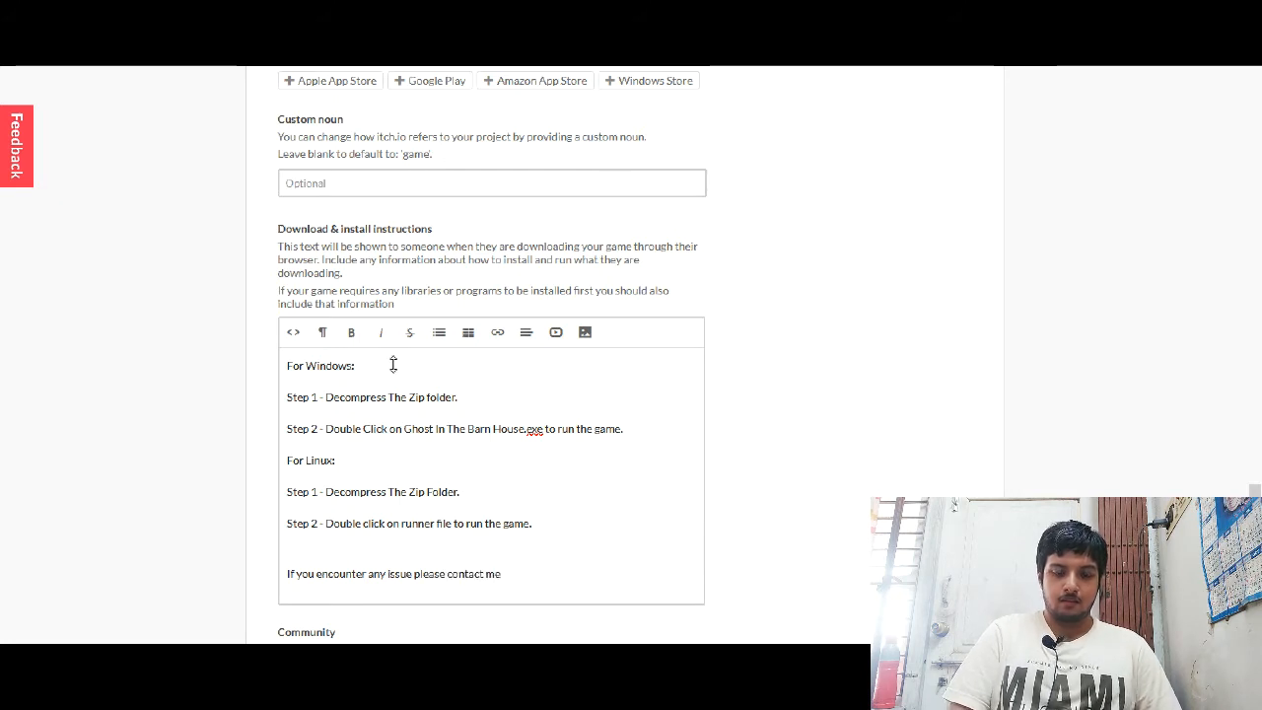
text(at)
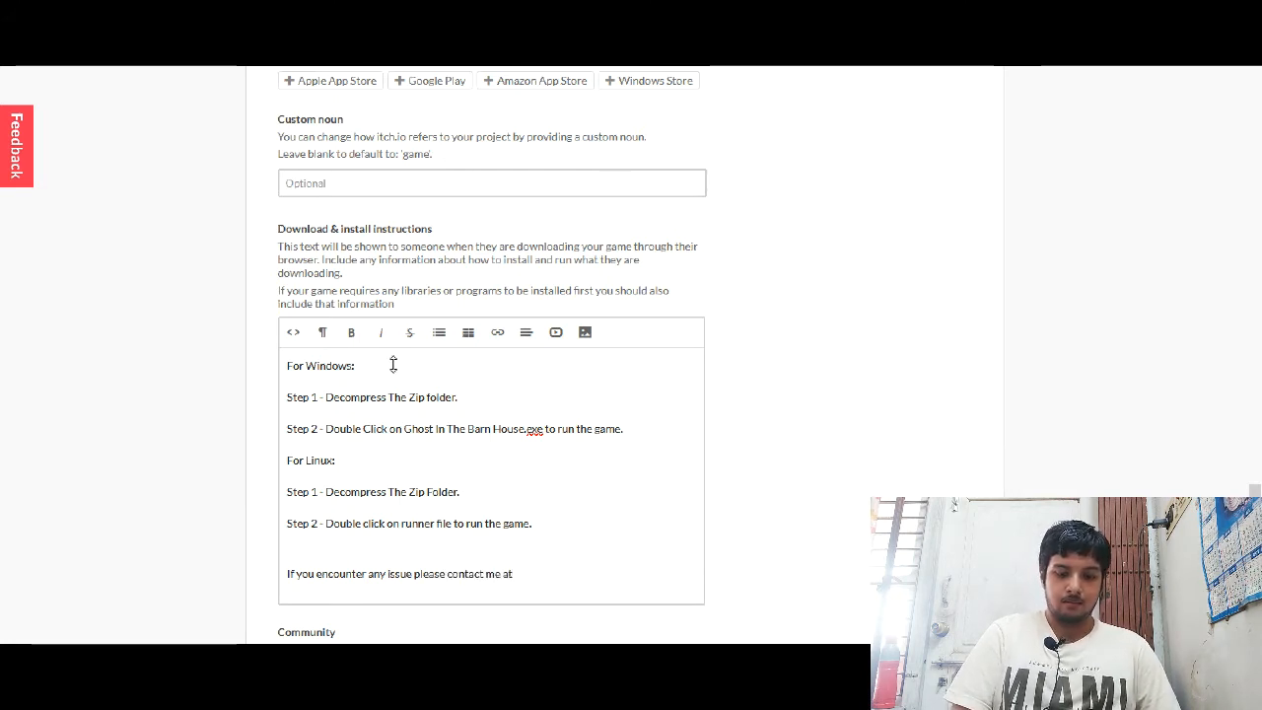
text(help.amaxnag)
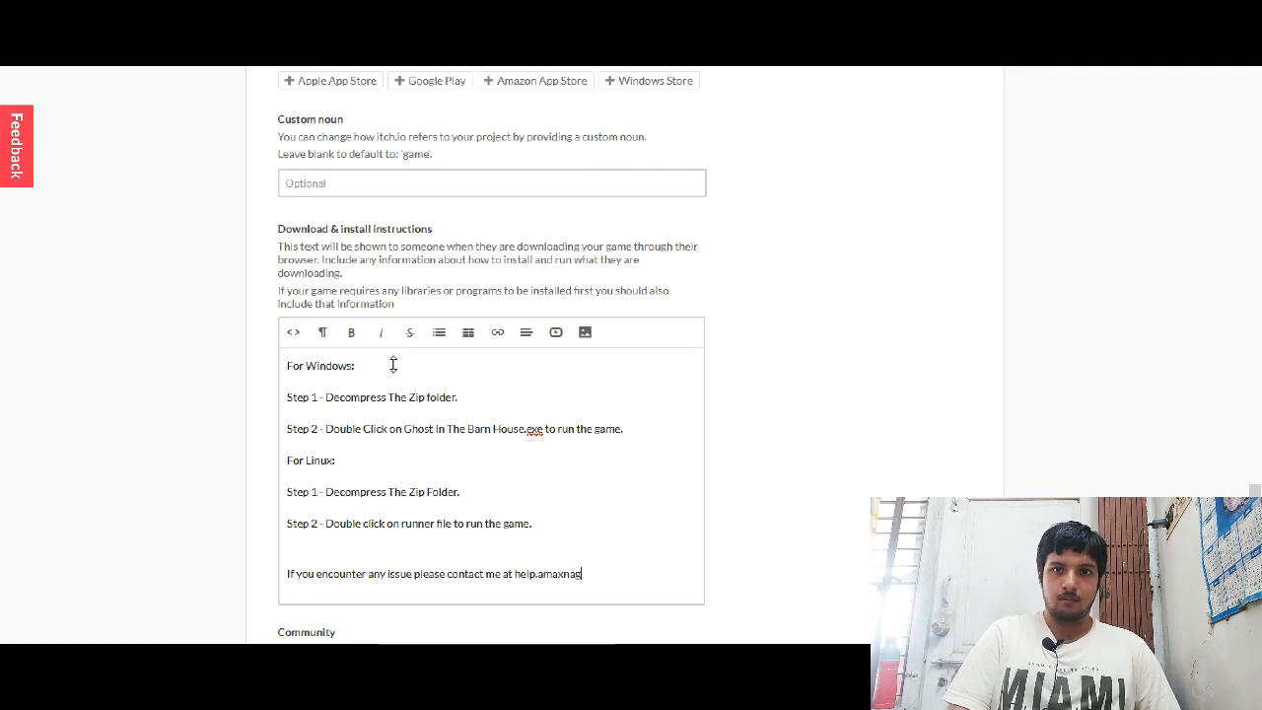
key(backspace)
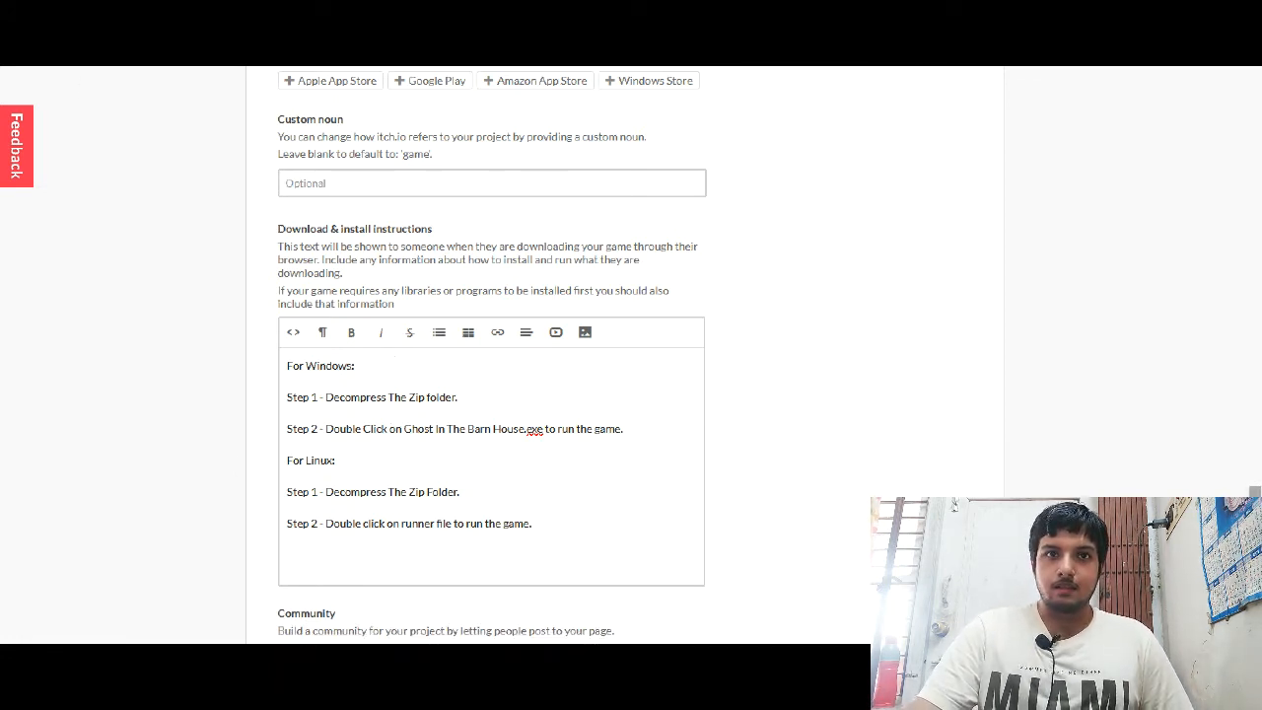
Step: Add the note 'For Windows, you must install DirectX 9.0c in order to play the game.'
scroll(down, 3)
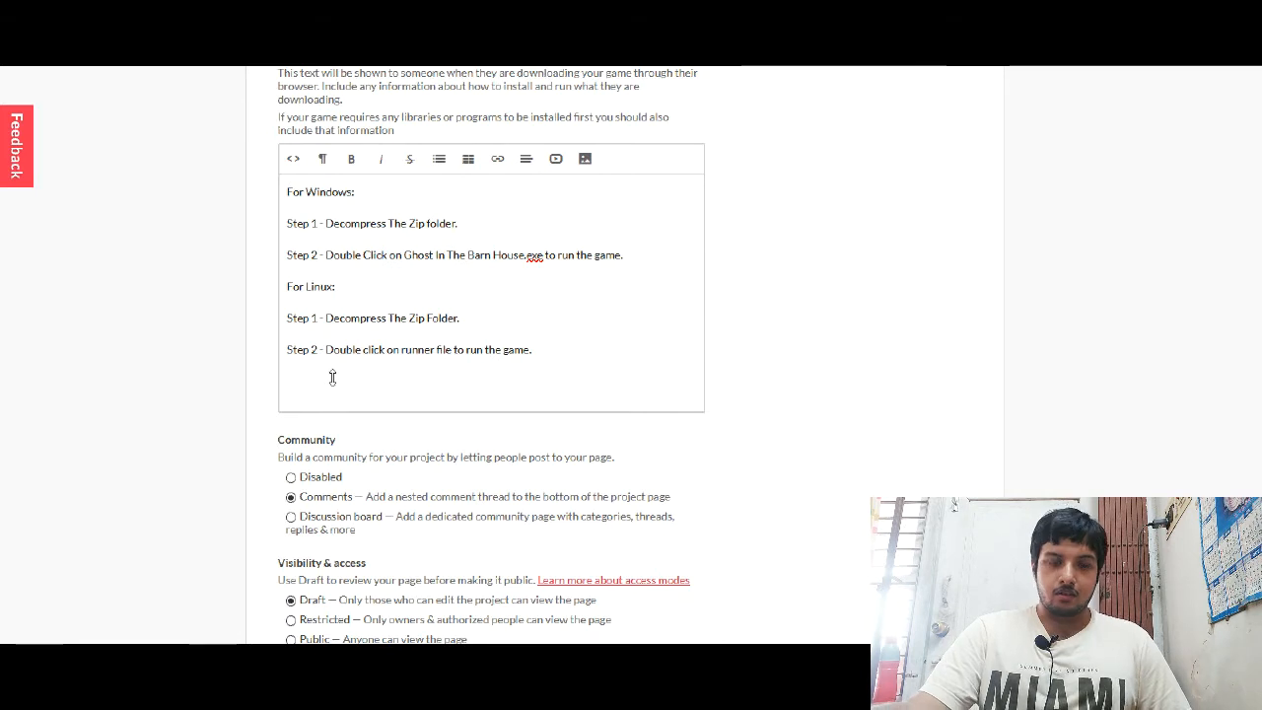
text(You n)
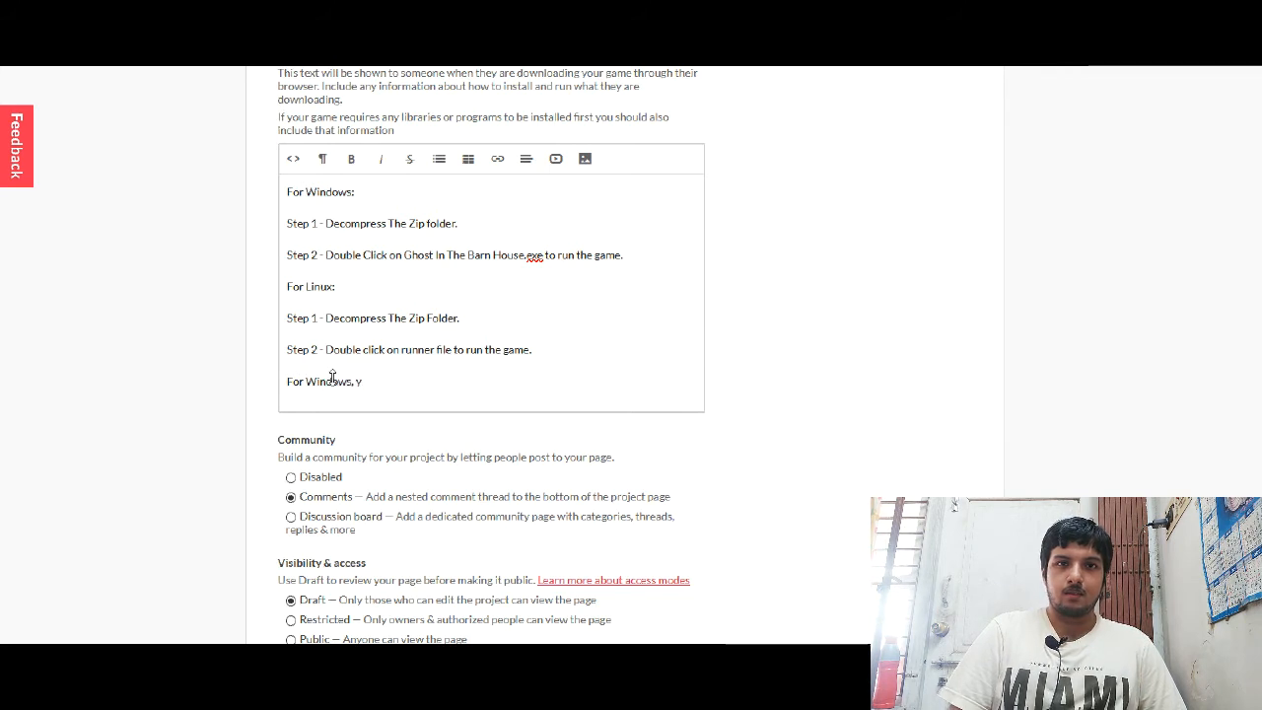
text(you must install Direct)
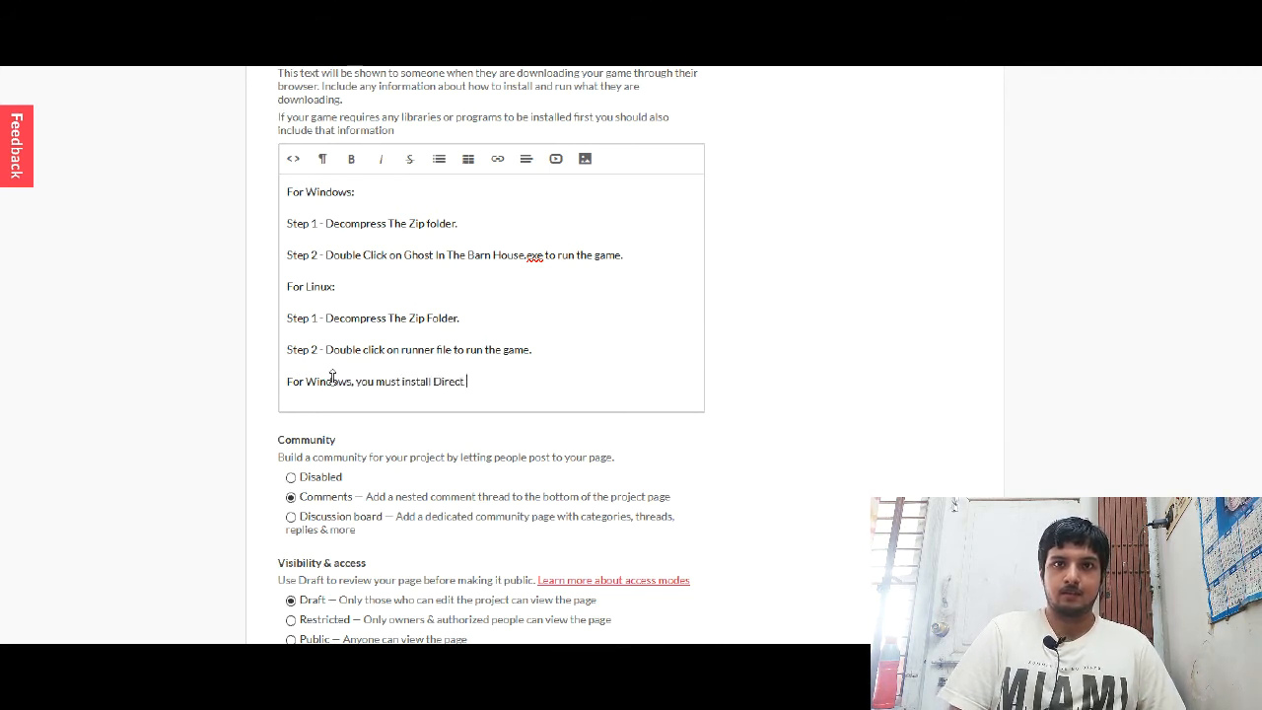
text(X 9)
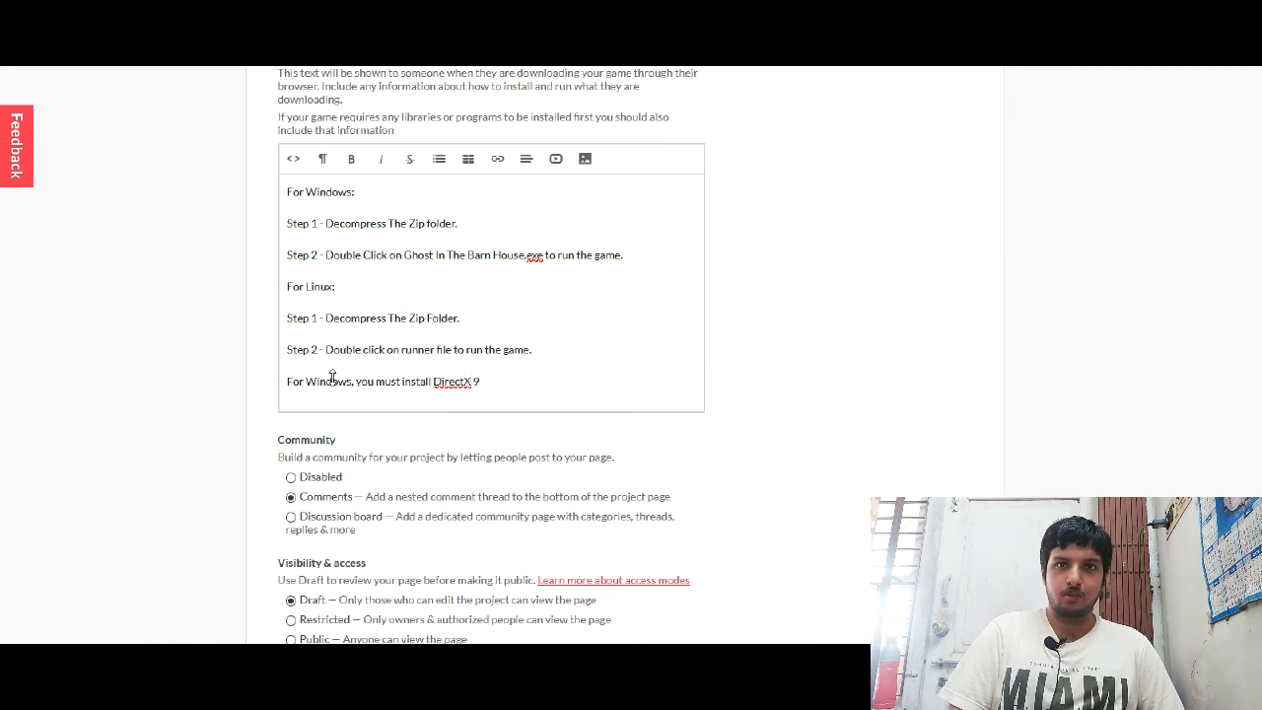
text(.0c)
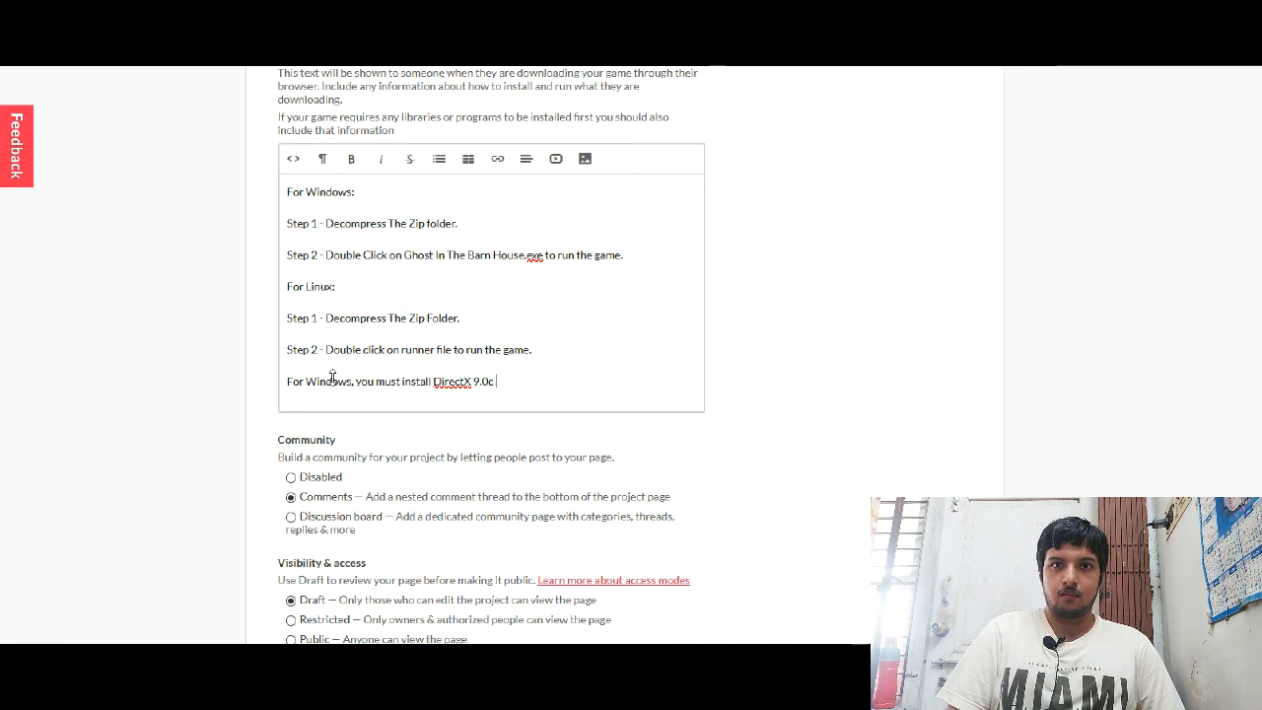
text(in order to)
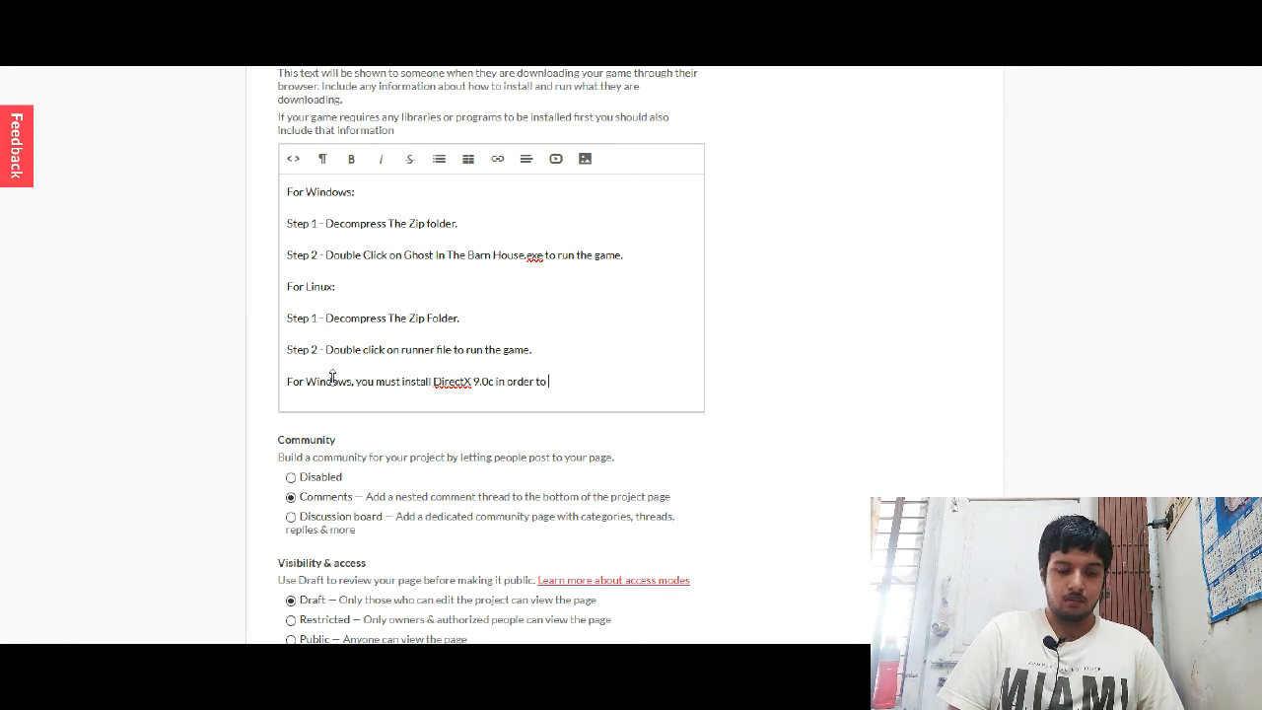
text(play the game.)
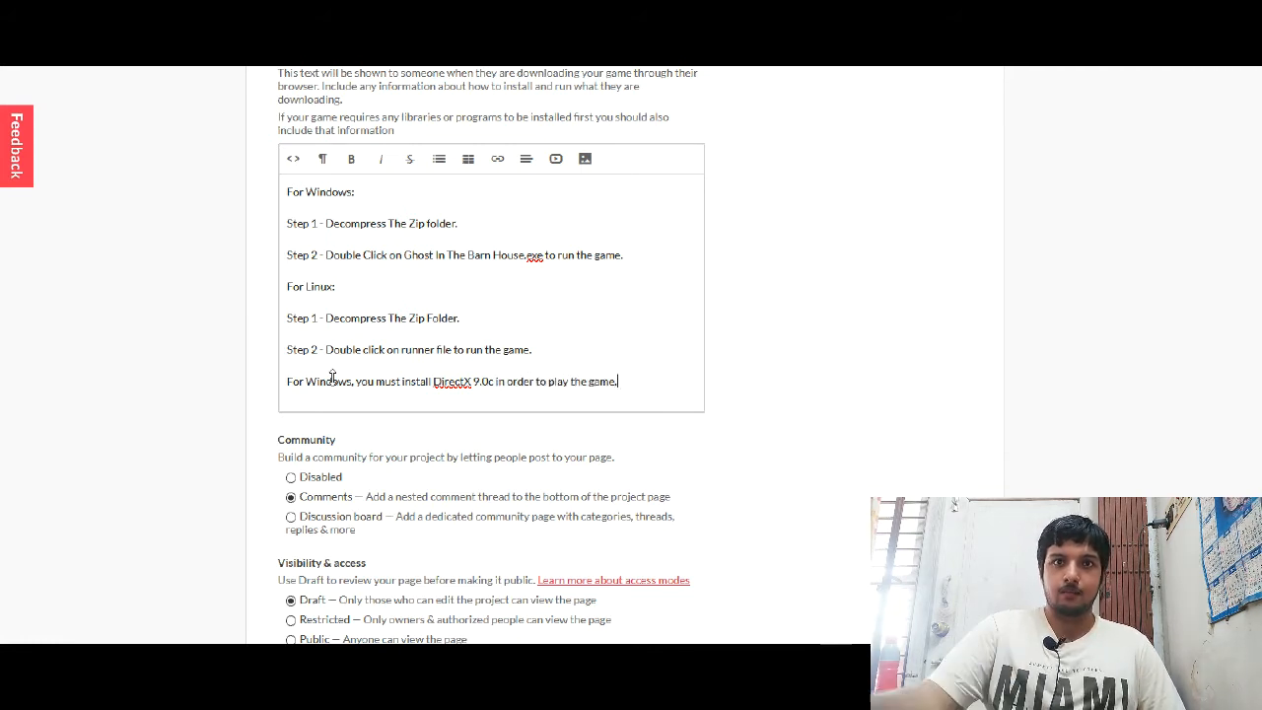
scroll(up, 3)
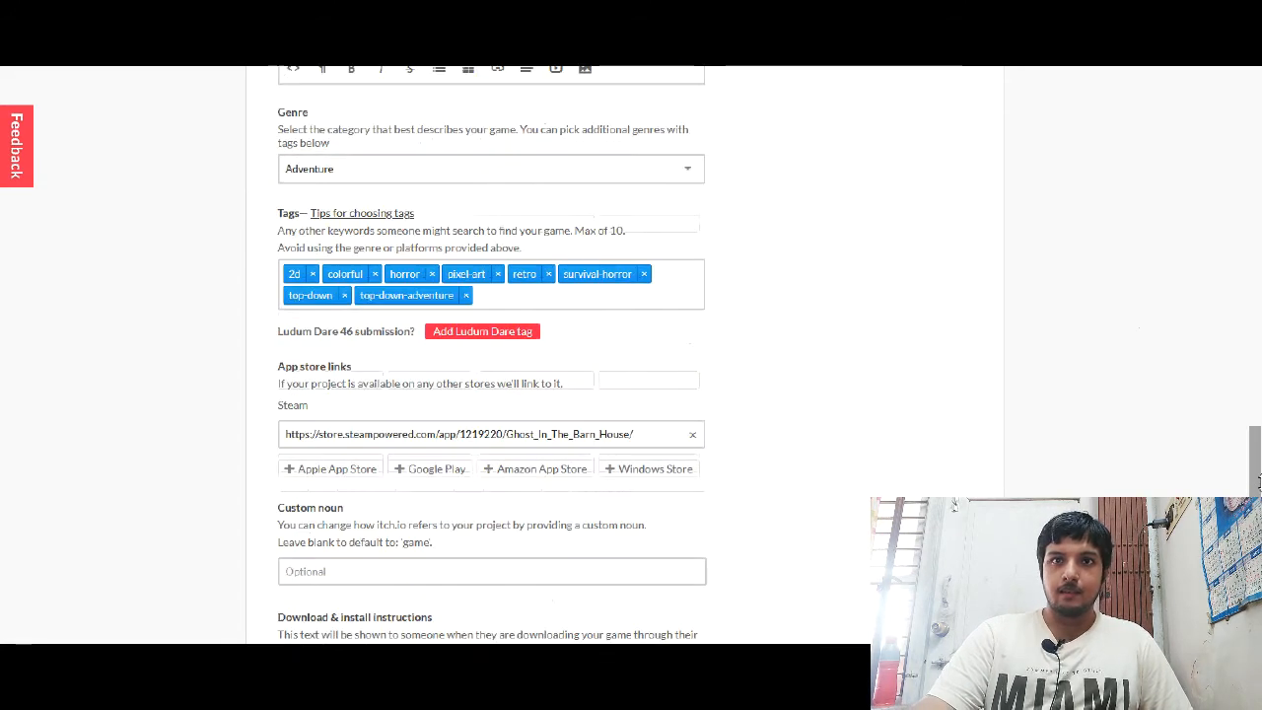
scroll(down, 3)
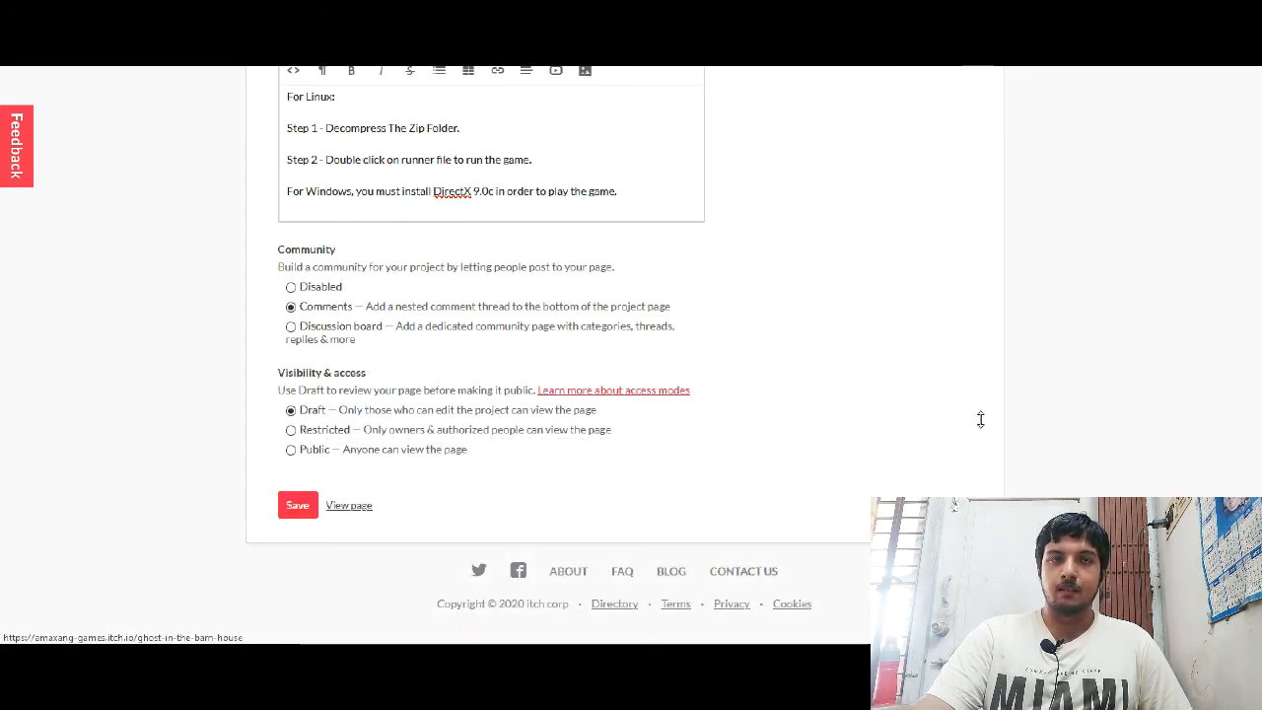
Step: View the game page and scroll through its banner, description and screenshots
click(349, 505)
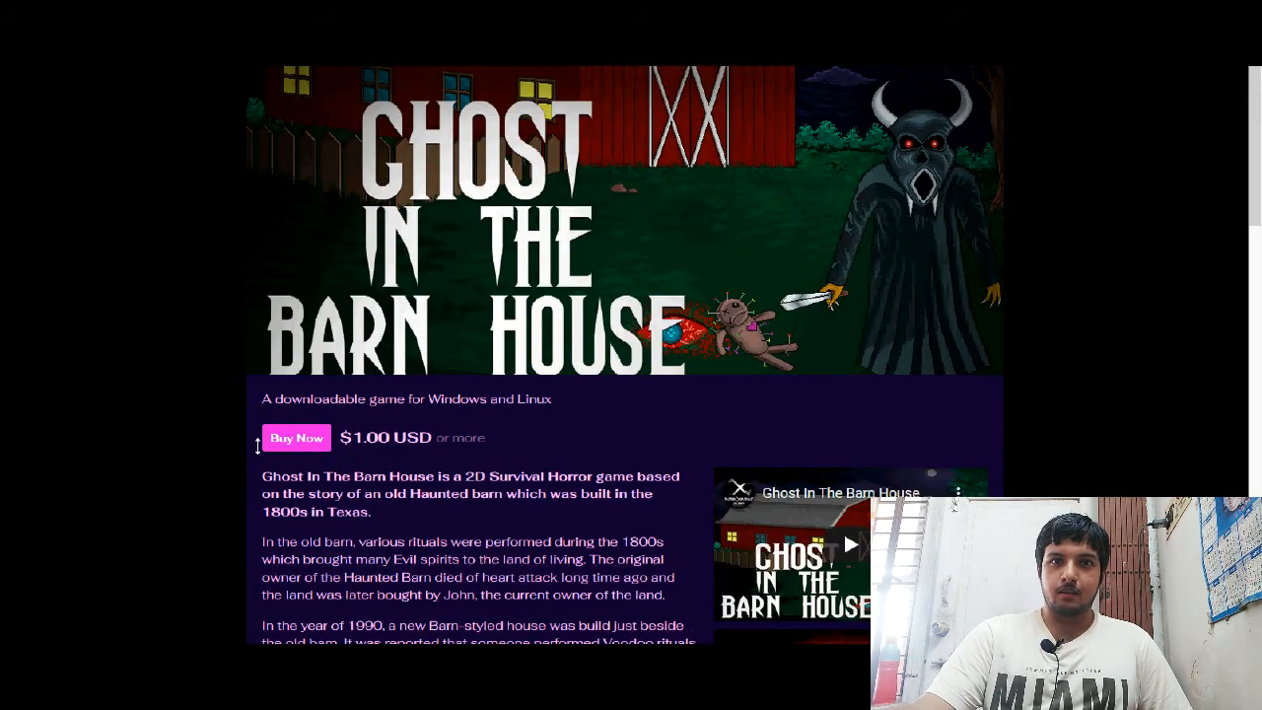
scroll(down, 3)
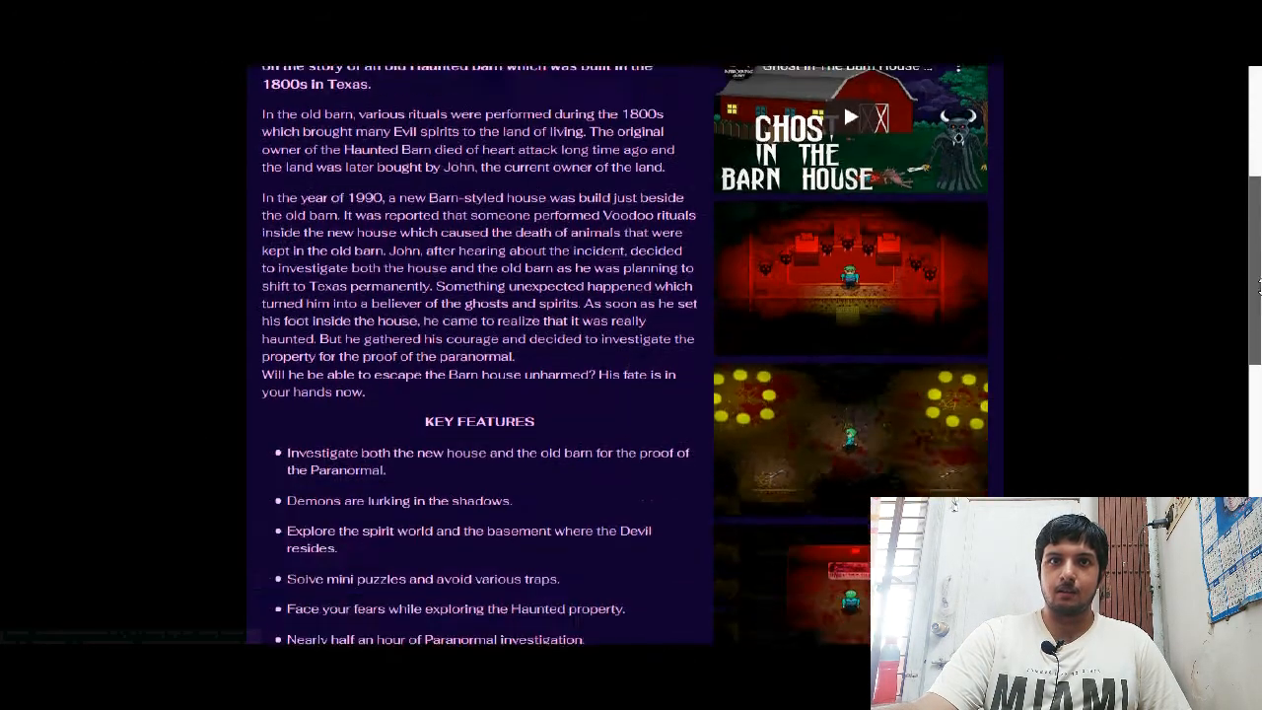
scroll(up, 3)
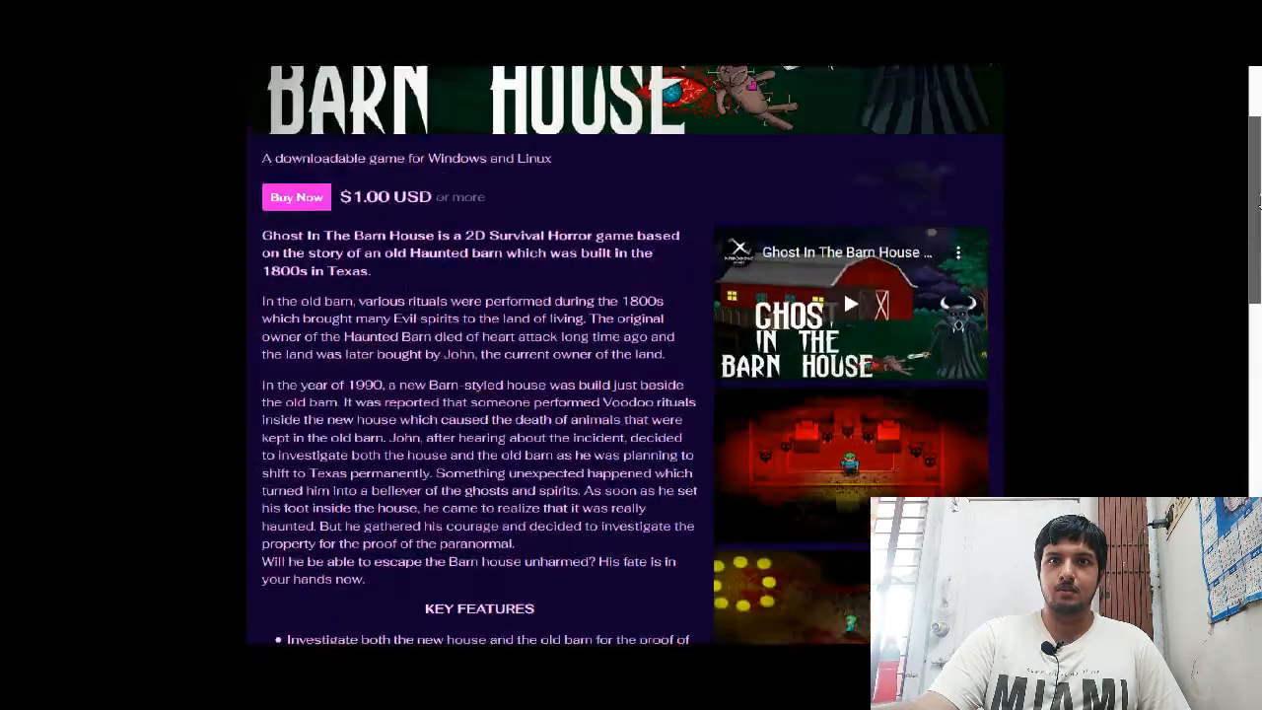
scroll(up, 3)
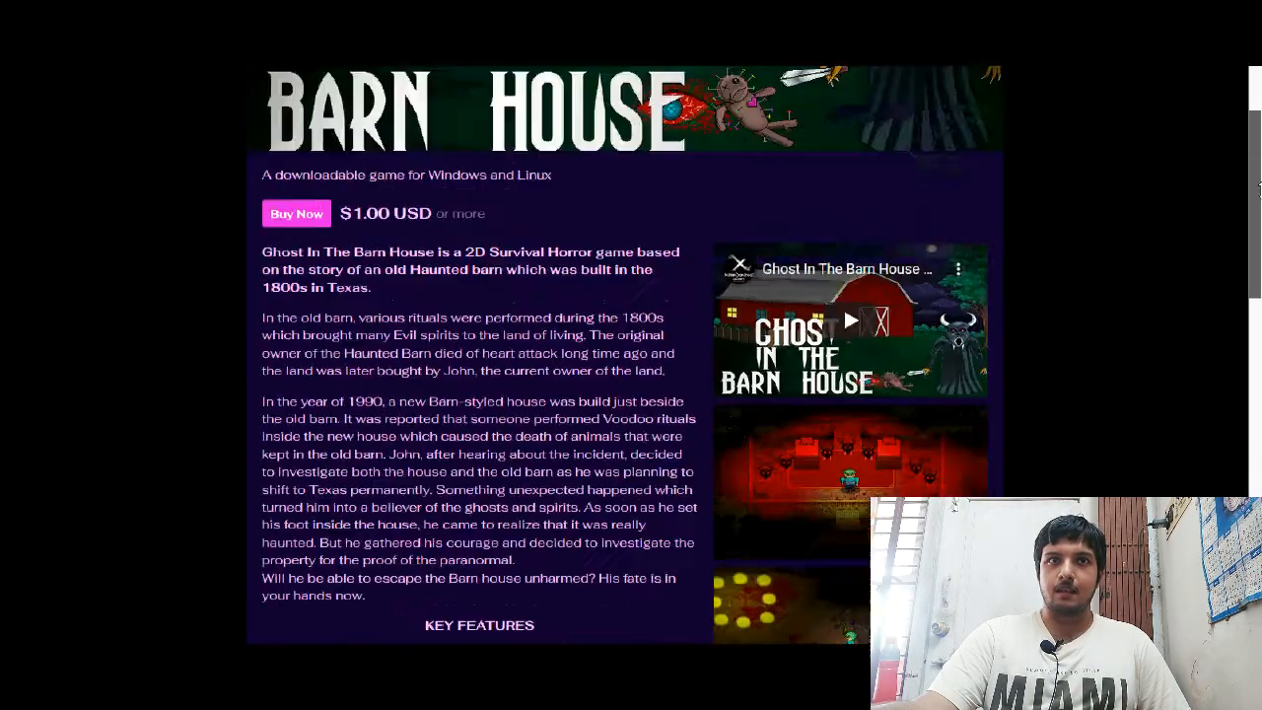
scroll(up, 3)
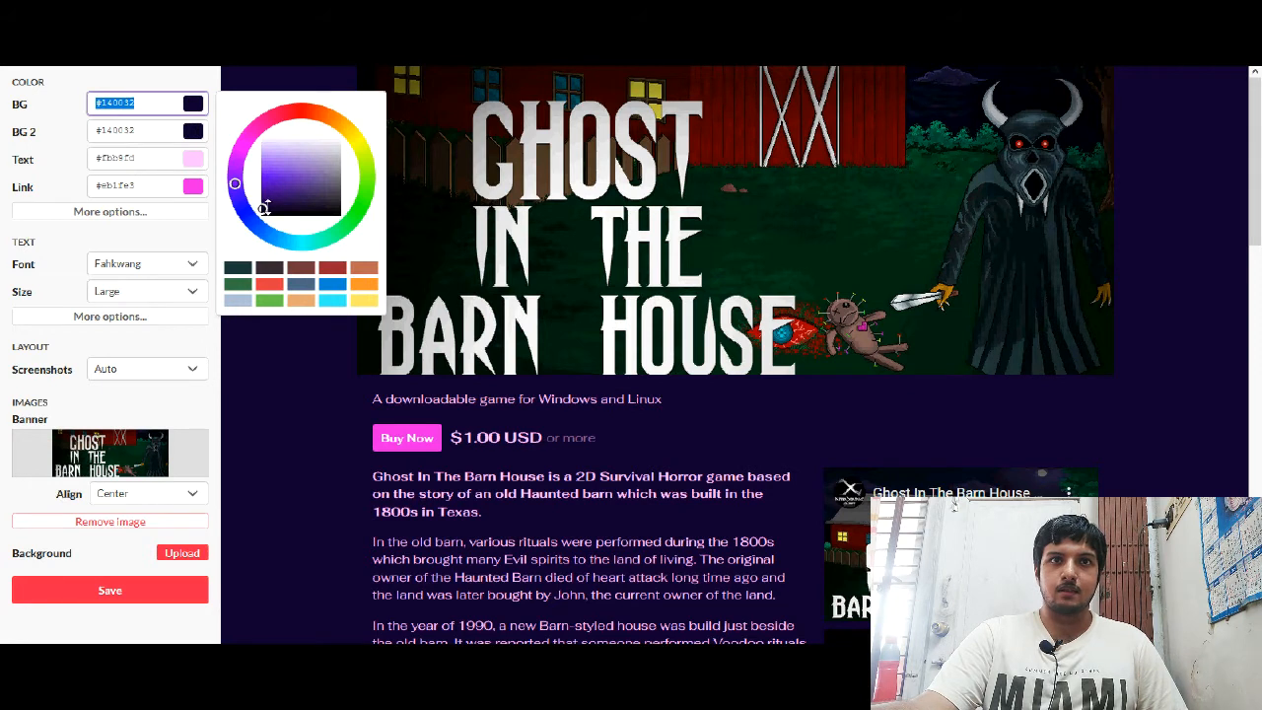
Step: Set the theme BG to near-black, BG 2 to dark navy, and Link to purple
drag(265, 204, 234, 187)
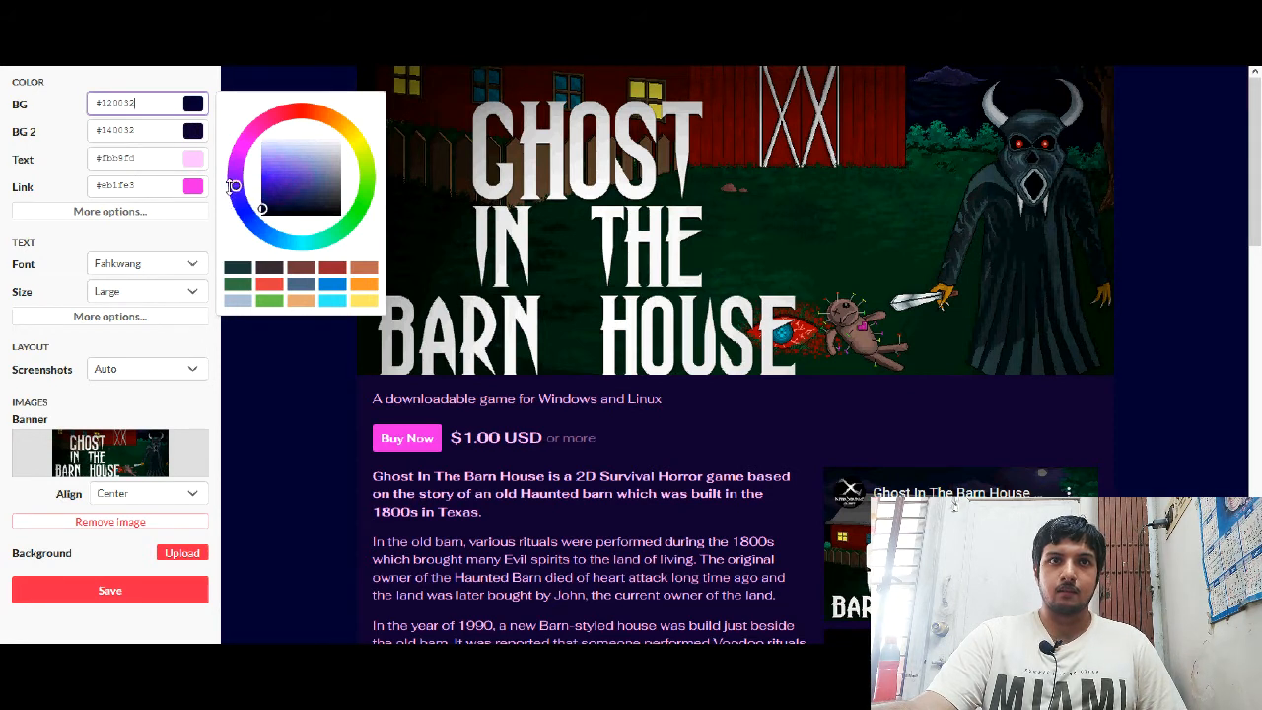
drag(263, 208, 237, 187)
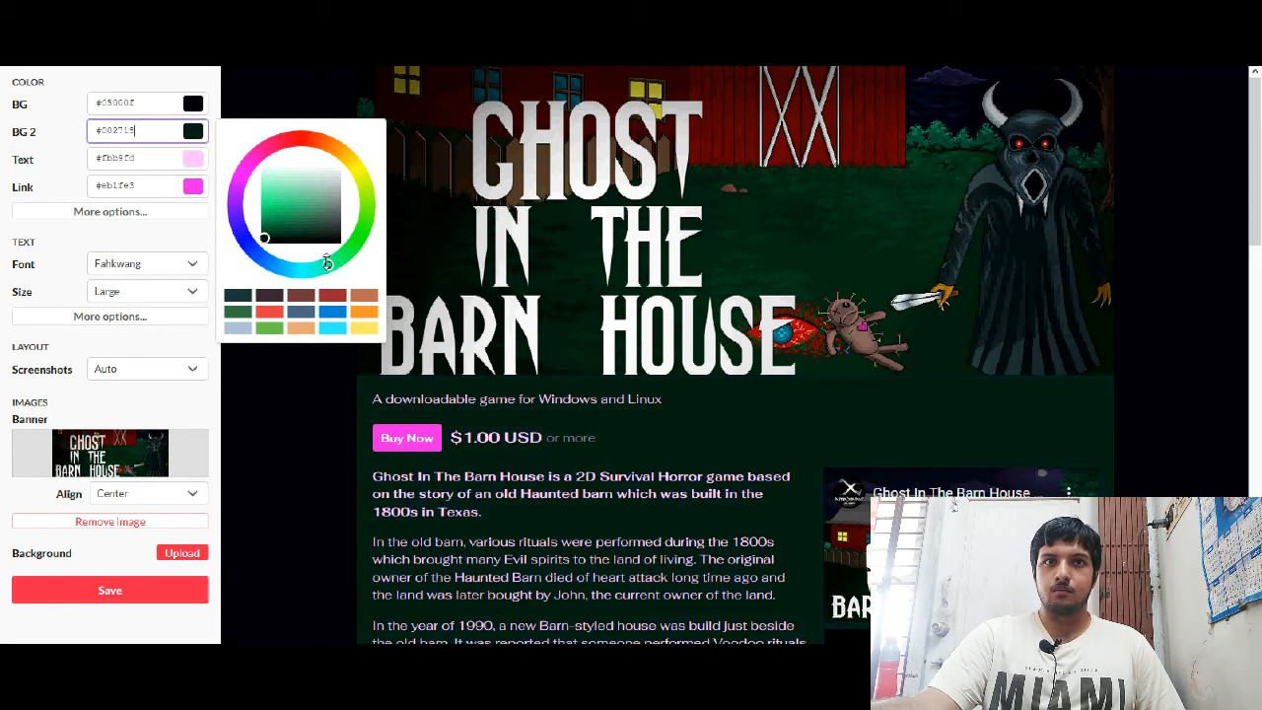
drag(327, 260, 315, 270)
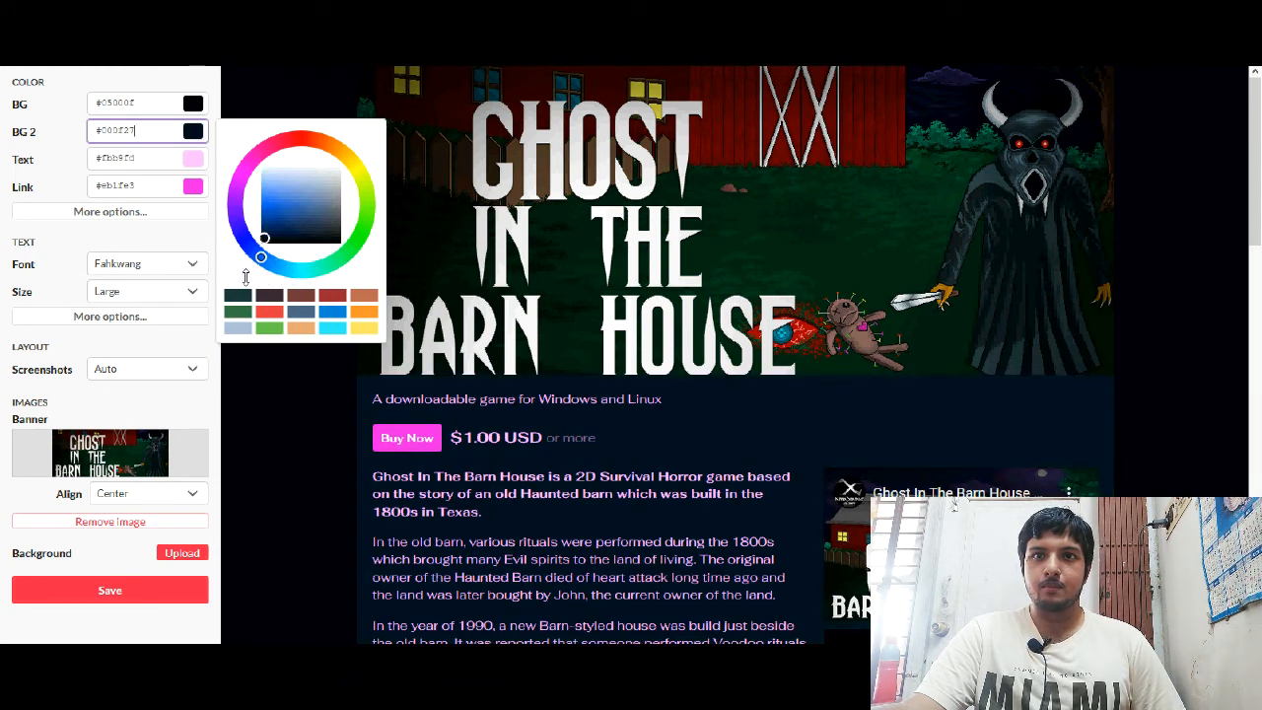
drag(261, 256, 268, 261)
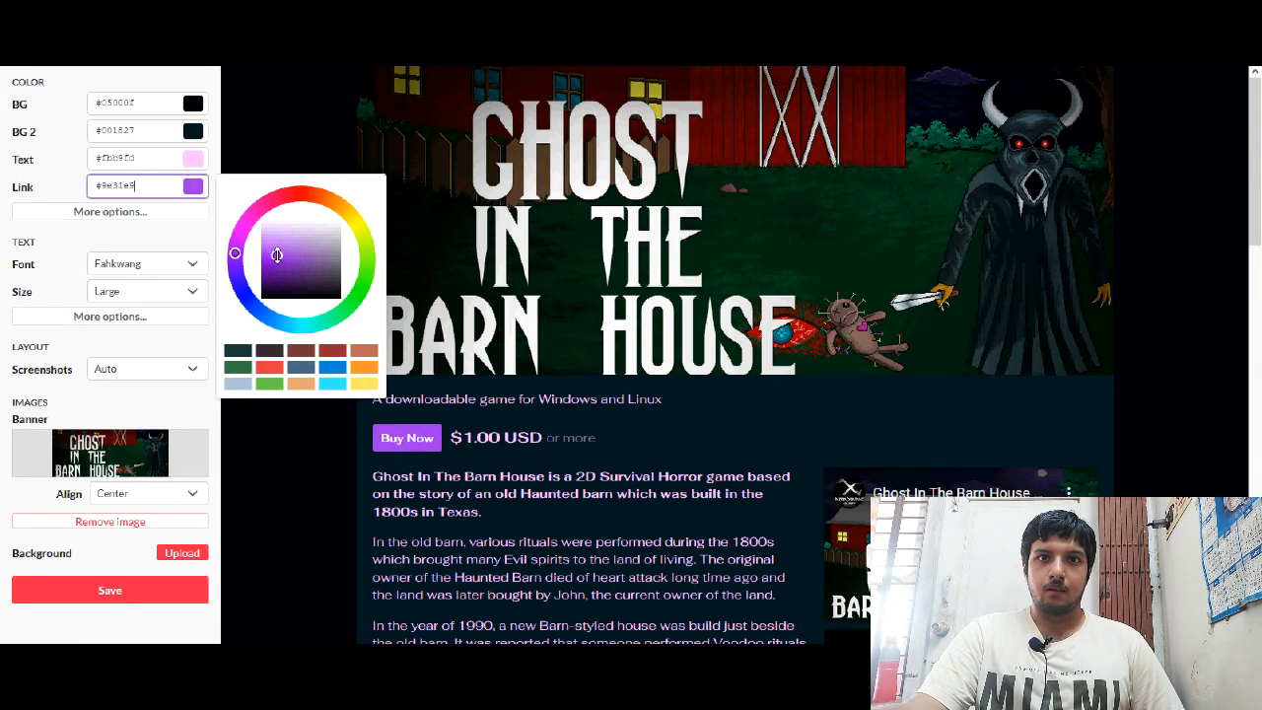
drag(276, 254, 279, 254)
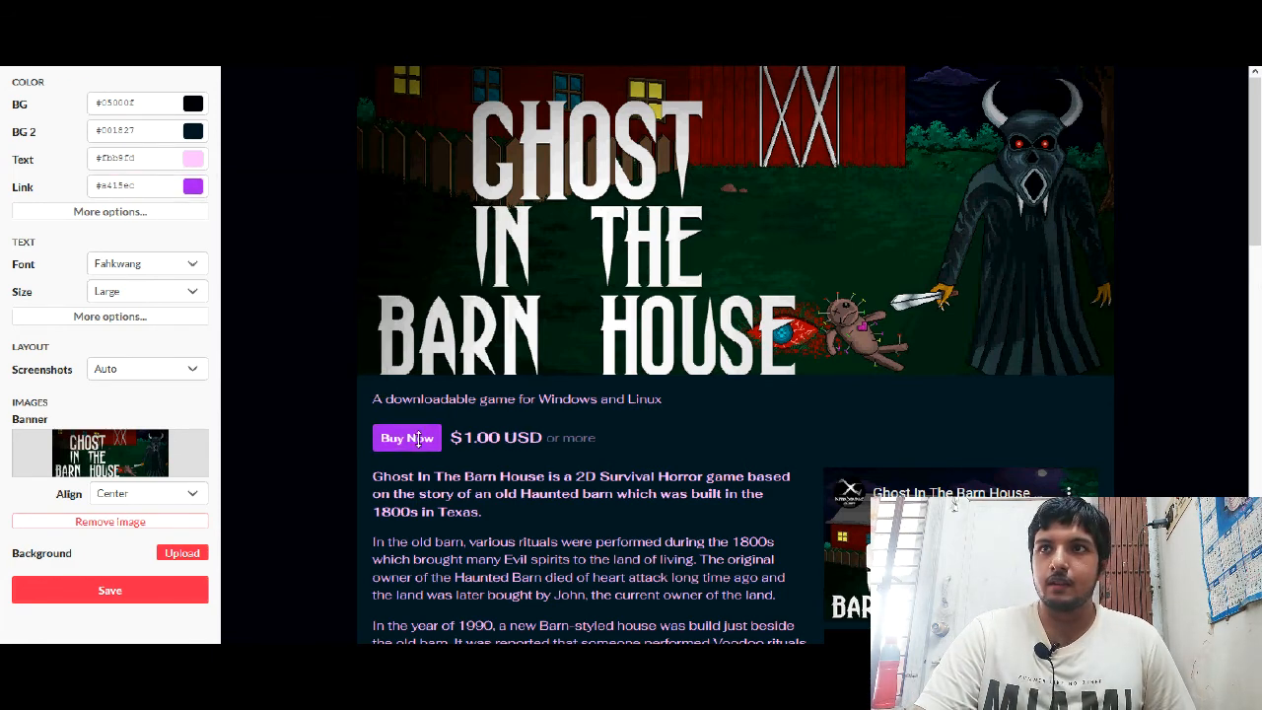
Step: Scroll down the page and back up to bring the edit form into view
scroll(down, 3)
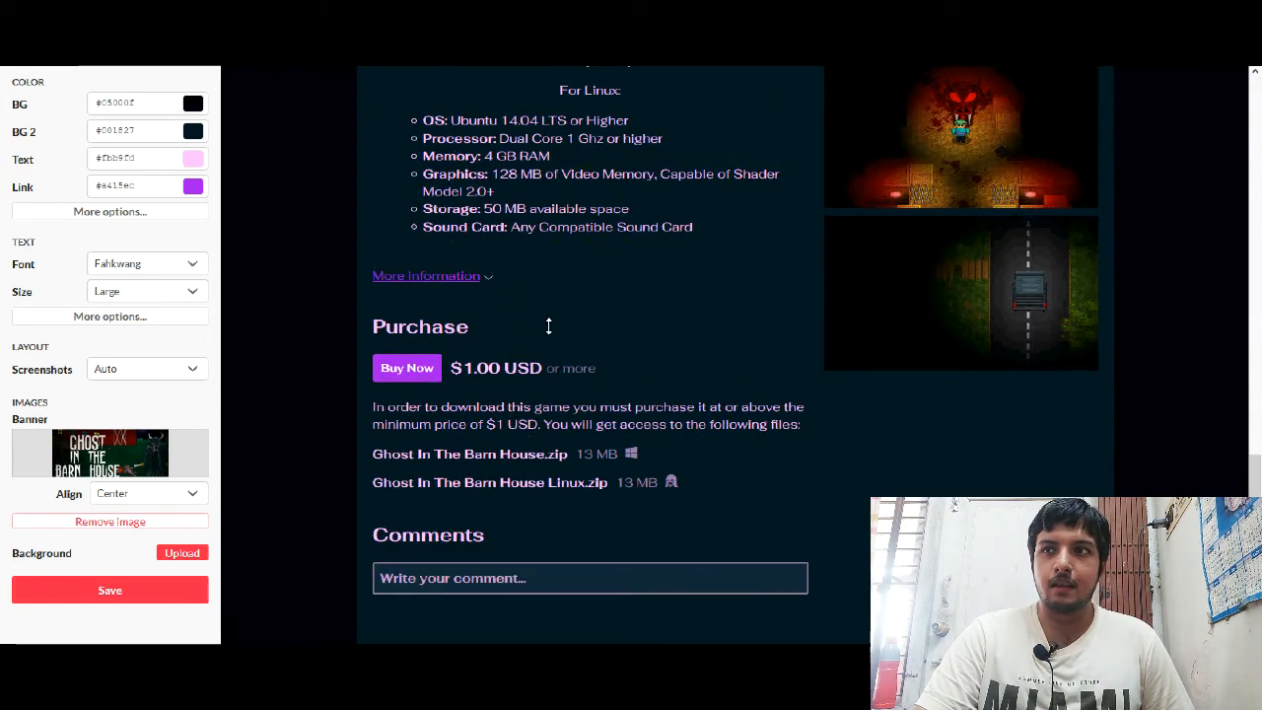
scroll(up, 3)
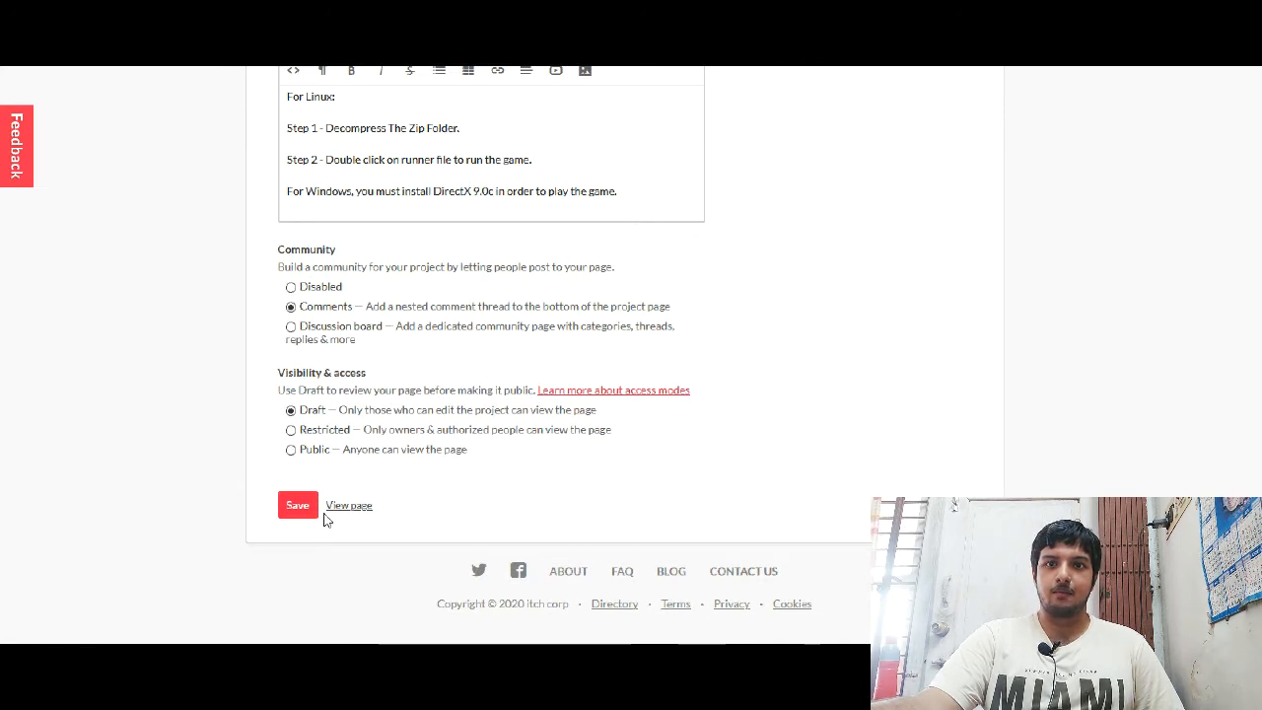
mouse_move(1114, 445)
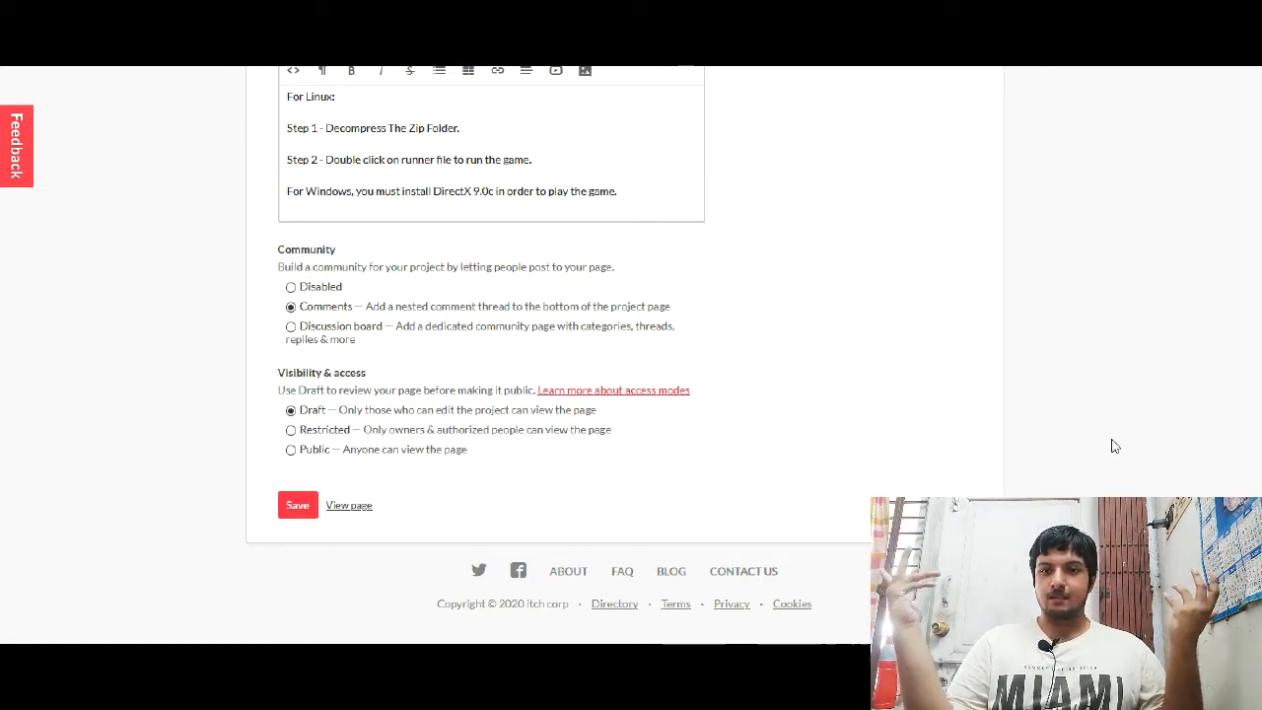